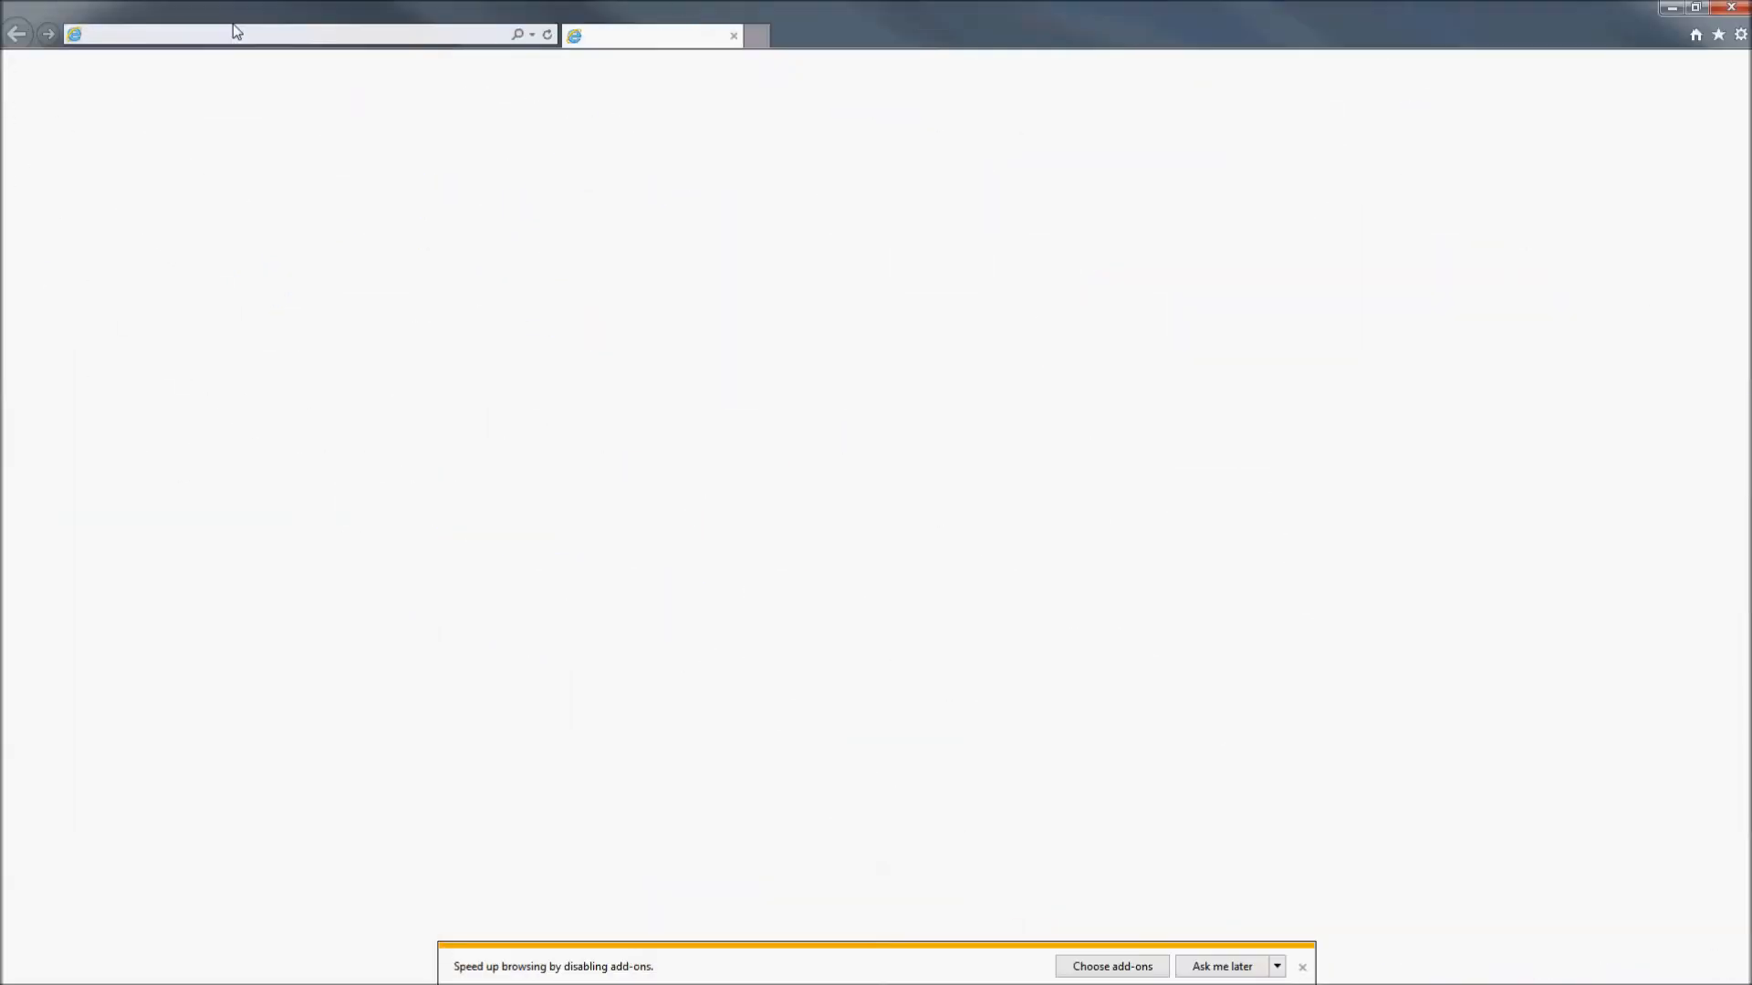
type("www.reclaime")
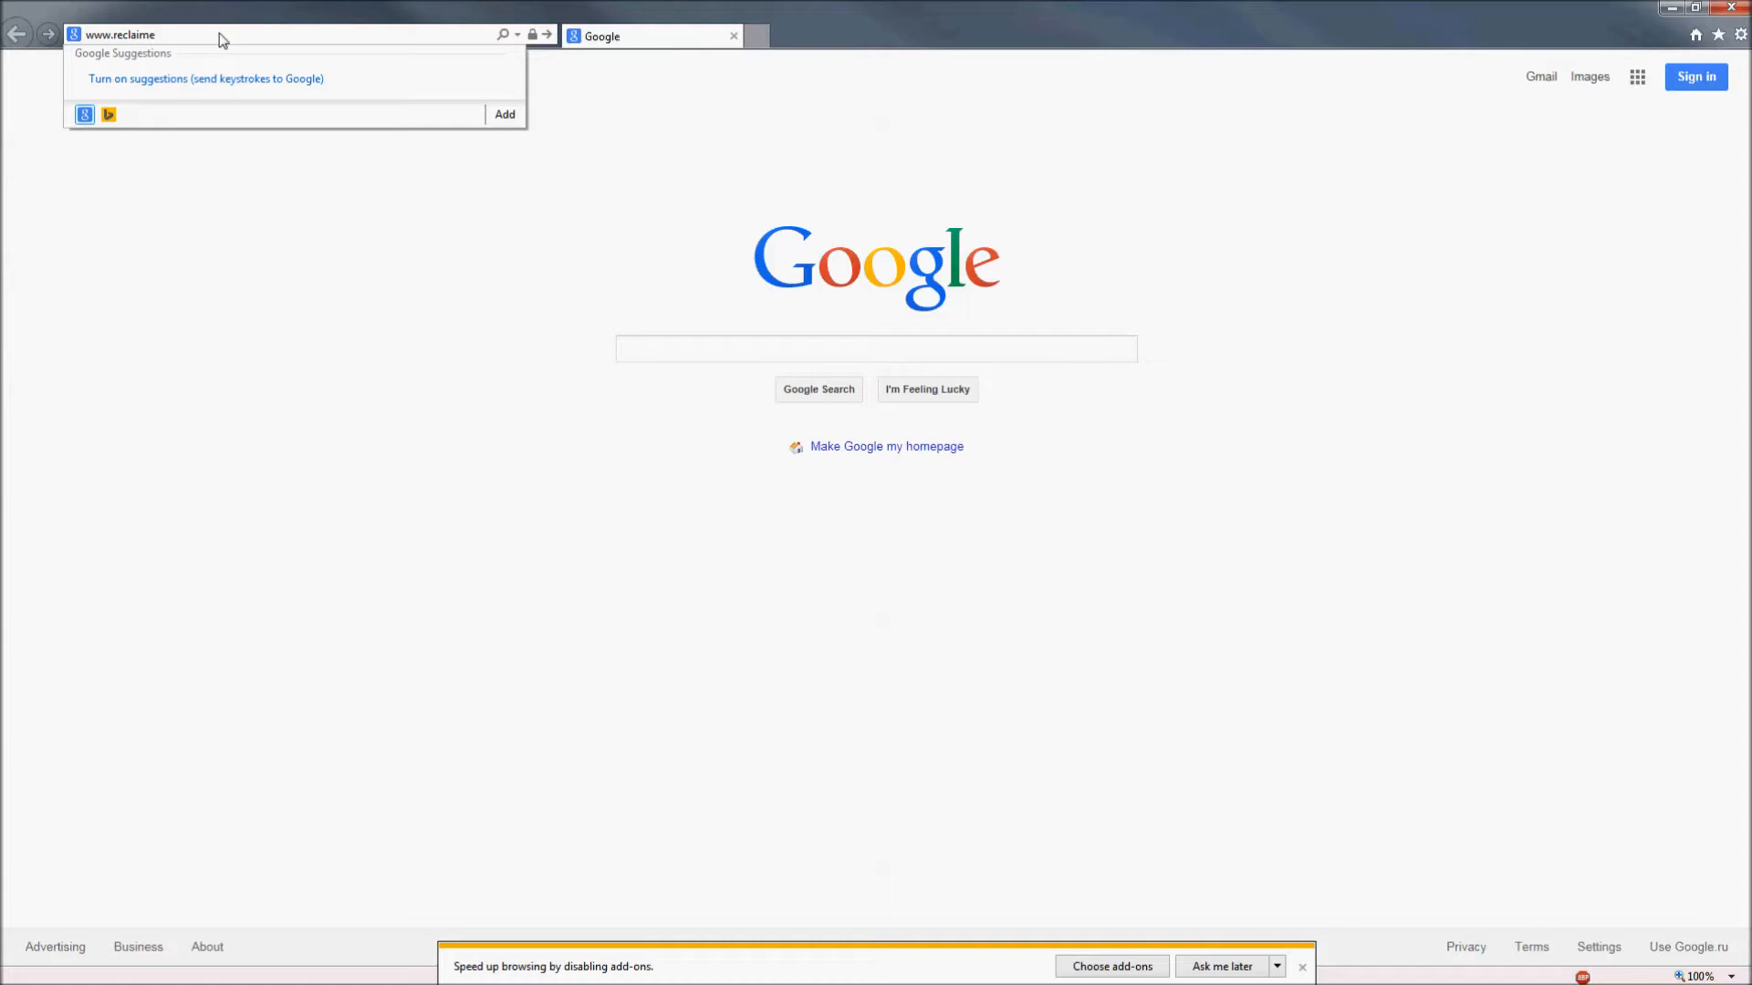
type("-pro.com/download.aspx")
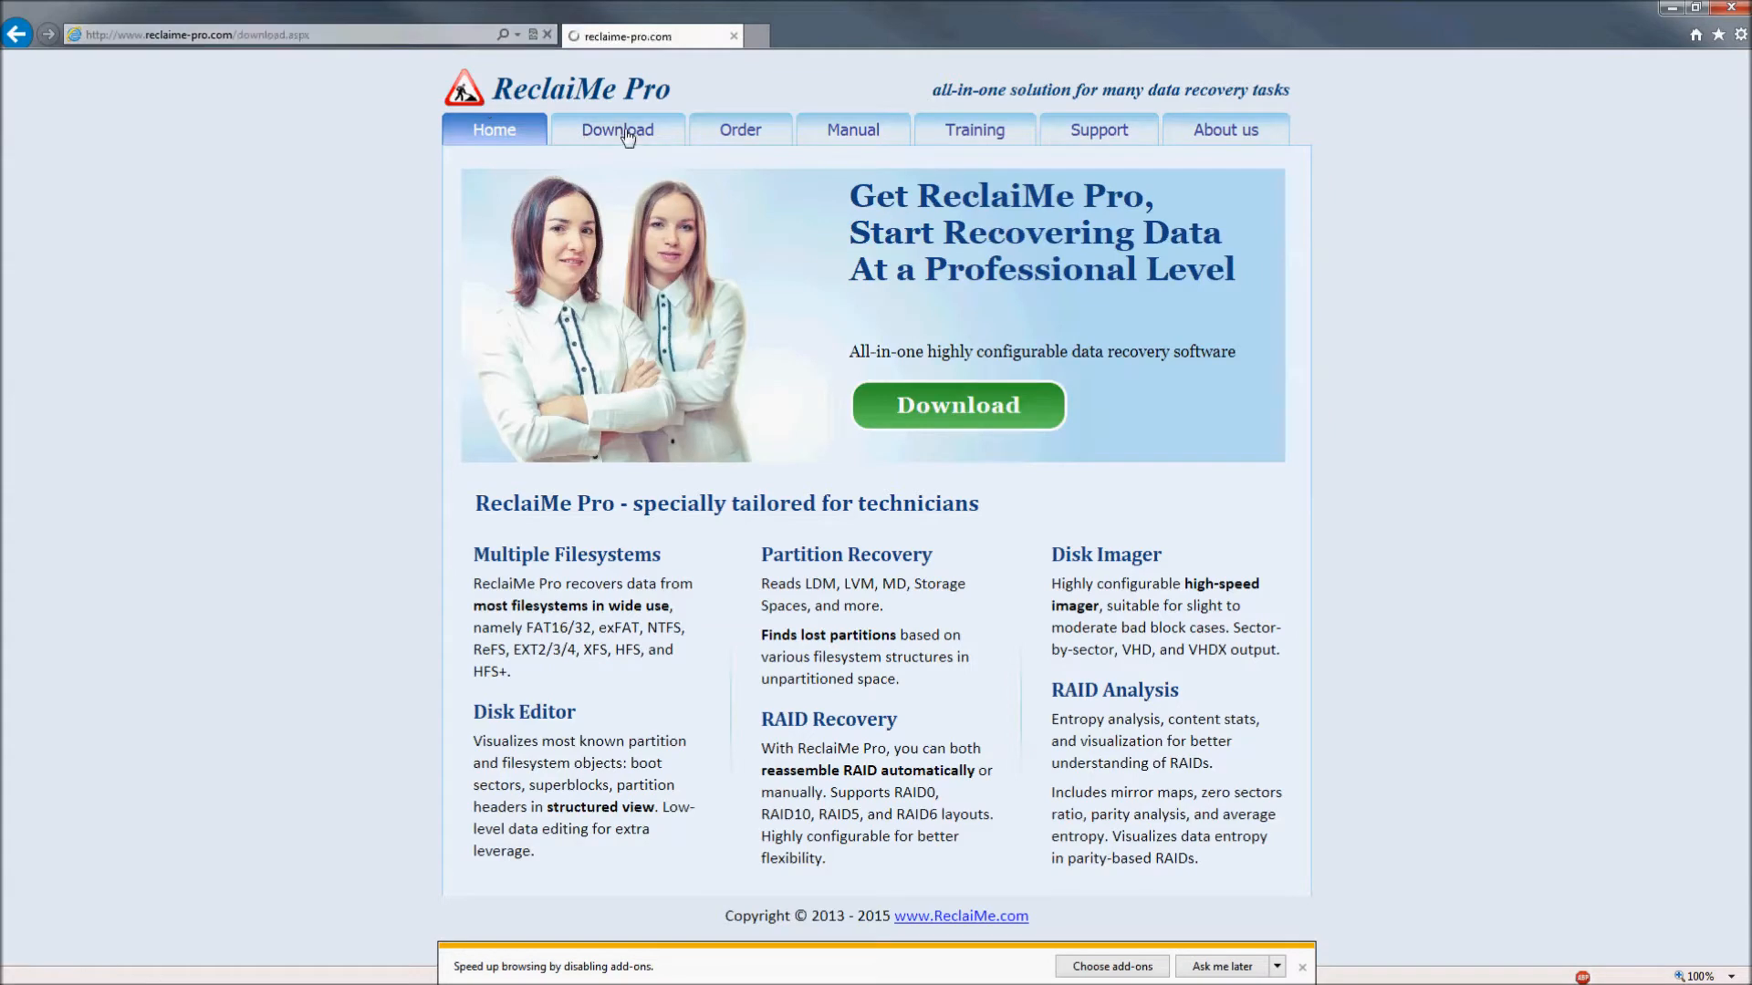
left_click(617, 129)
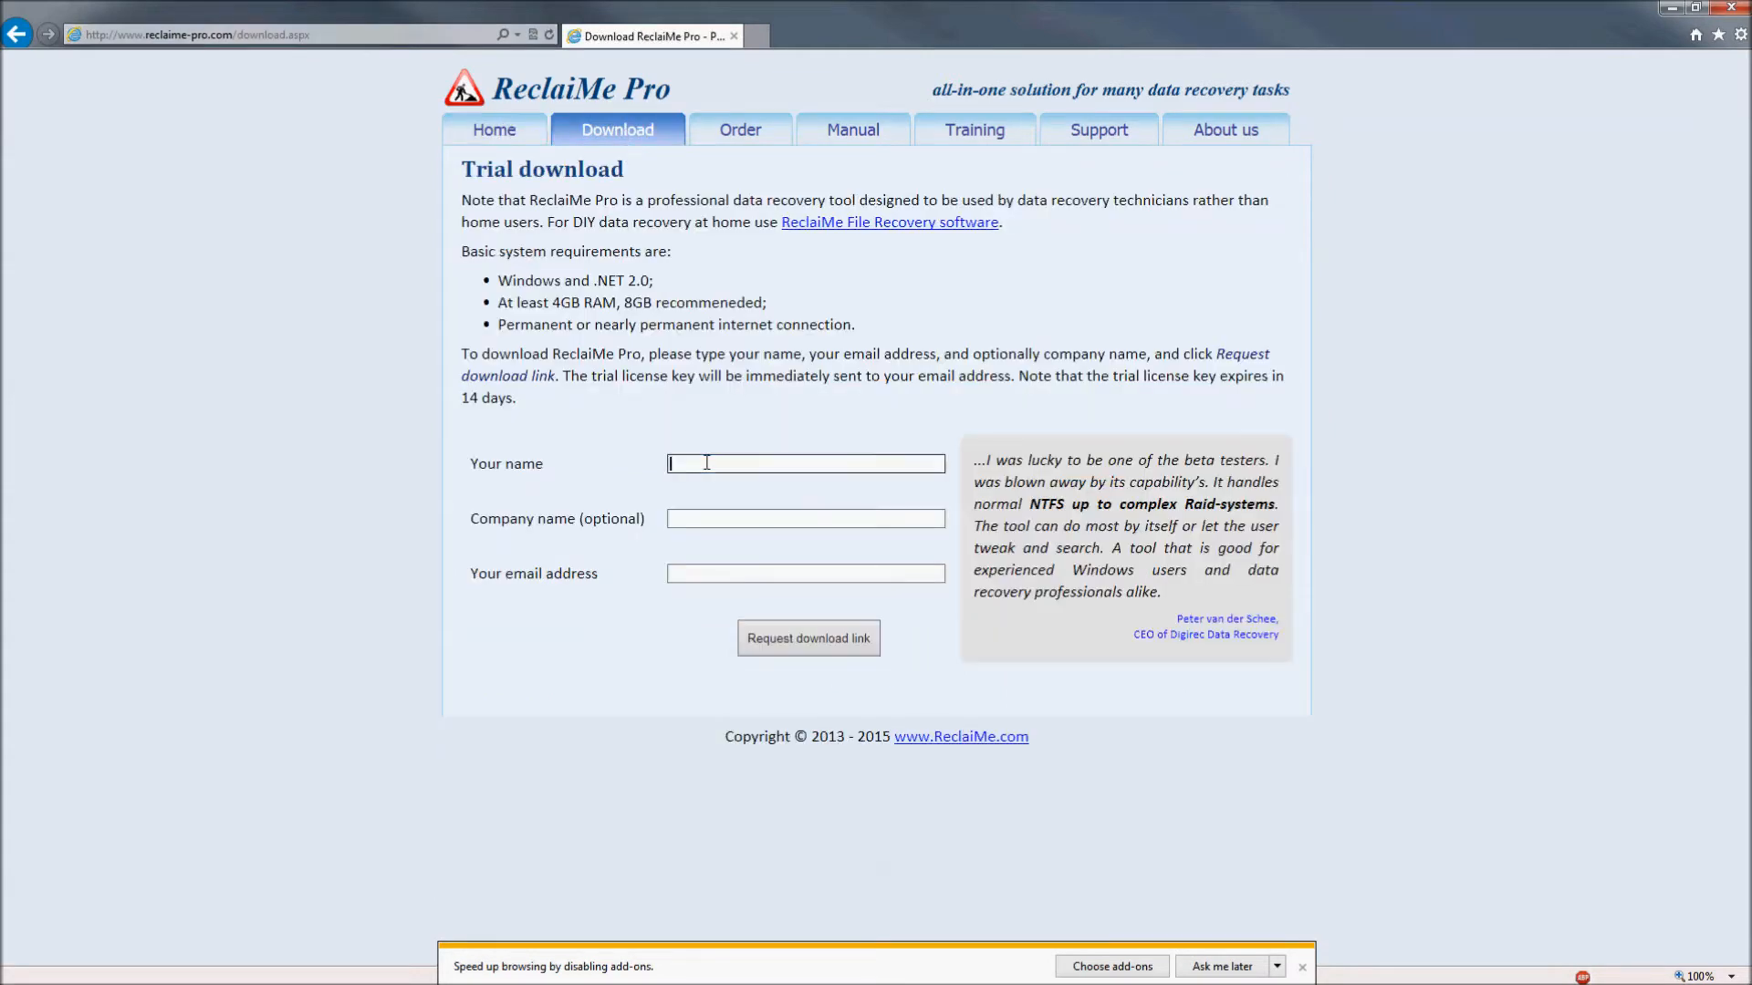
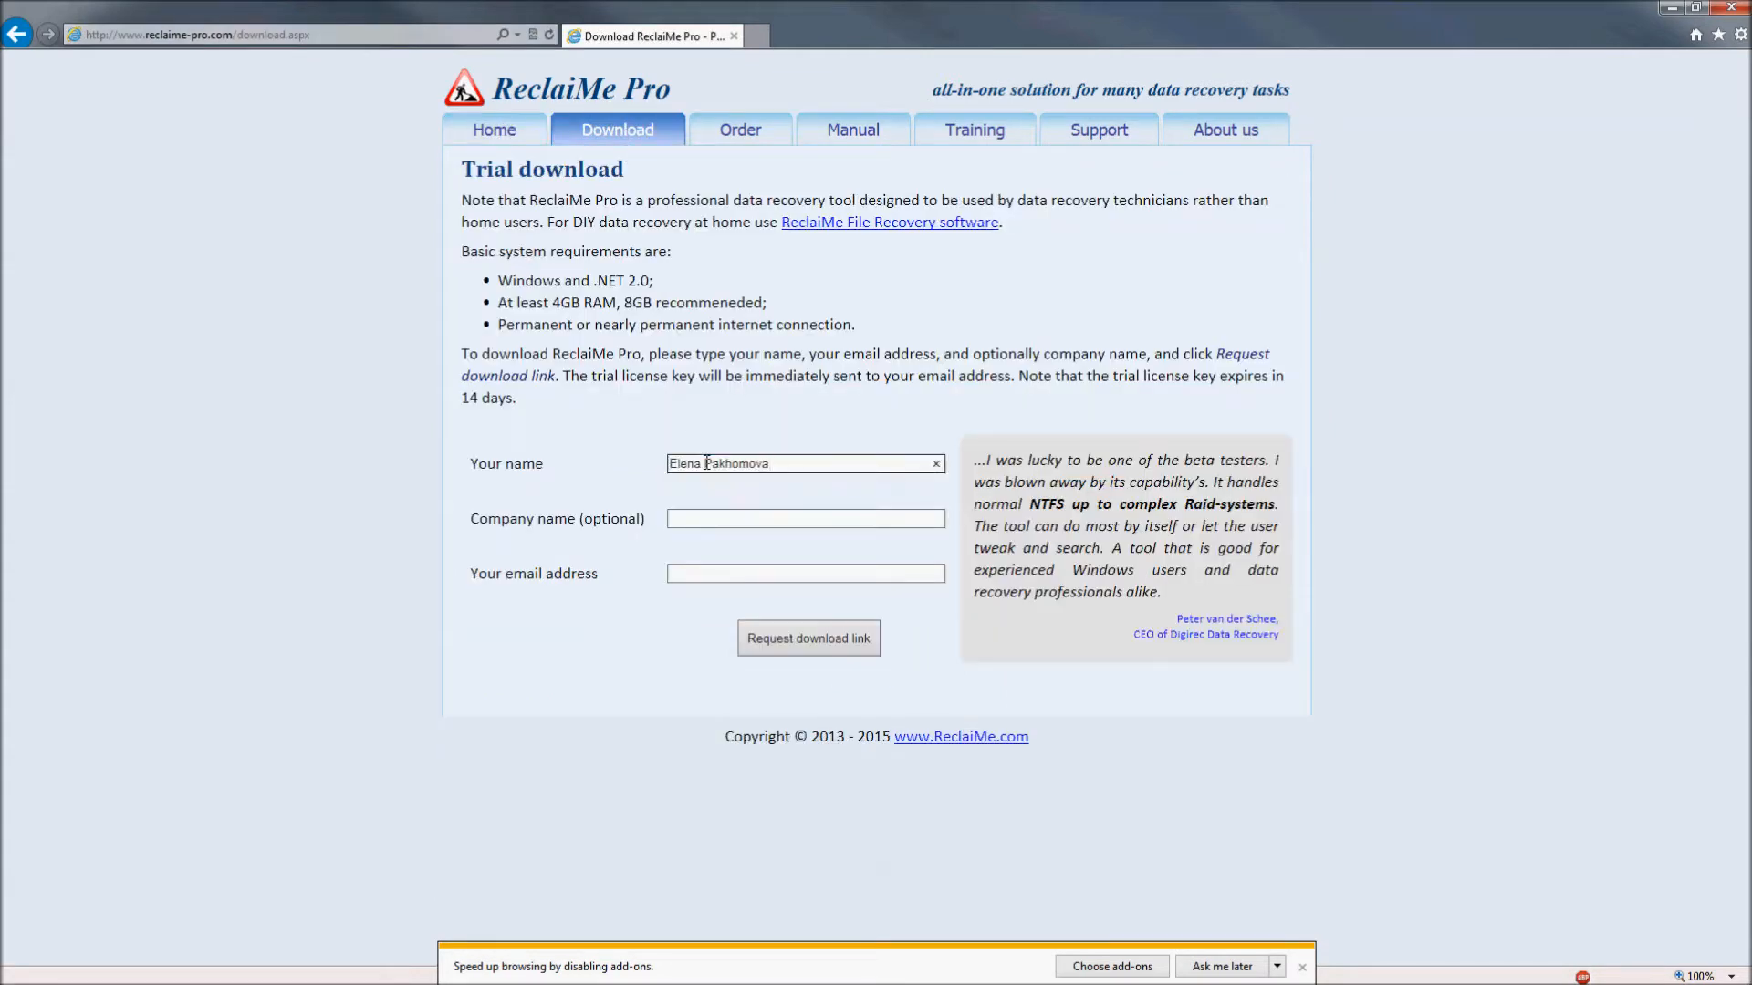
left_click(803, 573)
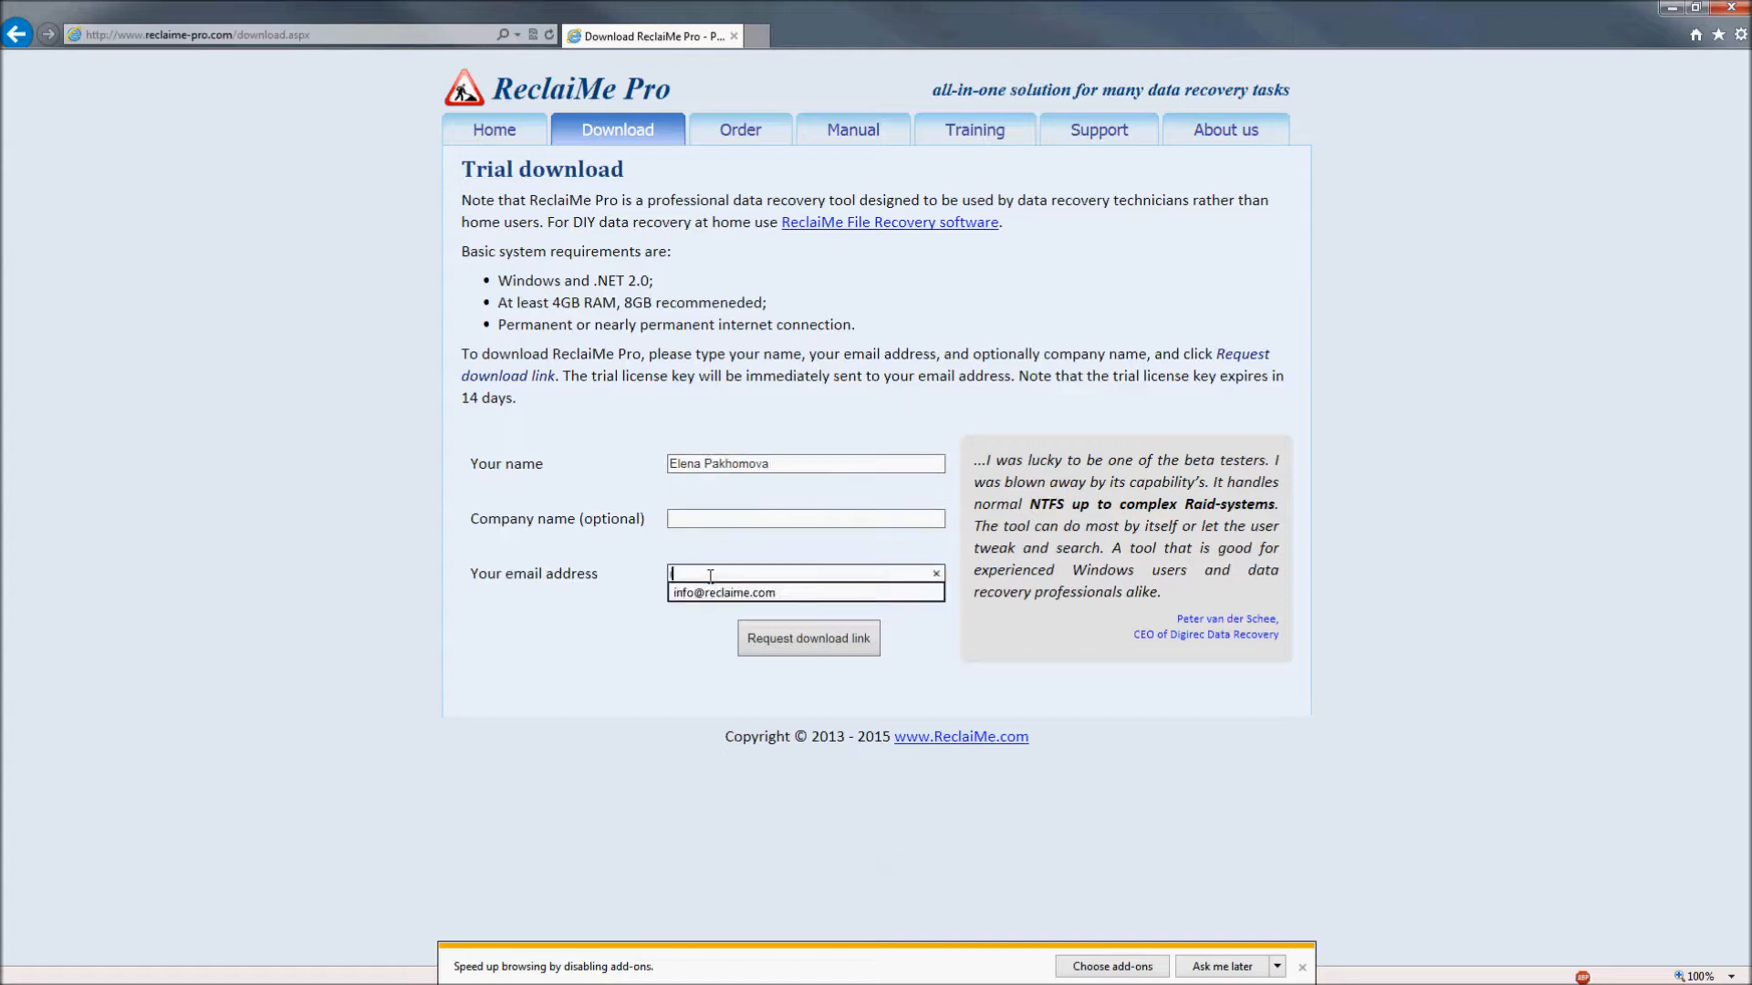
left_click(805, 591)
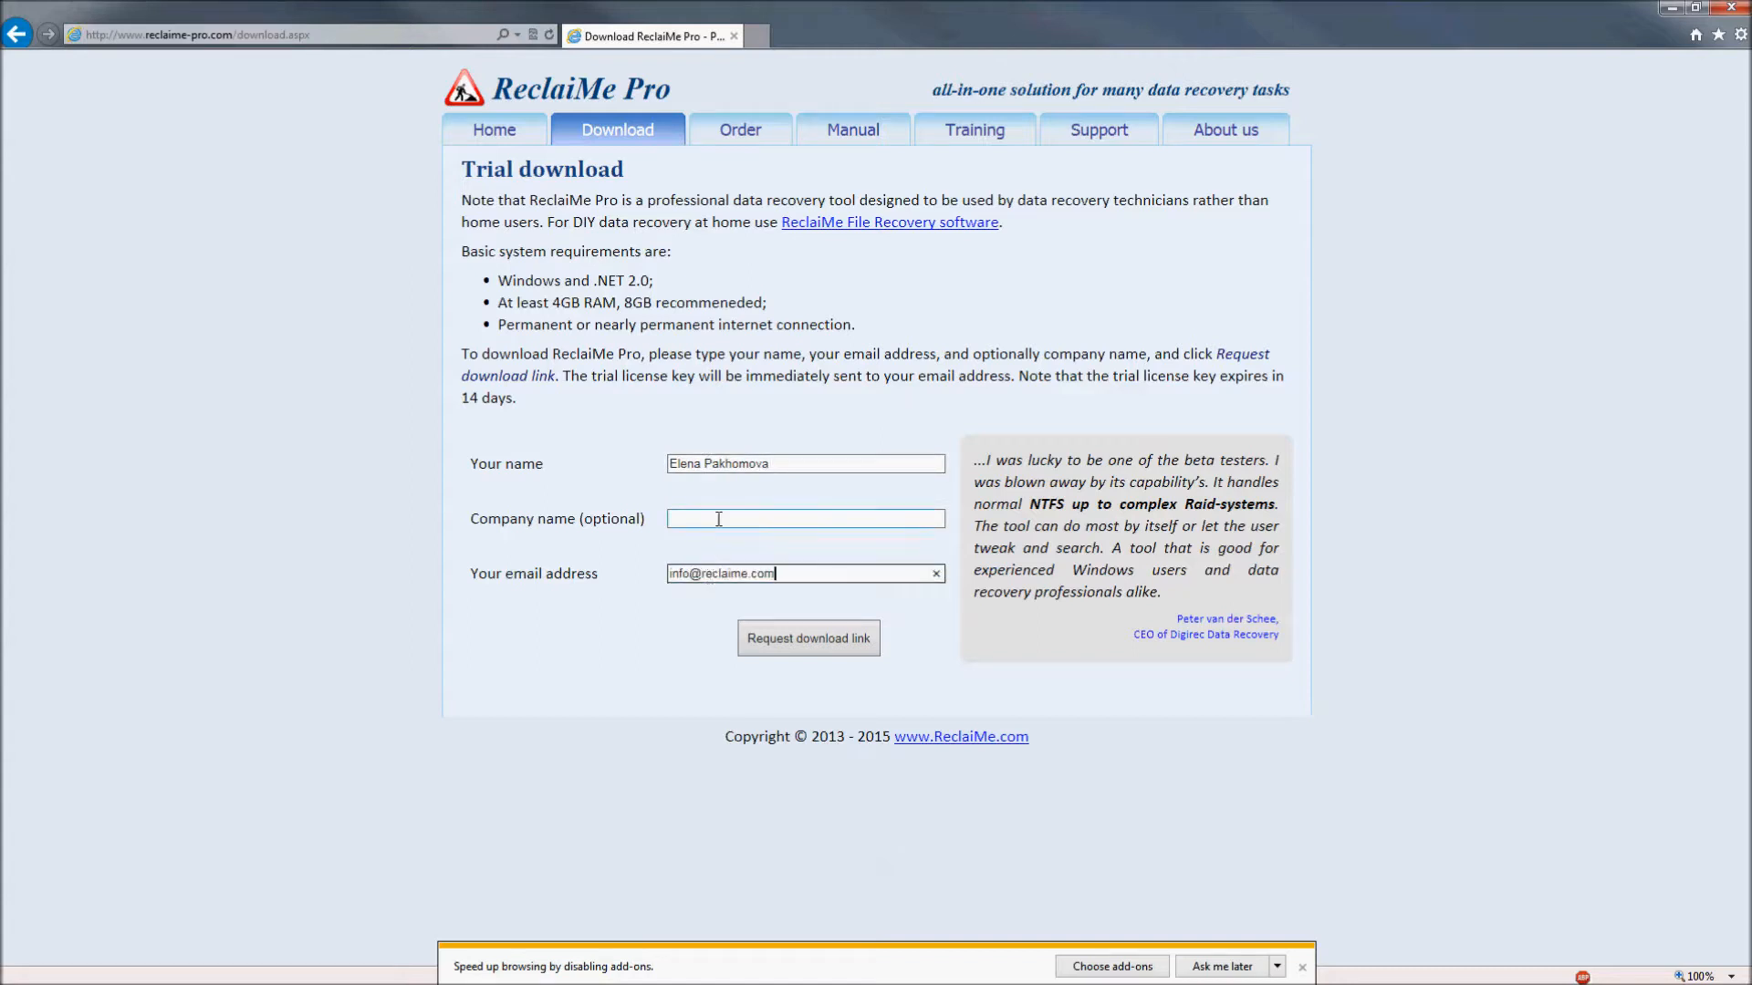
type("ReclaiMe")
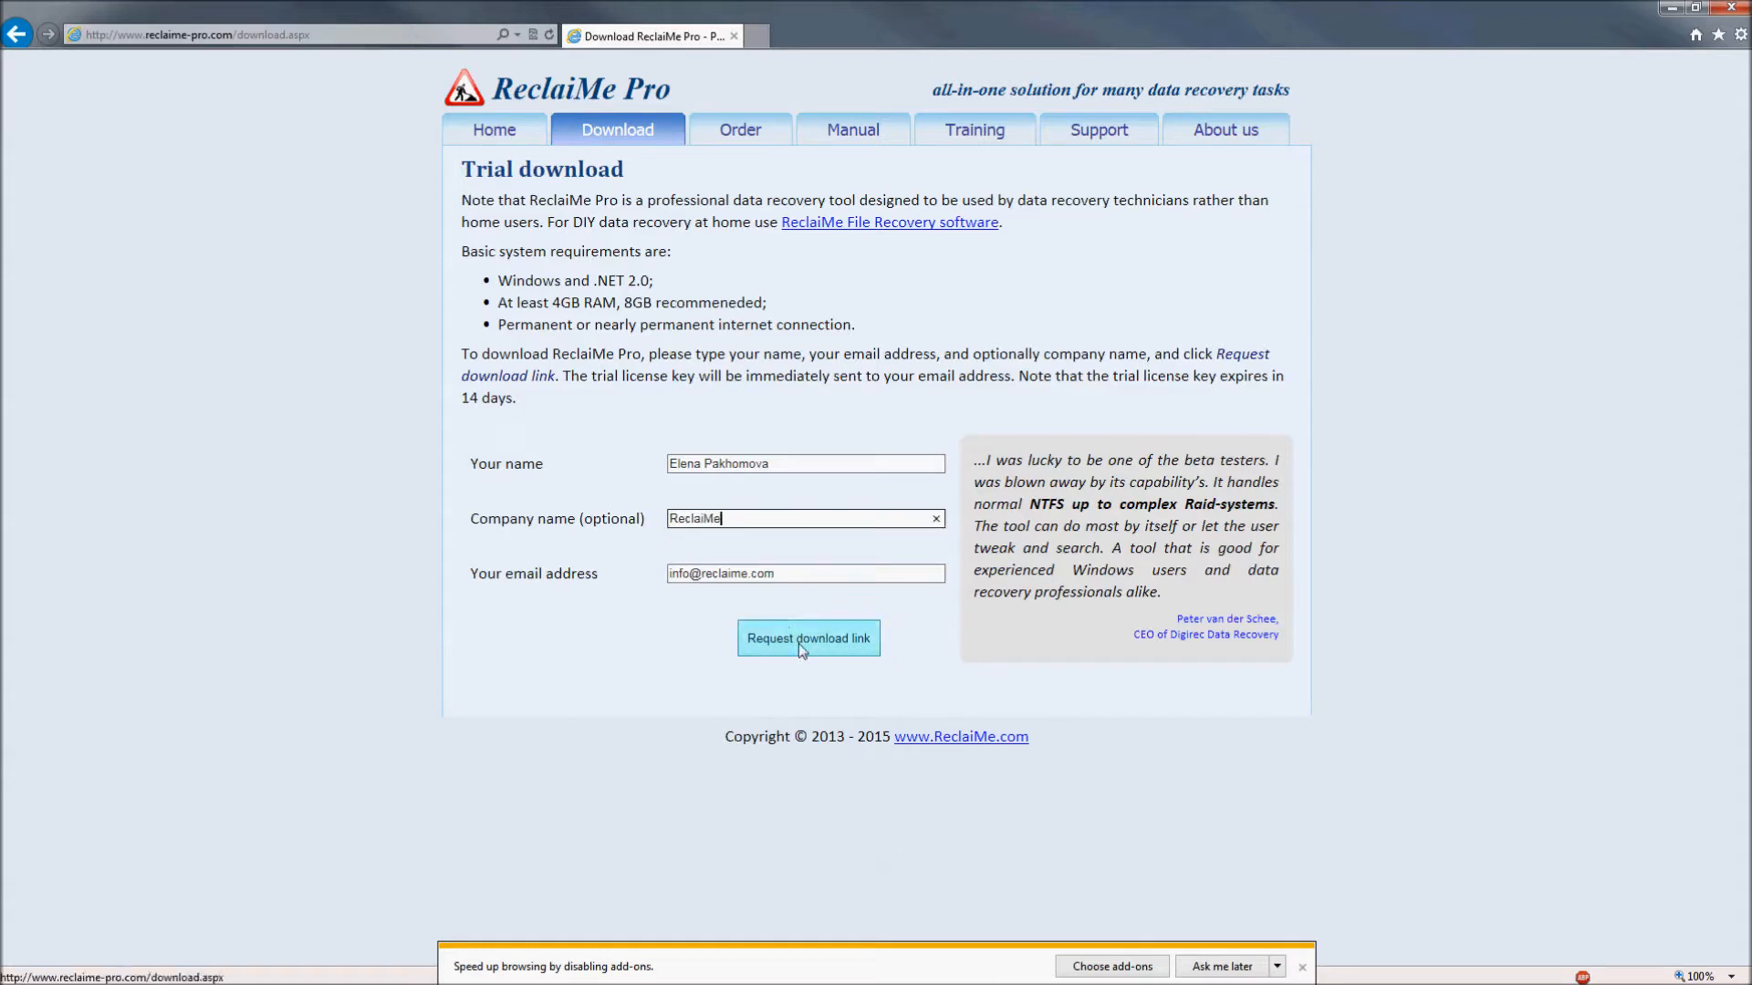
left_click(807, 638)
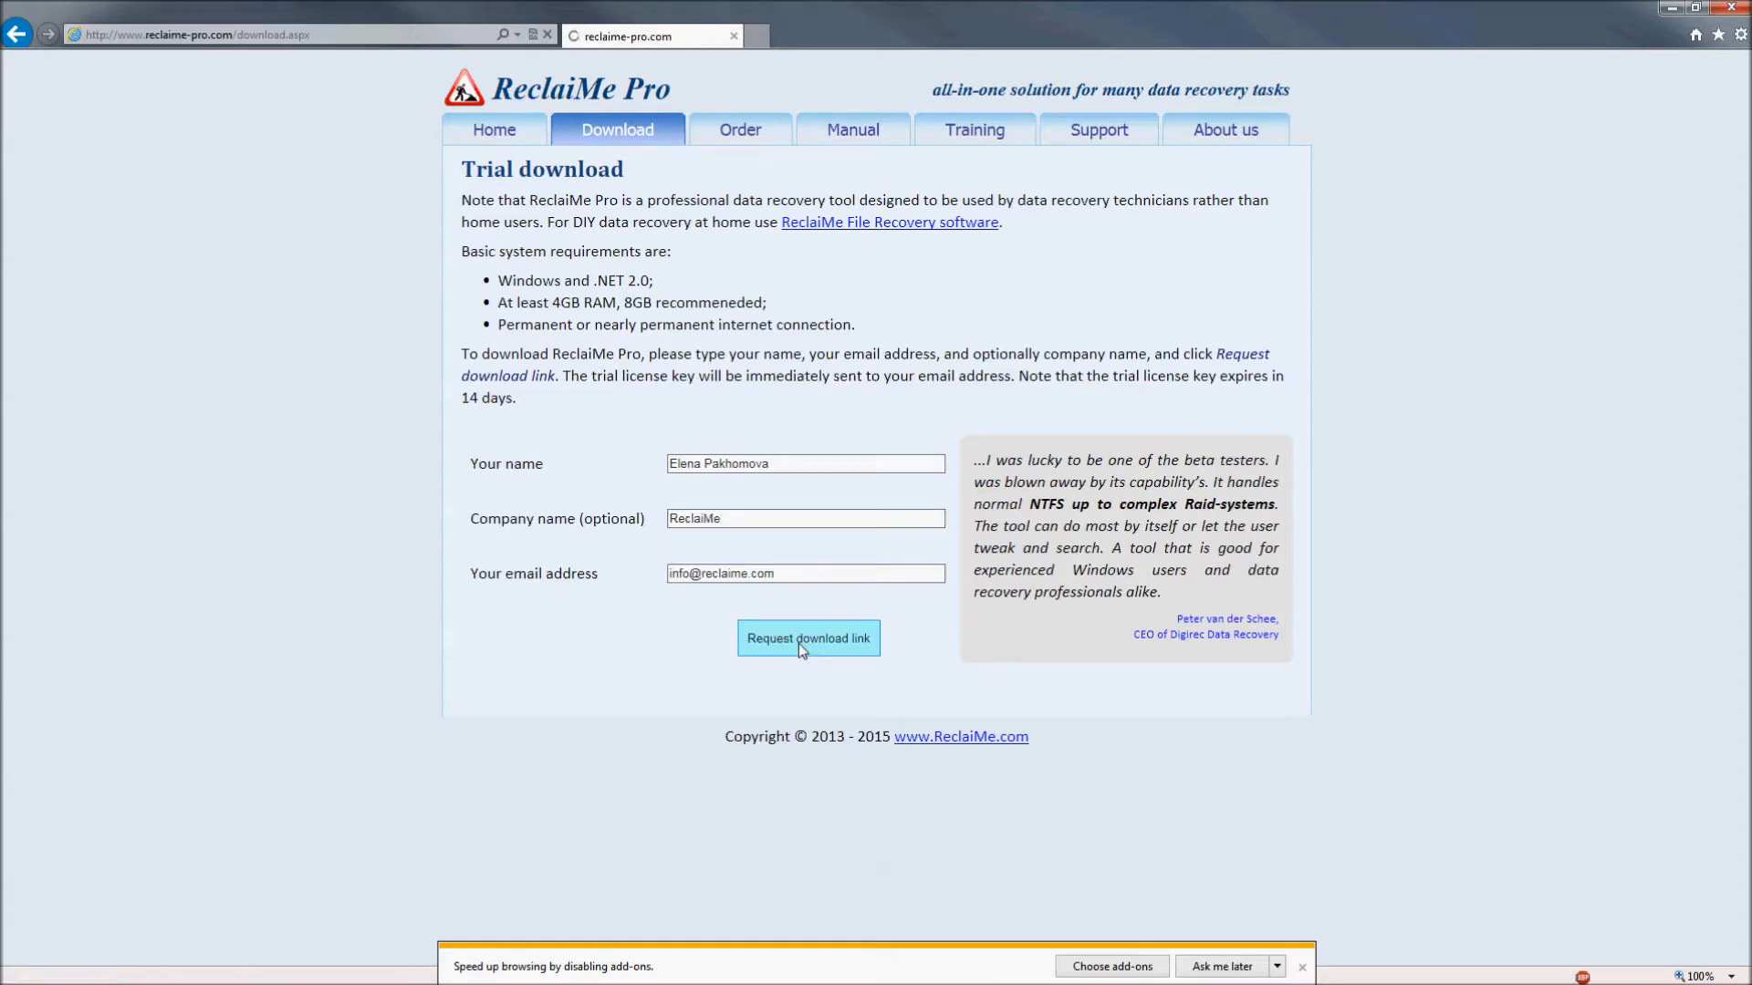
left_click(807, 639)
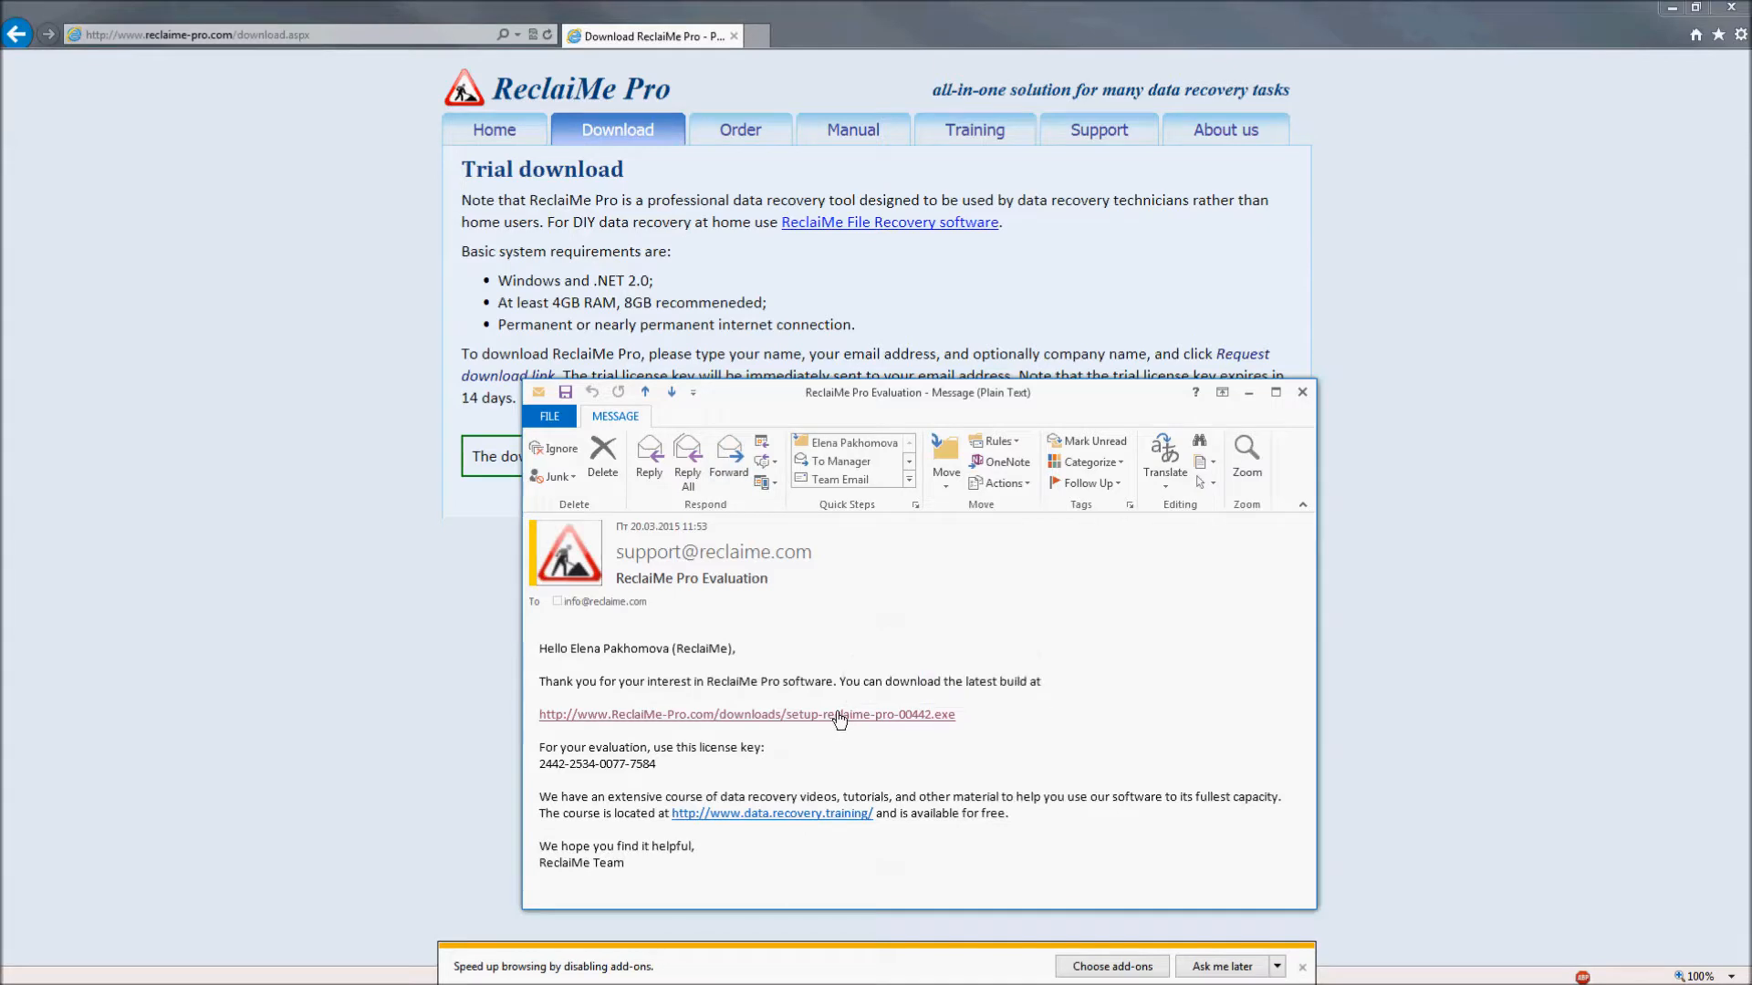
Download setup-reclaime-pro-00442.exe from the evaluation email link.
left_click(745, 713)
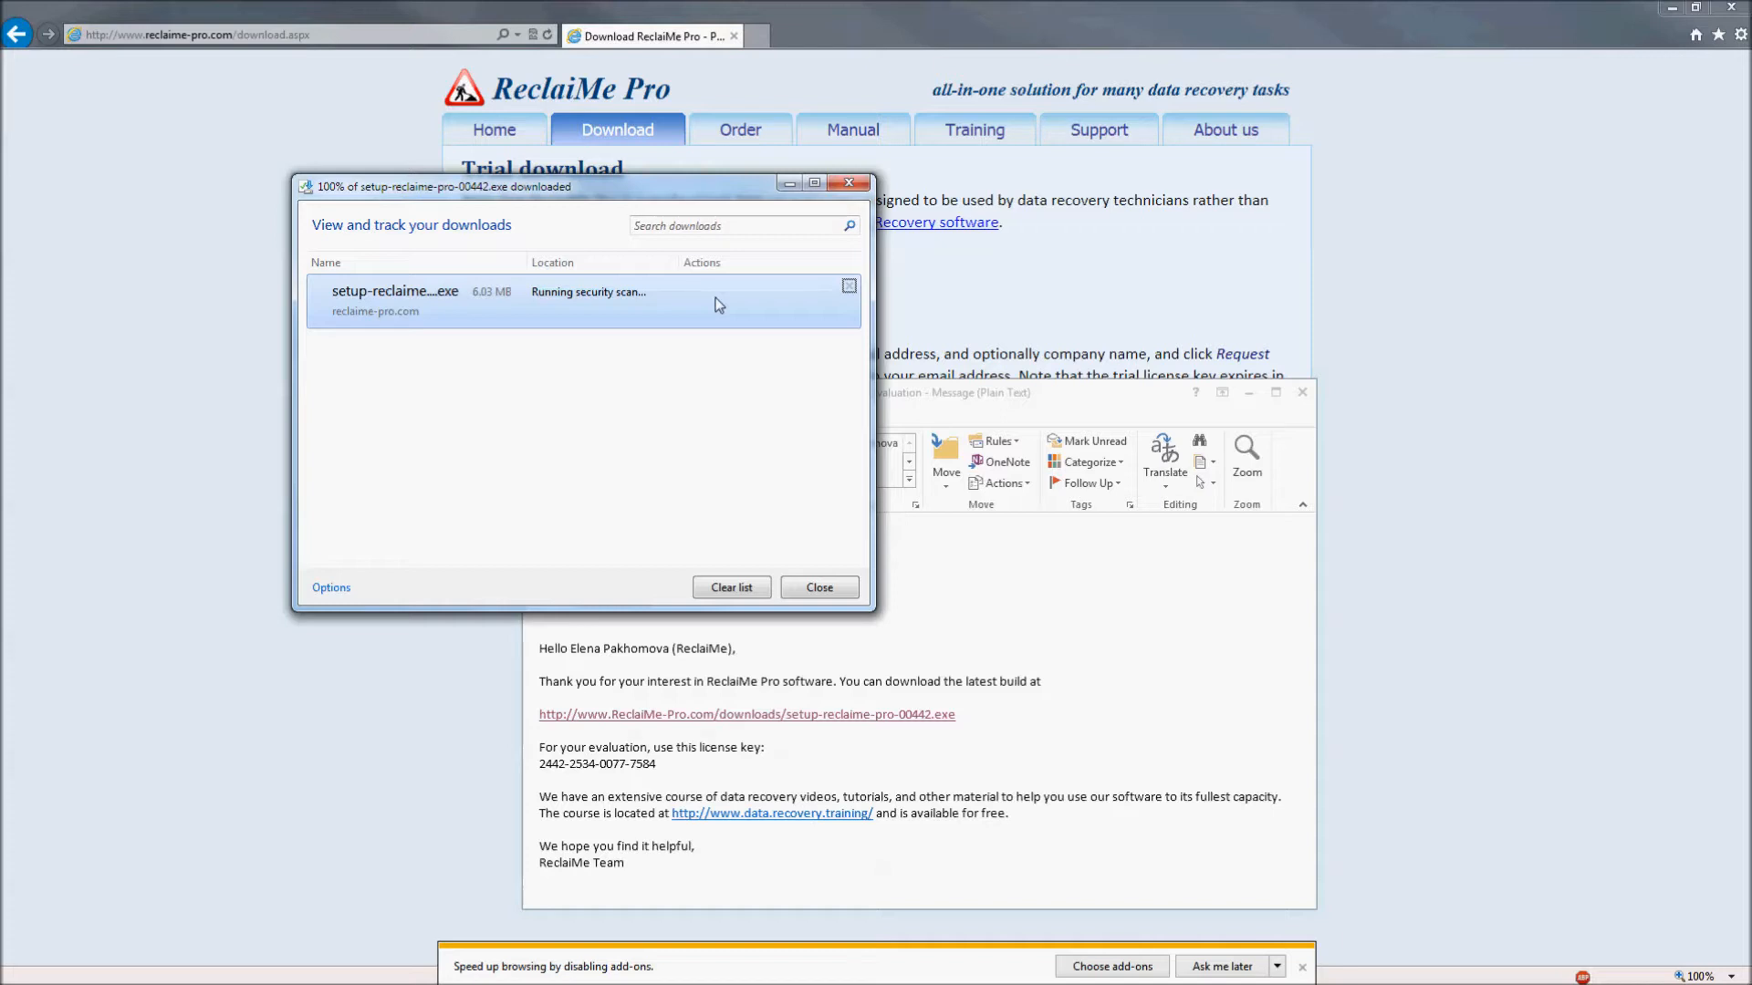
Run the installer with default folder, accept the agreement, and finish launching ReclaiMe Pro.
left_click(848, 287)
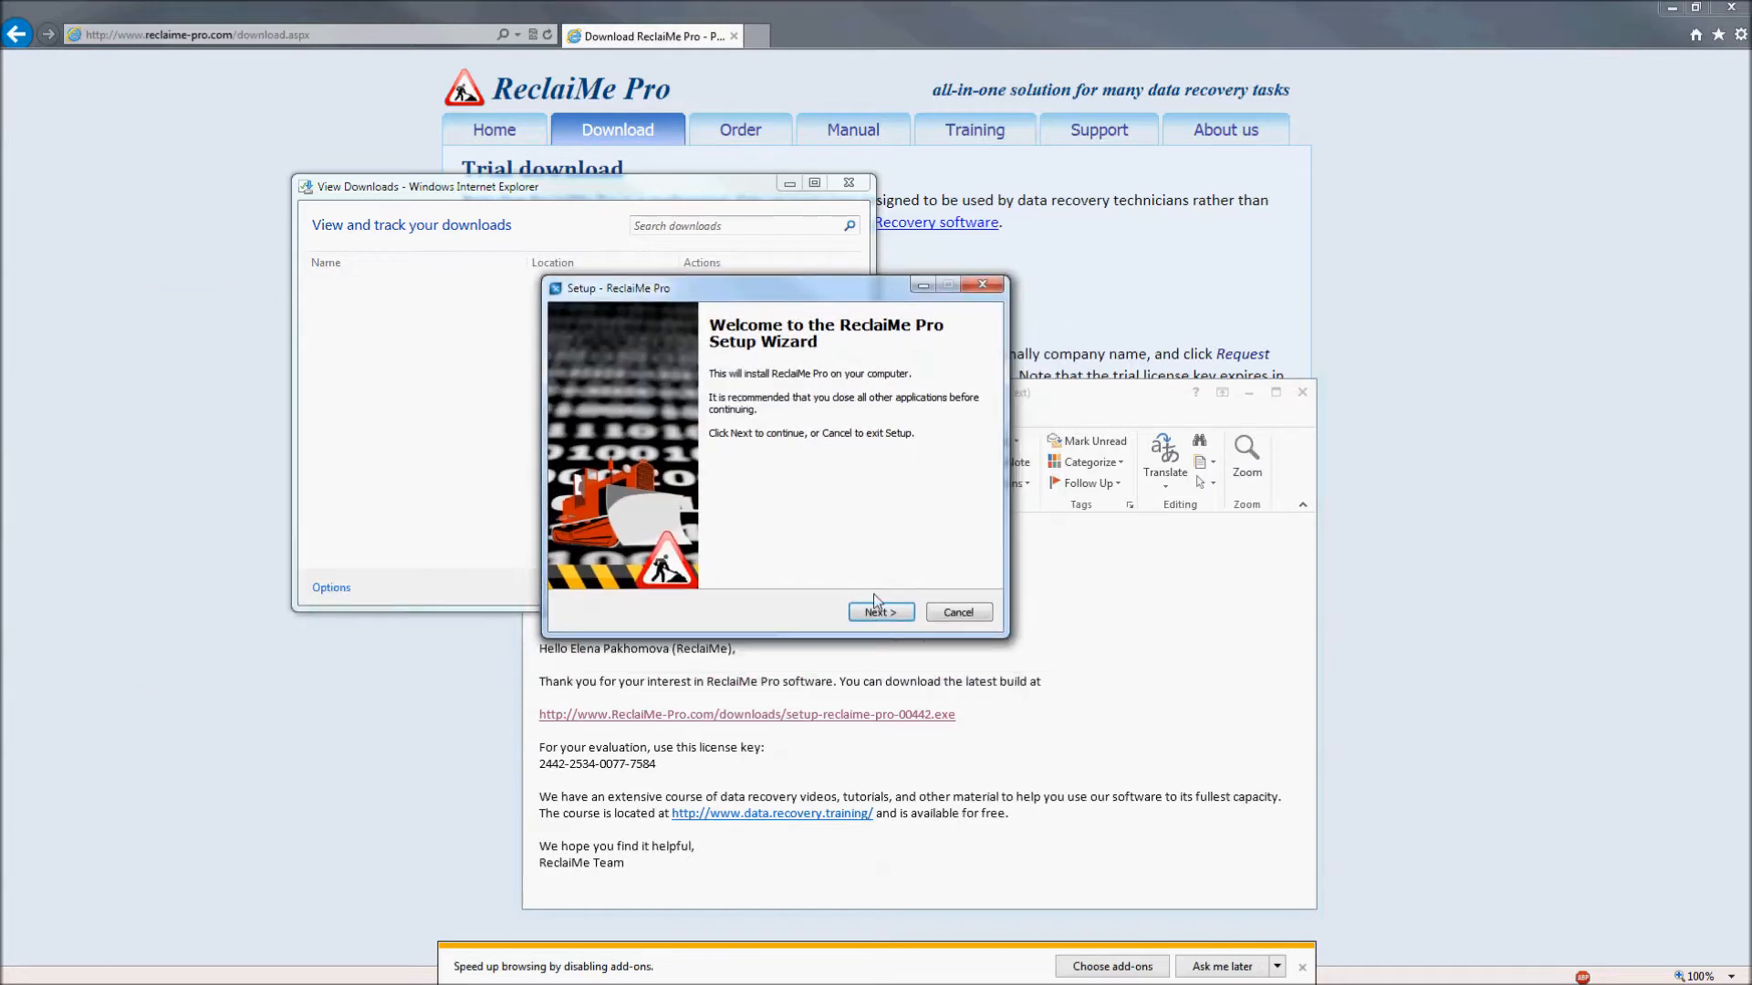
left_click(880, 611)
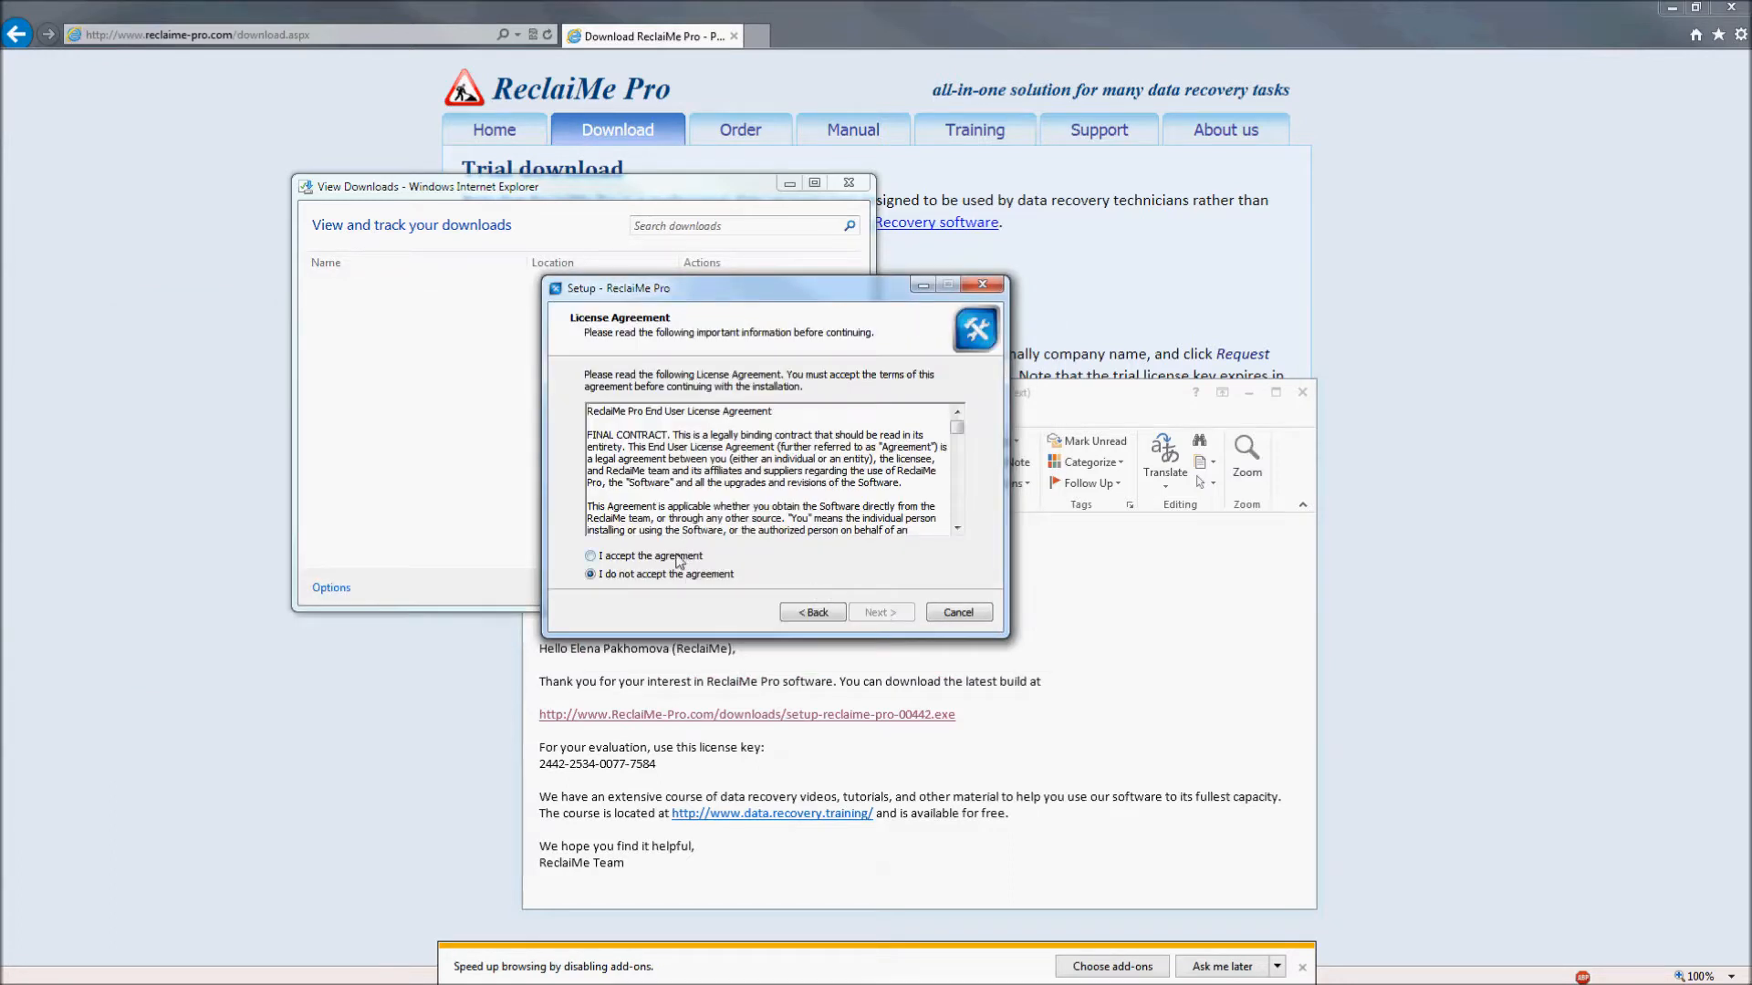
left_click(880, 611)
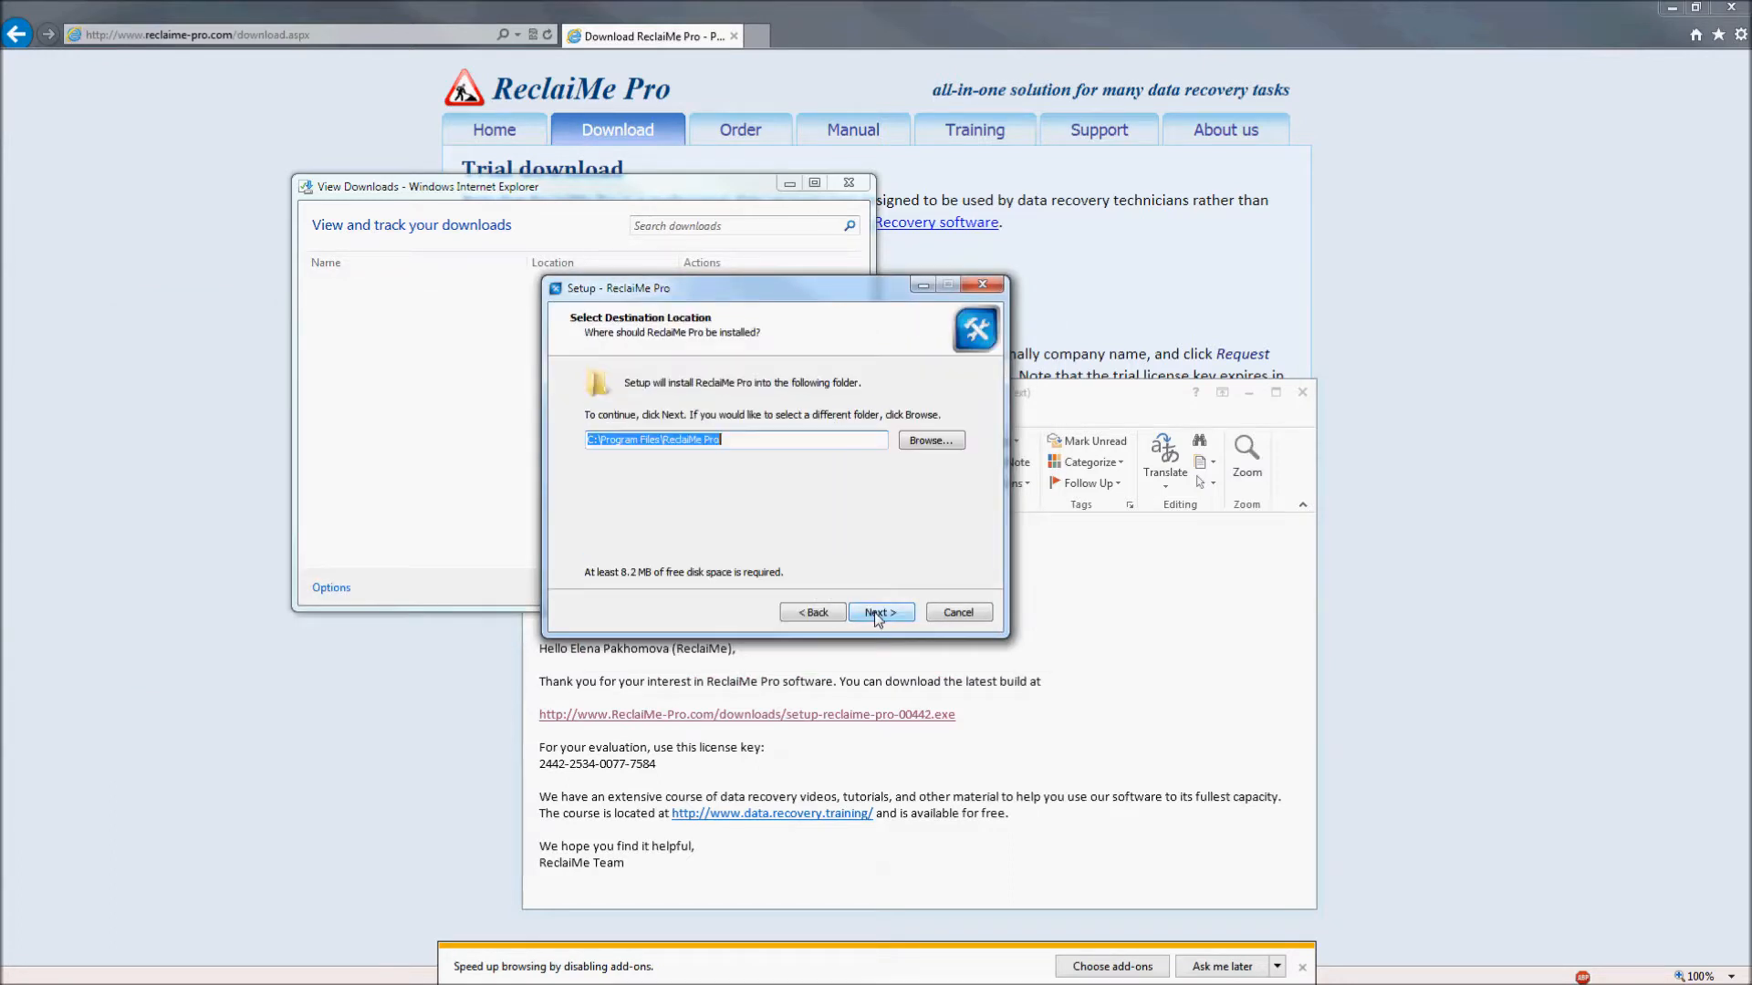
left_click(880, 613)
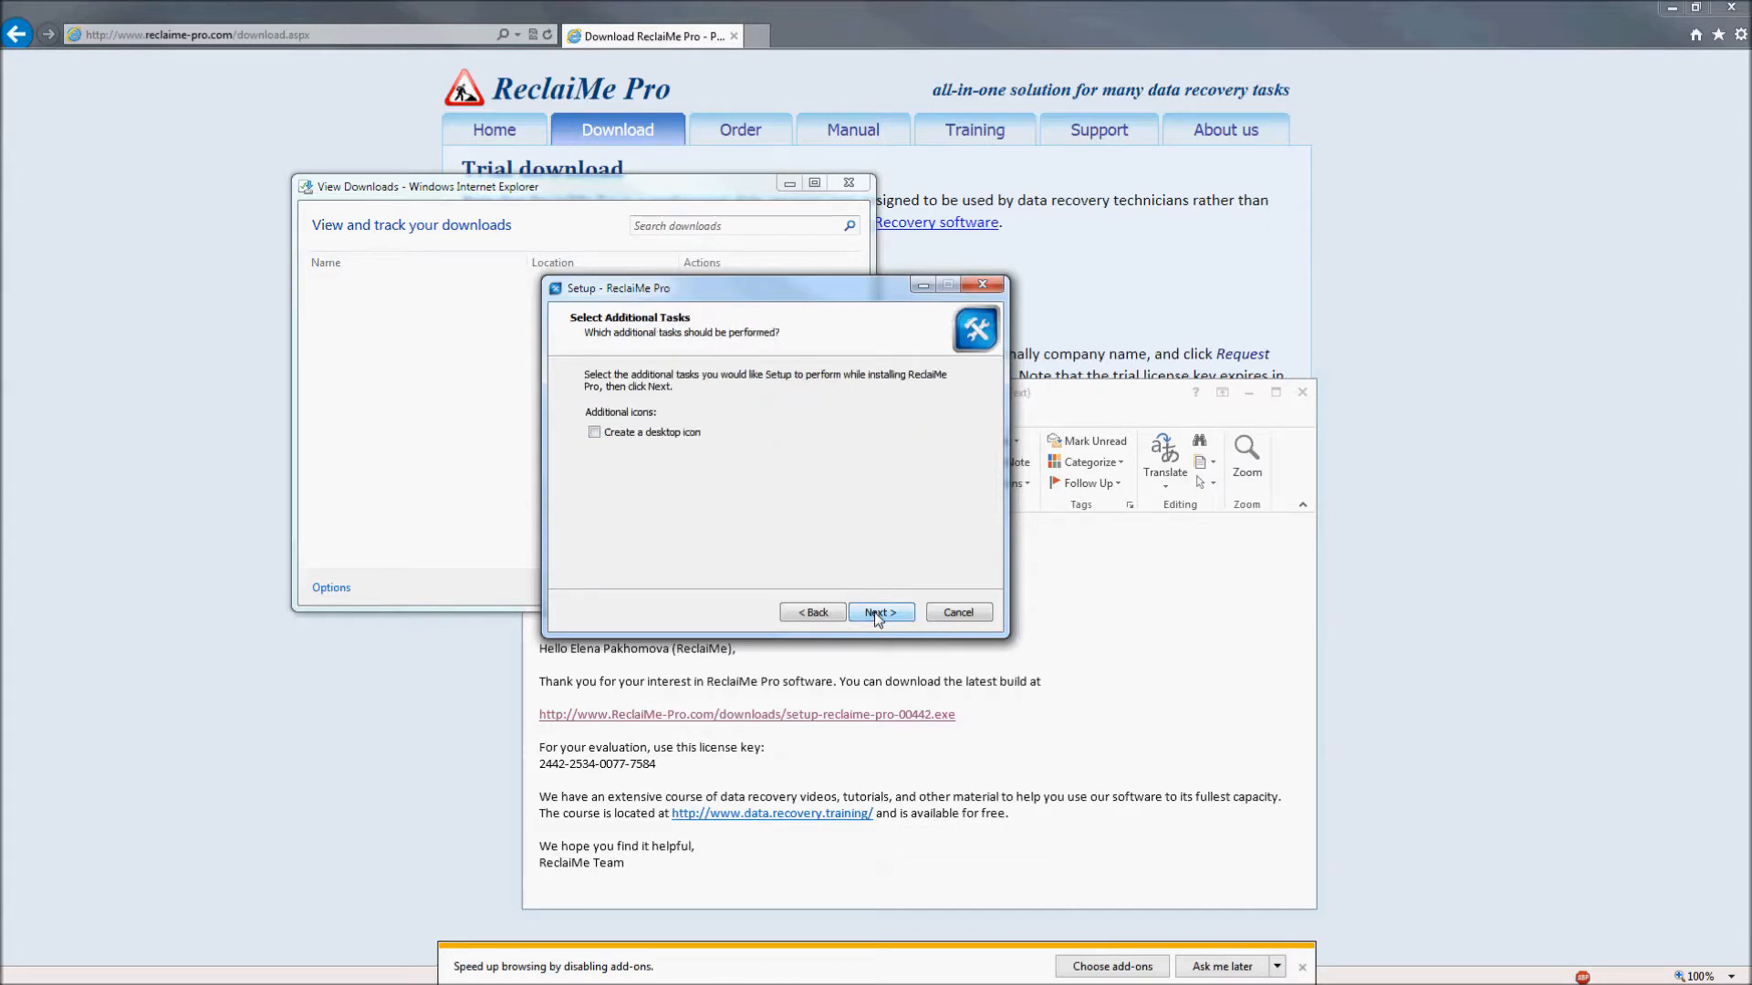
left_click(880, 613)
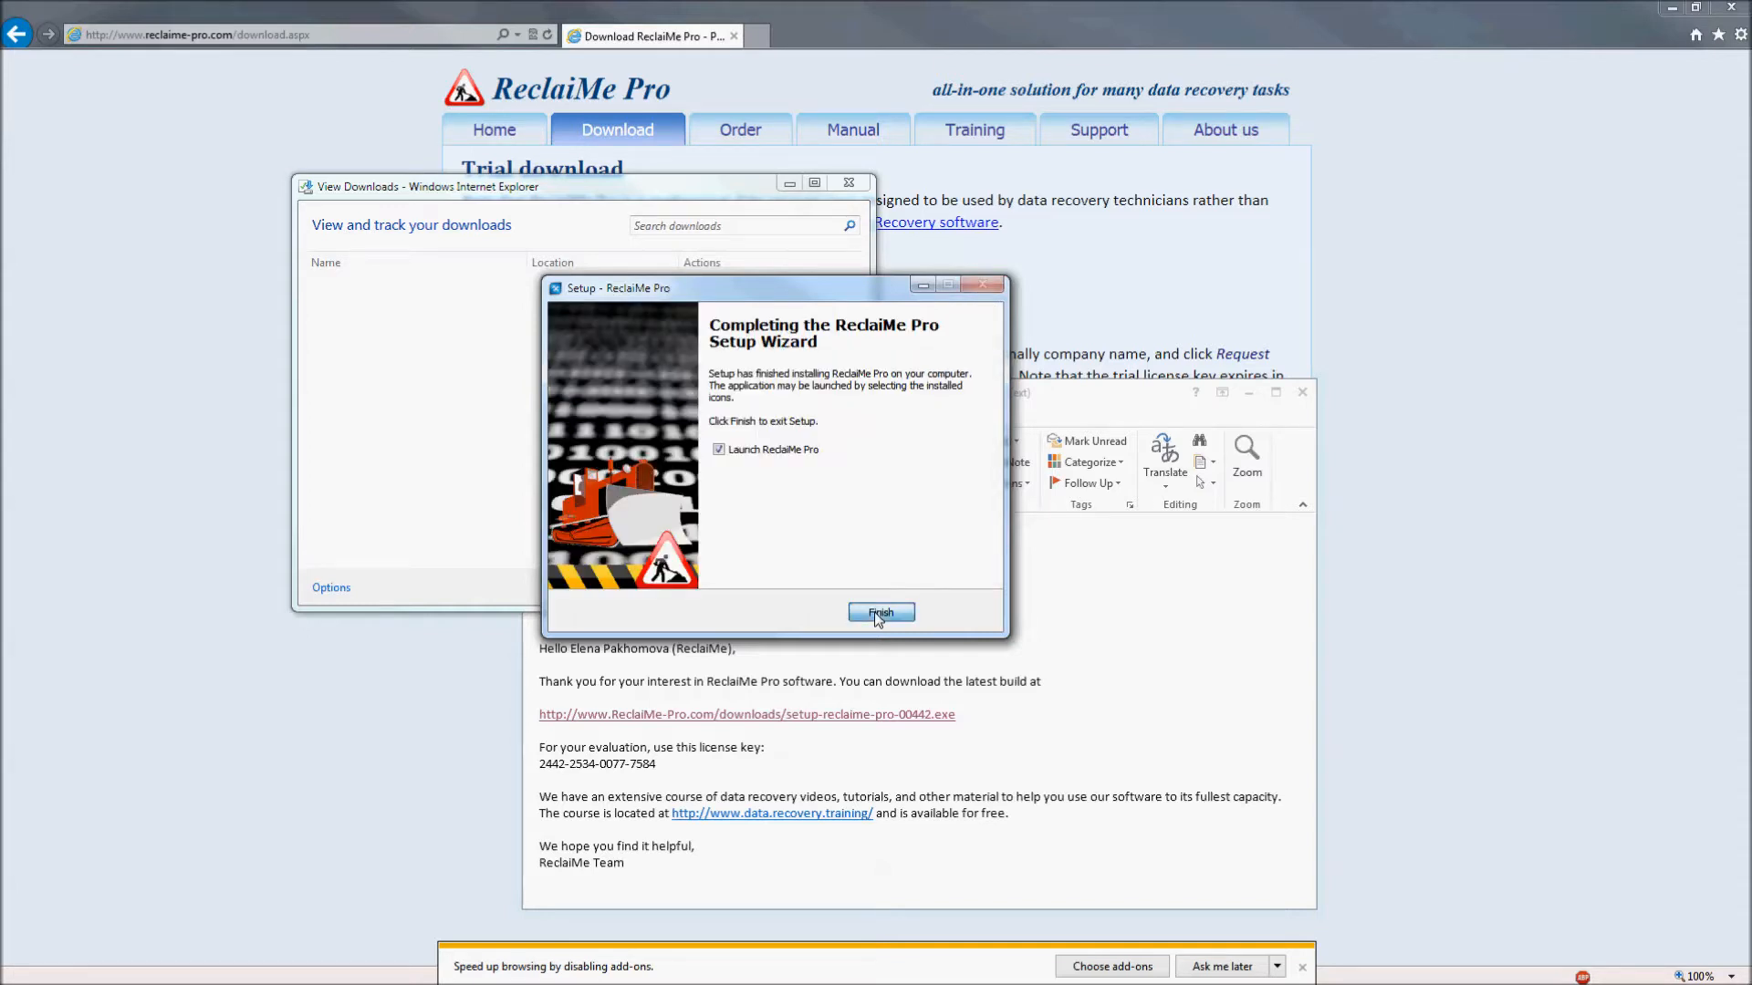
left_click(881, 613)
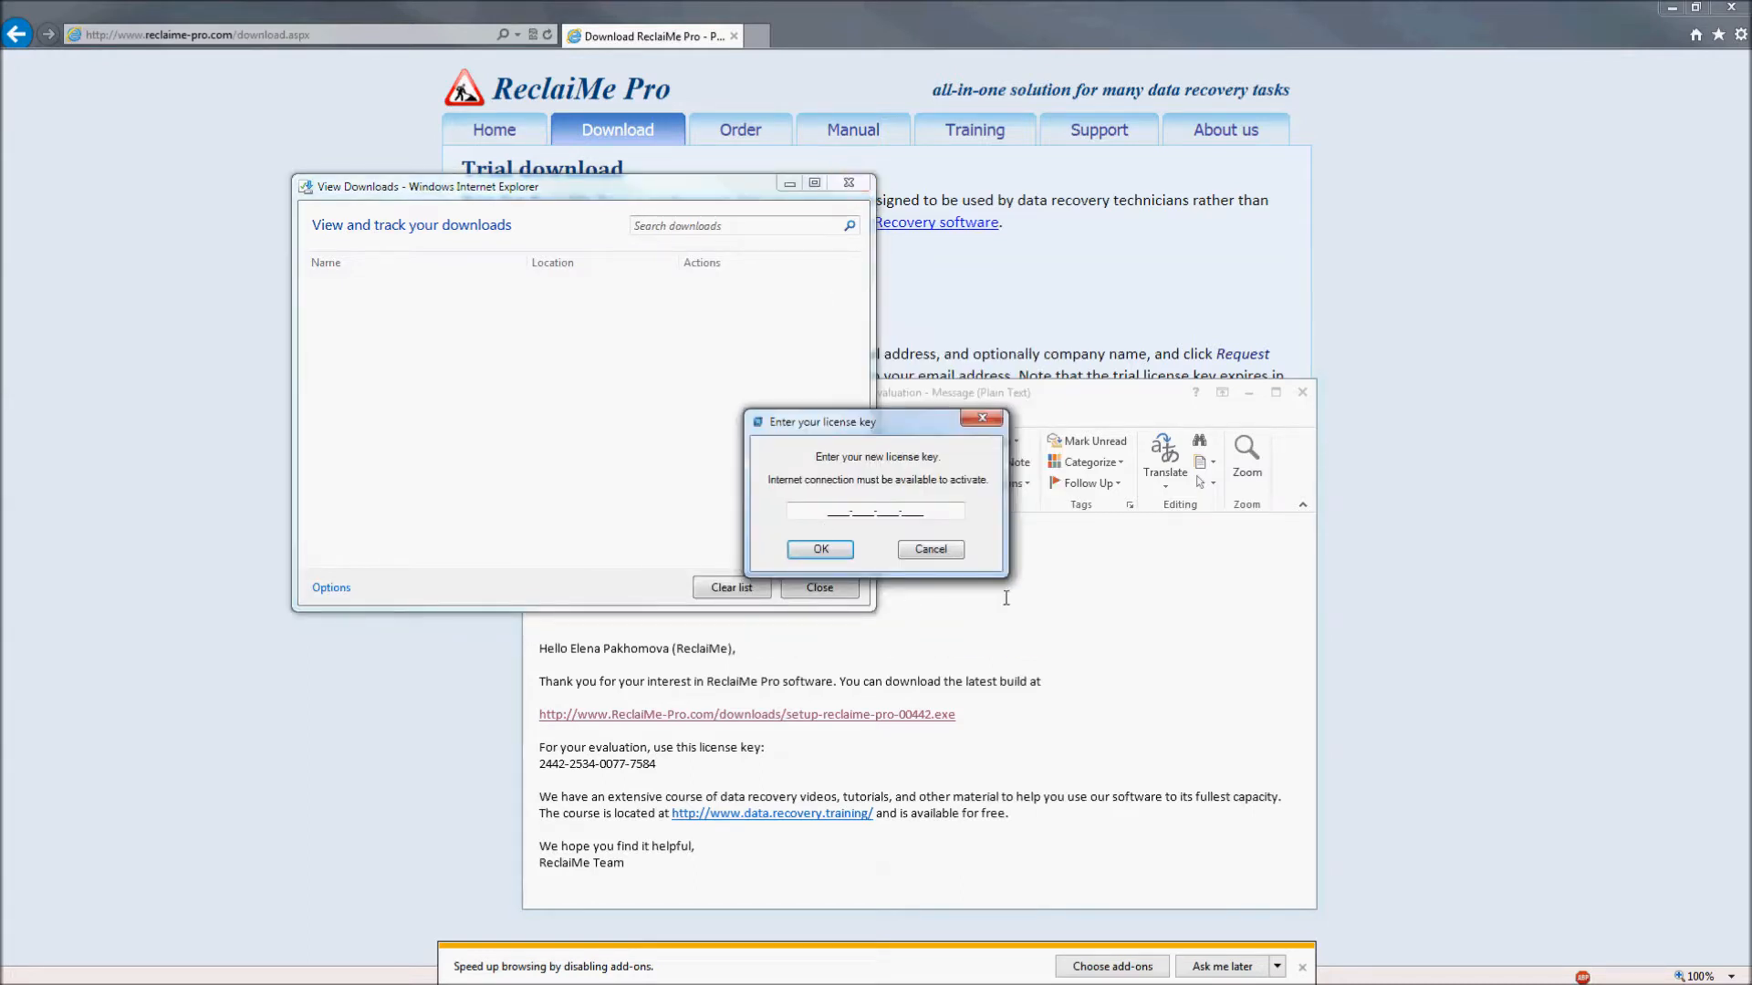
left_click(928, 549)
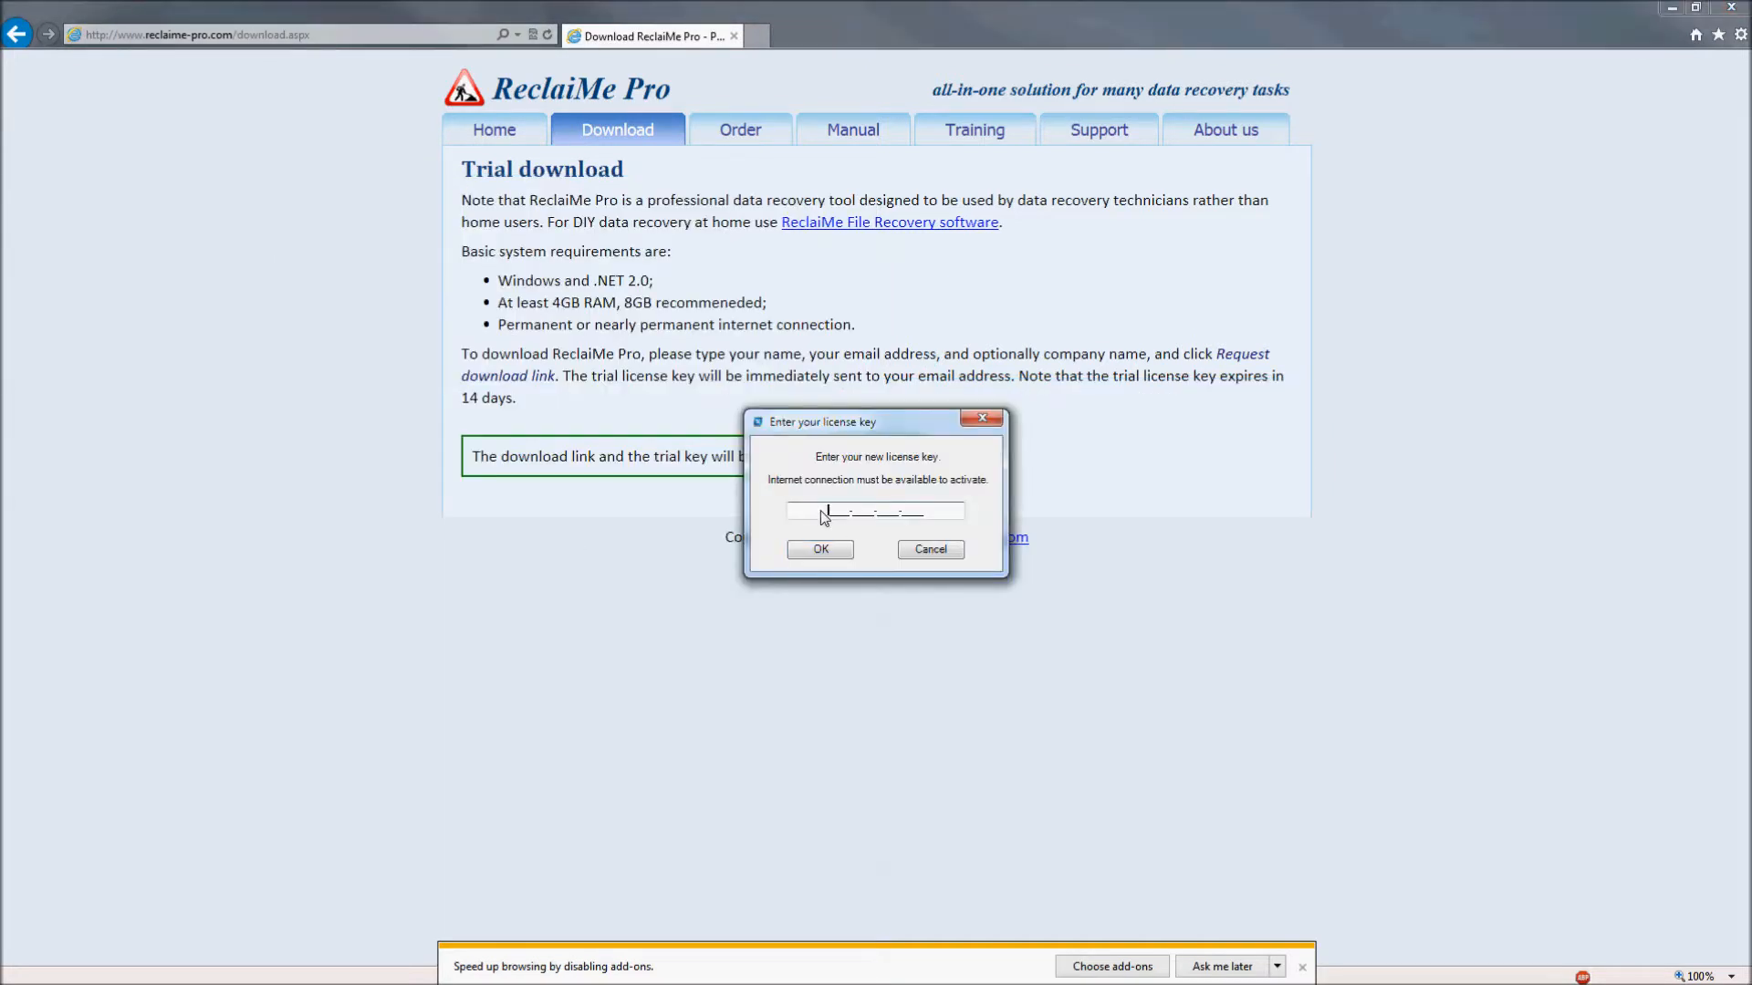
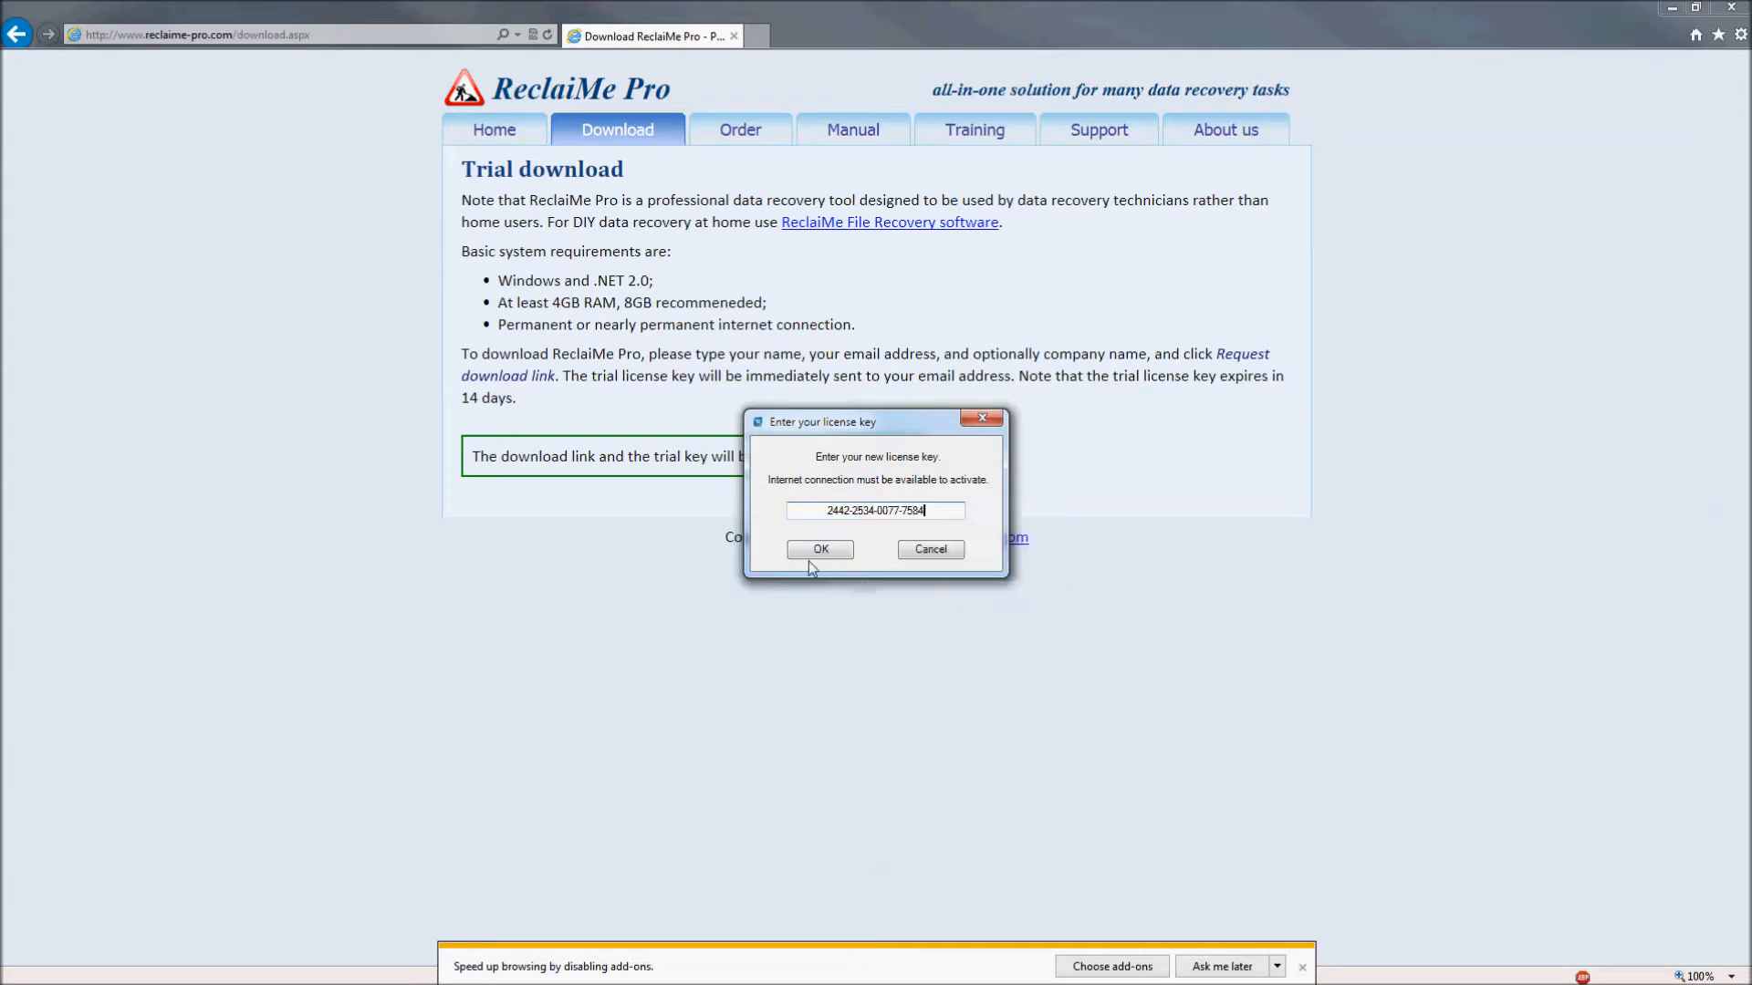
left_click(819, 549)
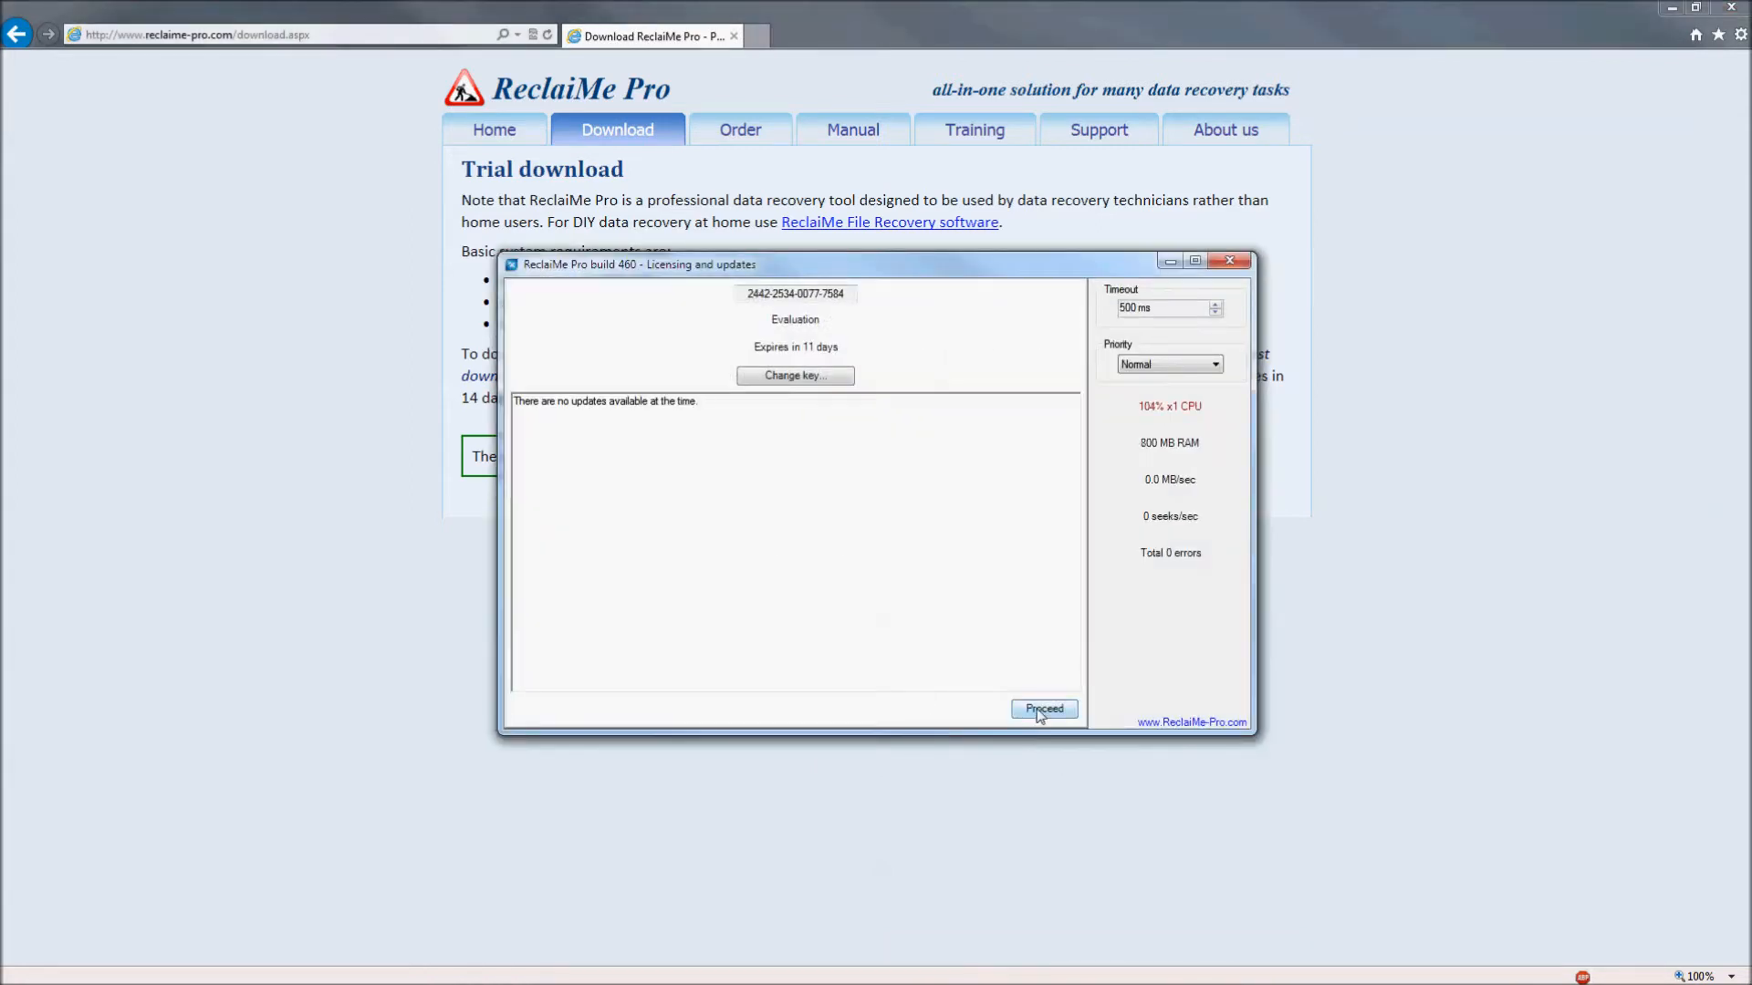
left_click(1043, 710)
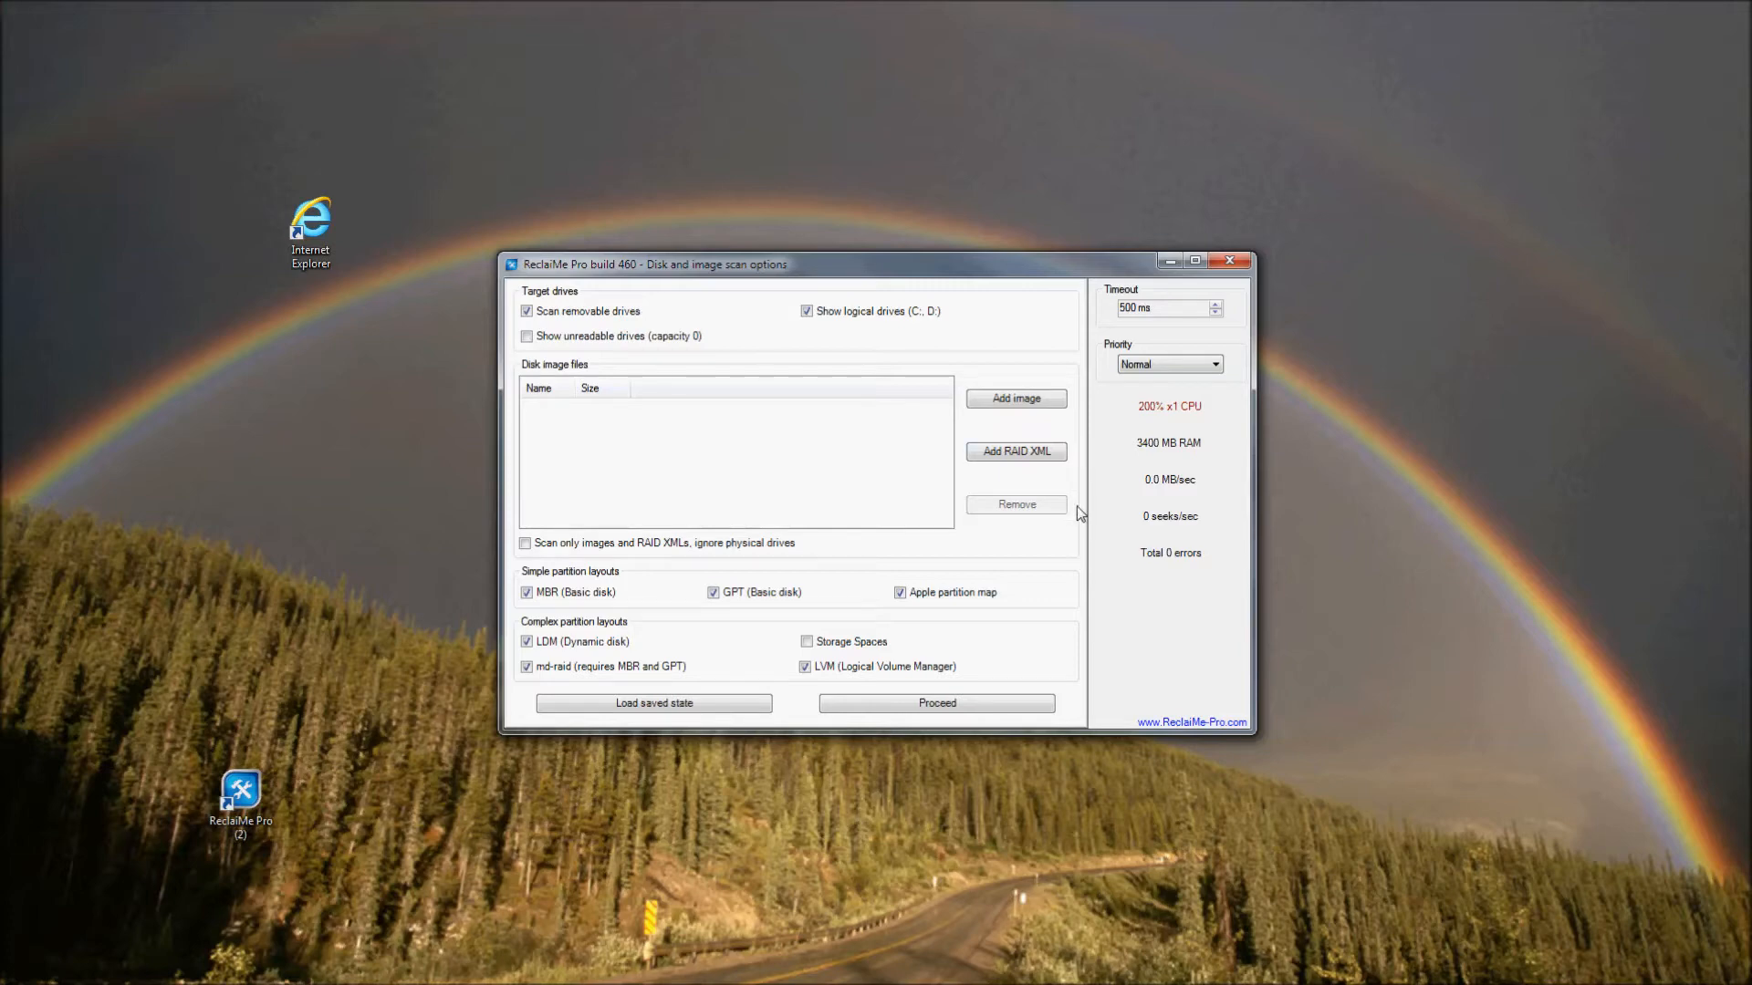
mouse_move(1074, 425)
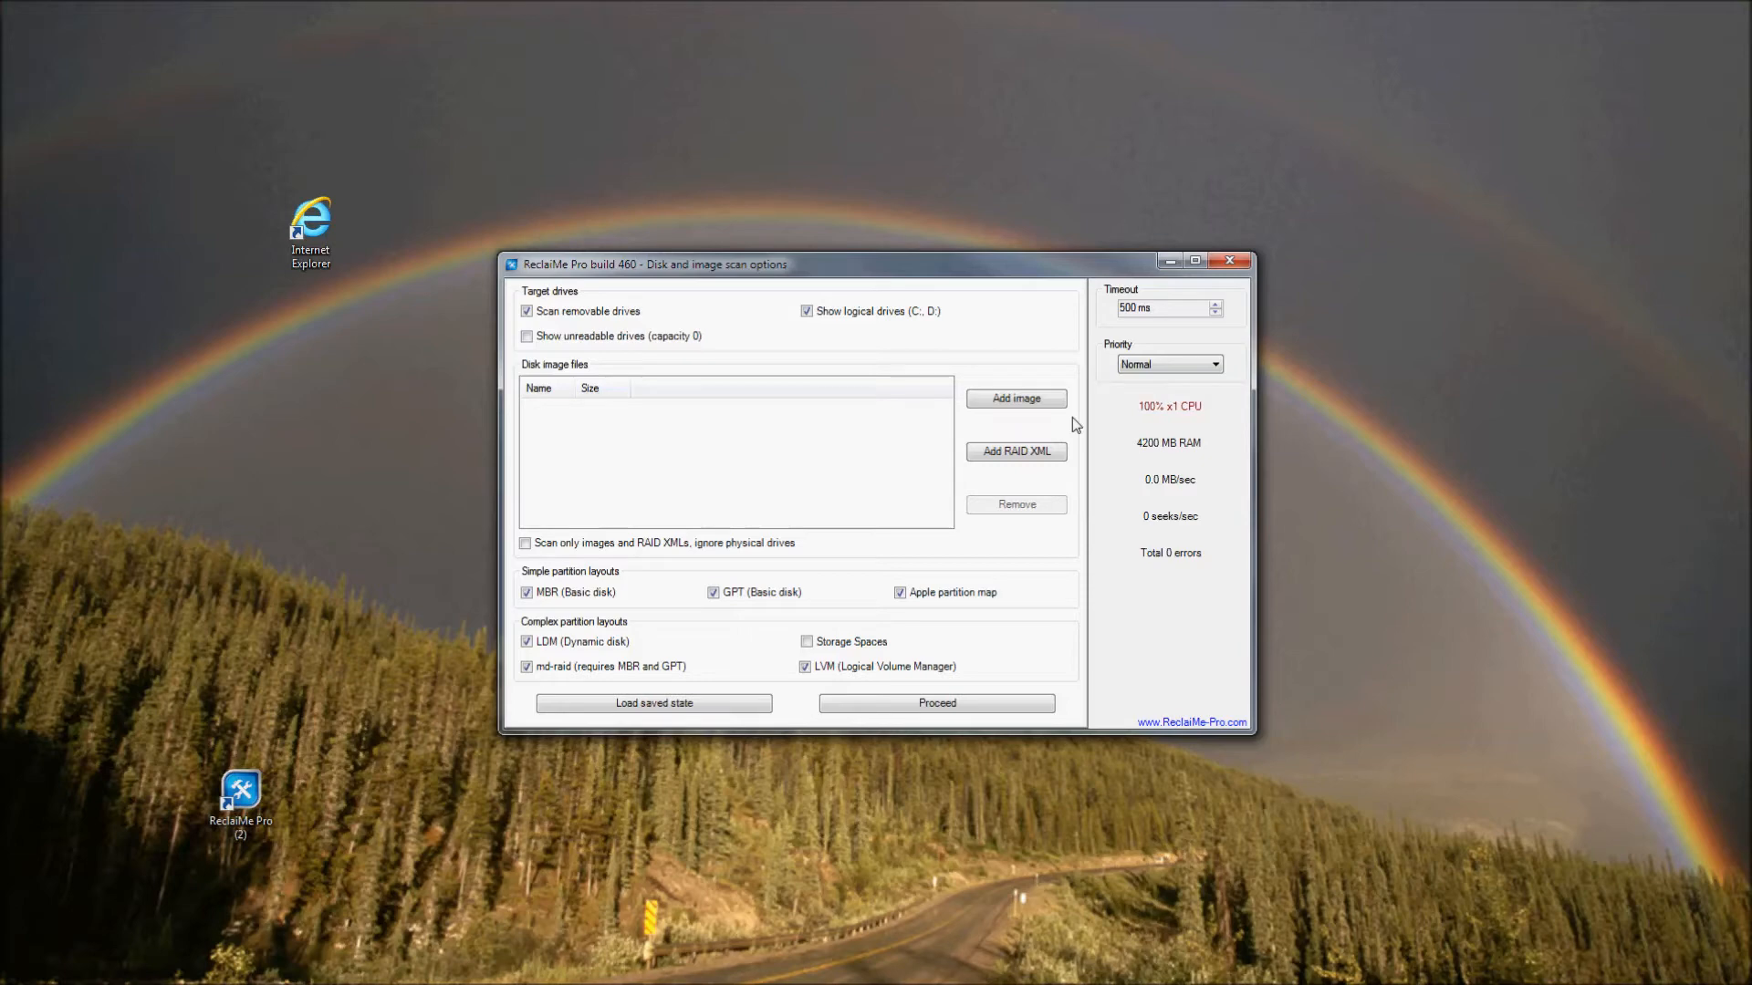
mouse_move(1069, 651)
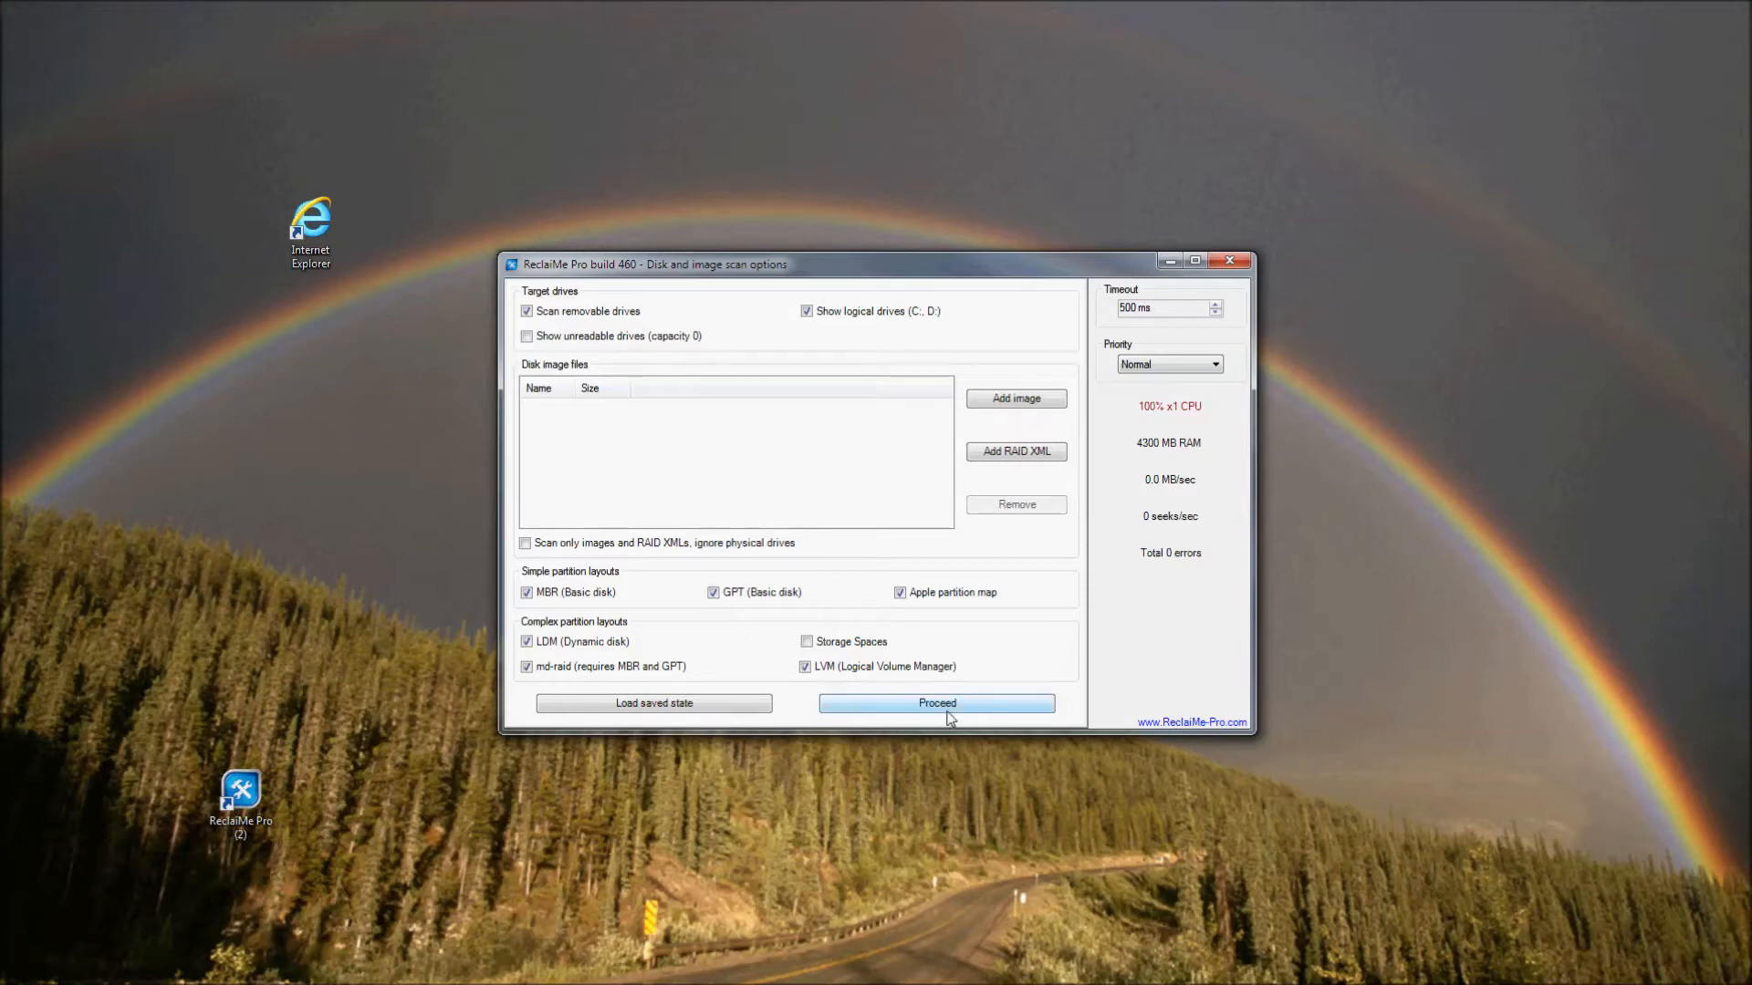
Proceed past the scan options with defaults to the disk and partition list.
left_click(936, 703)
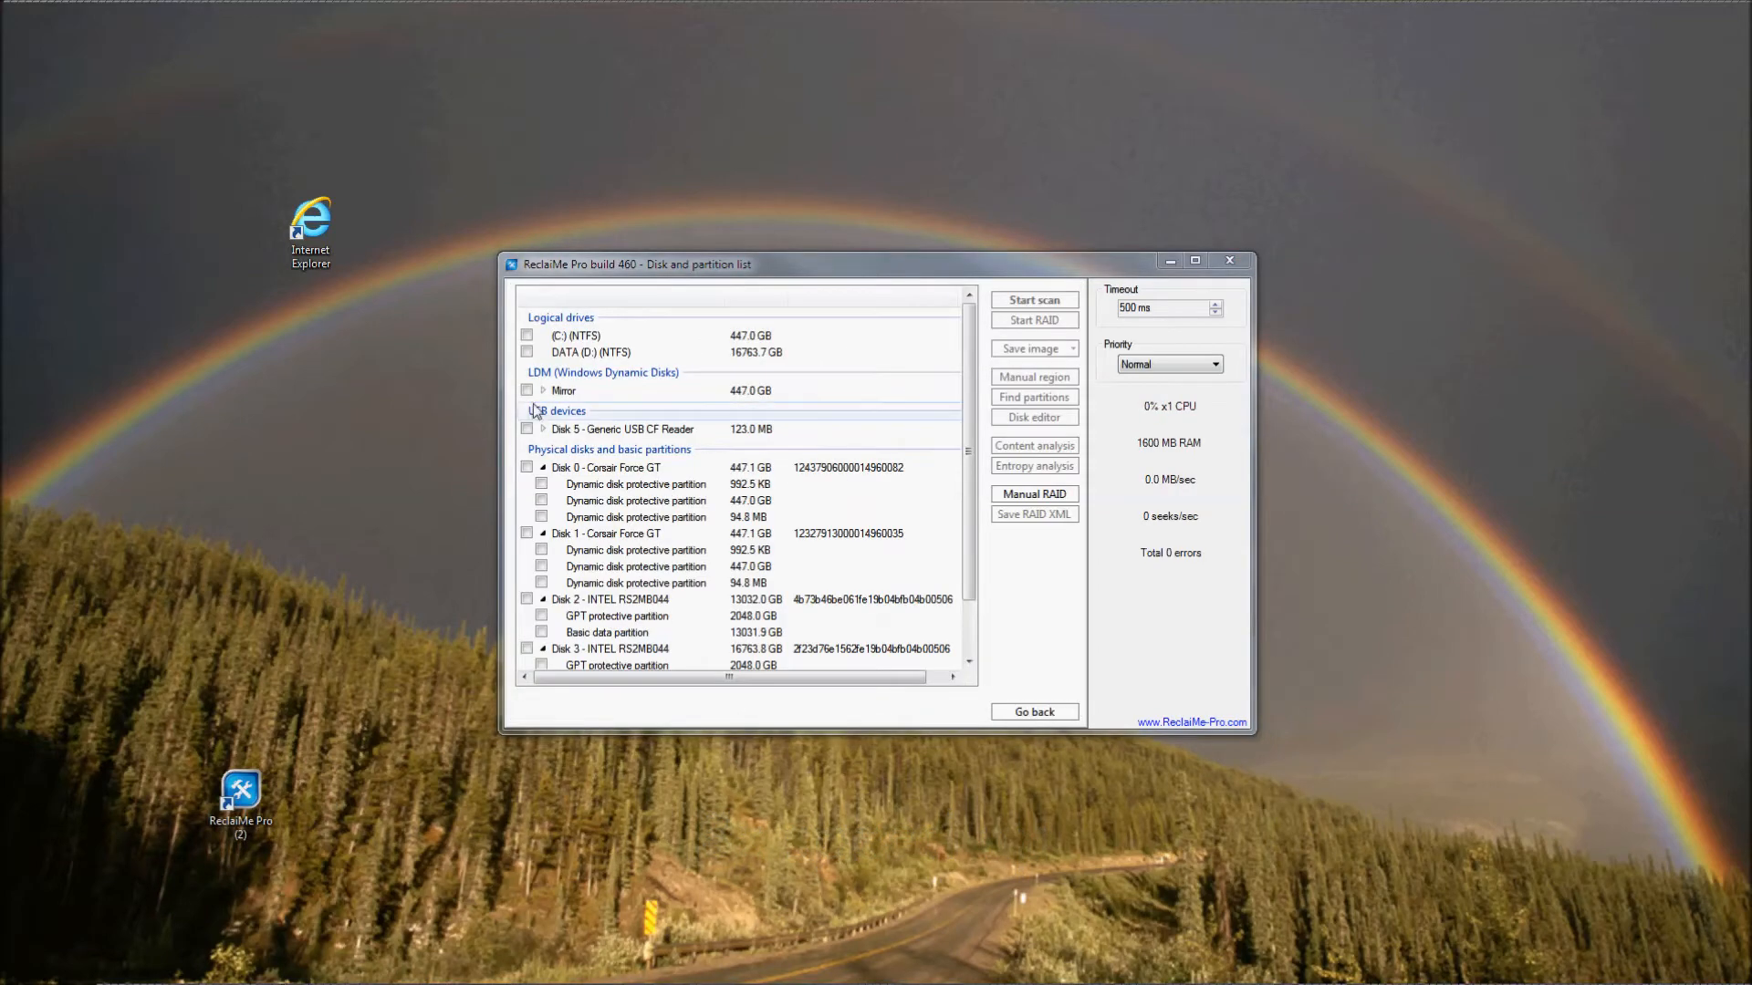
mouse_move(611, 422)
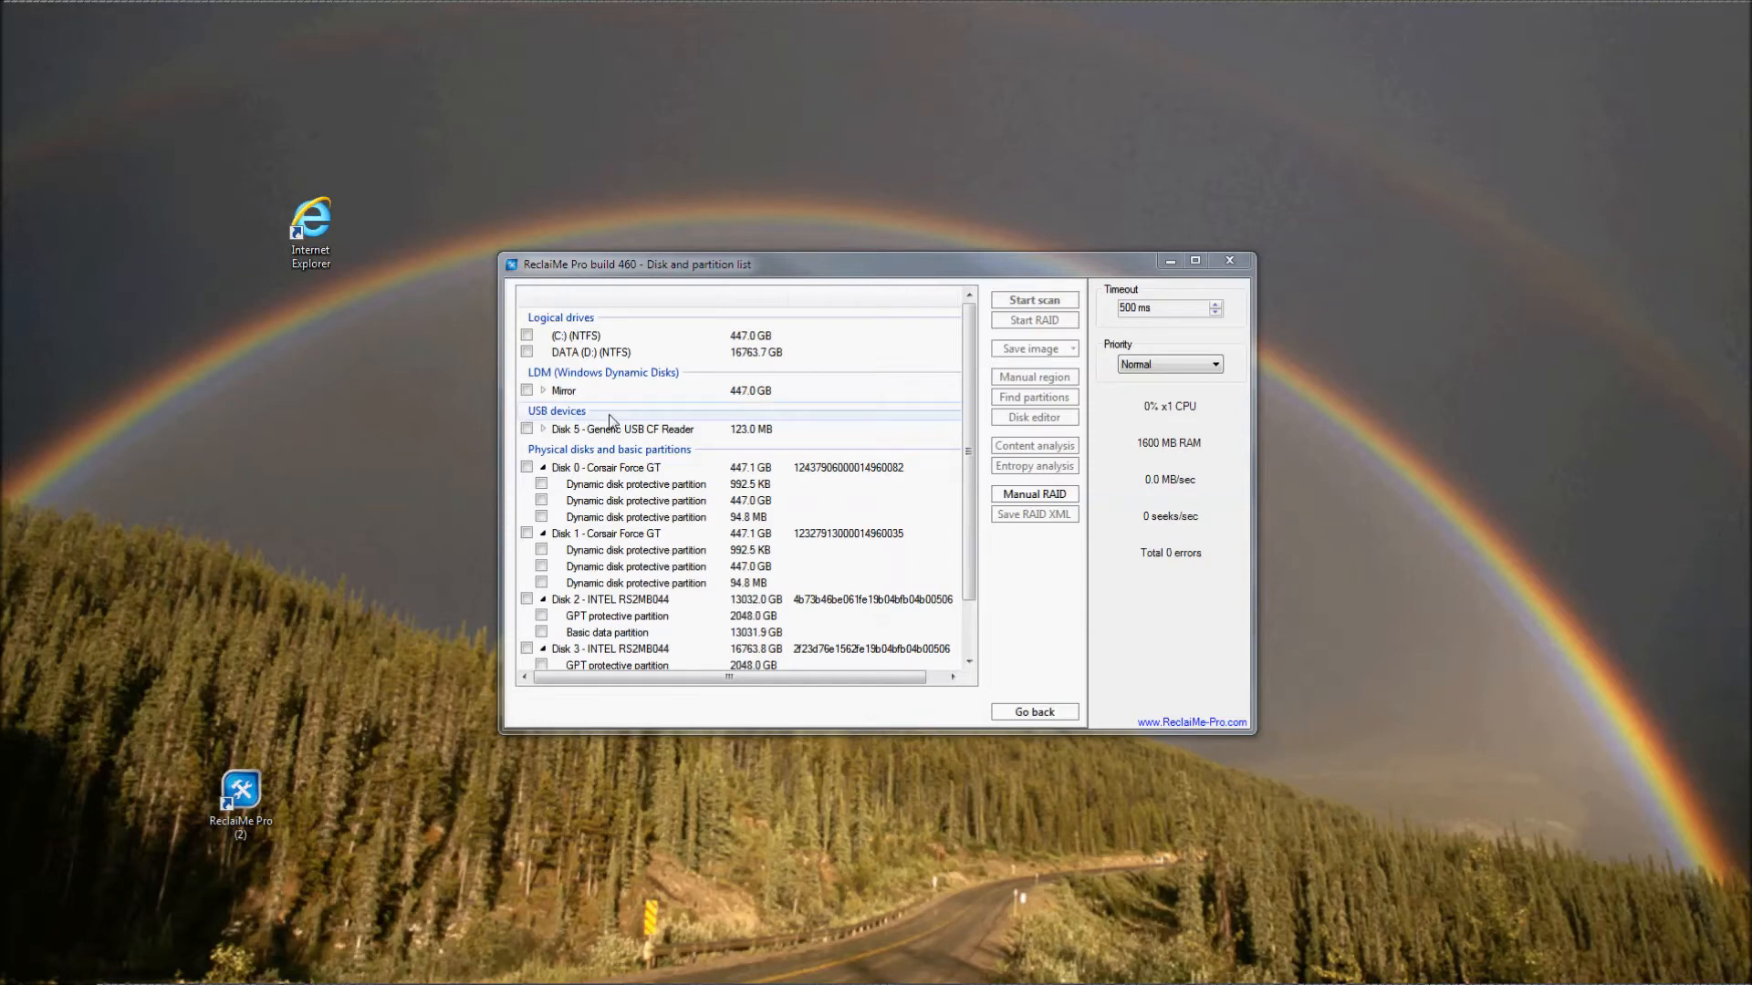
Check Disk 5, the Generic USB CF Reader, and bring up the image-saving options.
left_click(528, 429)
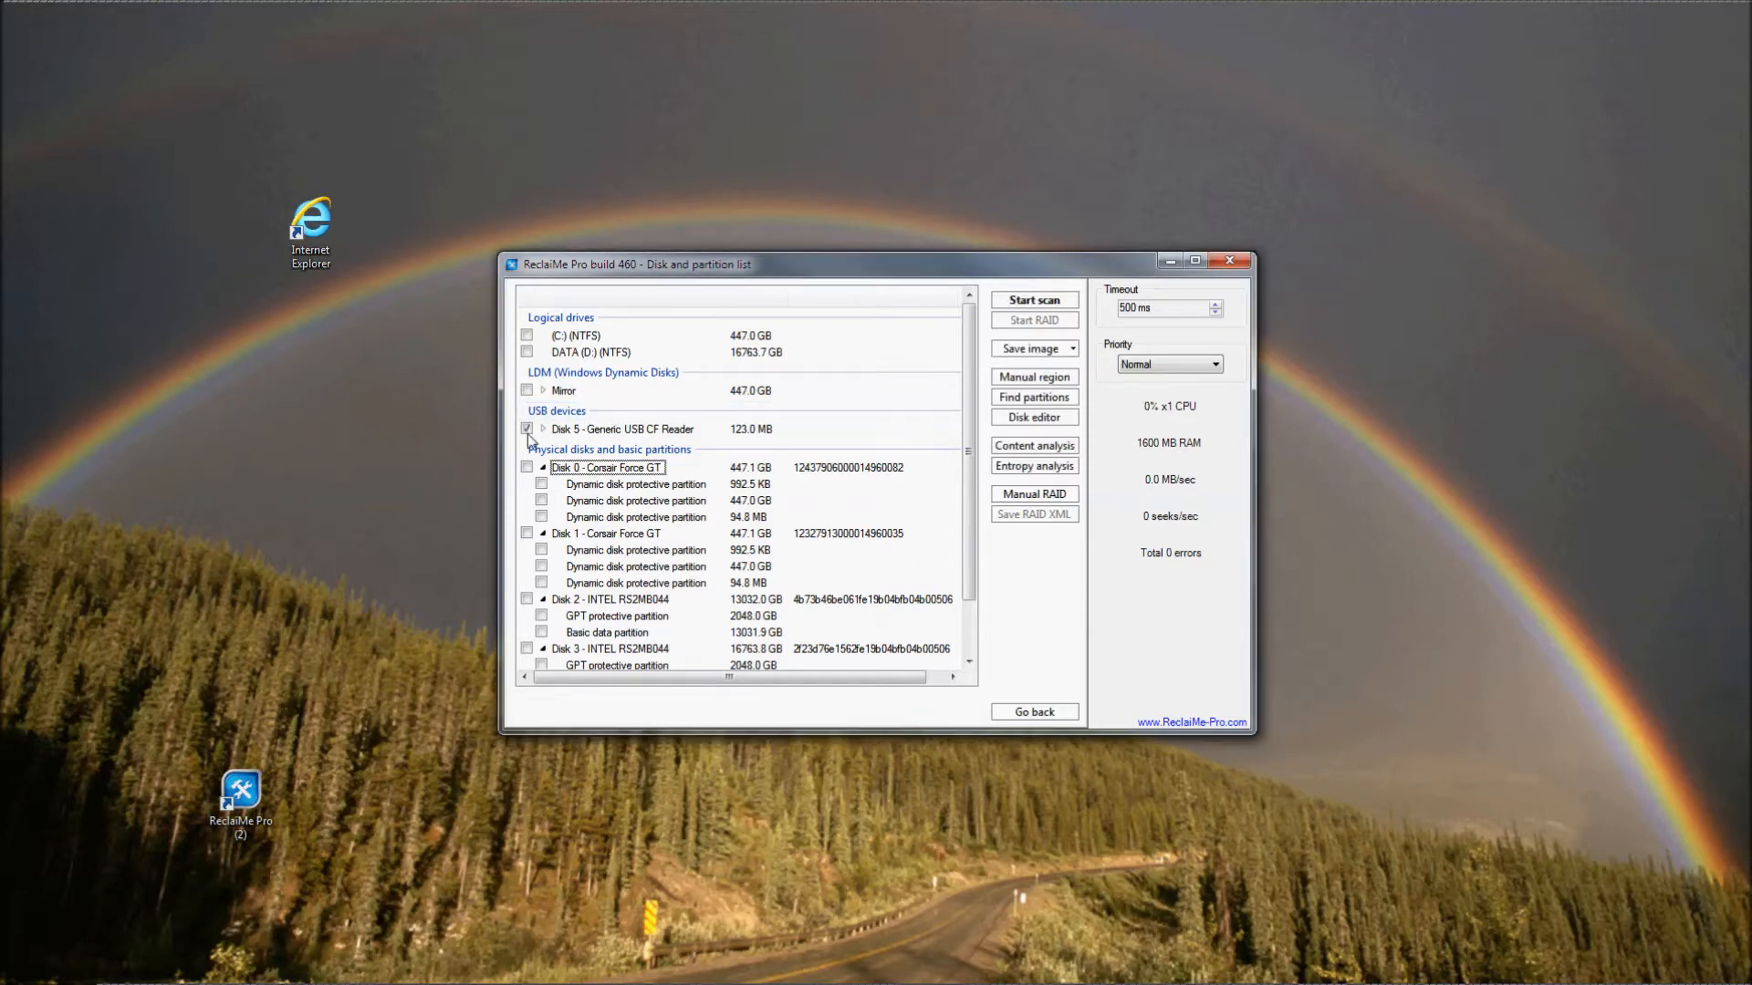
left_click(1031, 348)
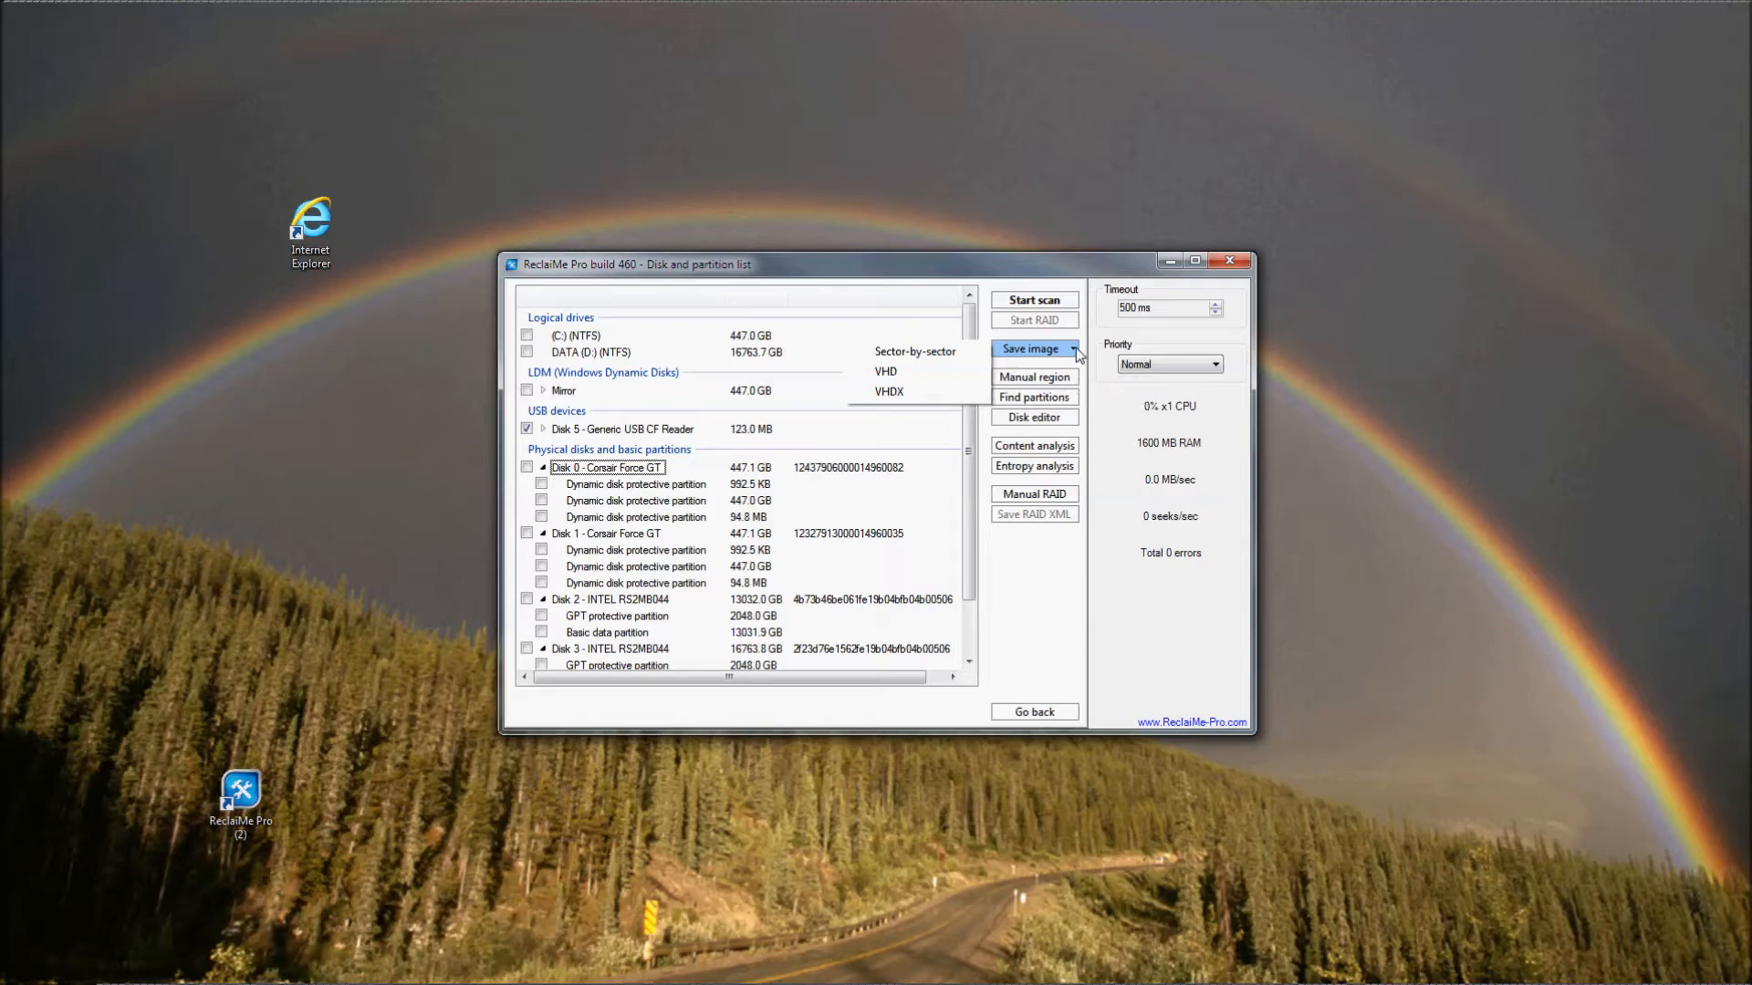
mouse_move(914, 351)
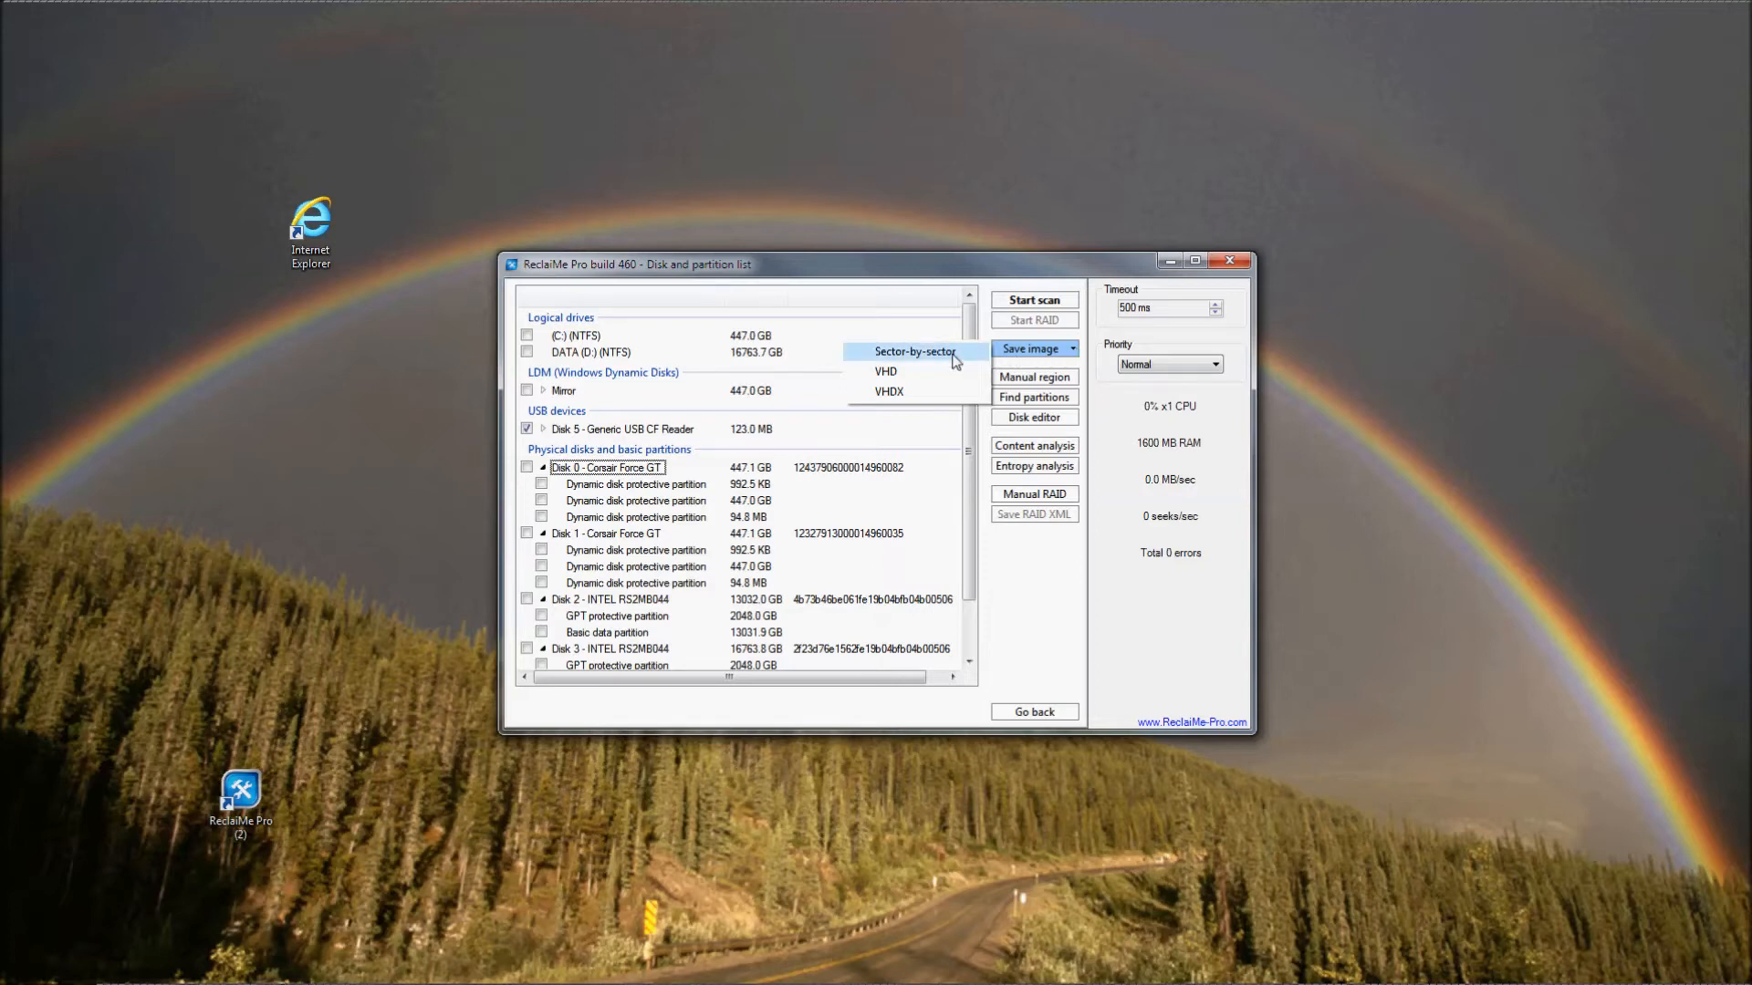
mouse_move(887, 370)
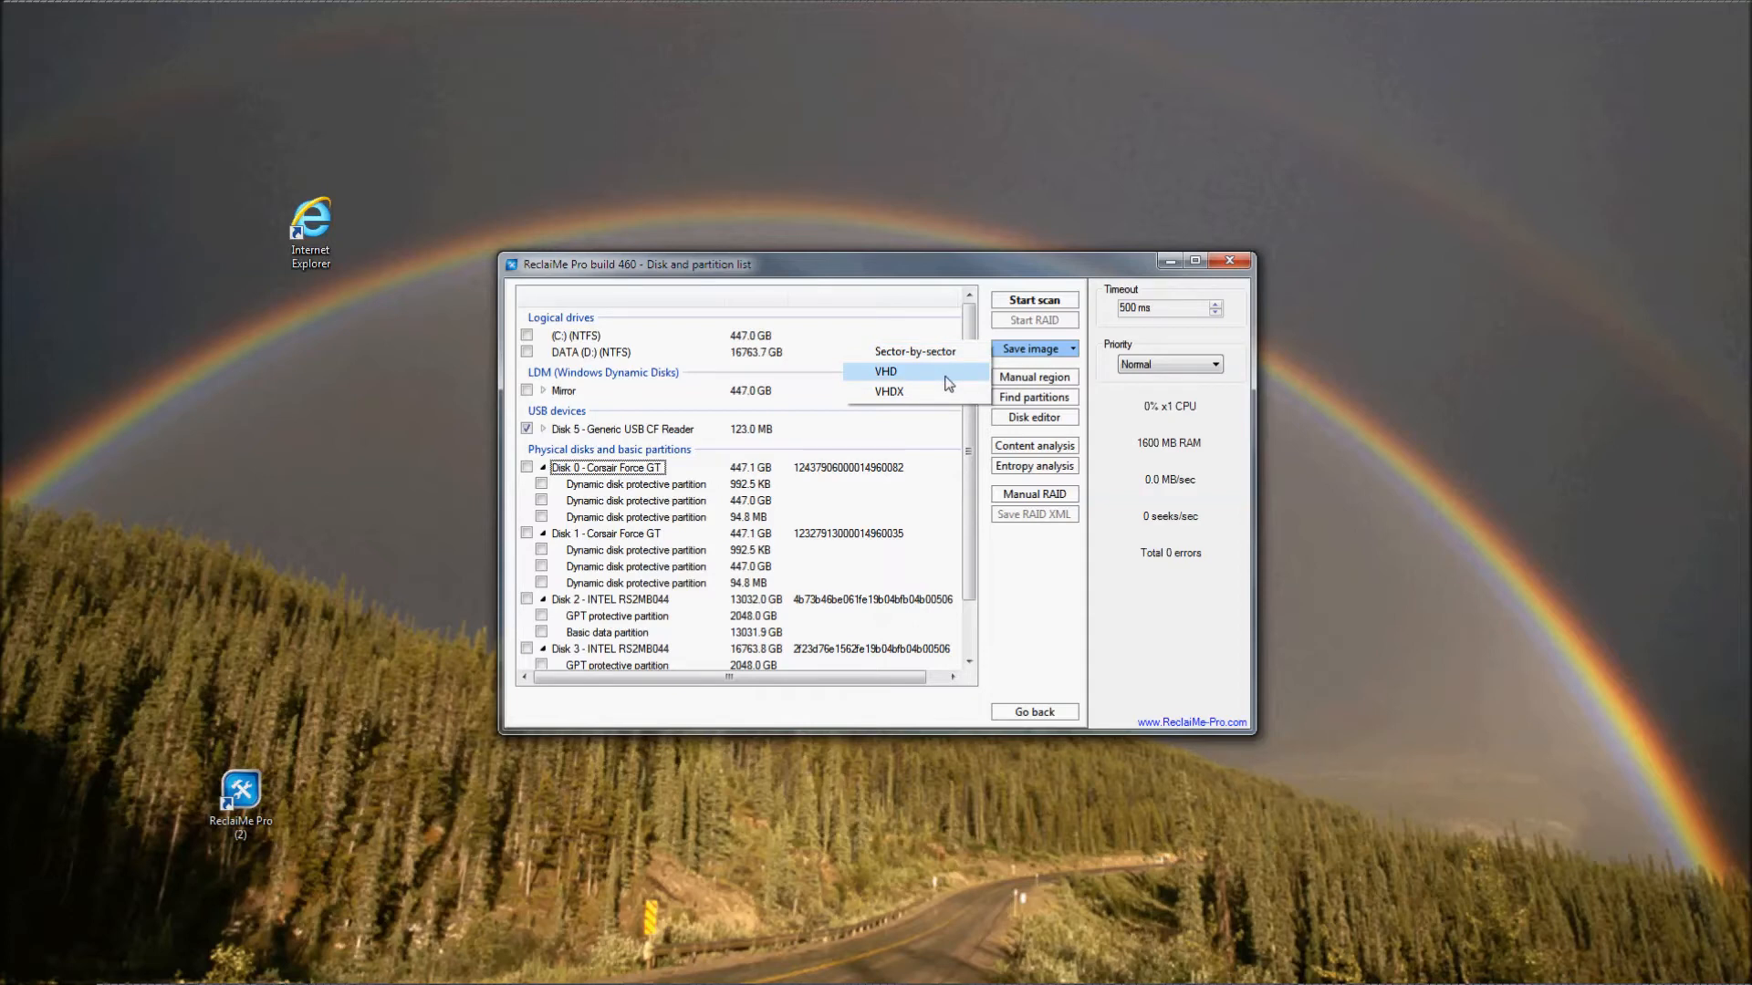
mouse_move(889, 391)
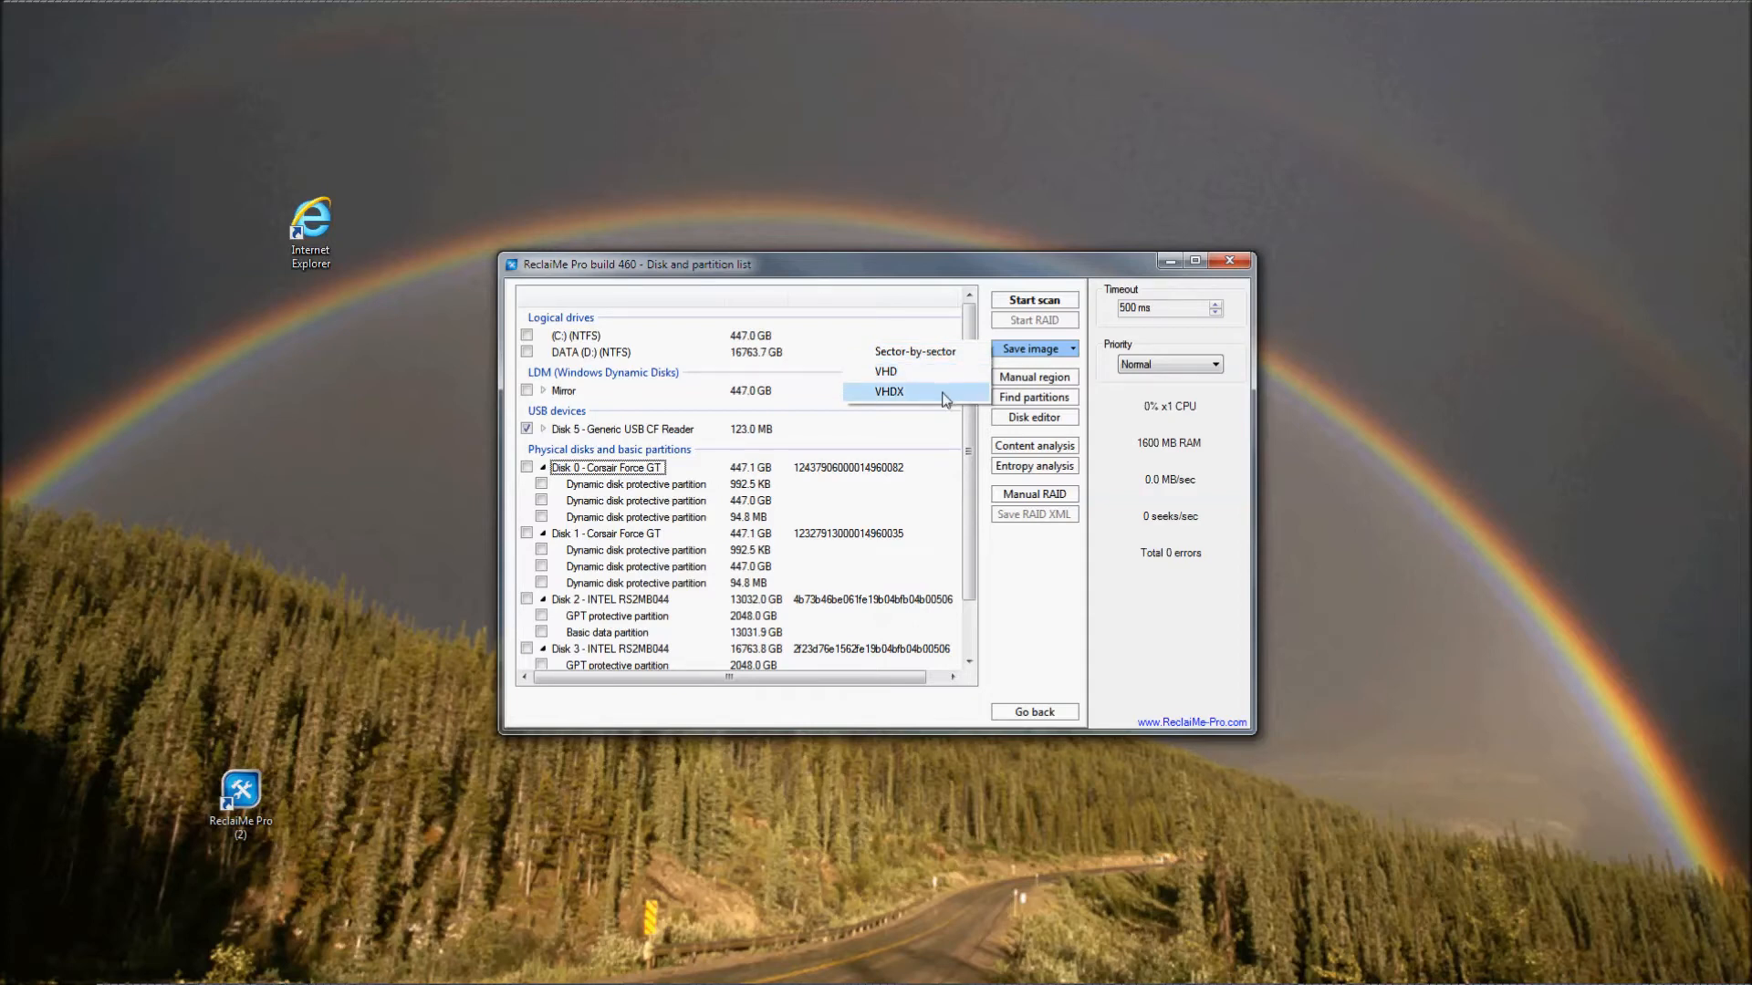
mouse_move(943, 400)
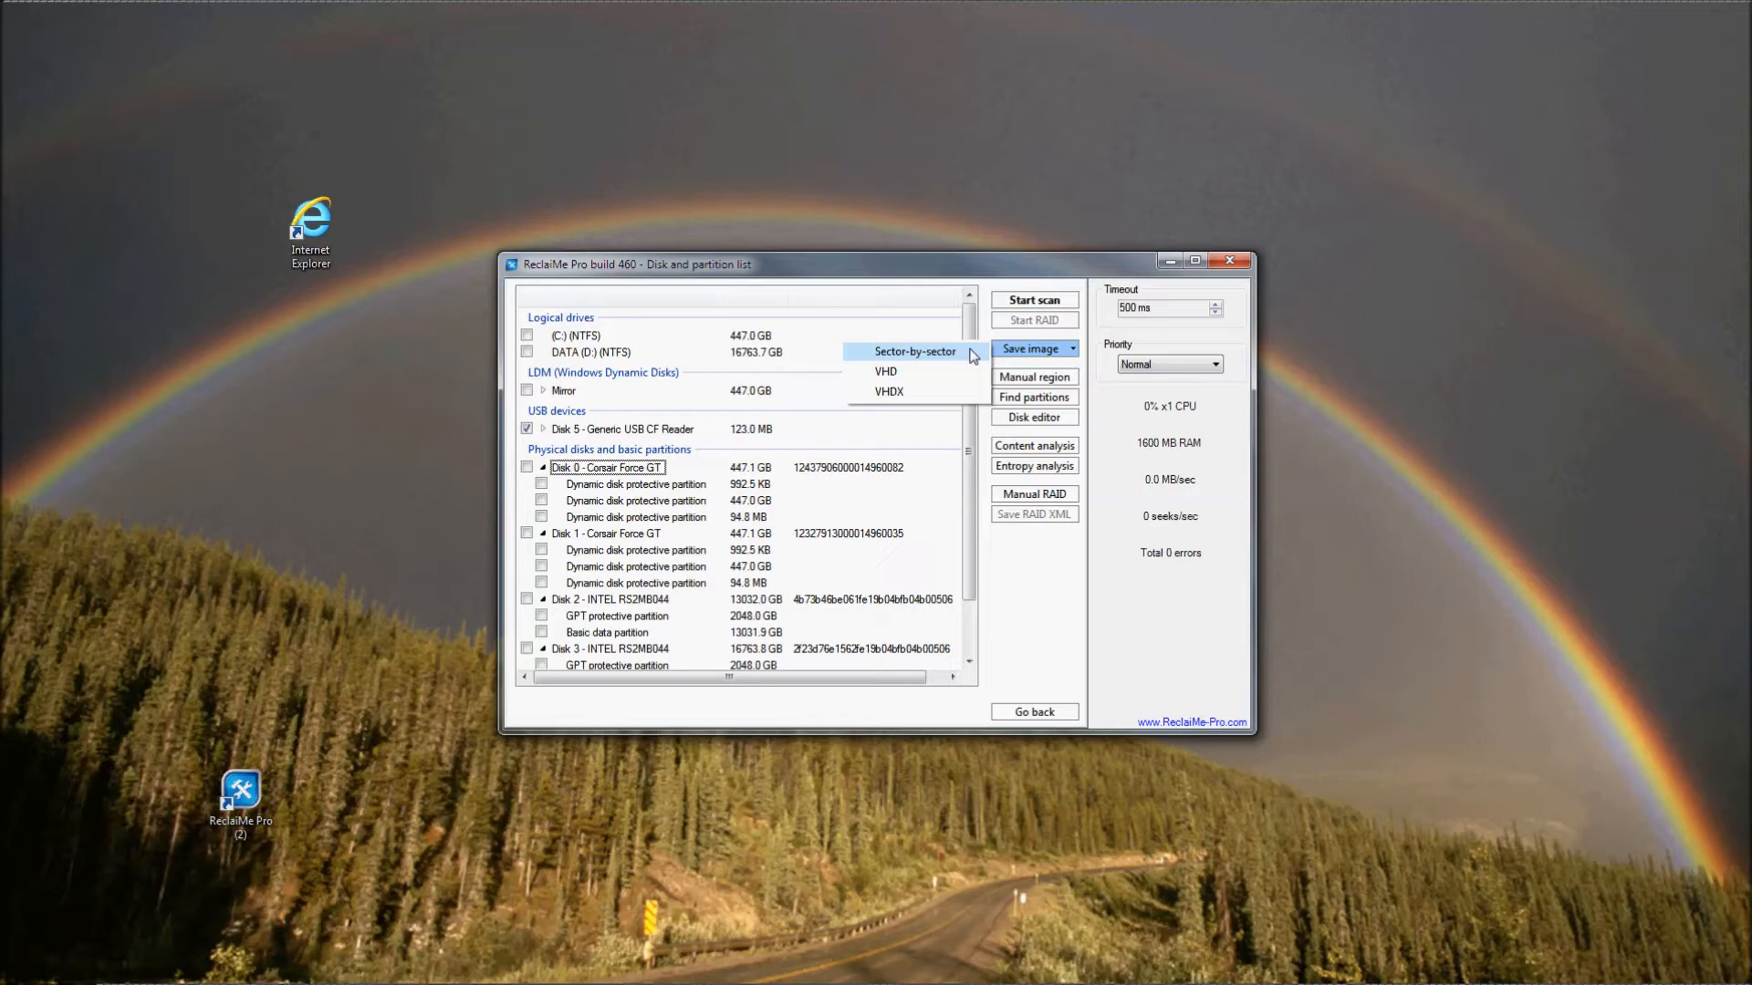
mouse_move(885, 370)
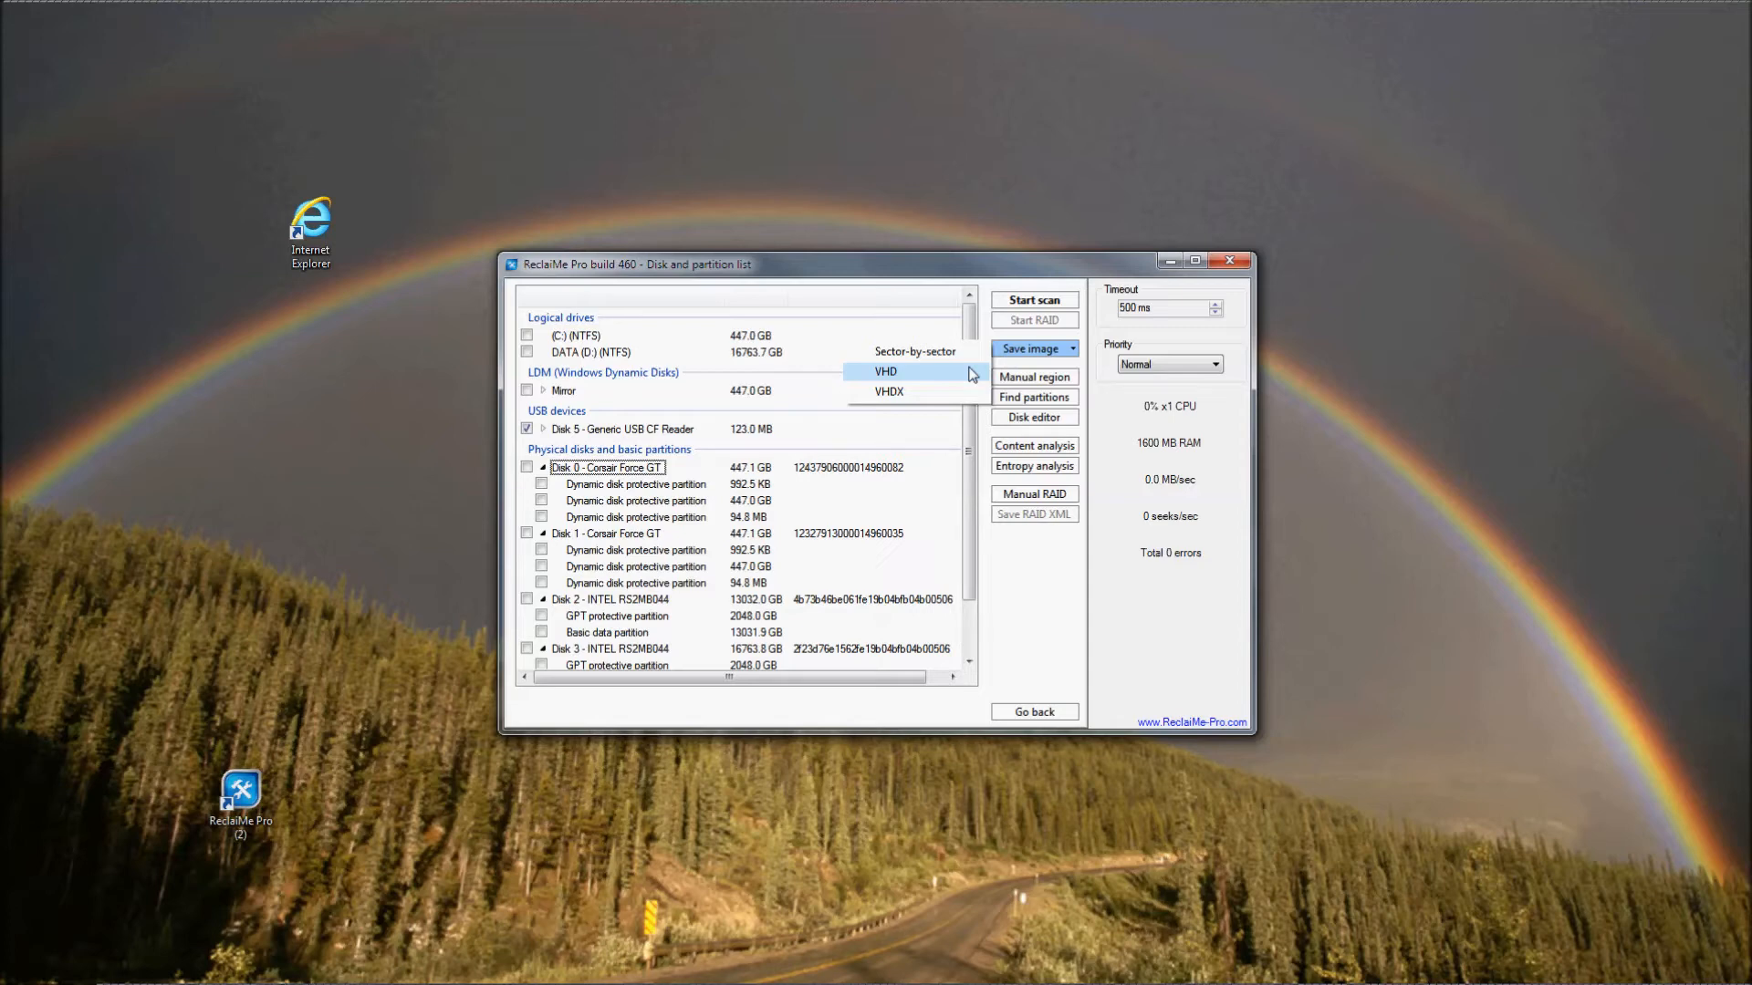
mouse_move(889, 391)
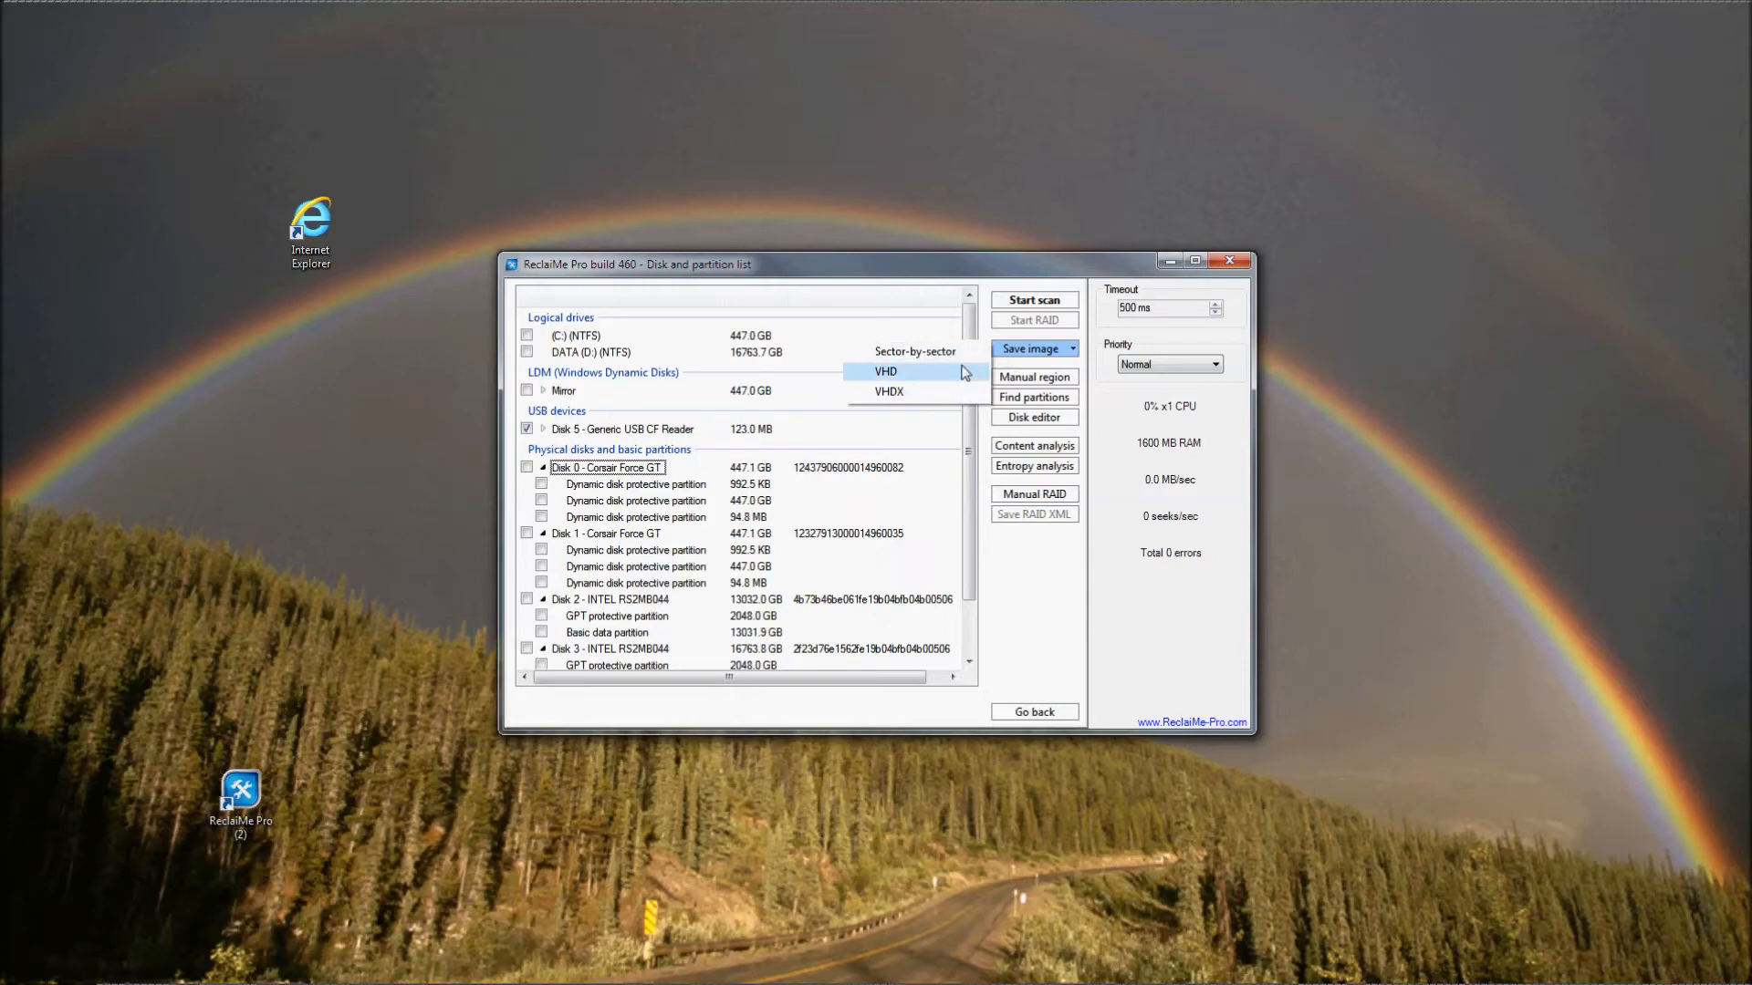
mouse_move(887, 391)
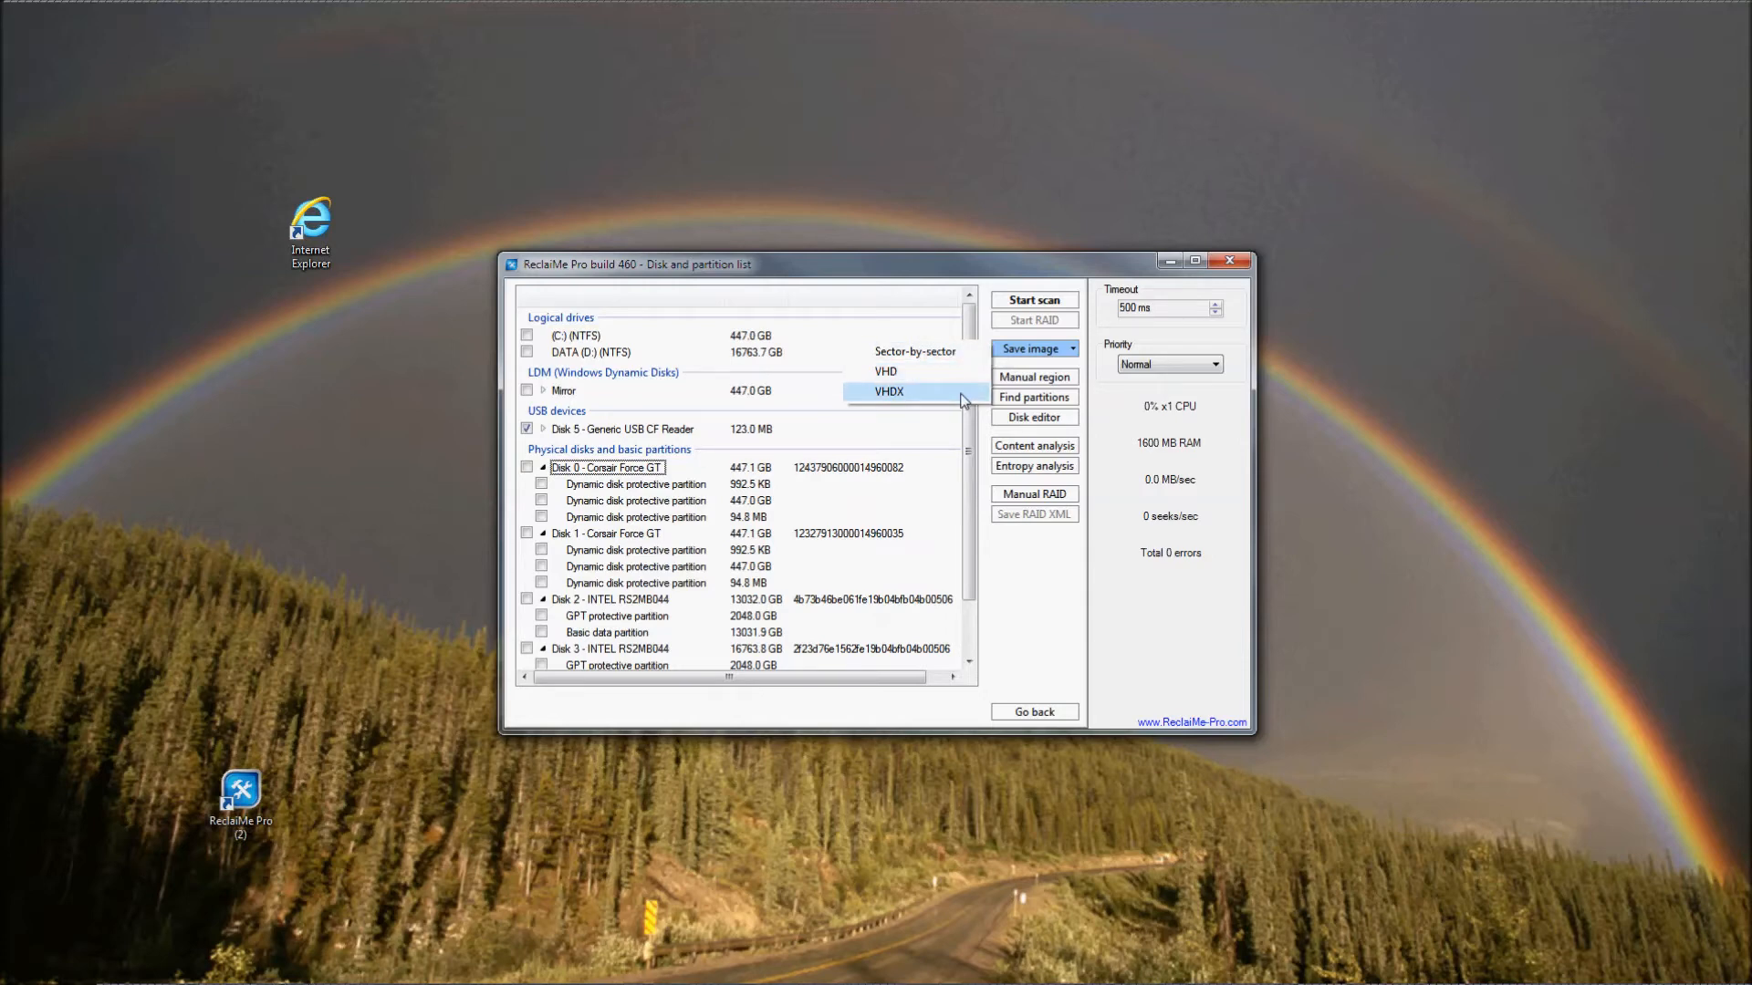
mouse_move(914, 350)
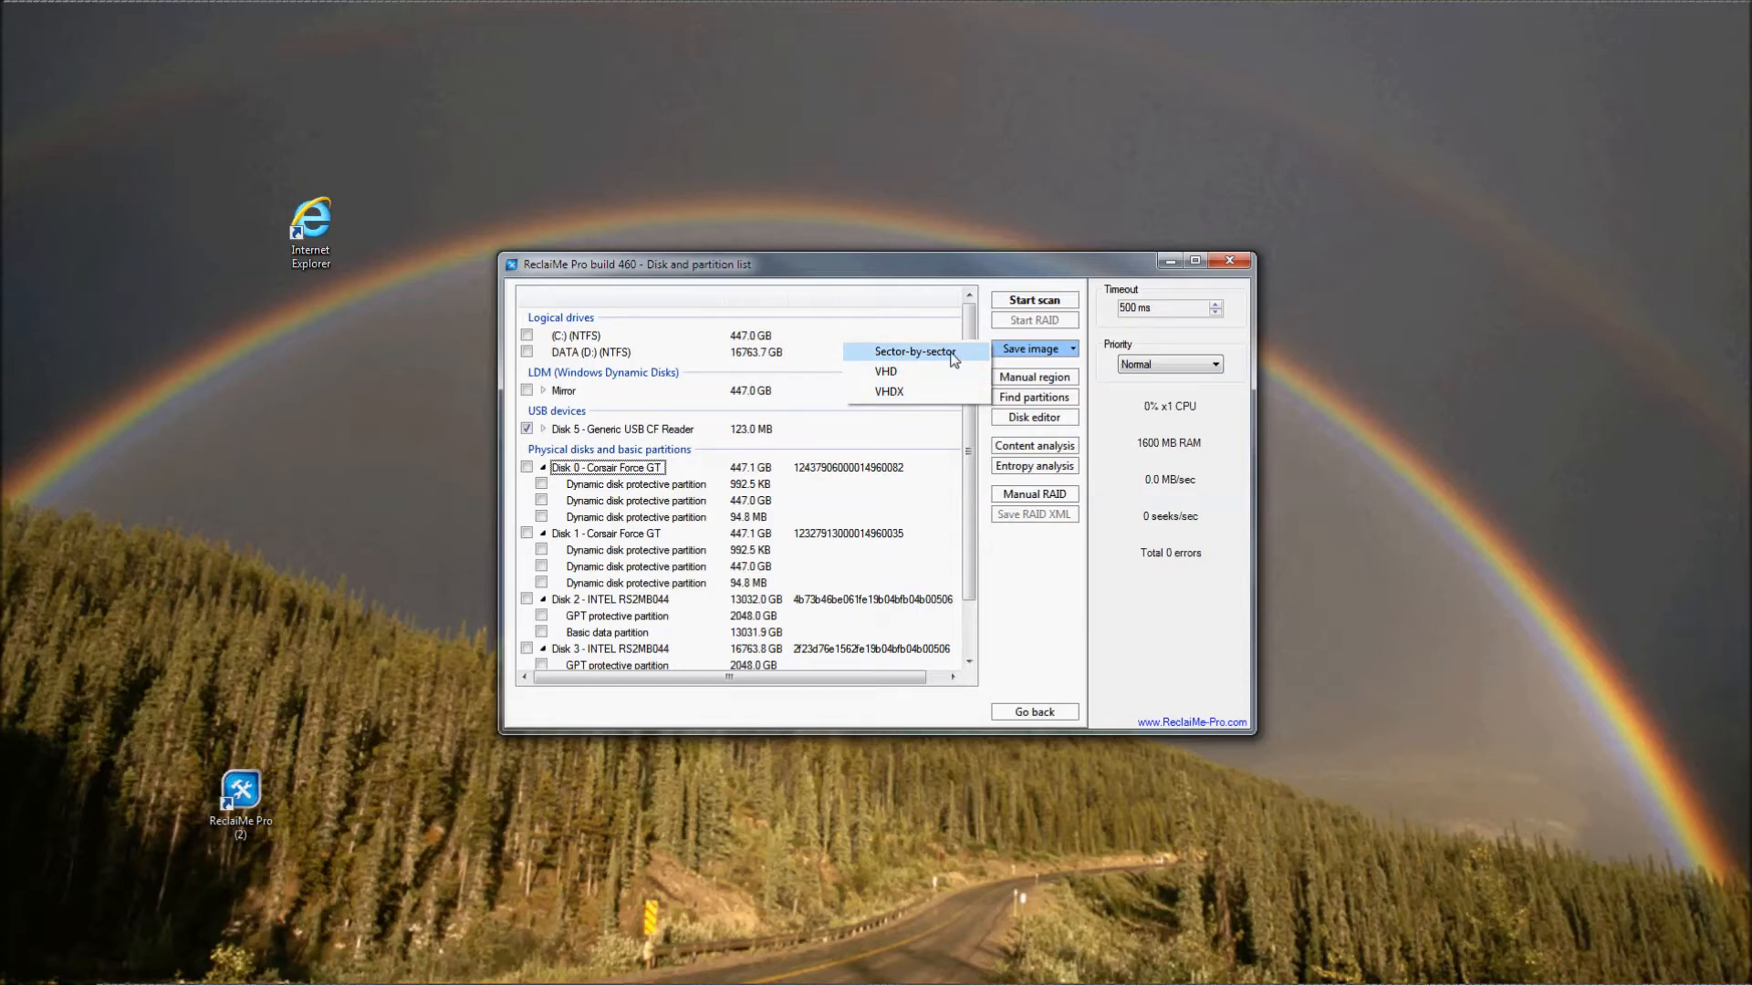
Save a sector-by-sector image named disk-image-file in the Disk Image Files folder.
left_click(916, 350)
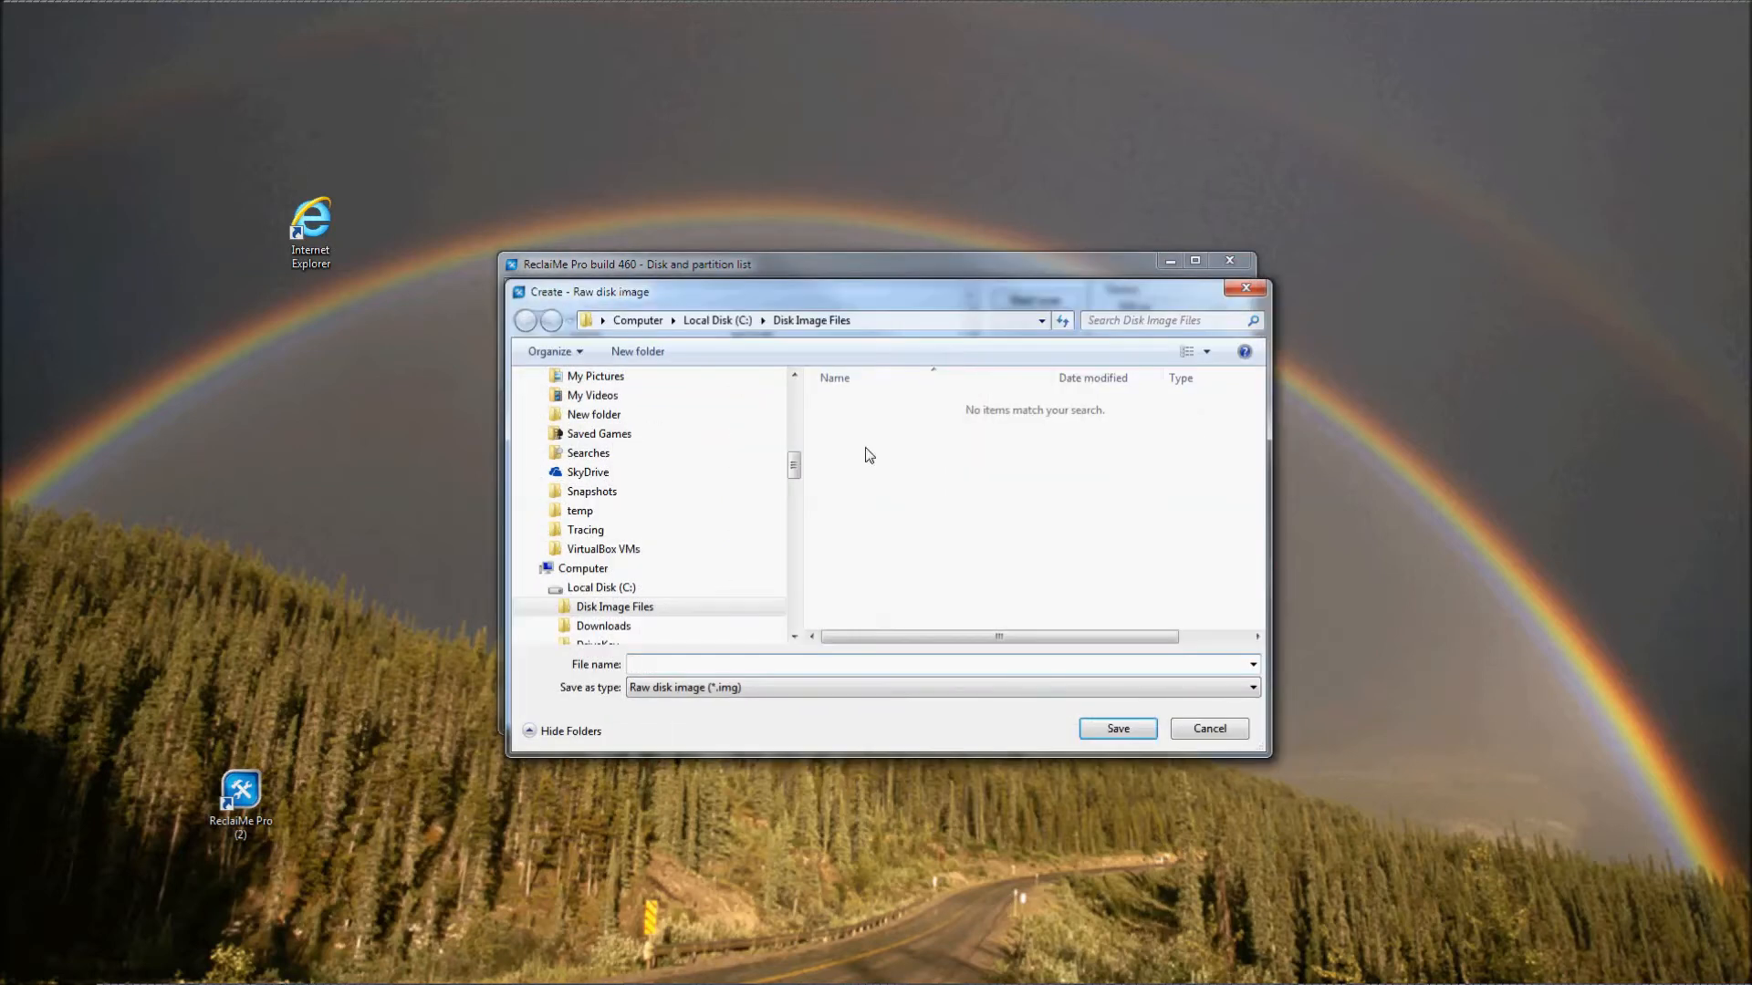
type("d")
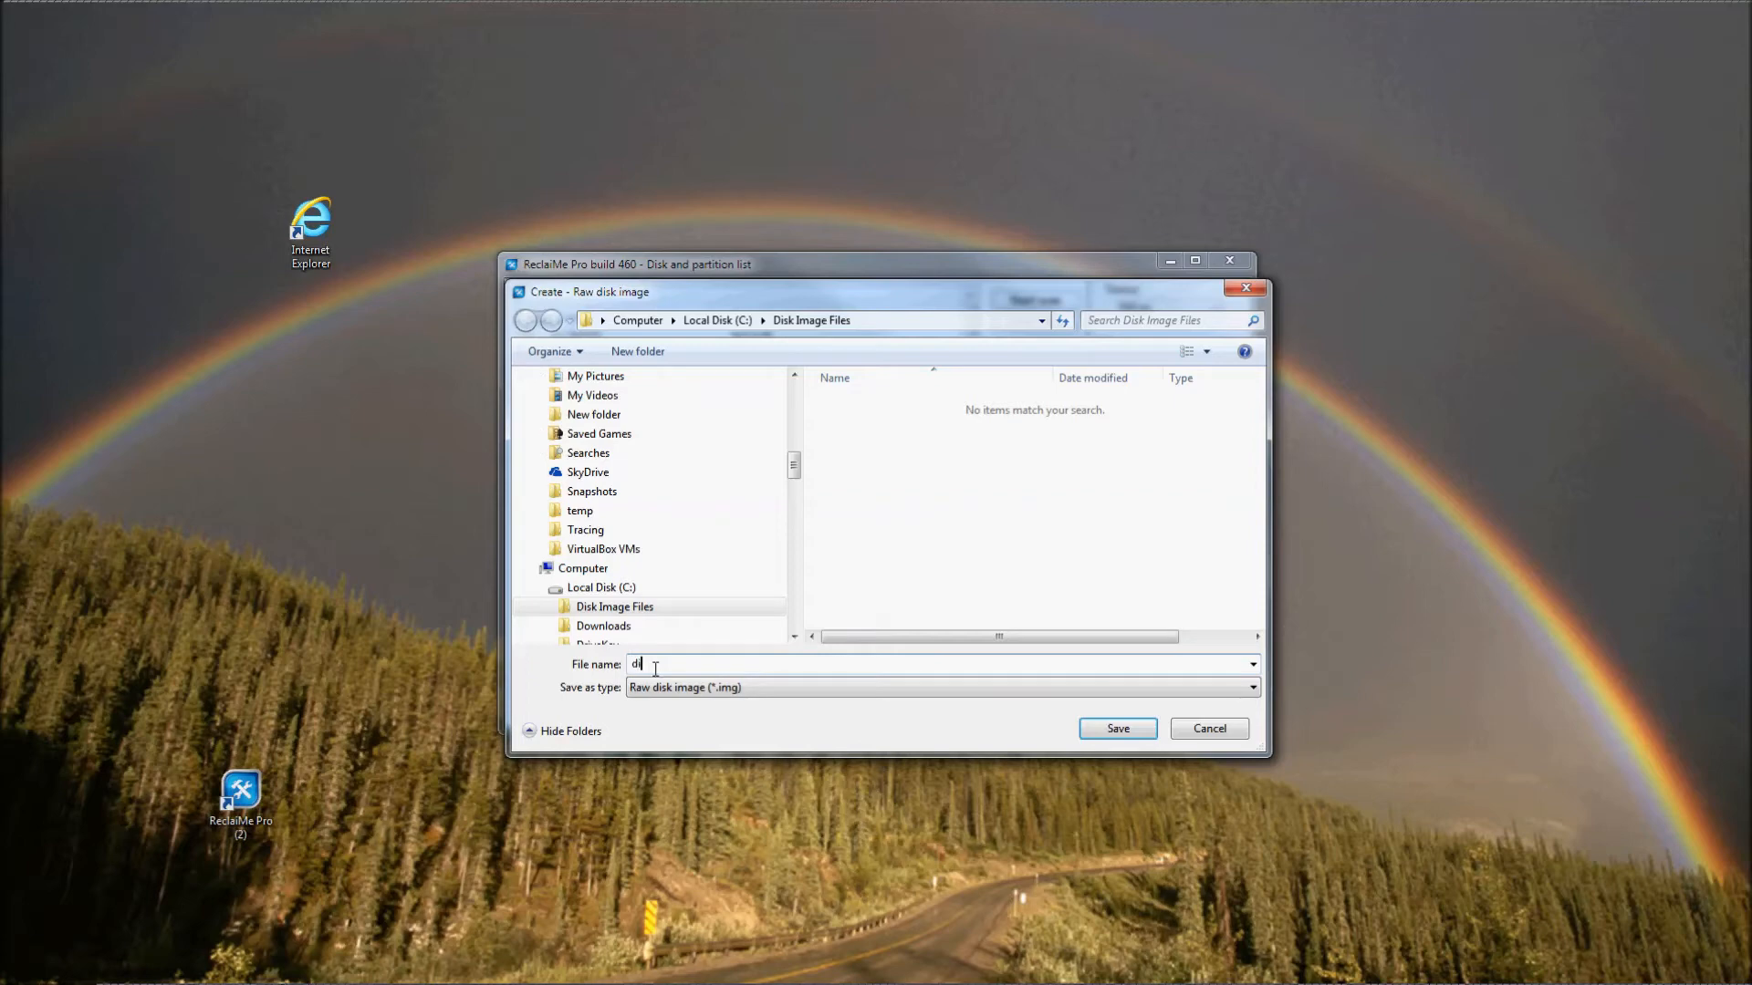
type("isk-image")
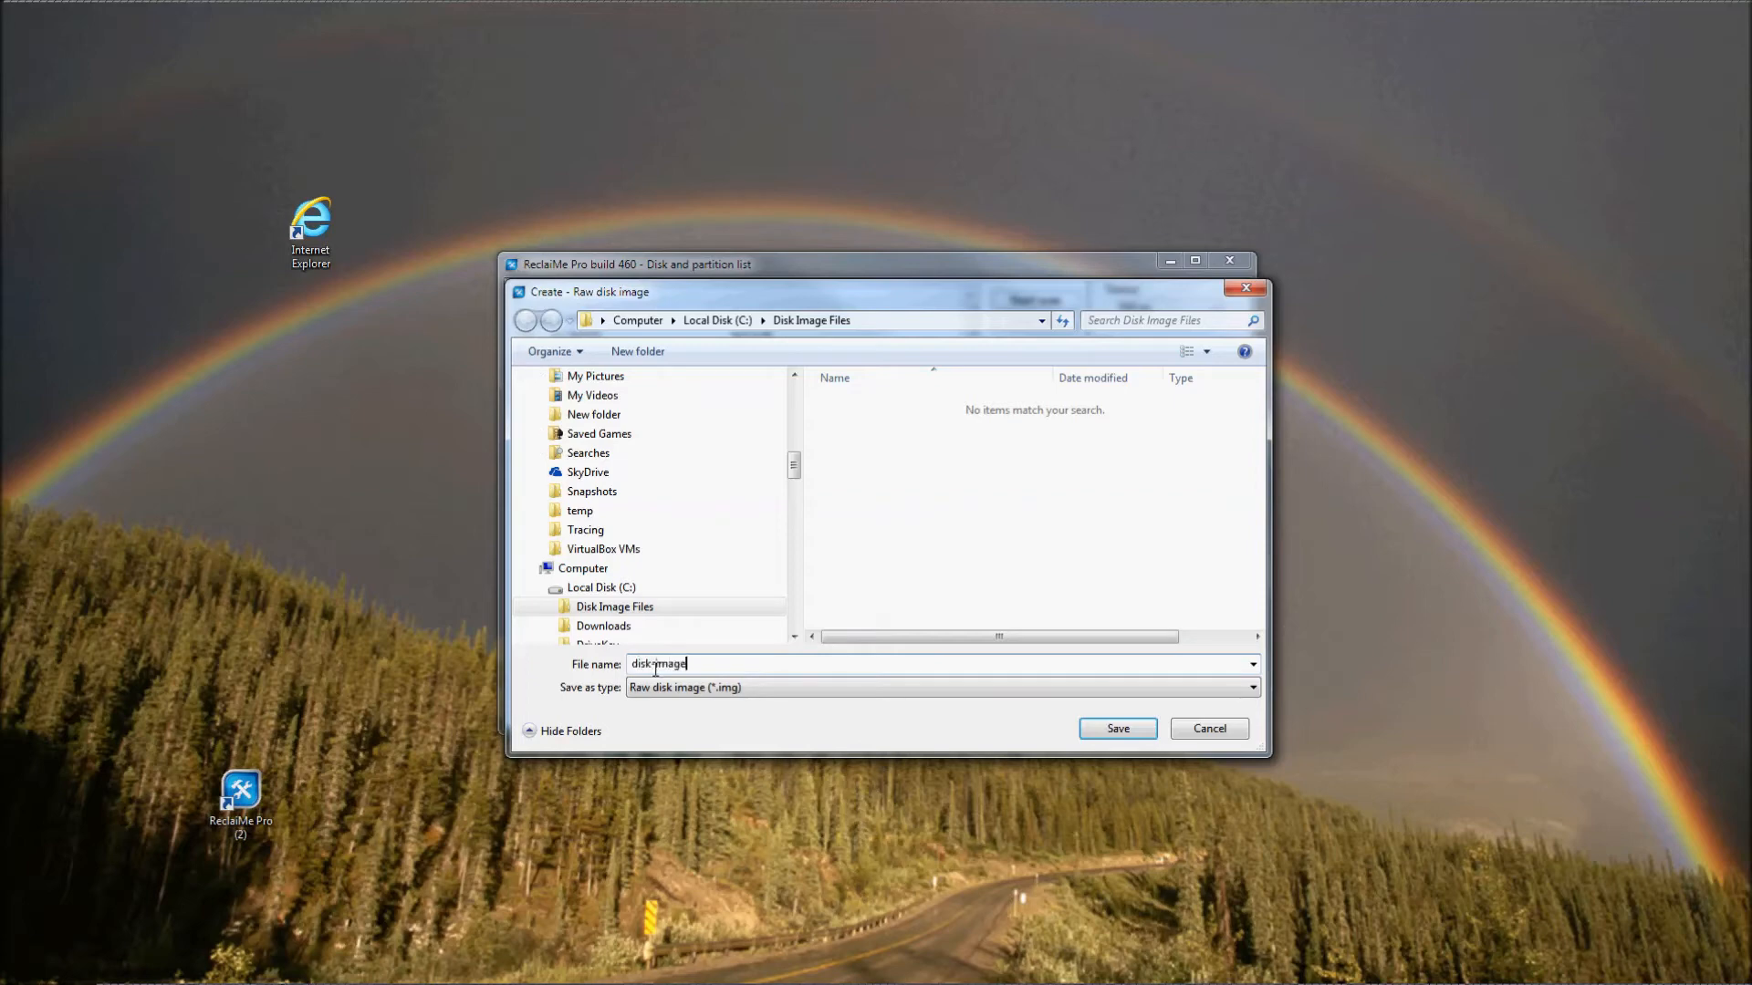
type("-file")
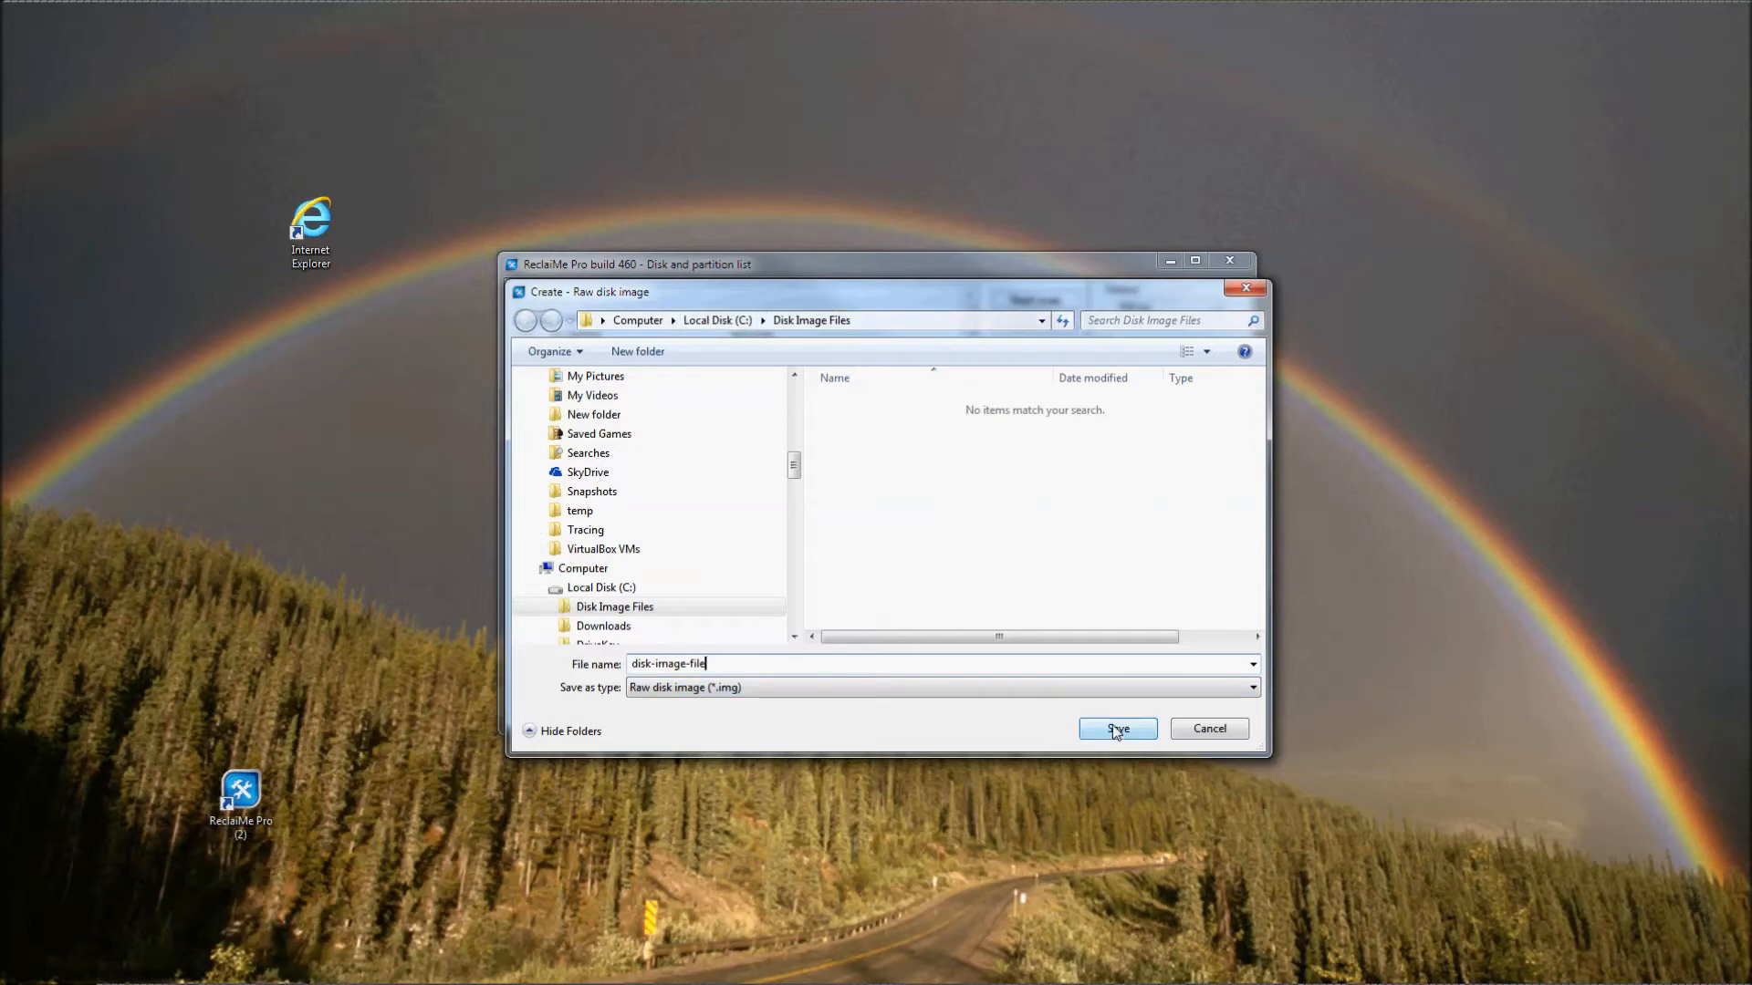
left_click(1116, 728)
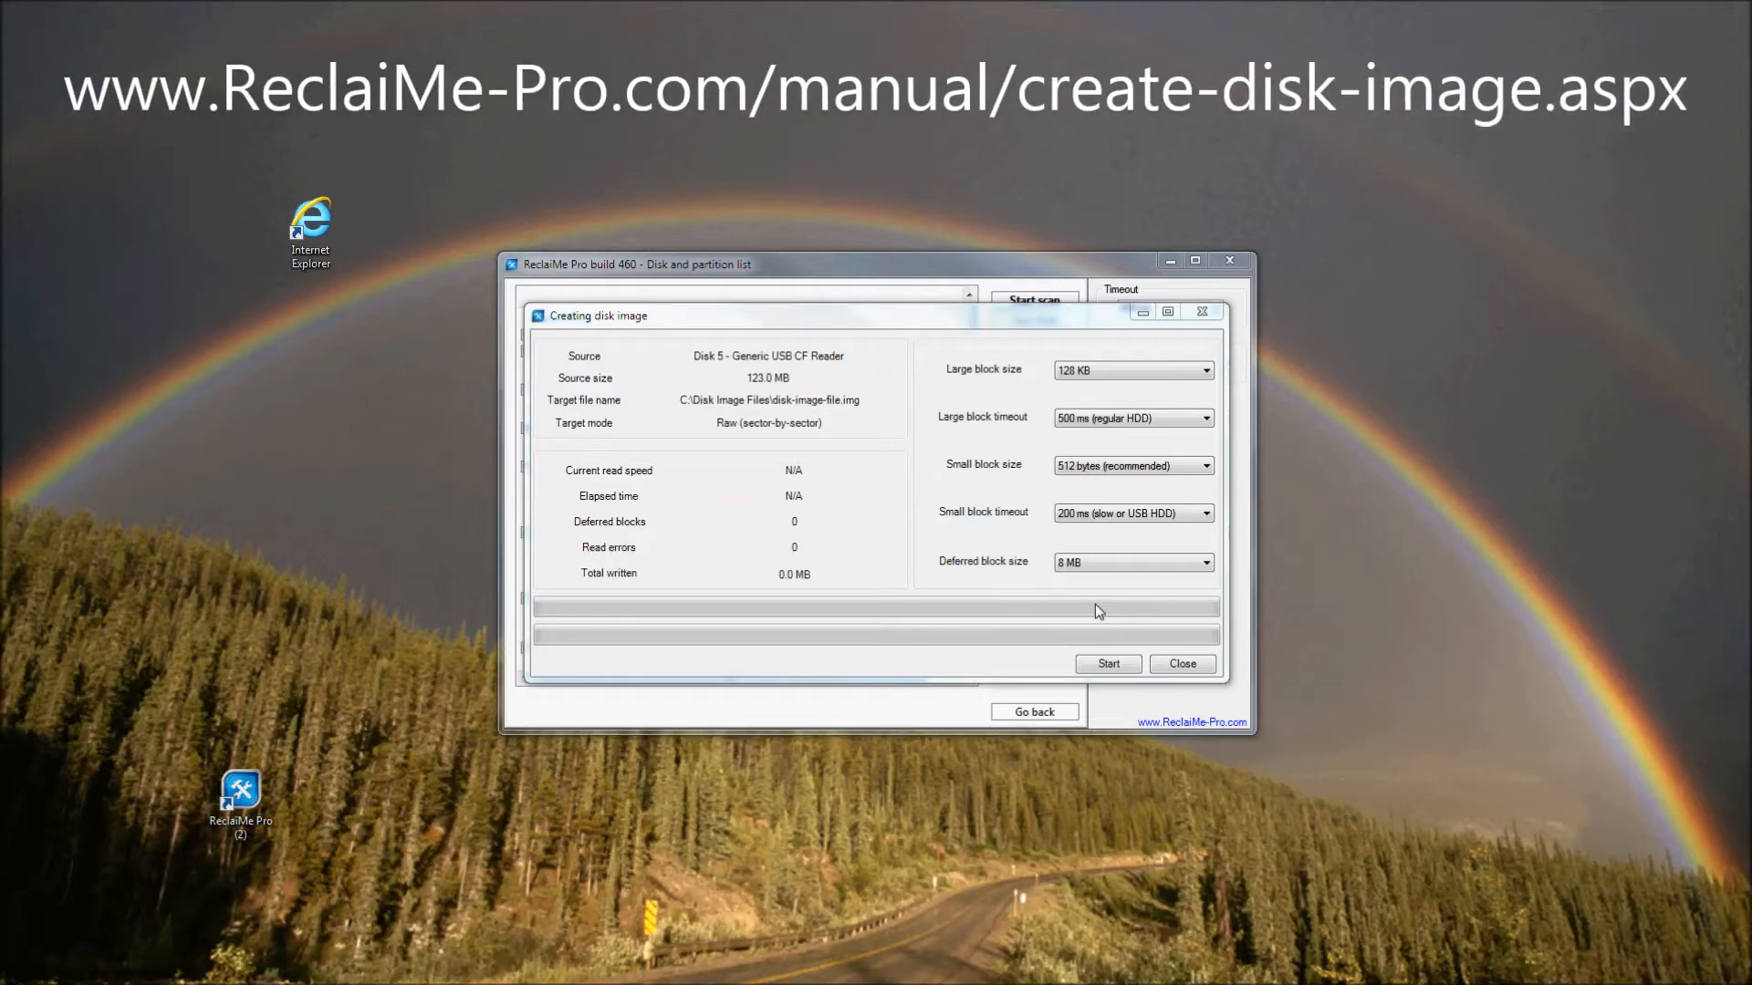
mouse_move(1117, 663)
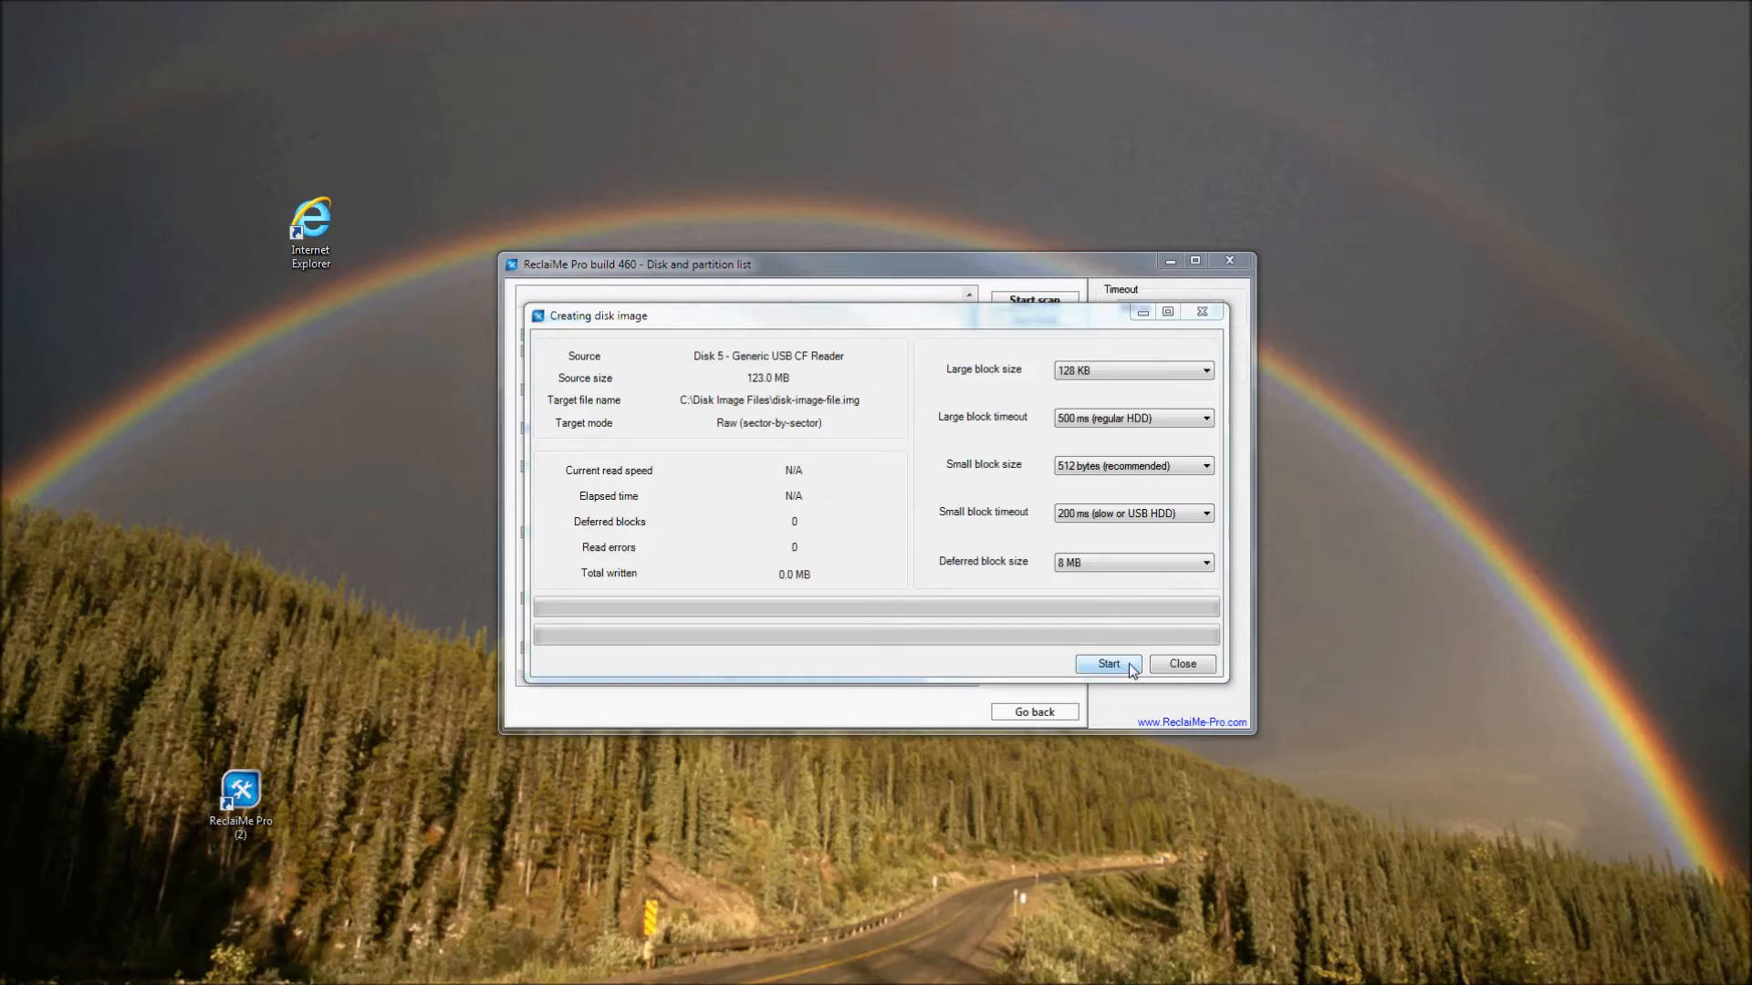
Start copying the 123 MB card reader into the raw image file.
left_click(1107, 662)
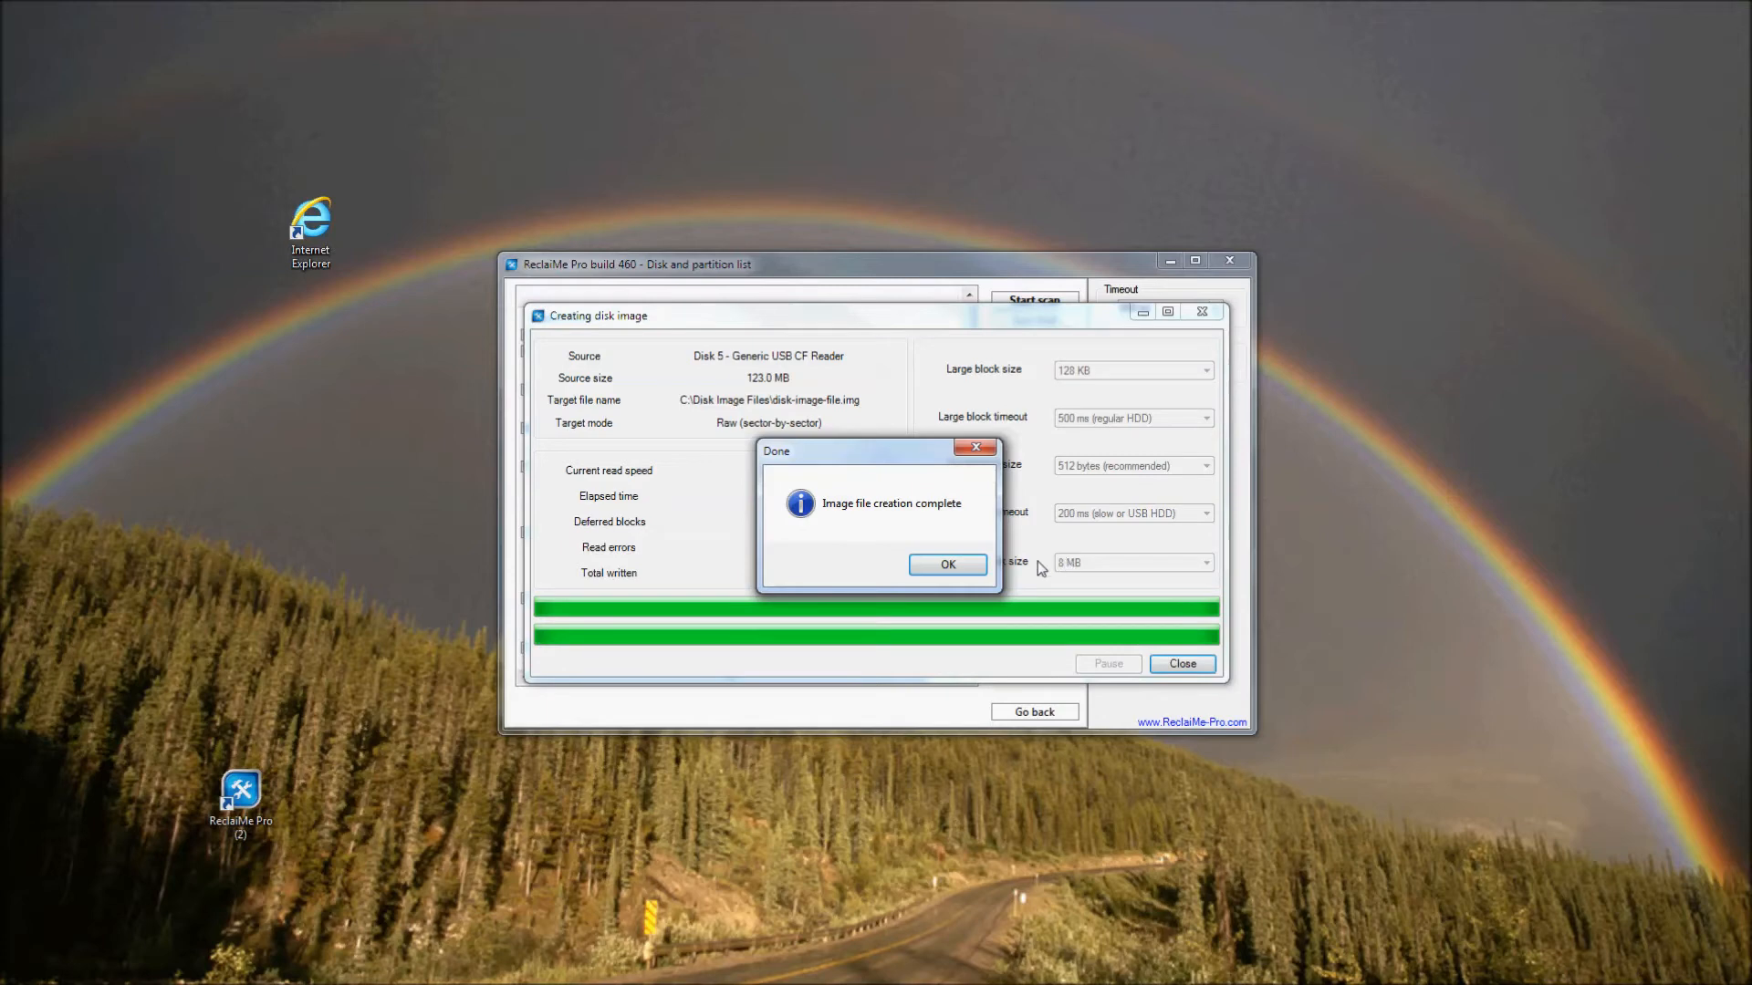
Acknowledge the image completion message and return to the disk and partition list.
left_click(945, 564)
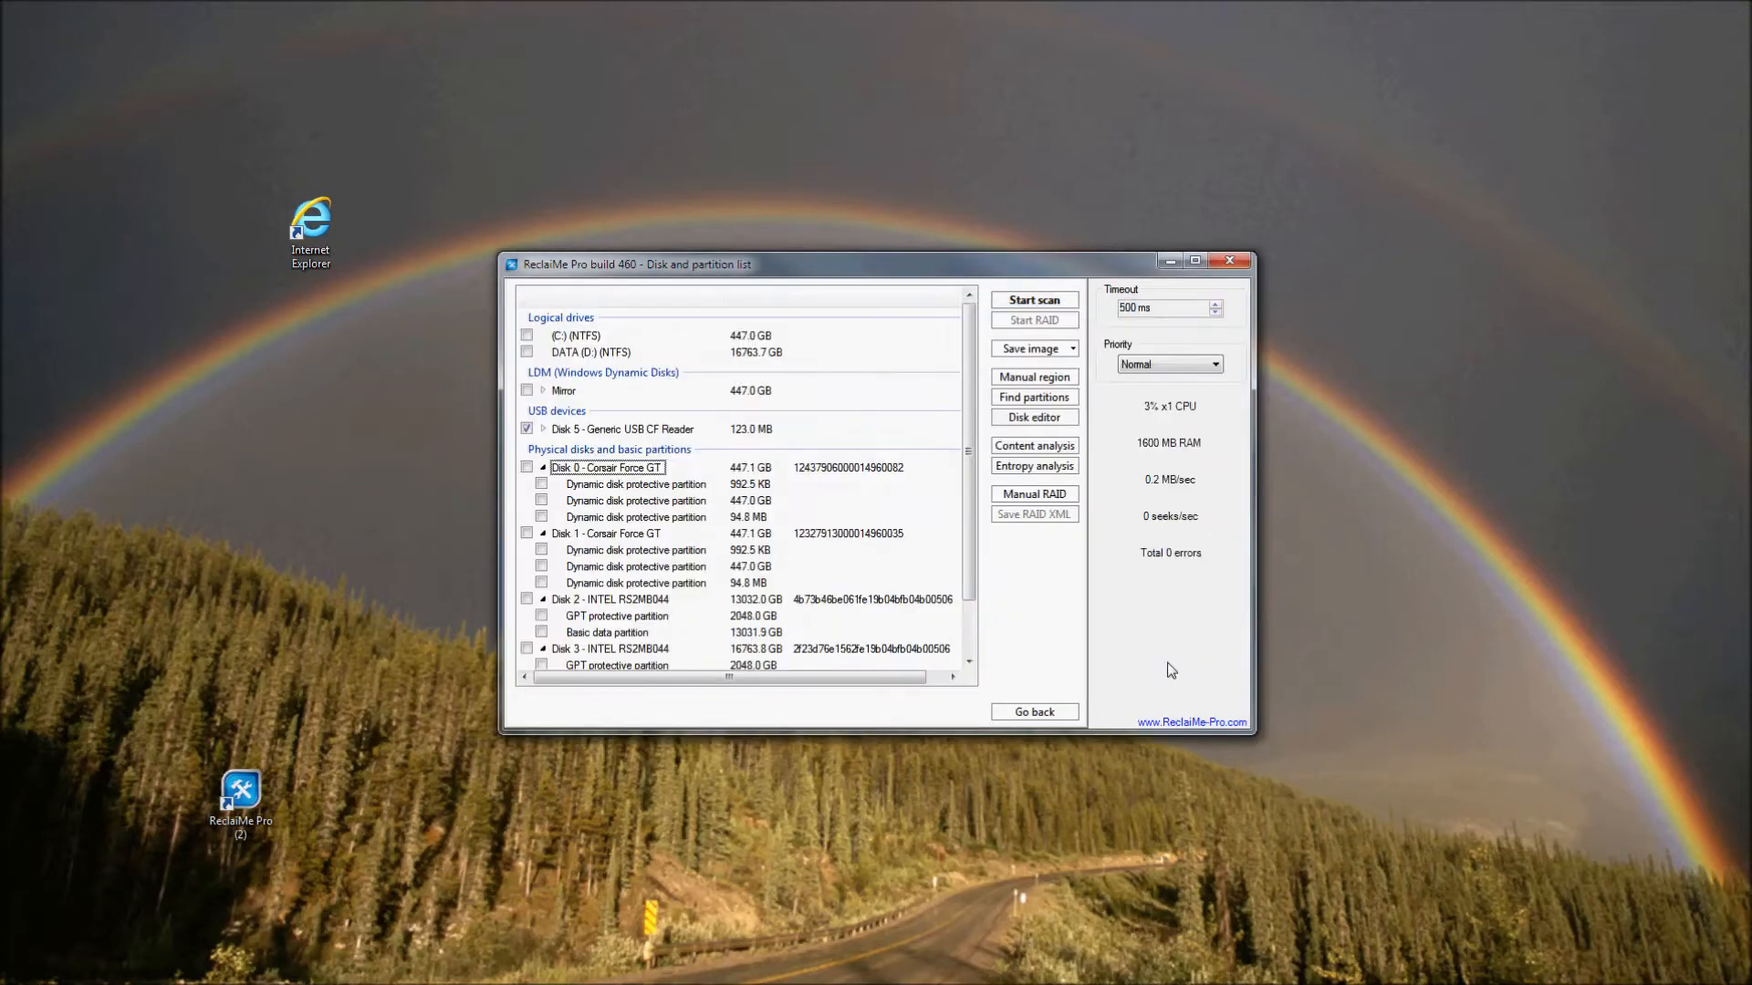
mouse_move(1033, 714)
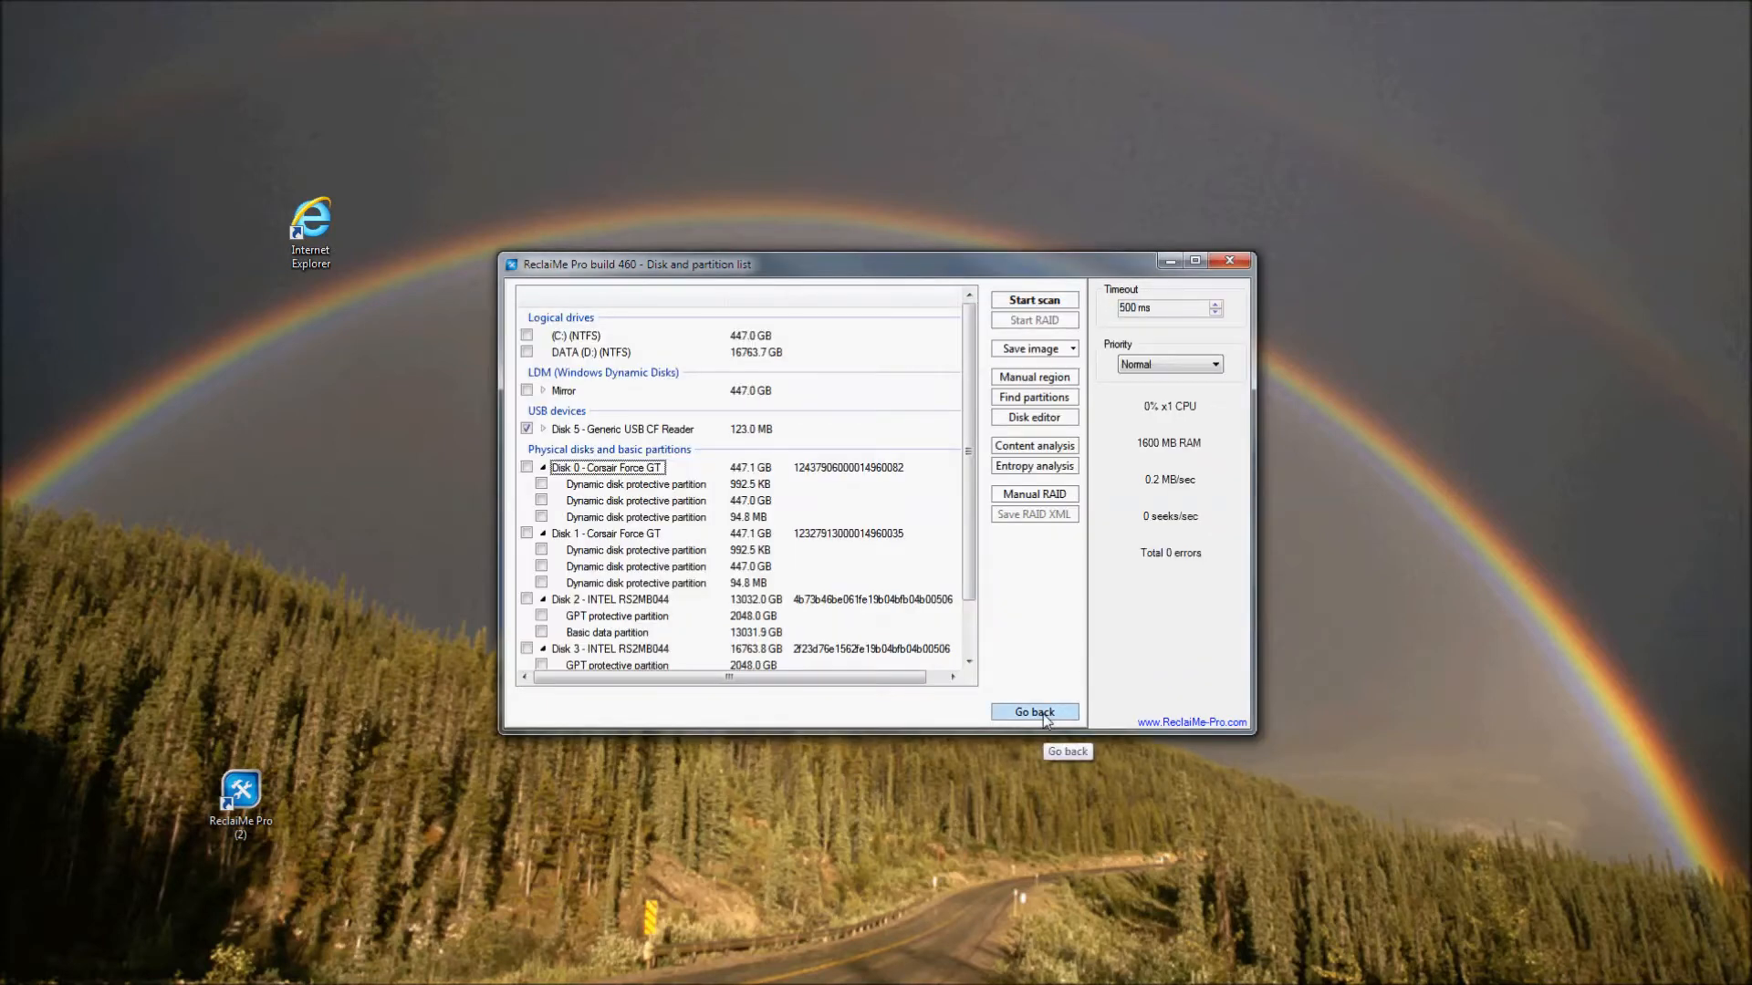
Load disk-image-file.img (123 MB) into the list of disk image files to scan.
left_click(1032, 714)
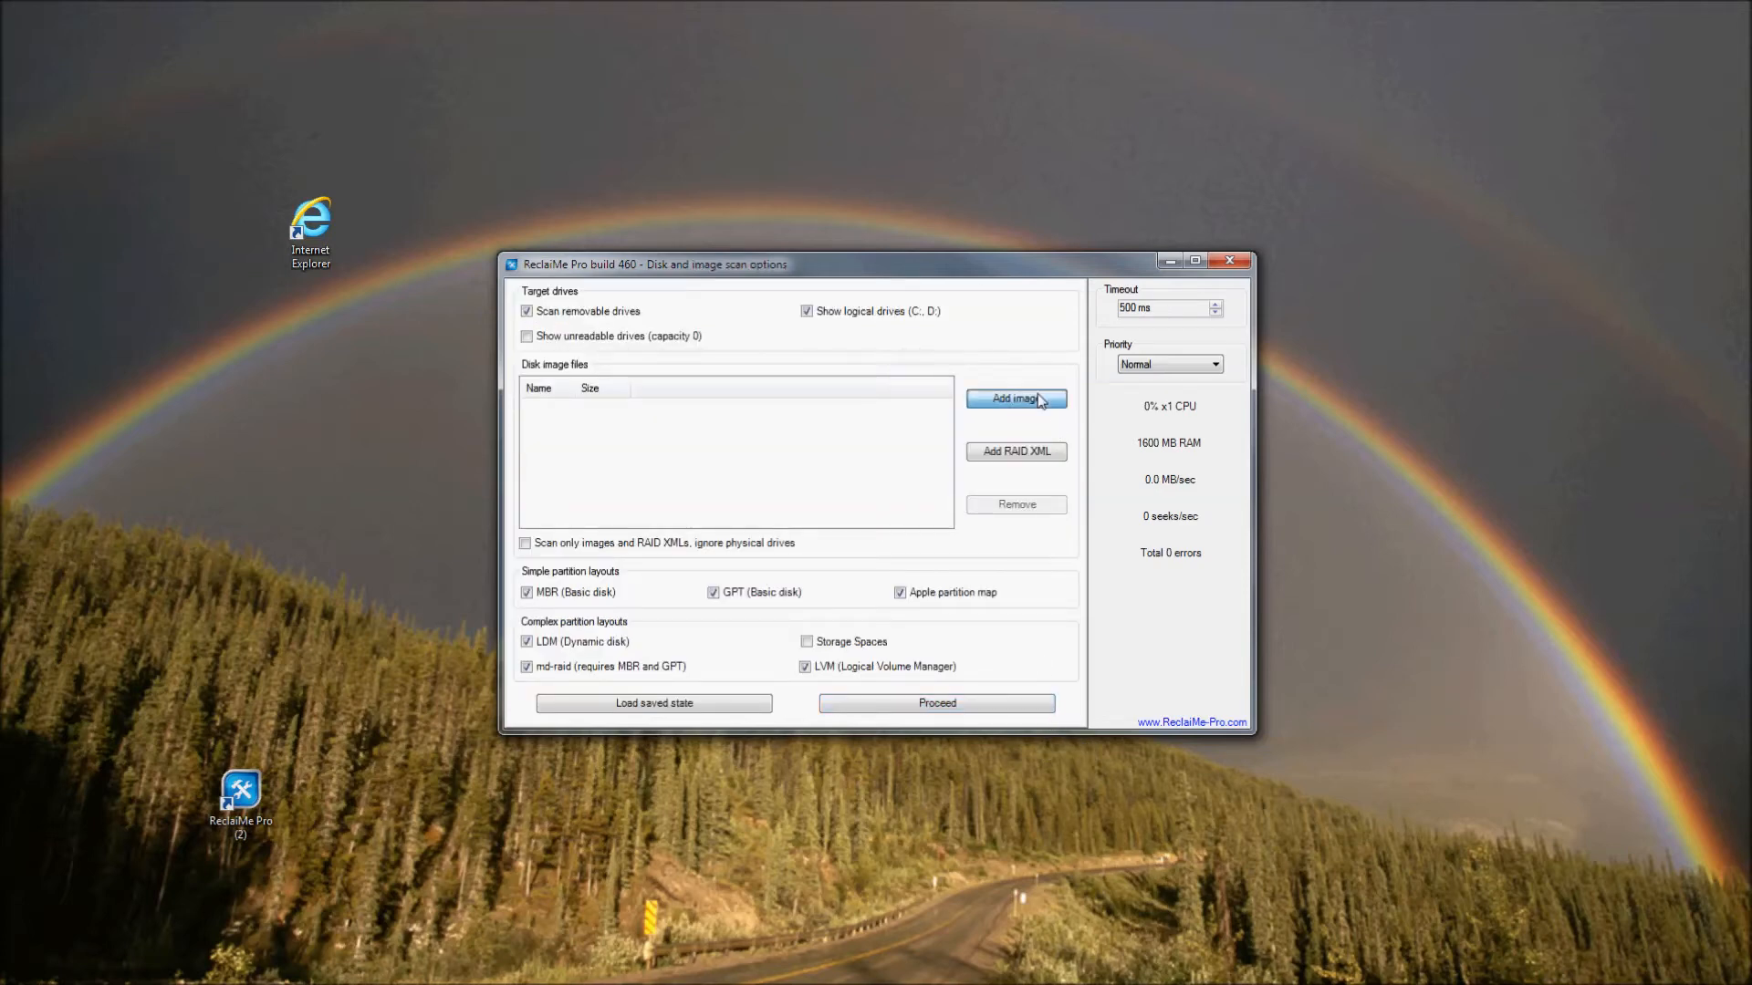
left_click(1014, 400)
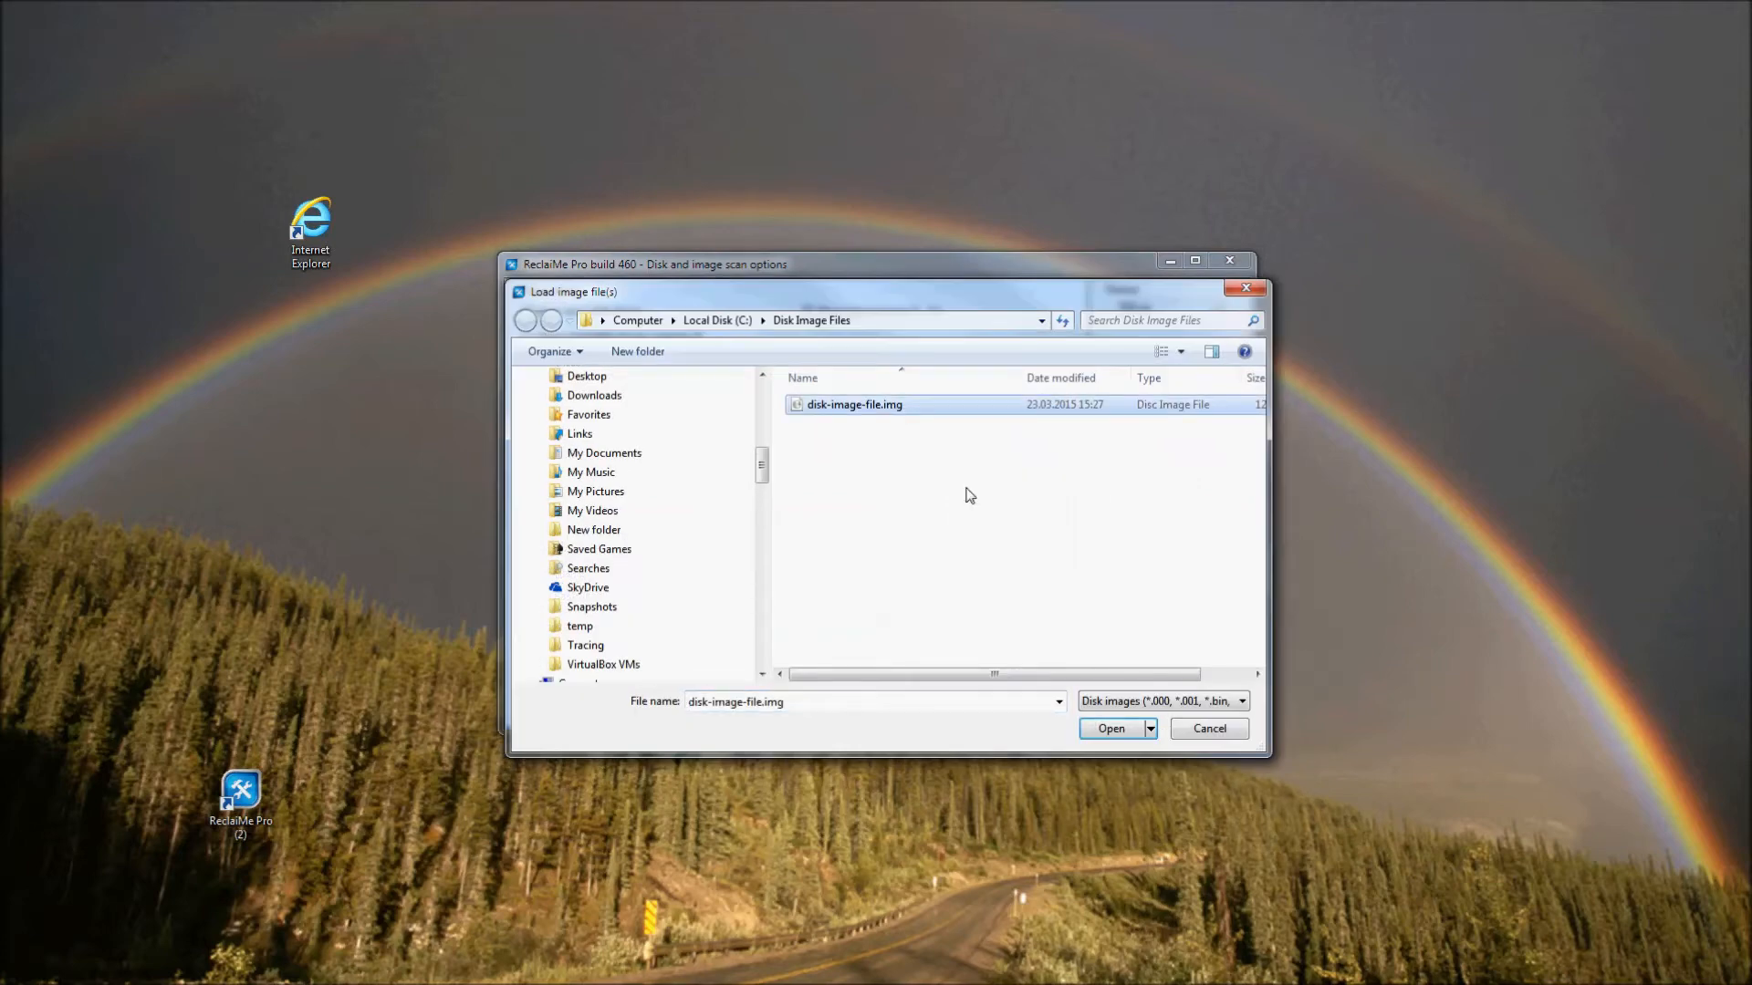
left_click(1109, 729)
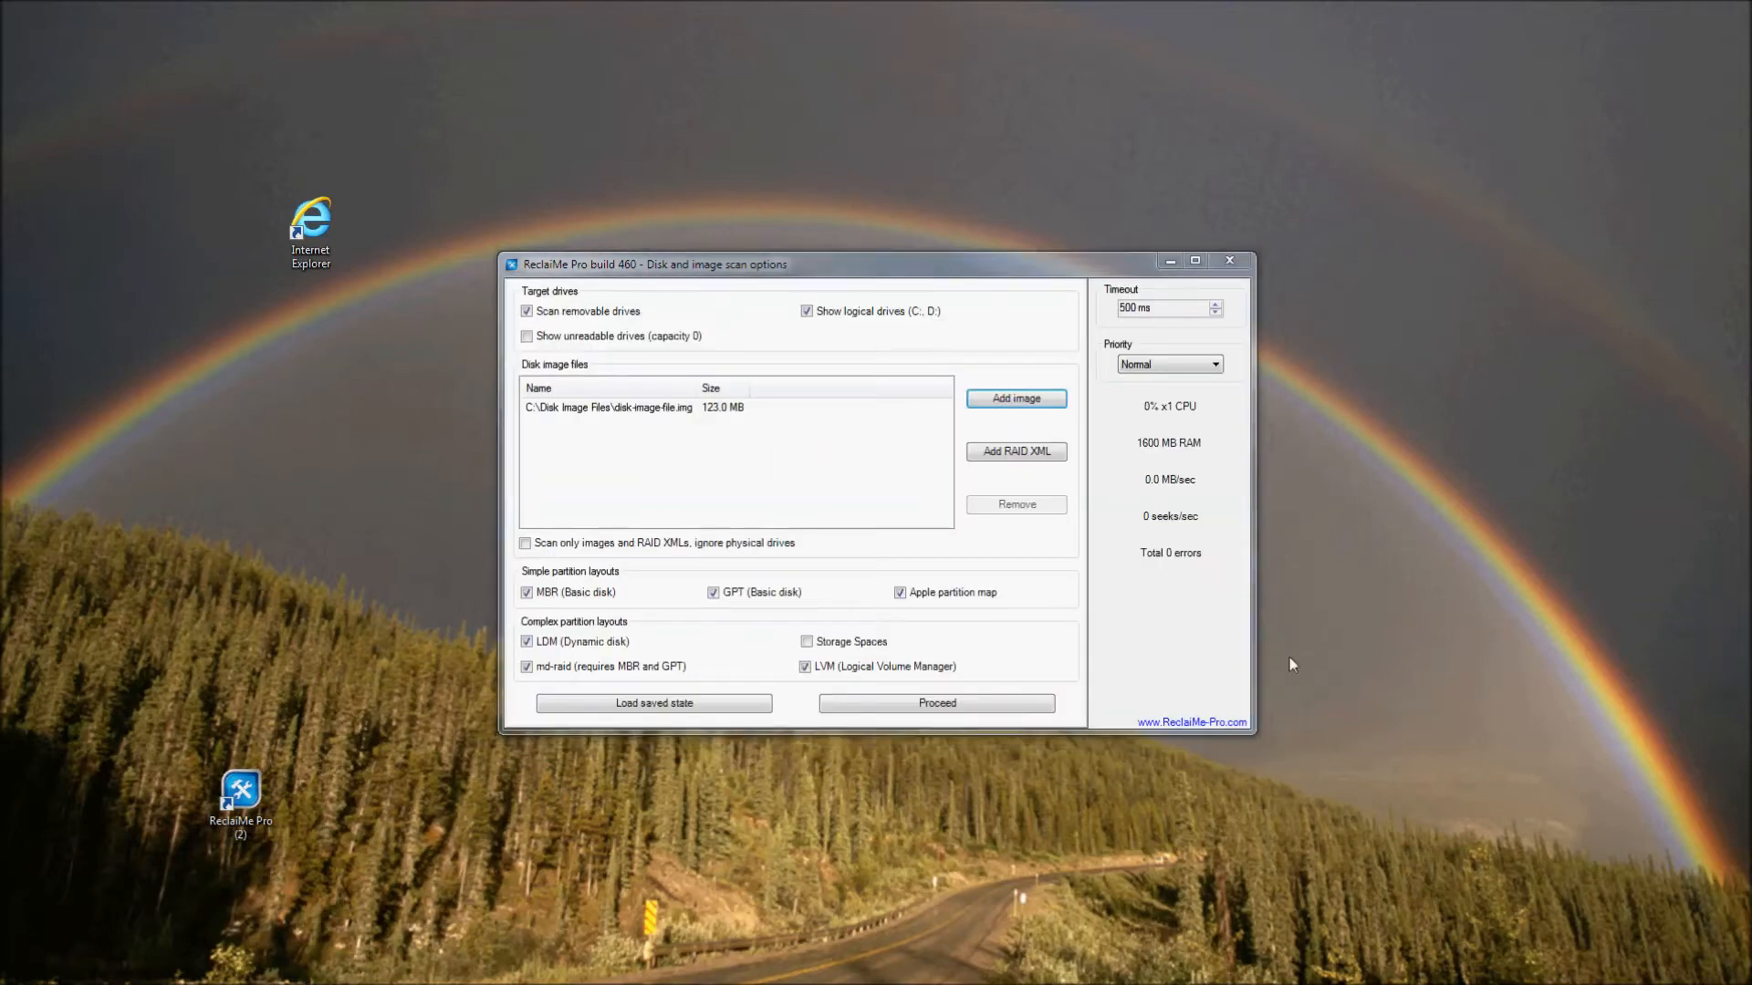
mouse_move(726, 579)
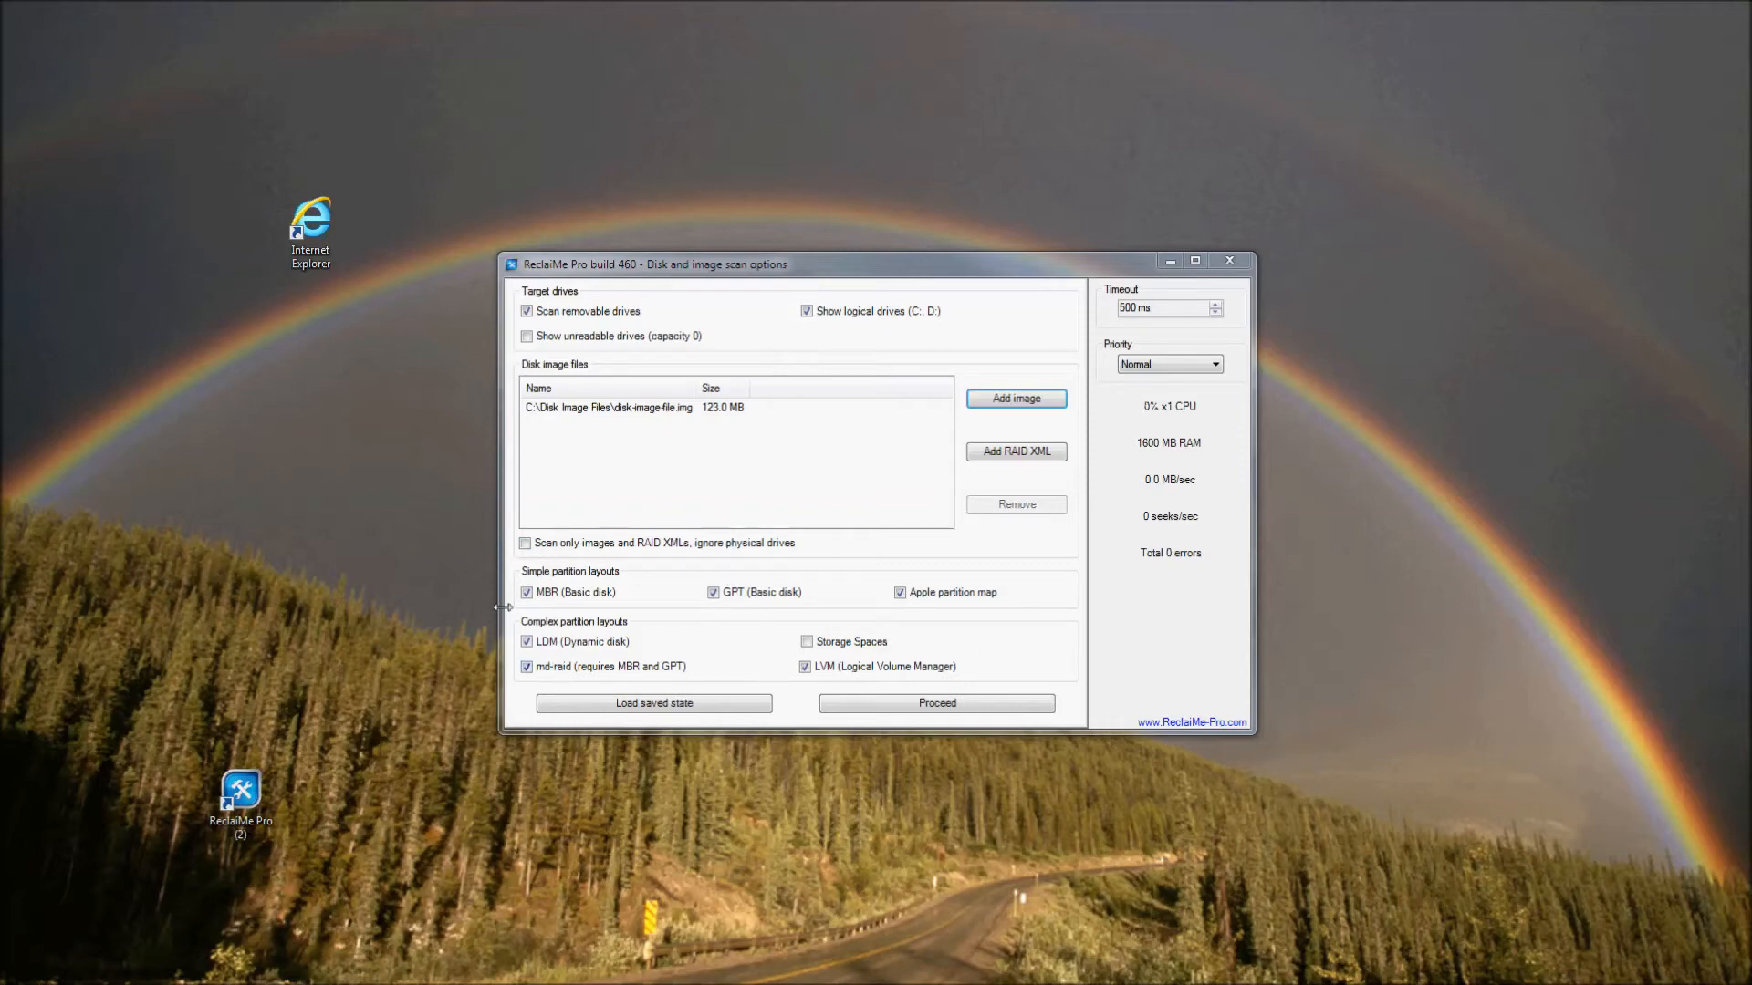
mouse_move(1020, 681)
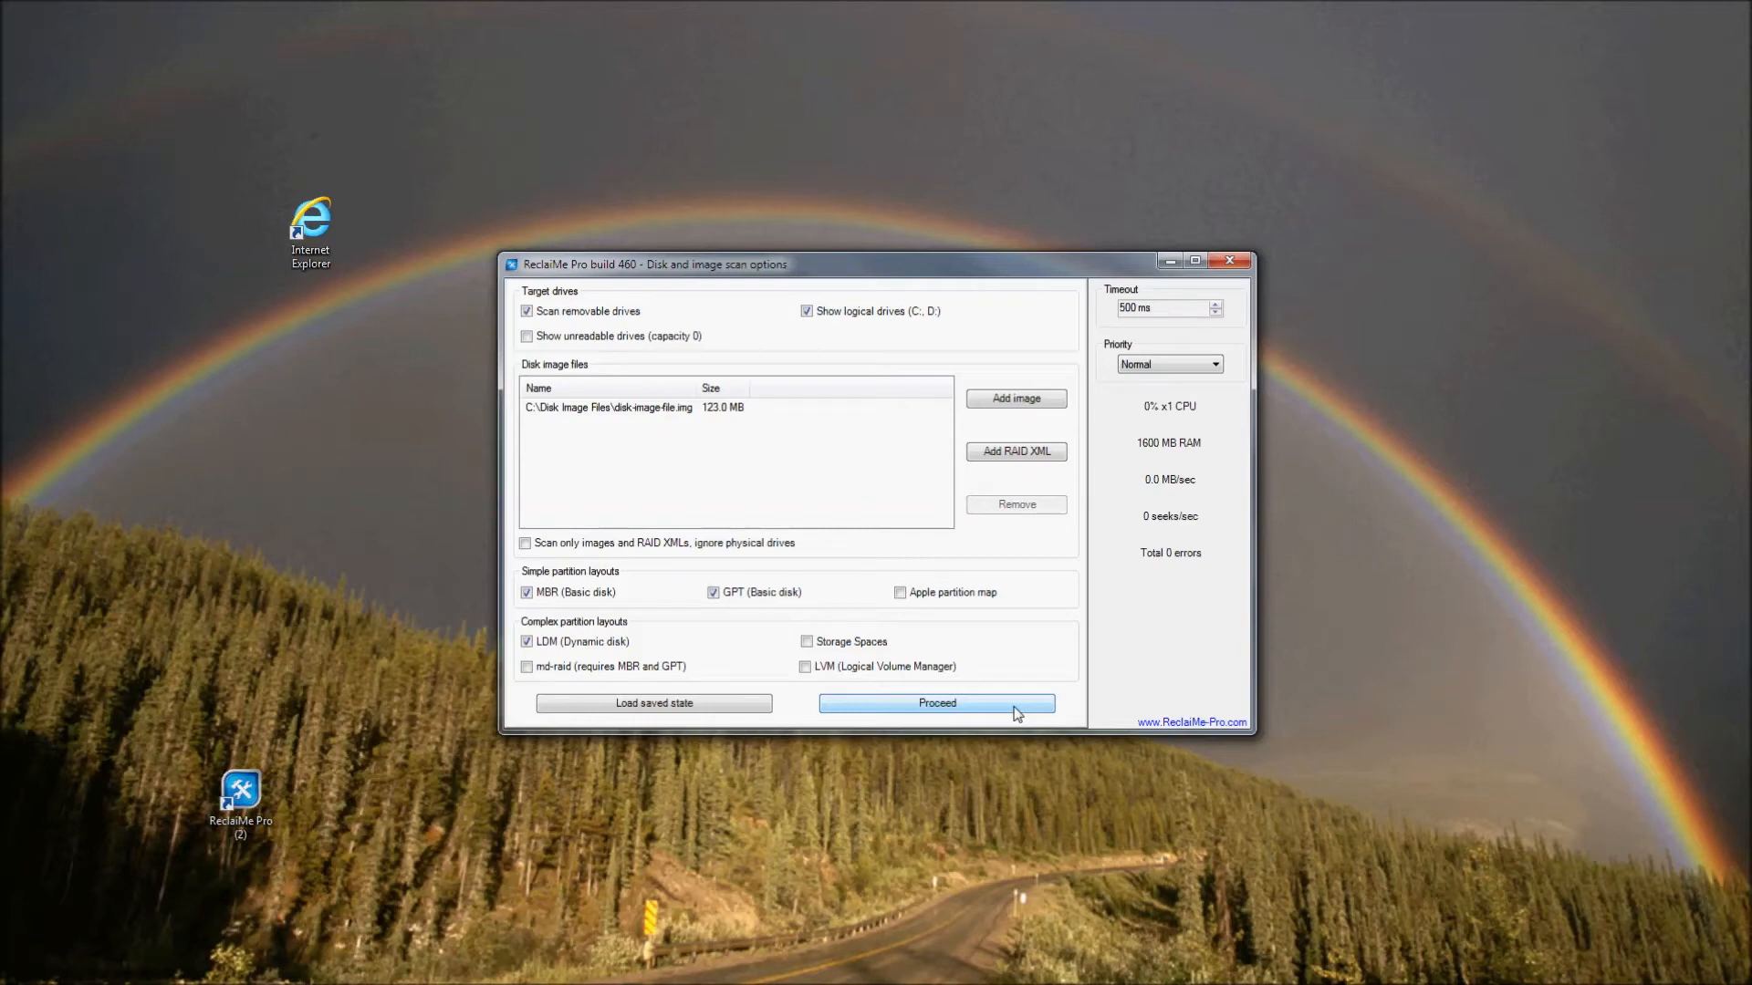
Proceed to rescan and check C:\Disk Image Files\disk-image-file.img in the partition list.
left_click(936, 703)
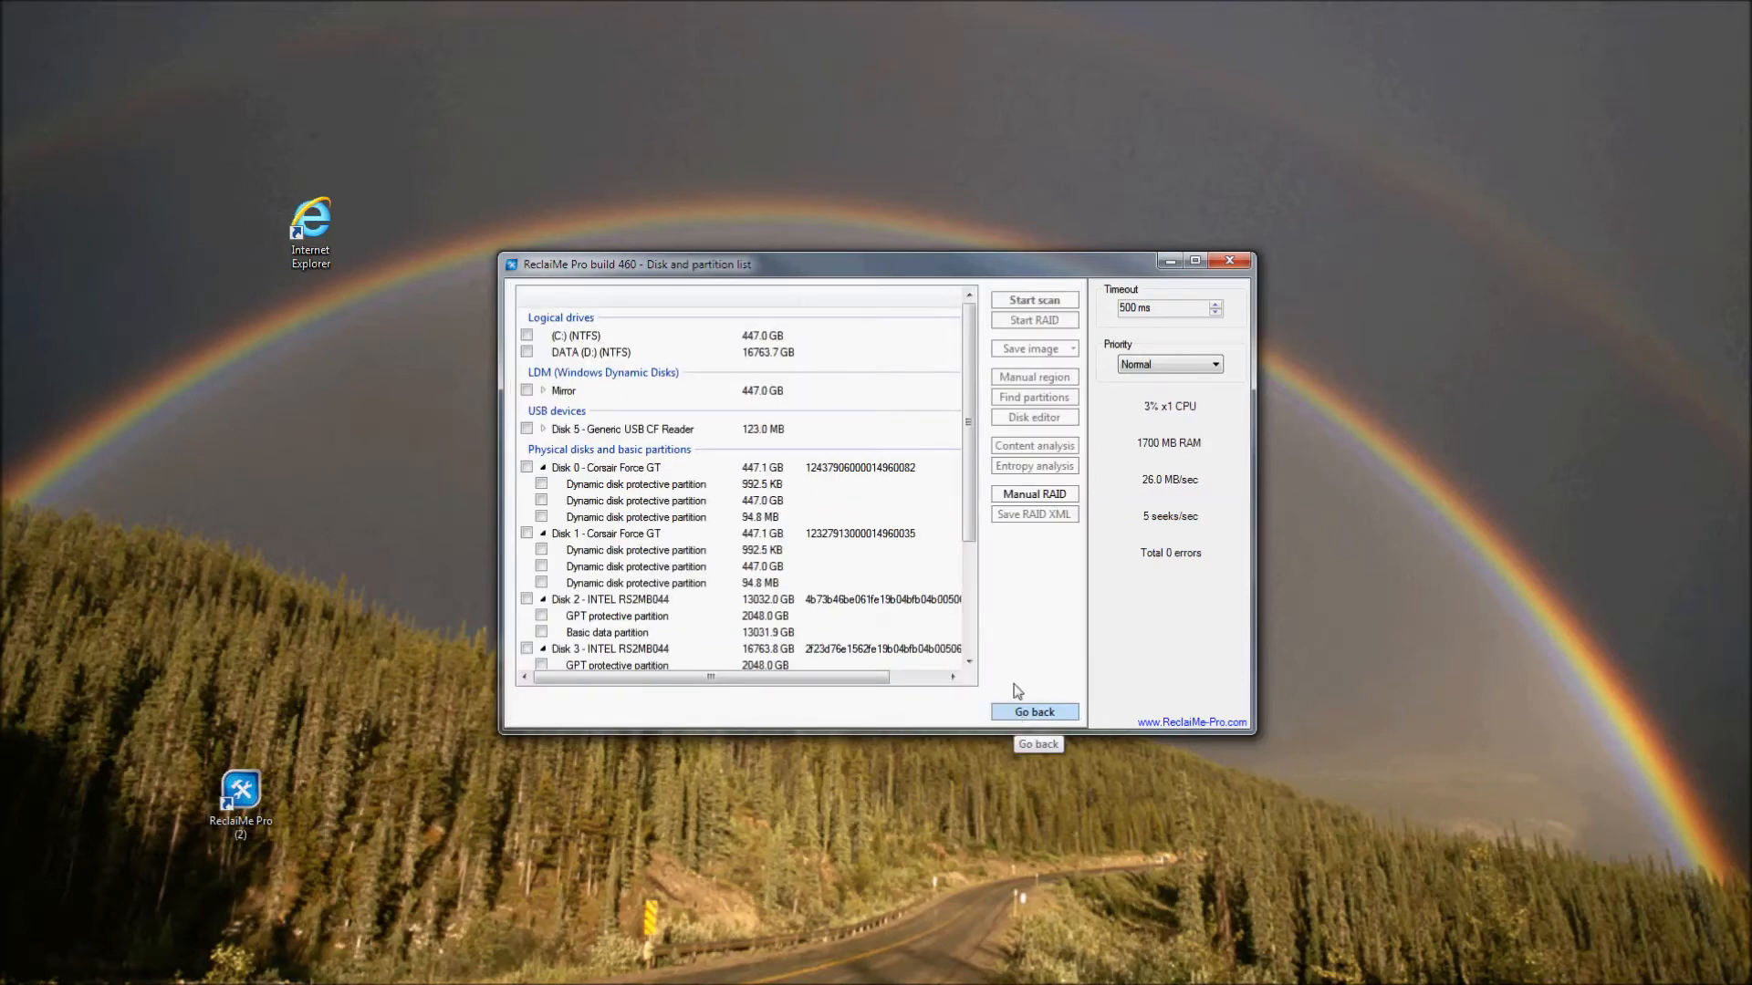
scroll("down", 3)
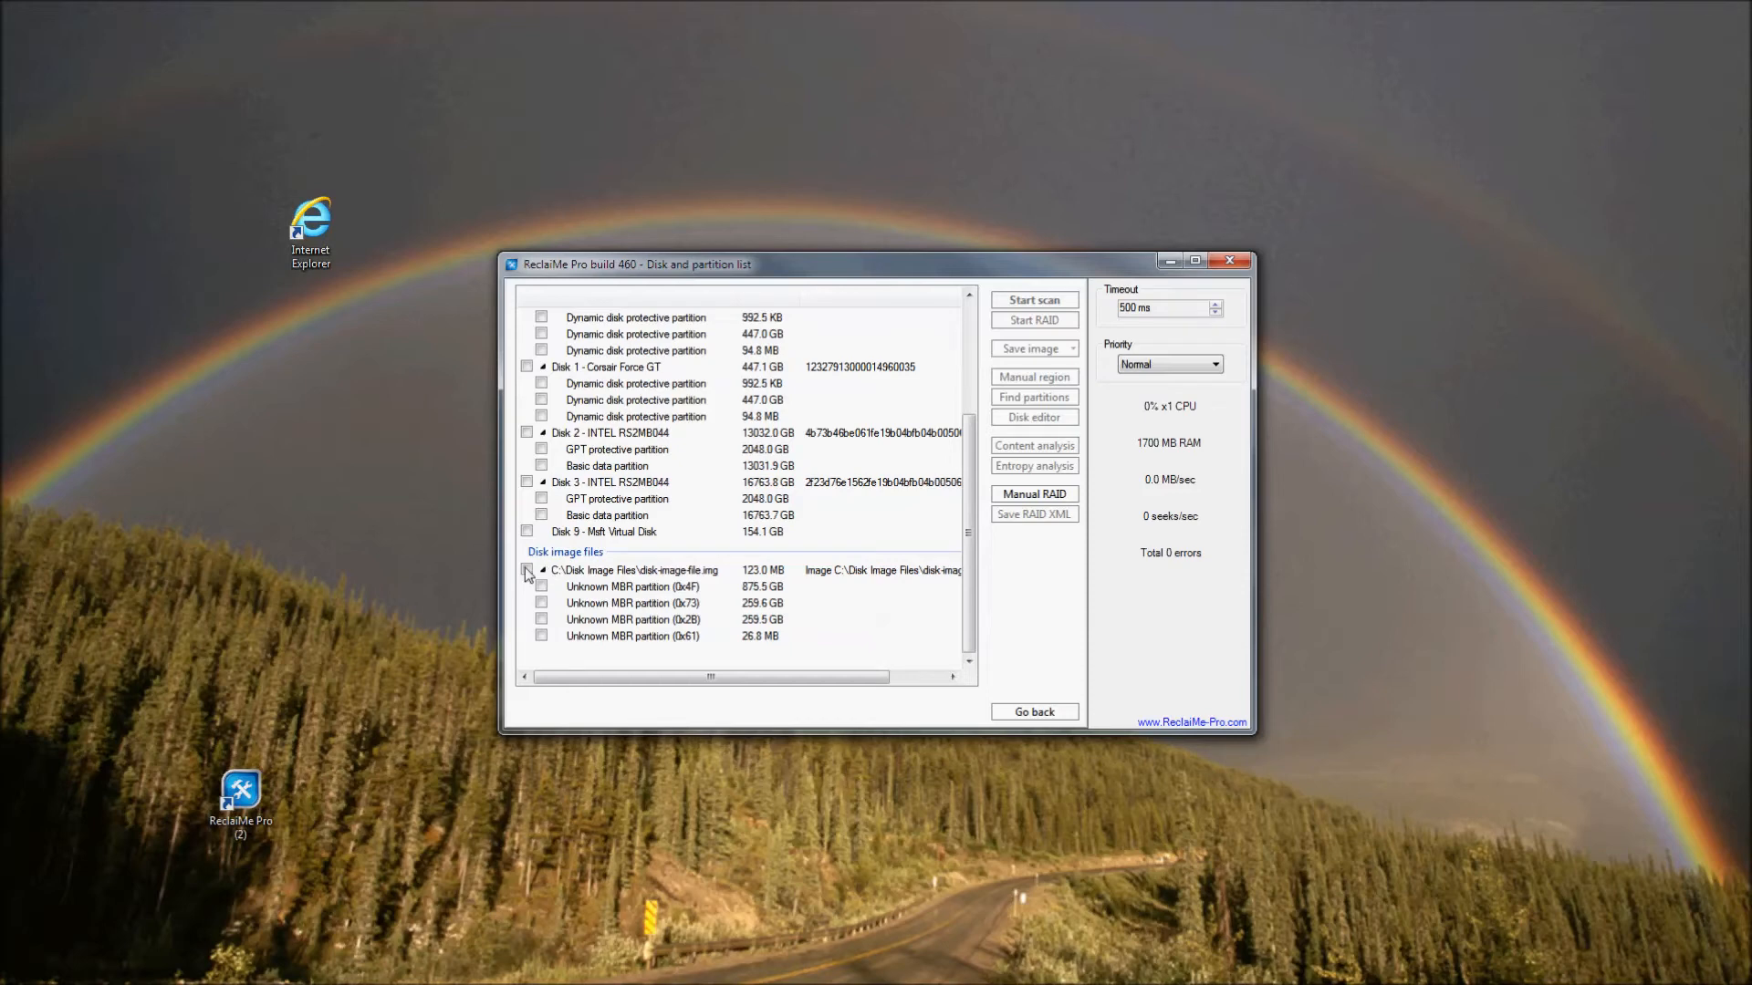
left_click(527, 570)
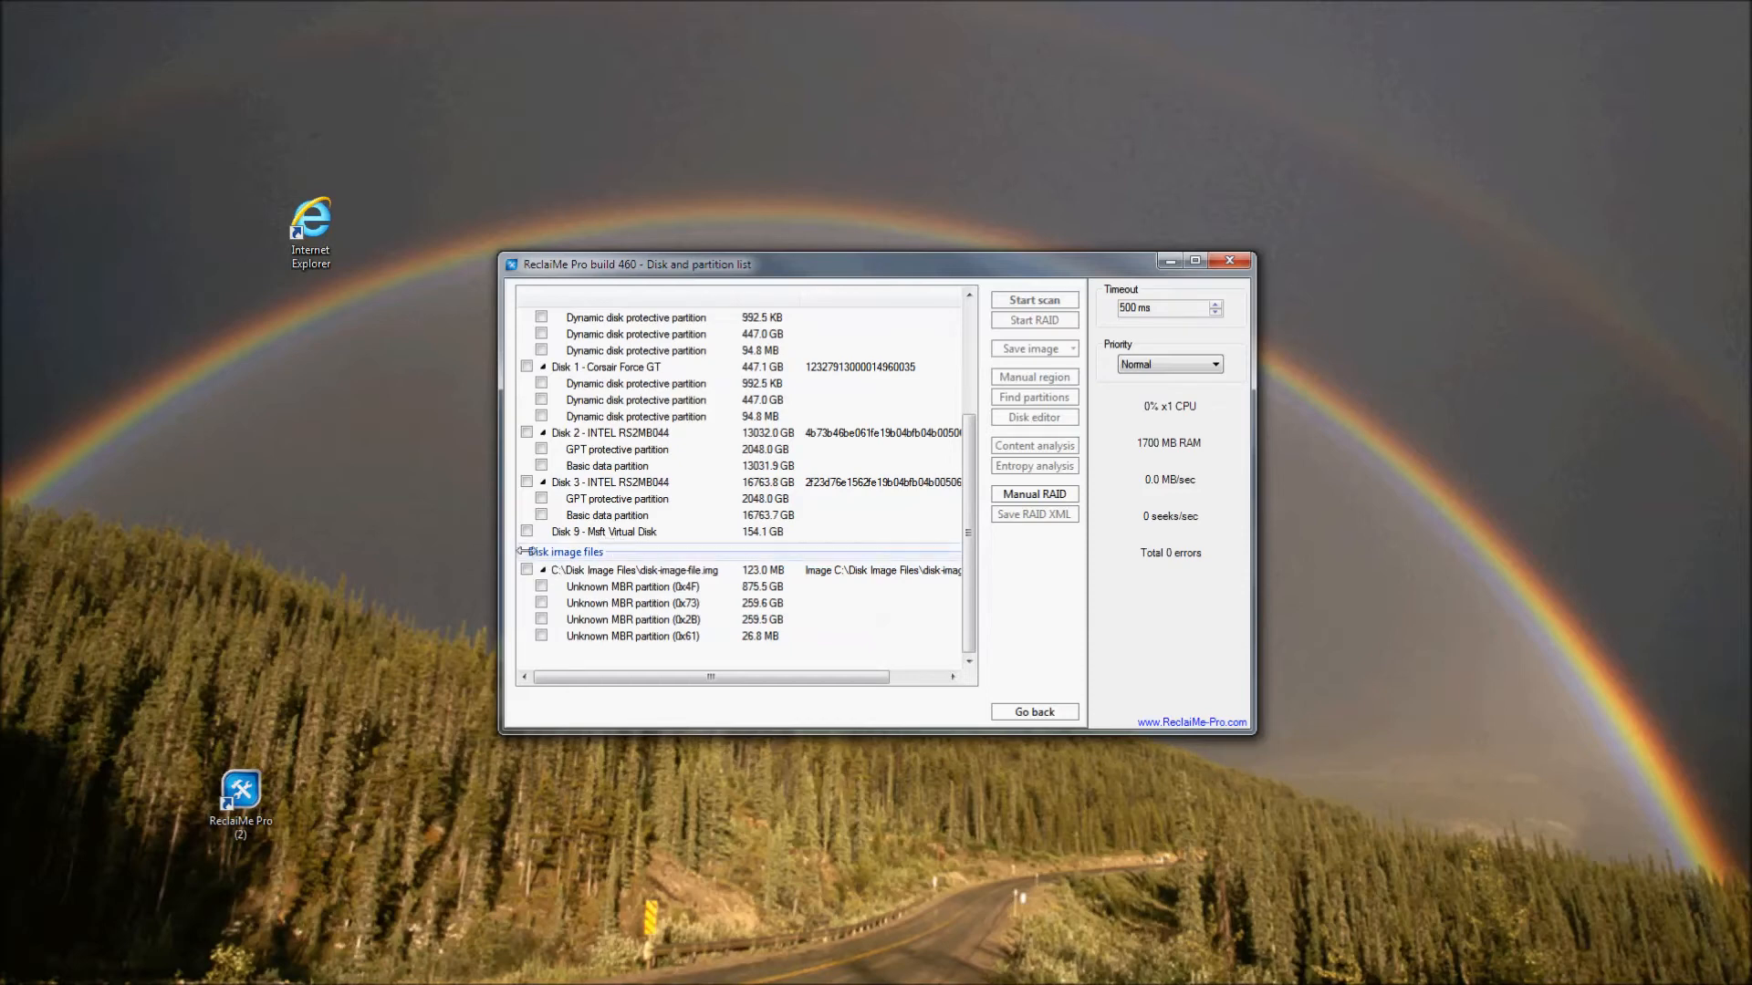
left_click(635, 570)
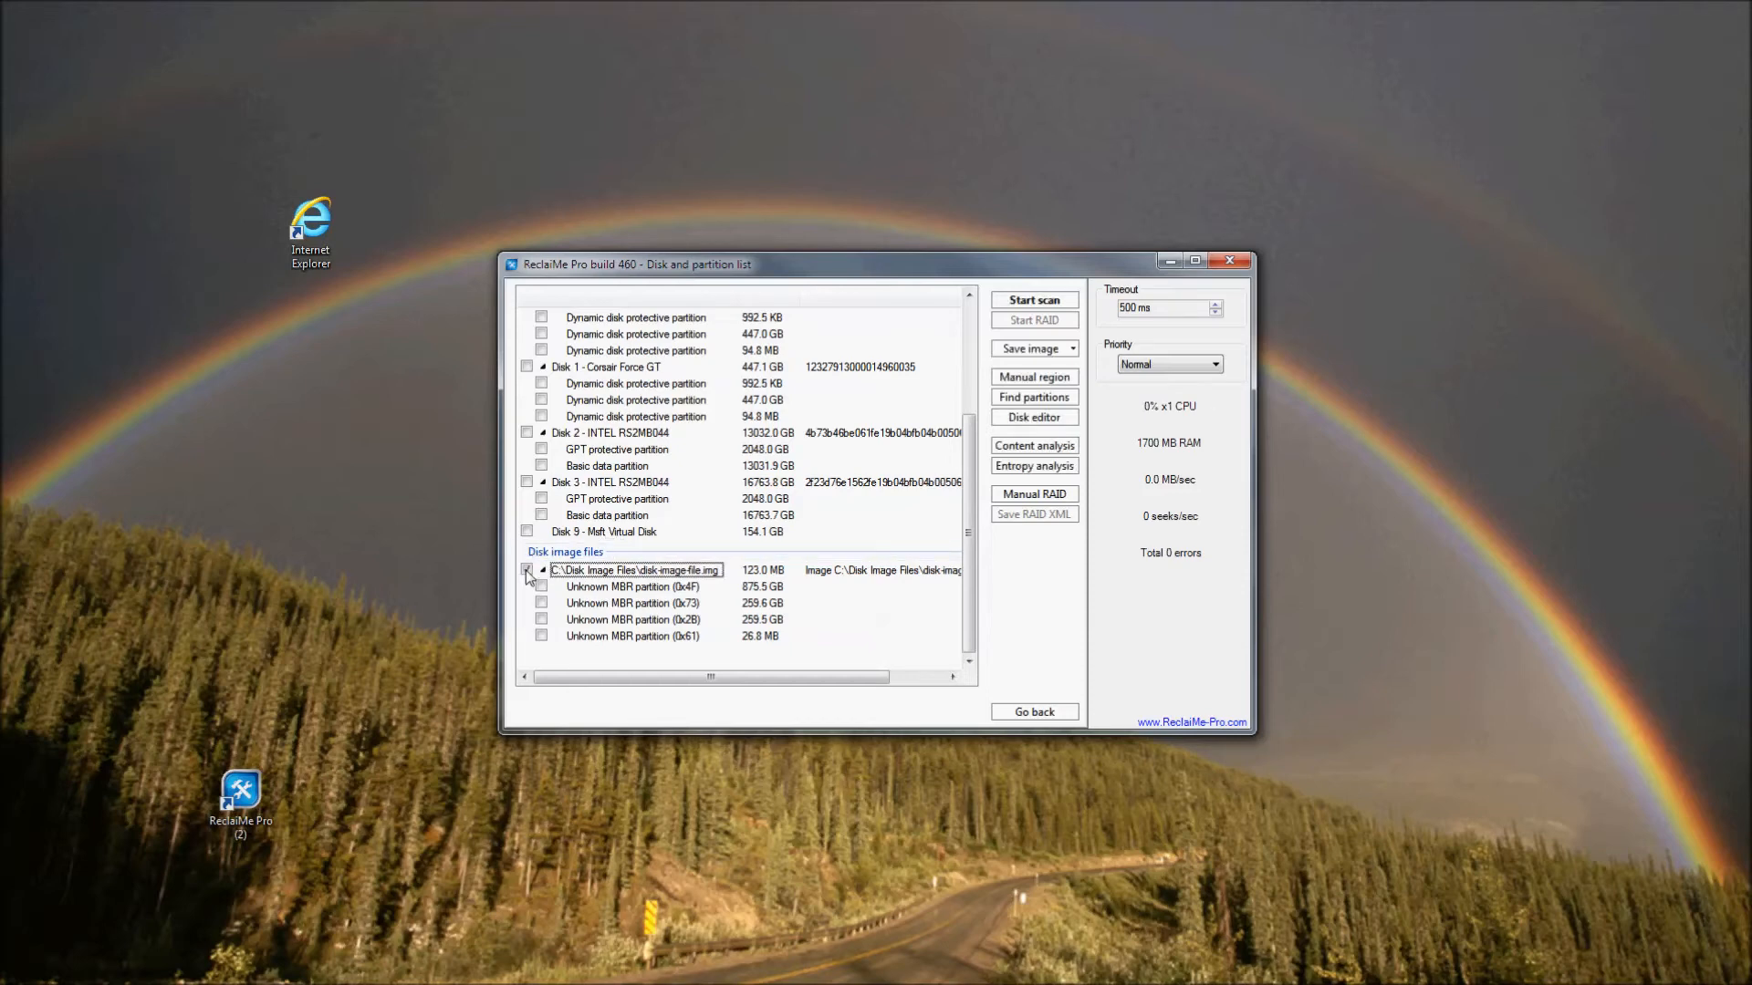
left_click(528, 569)
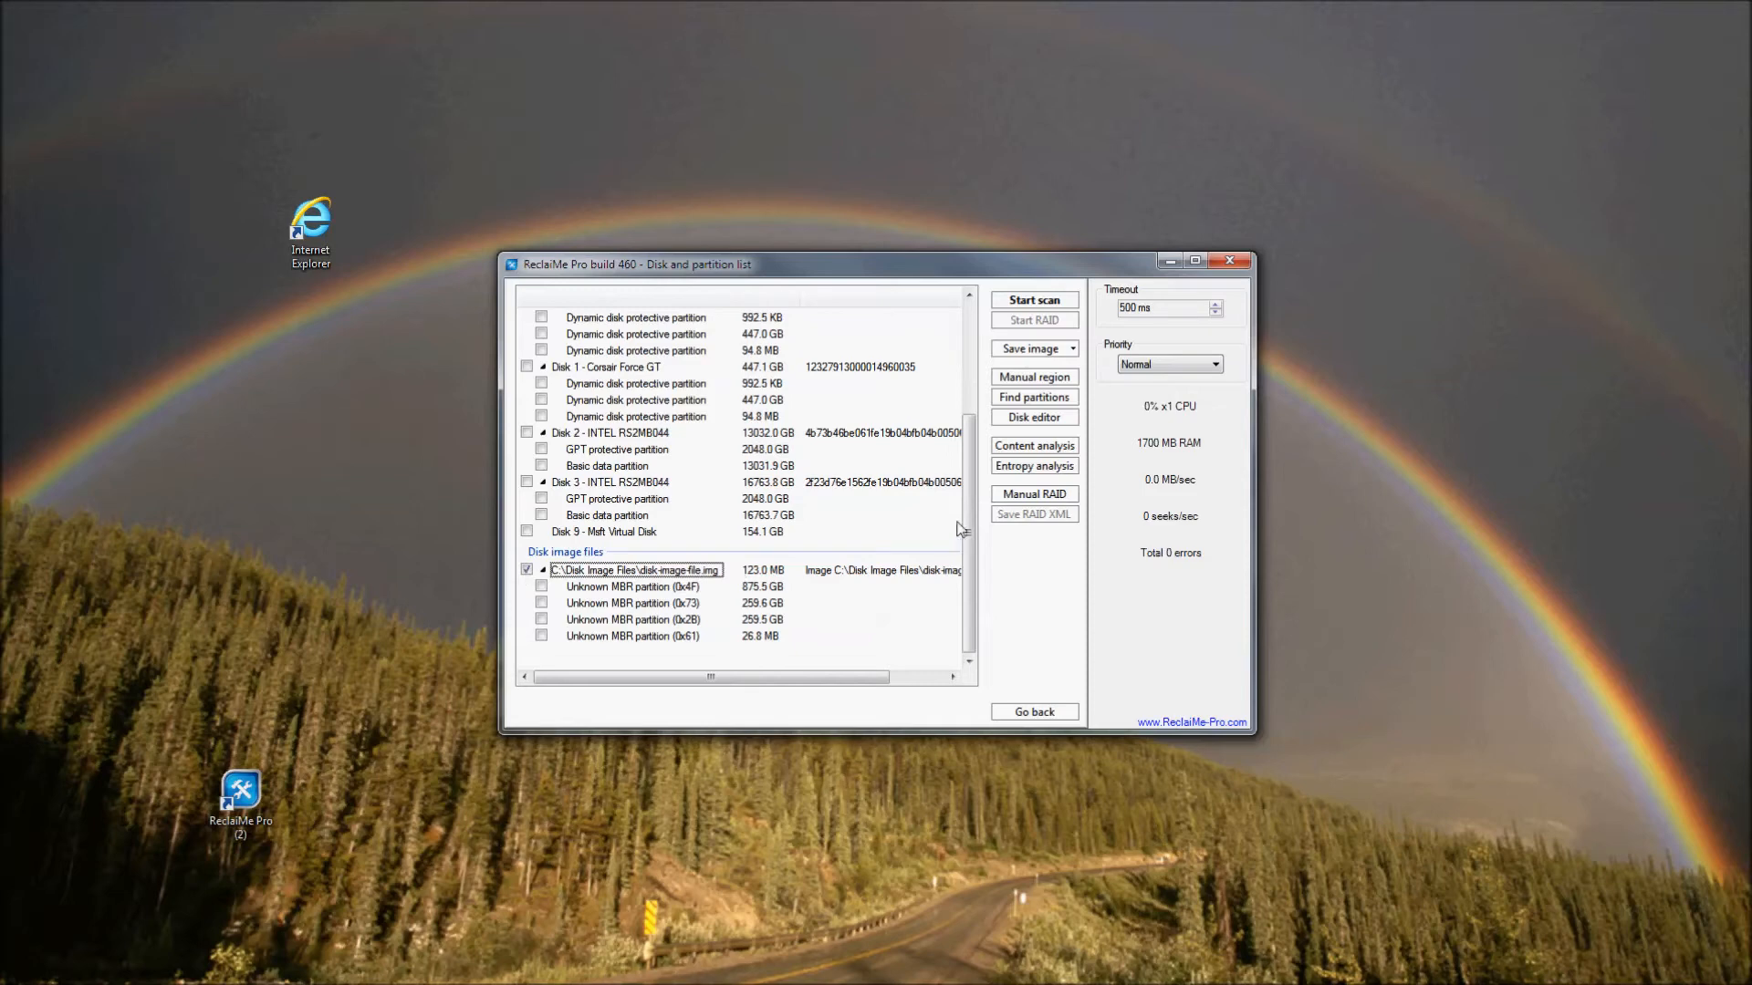
left_click(1033, 300)
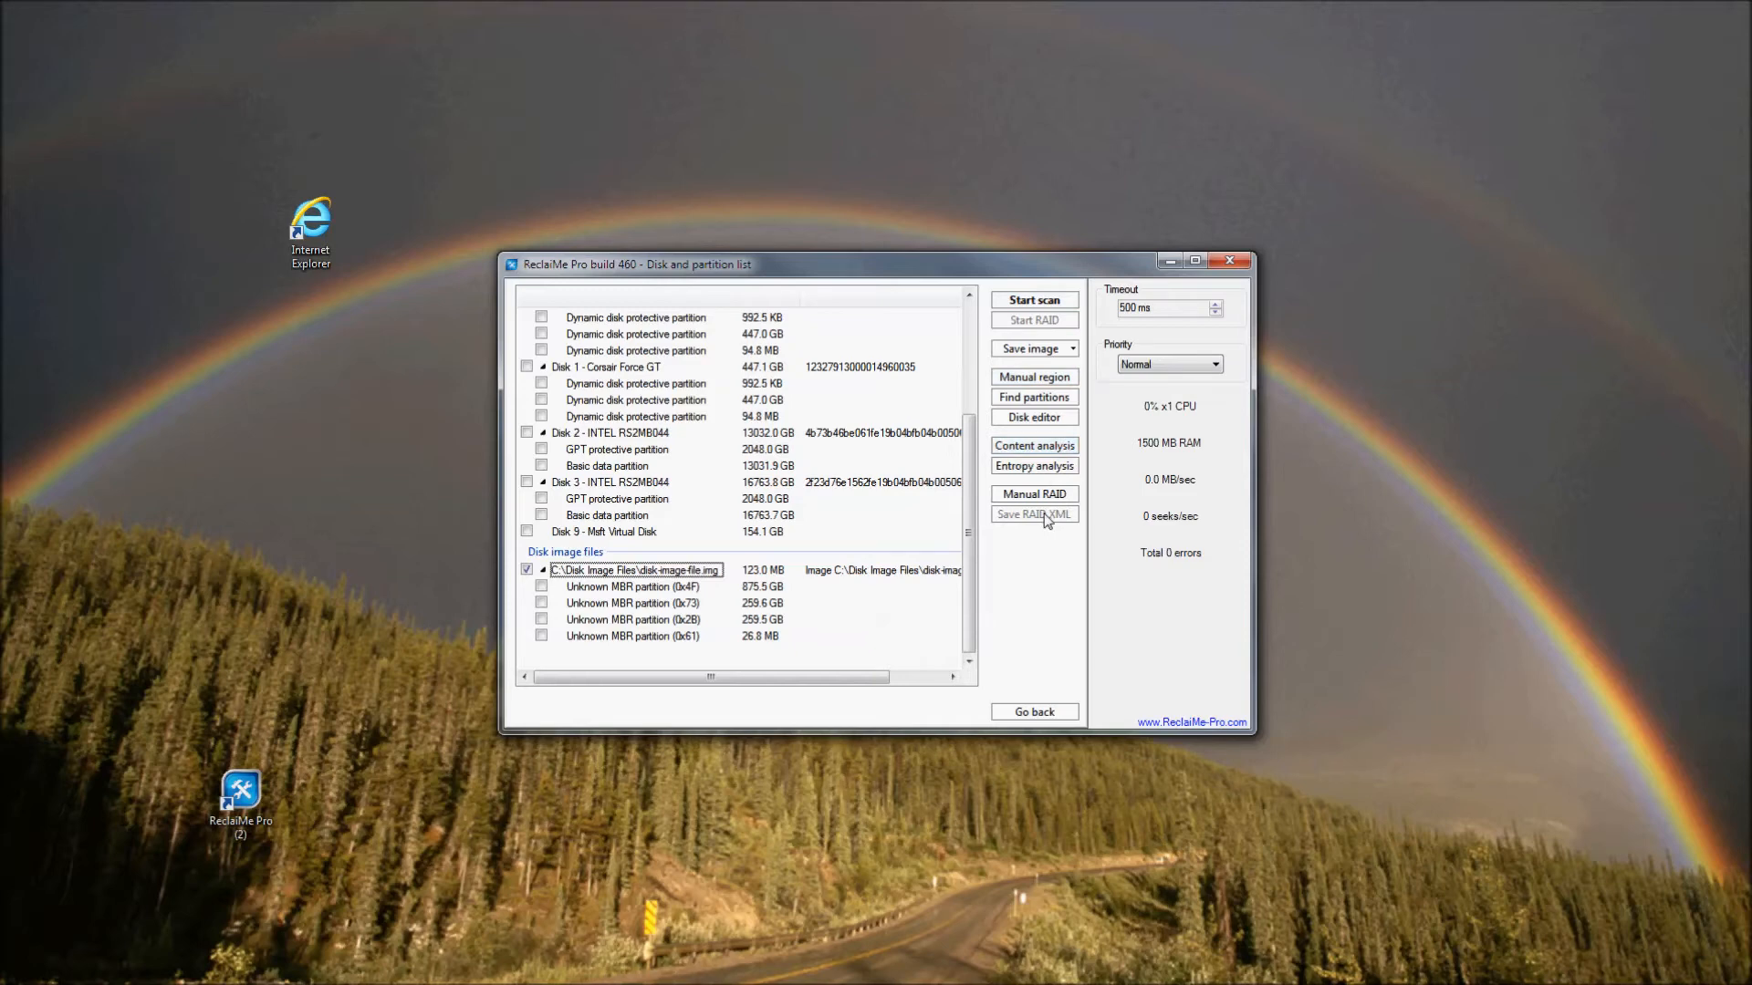
mouse_move(1032, 515)
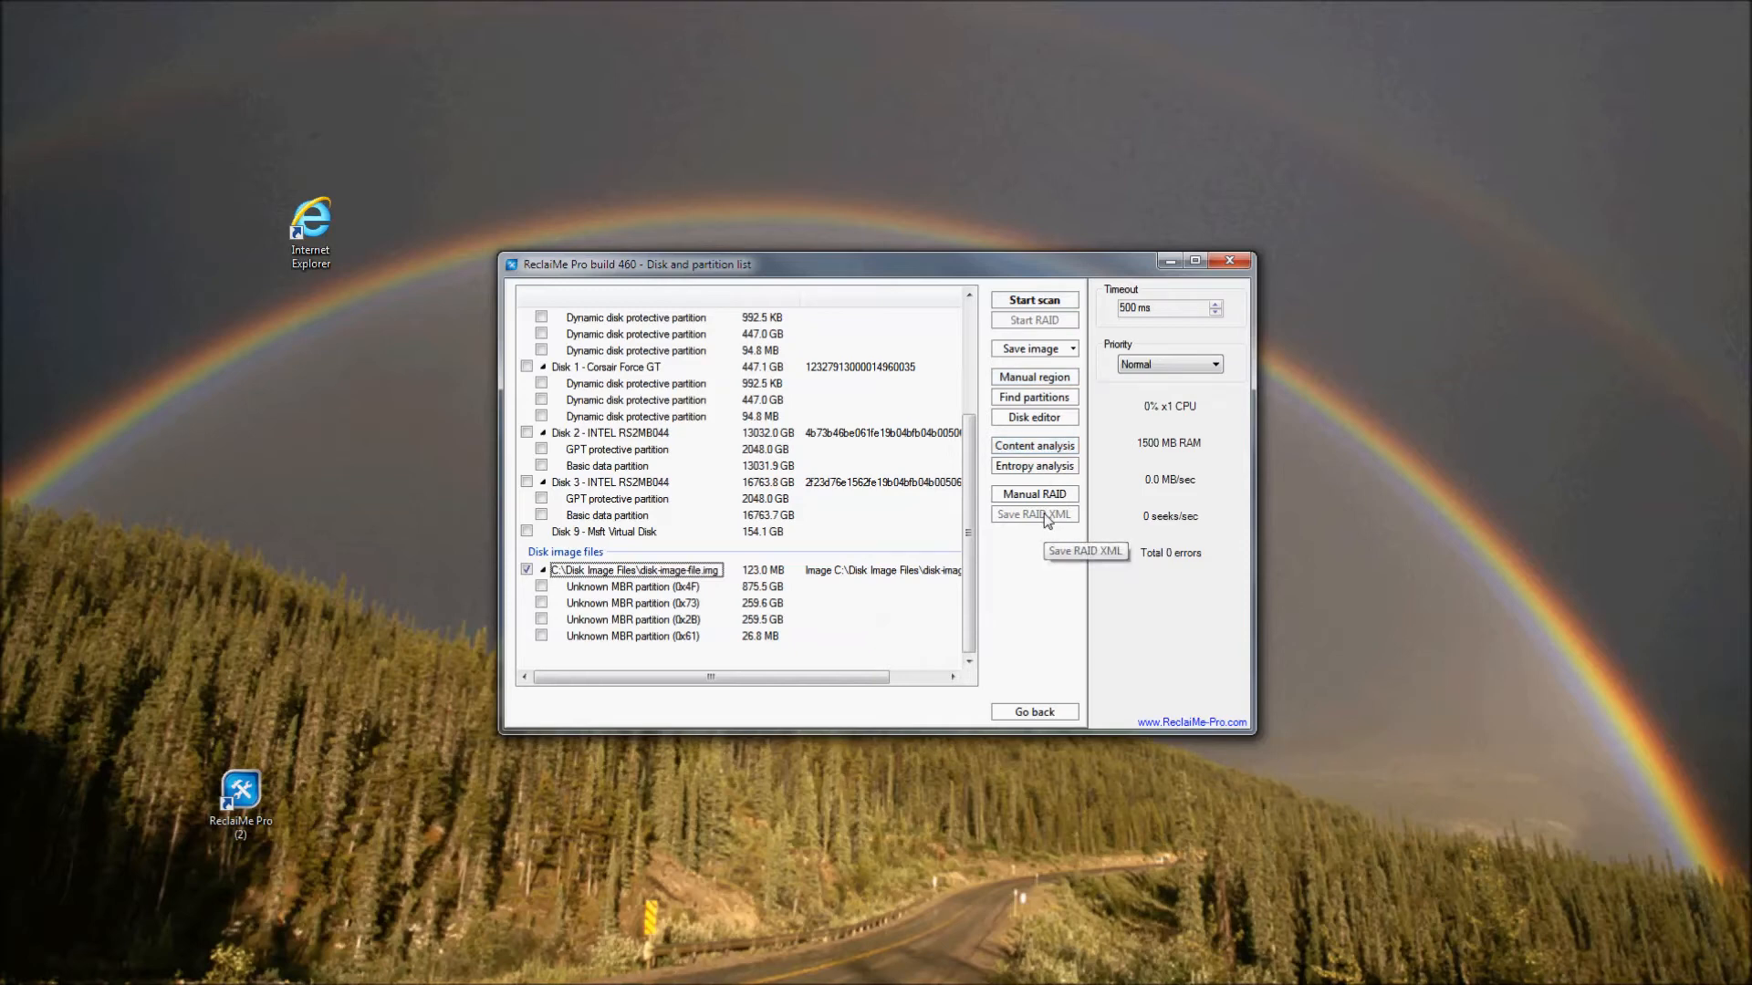
mouse_move(1033, 299)
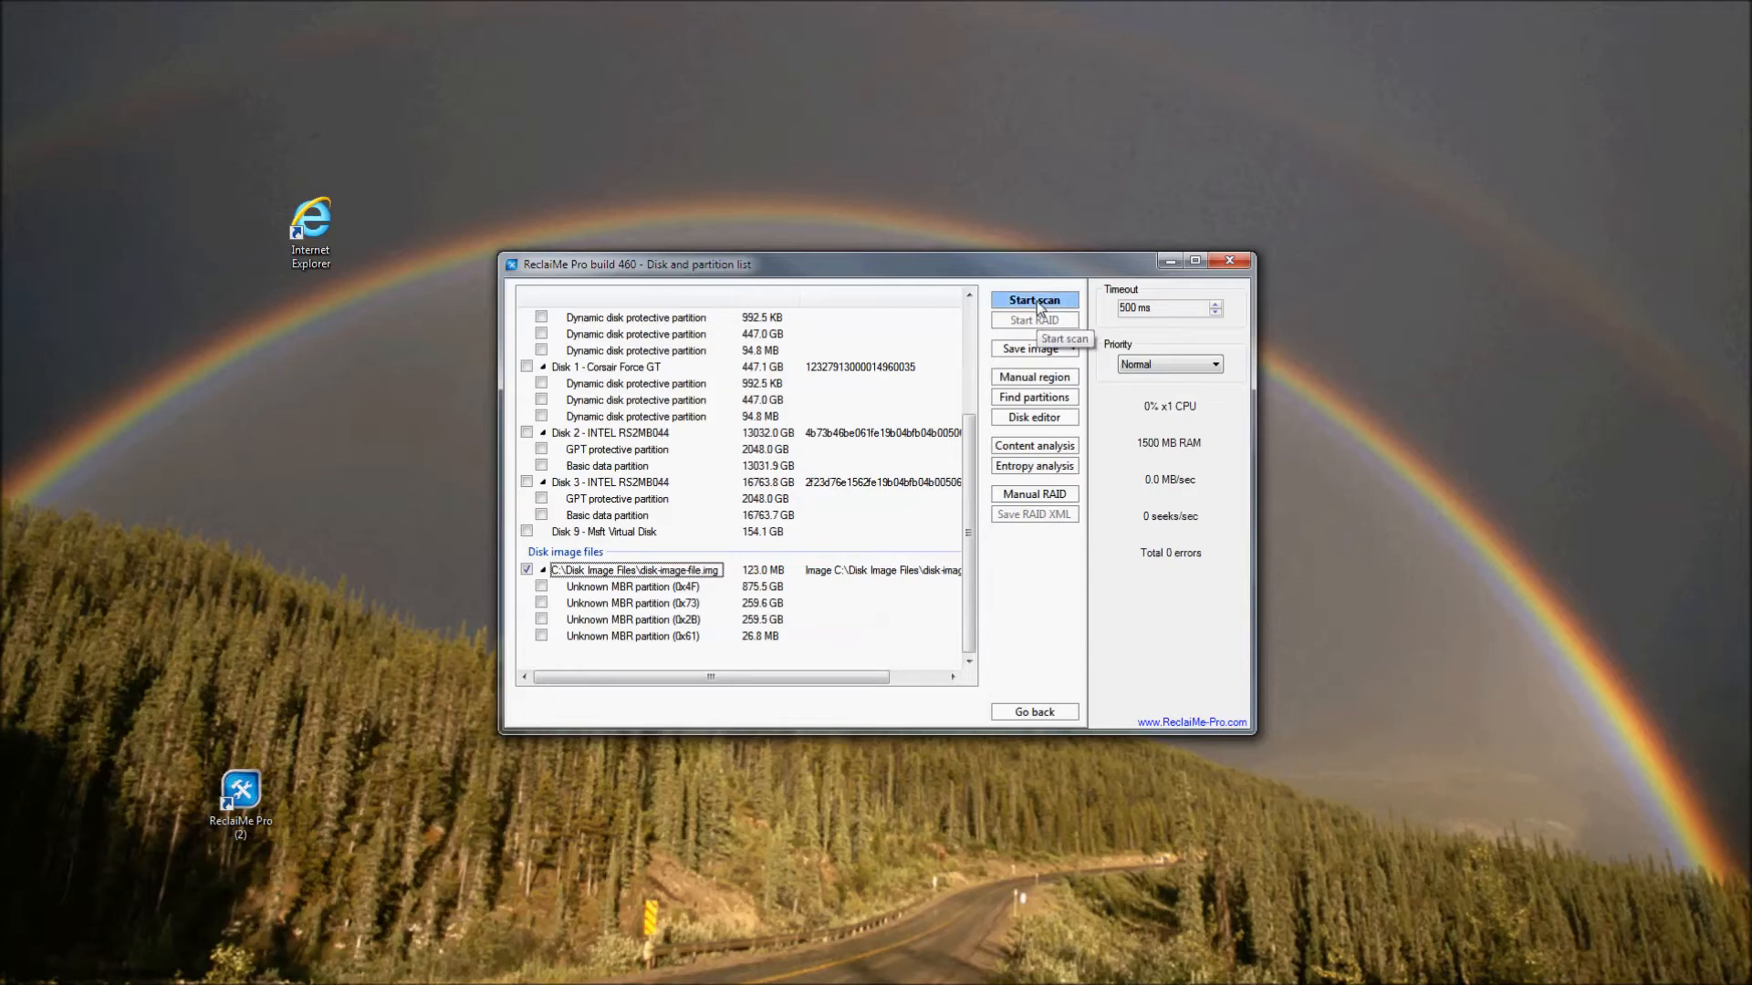
Start a scan of the checked image to reach the filesystem recovery parameters.
left_click(1033, 299)
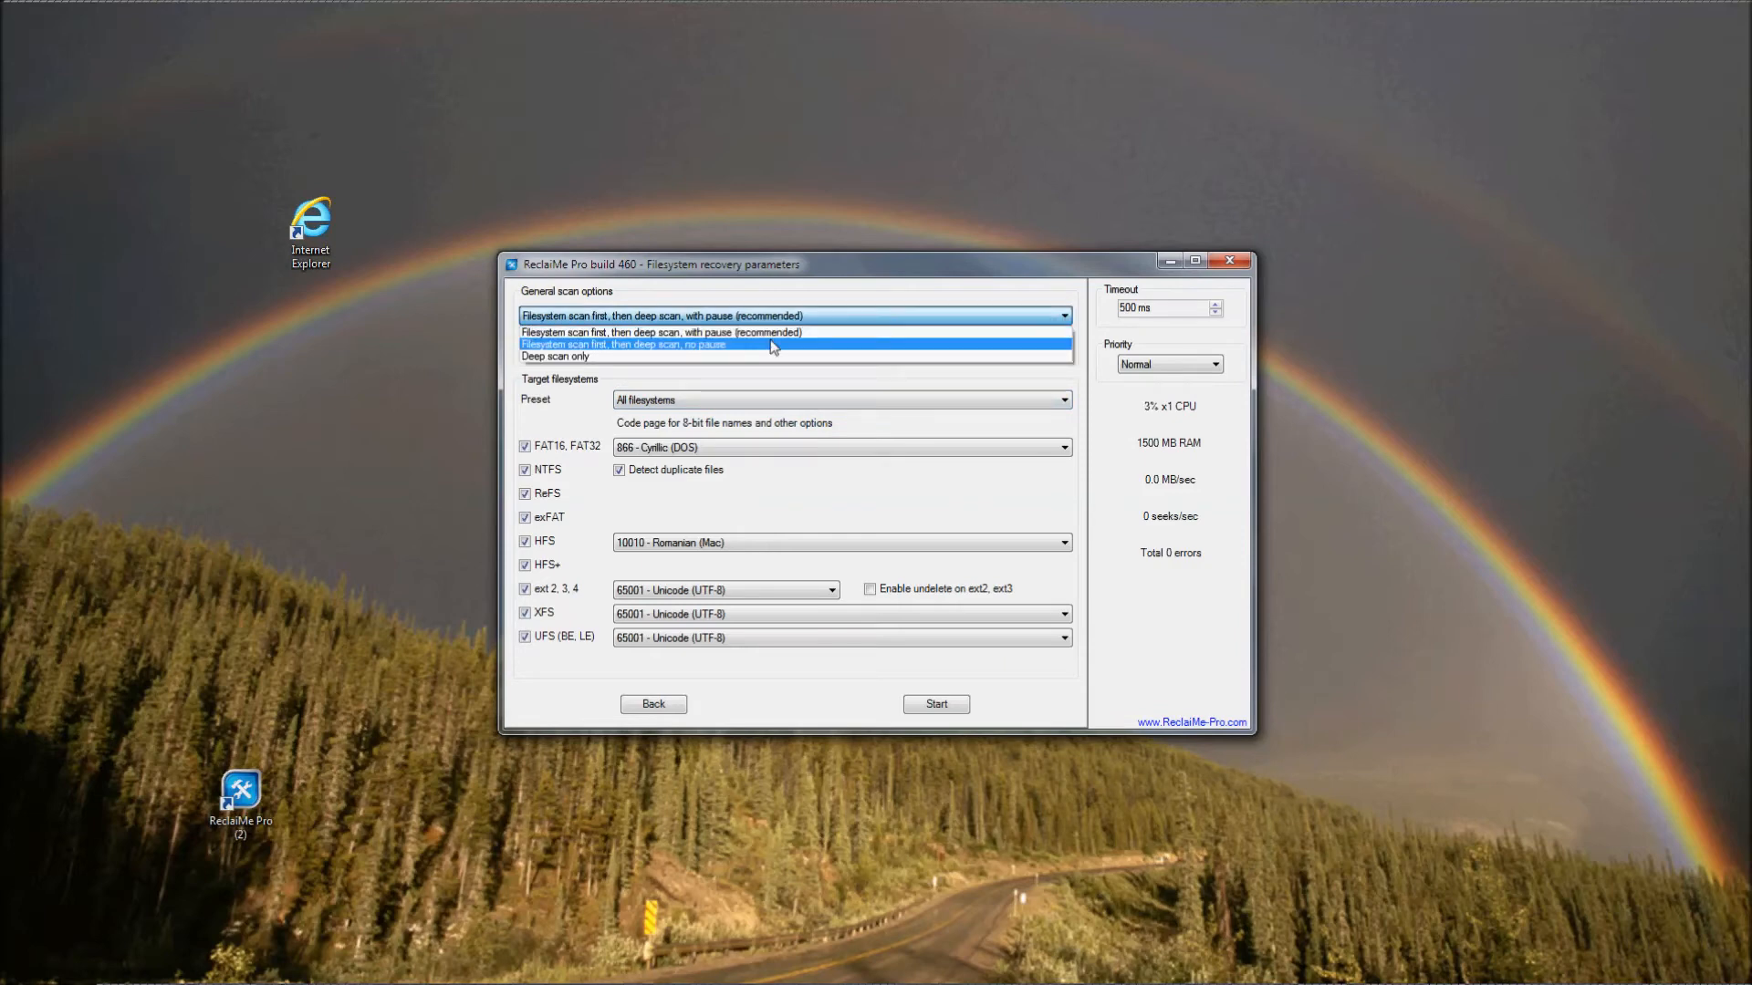
mouse_move(750, 379)
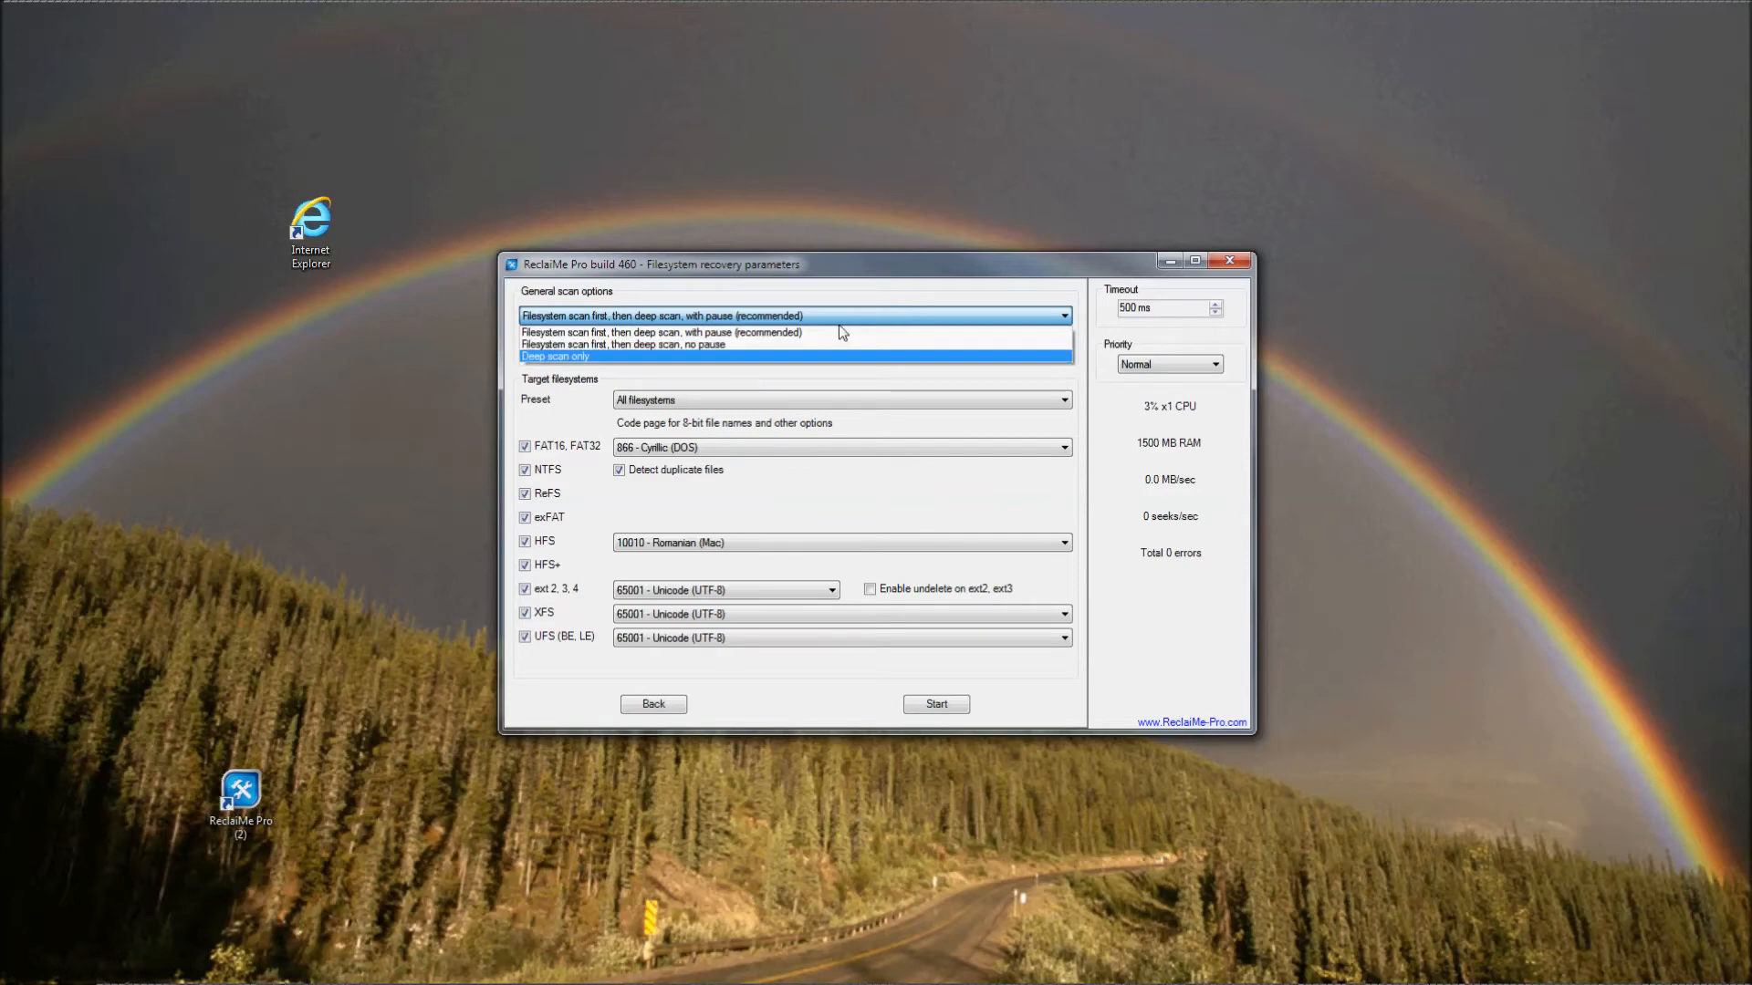
mouse_move(776, 332)
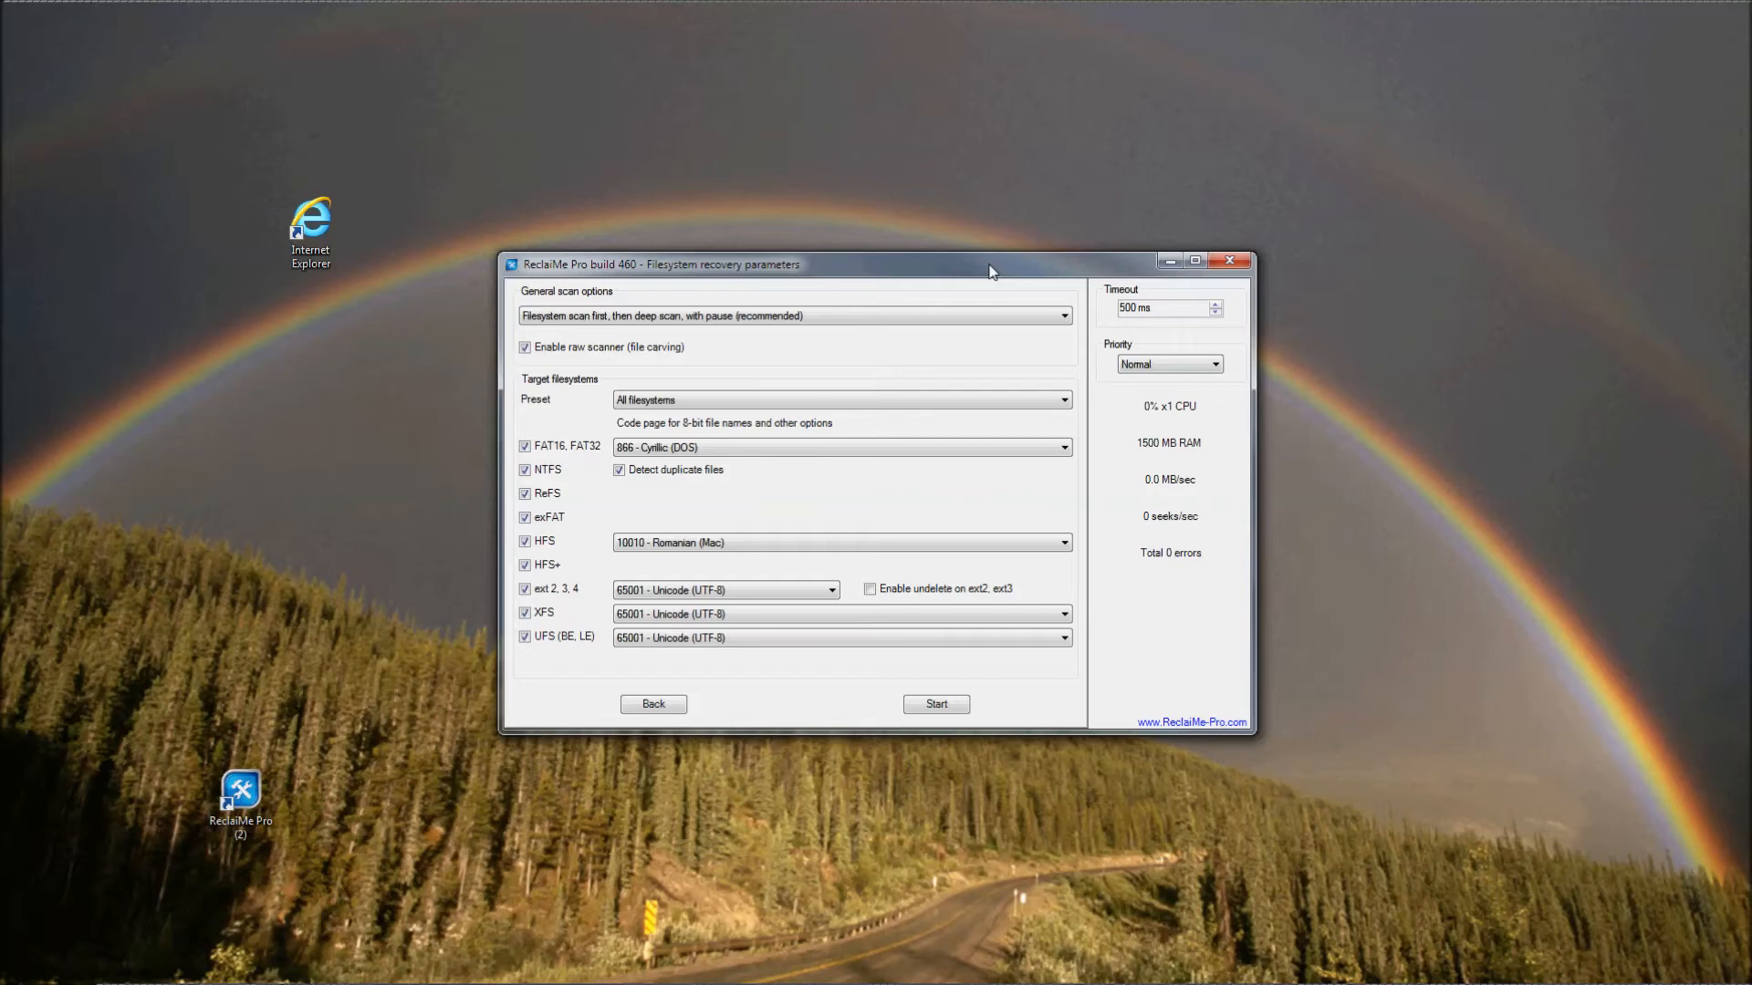
mouse_move(1062, 500)
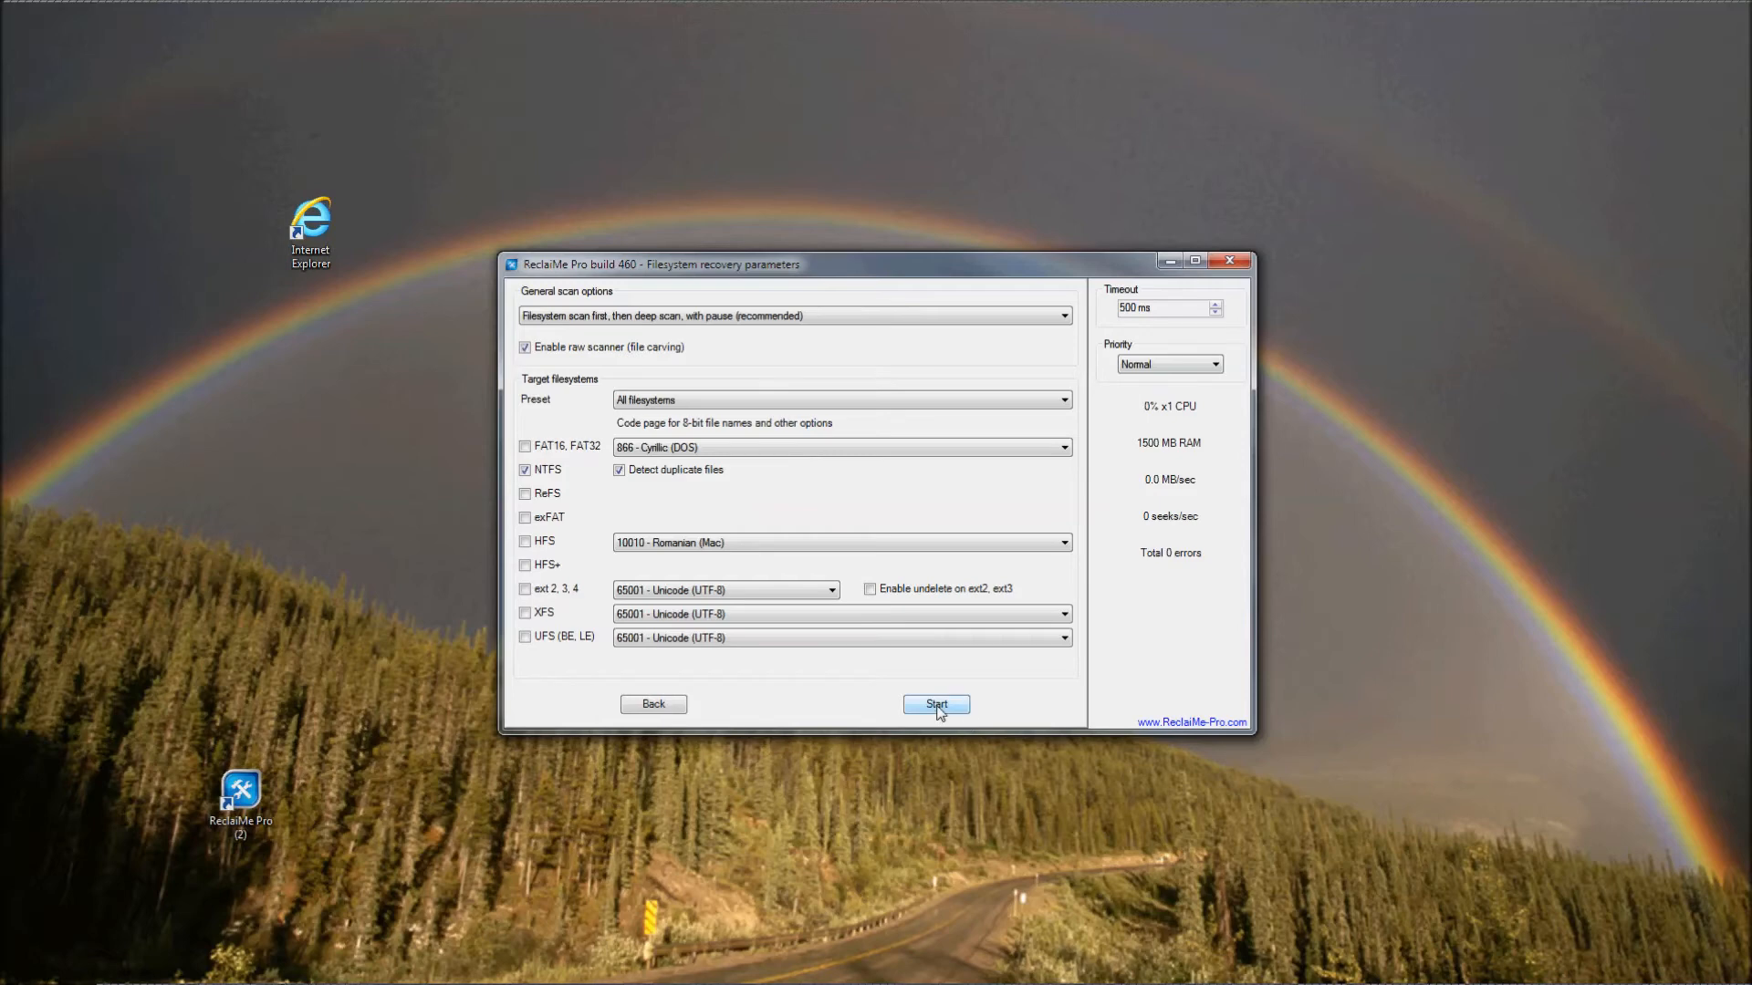
Run the NTFS scan, preview IMG_3959.JPG in Photos and mark the whole NTFS root for copying.
left_click(935, 705)
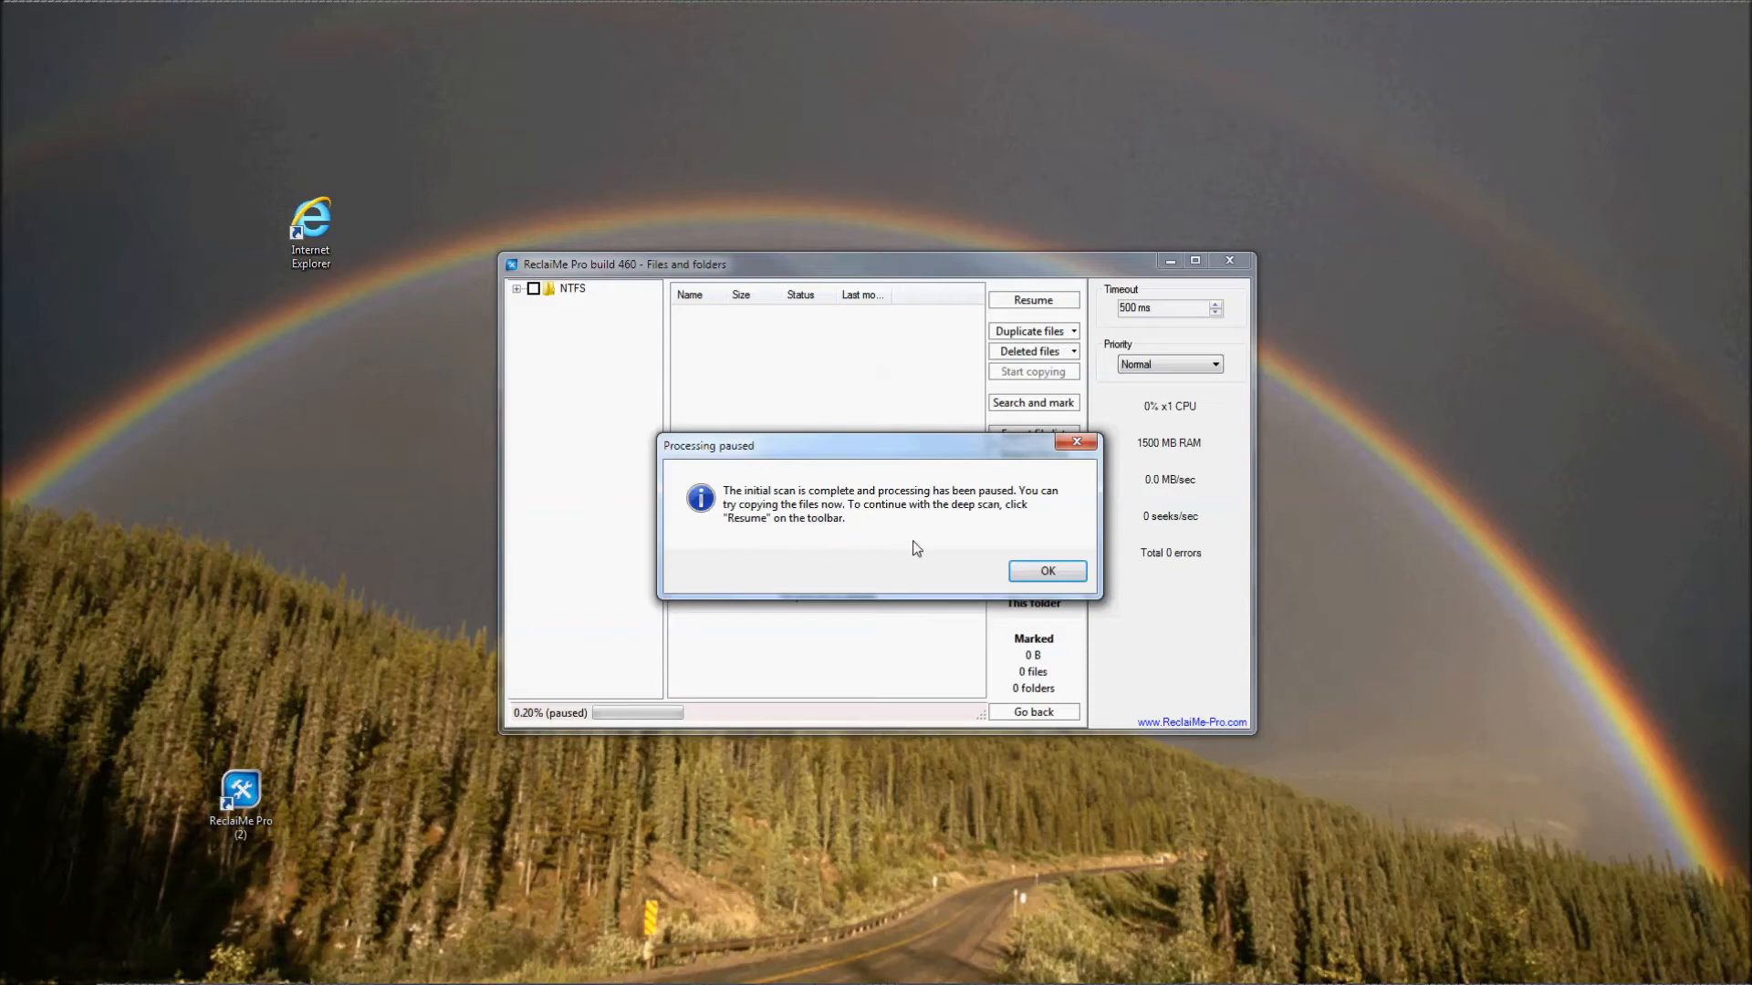
left_click(1046, 571)
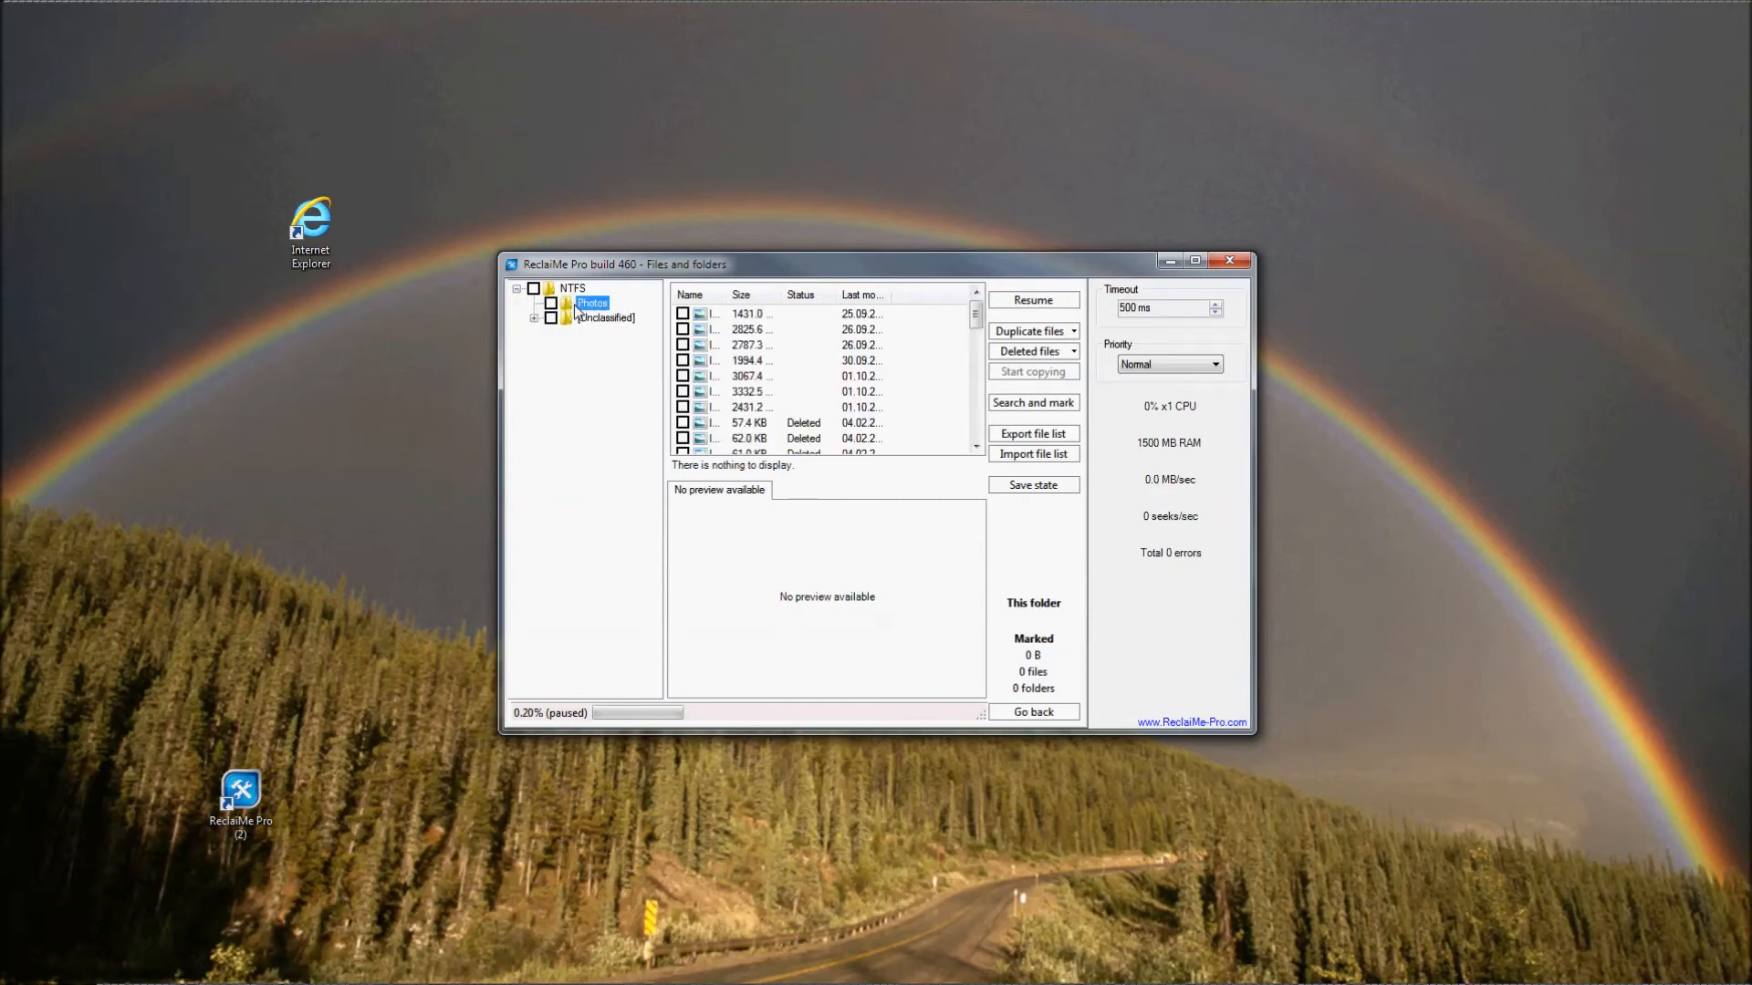
left_click(591, 303)
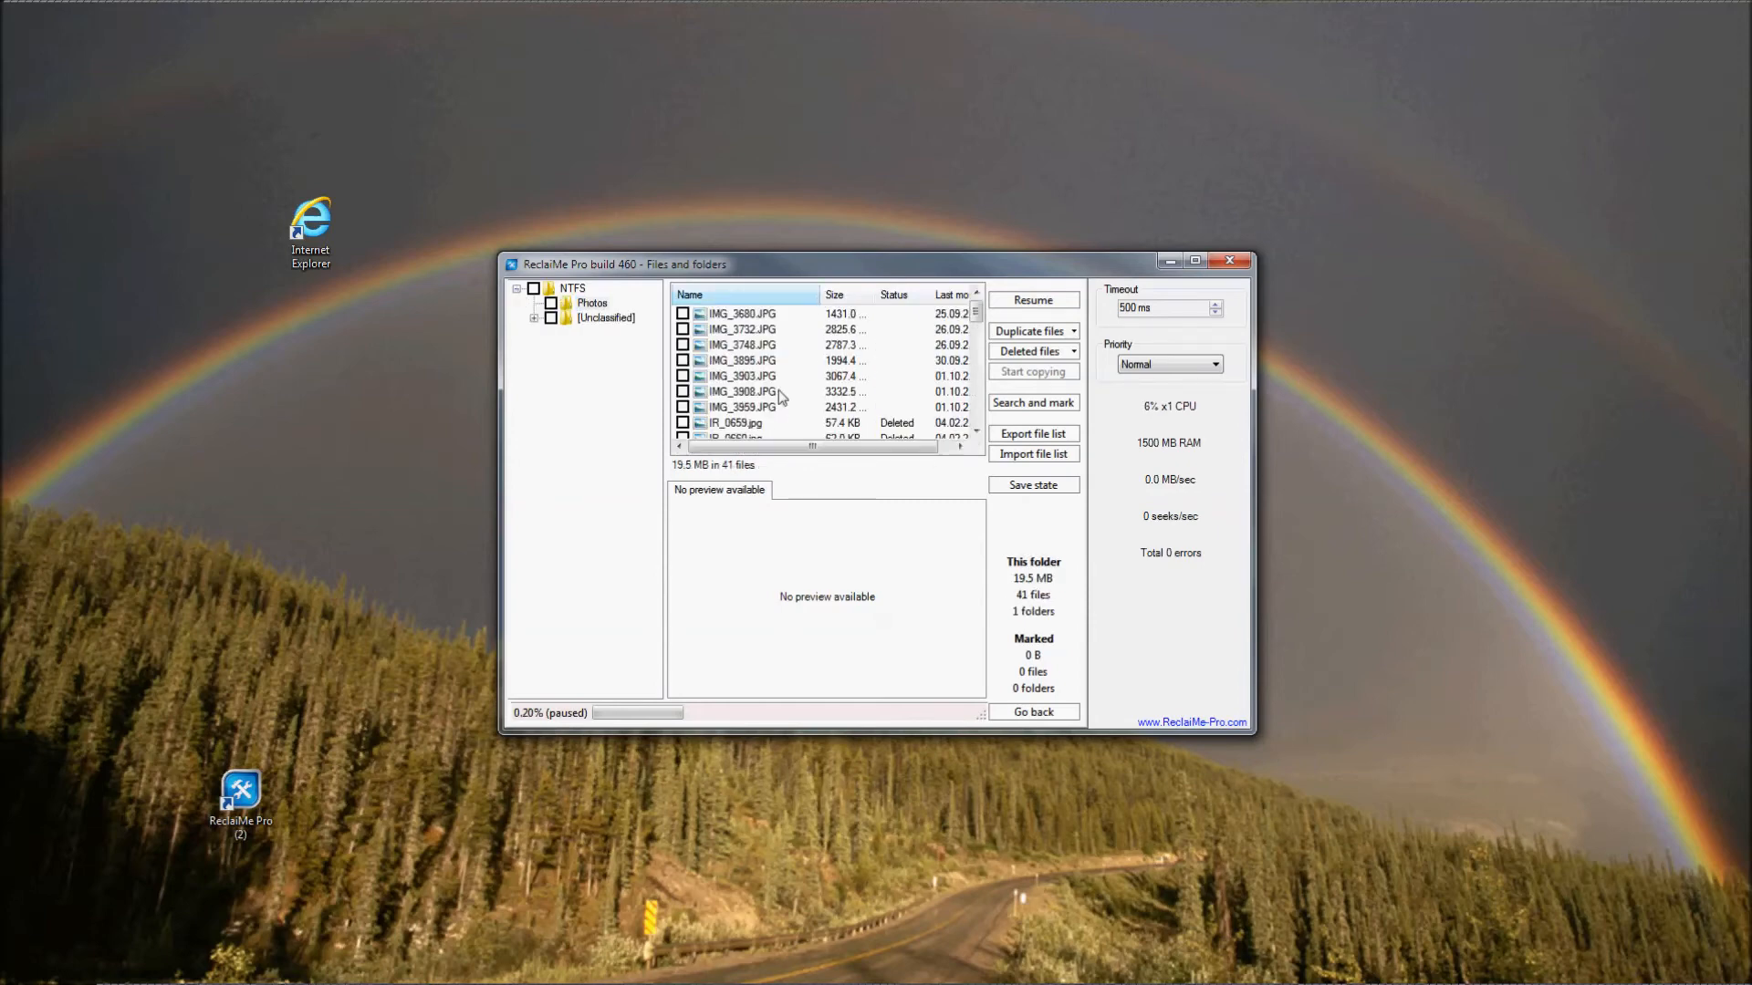
left_click(741, 405)
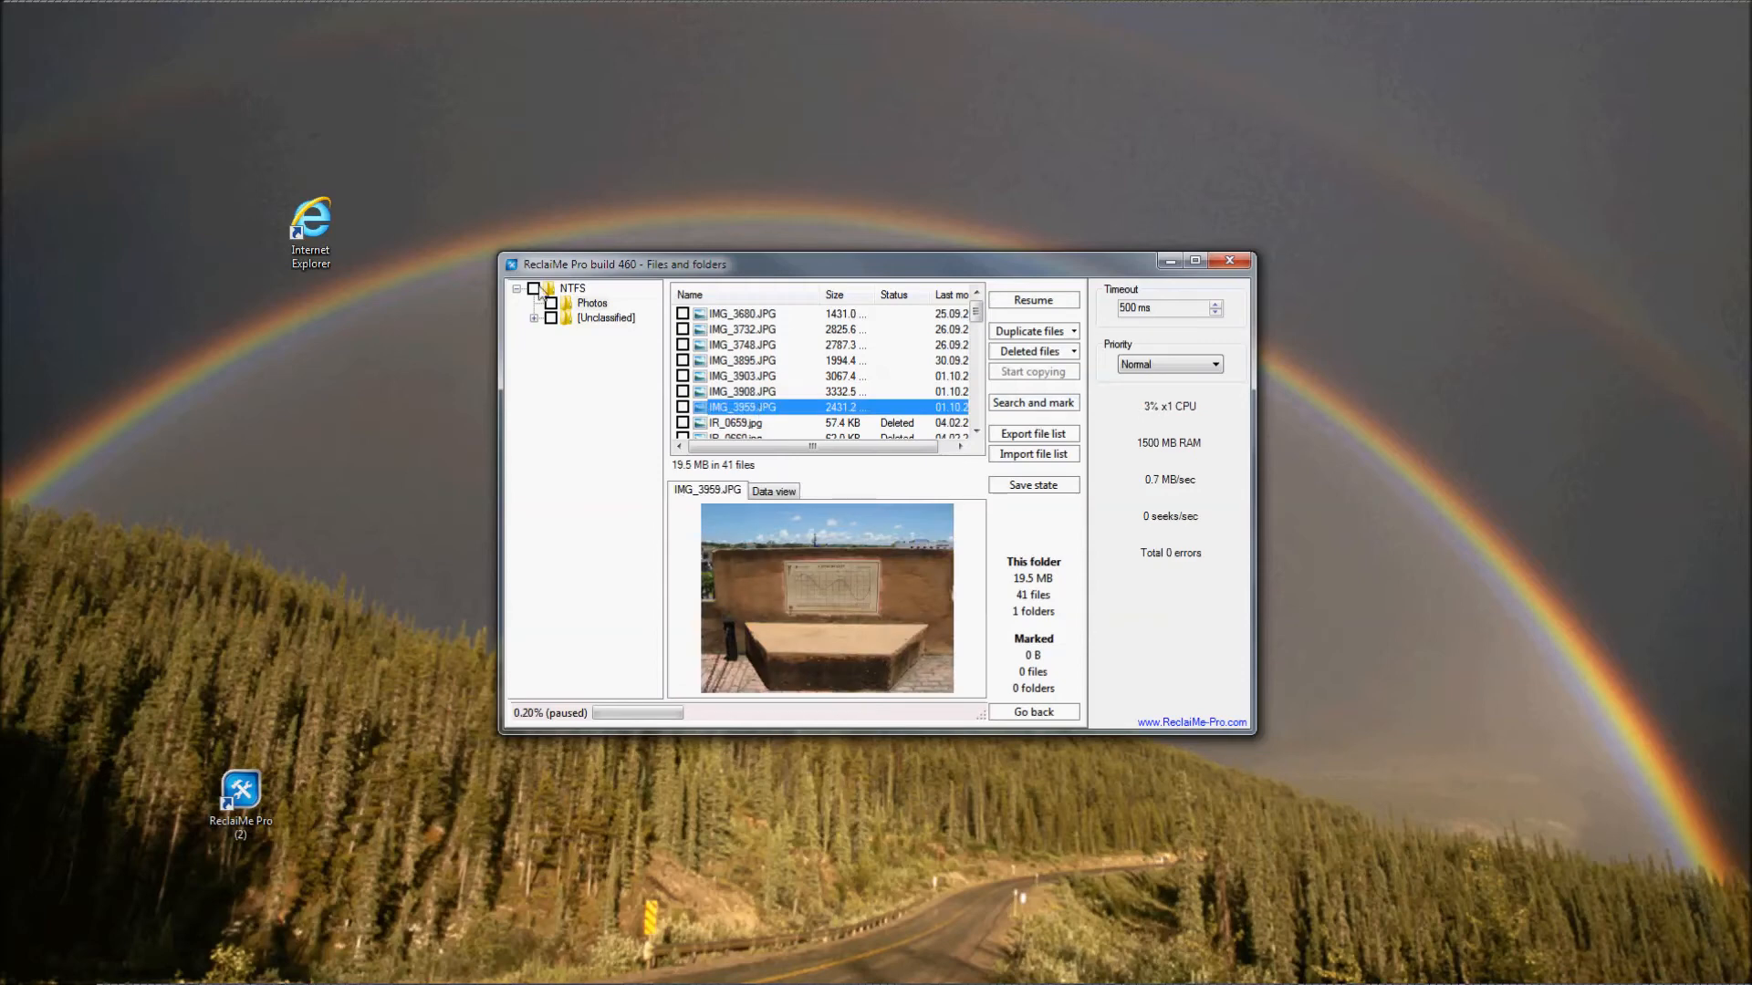
left_click(535, 288)
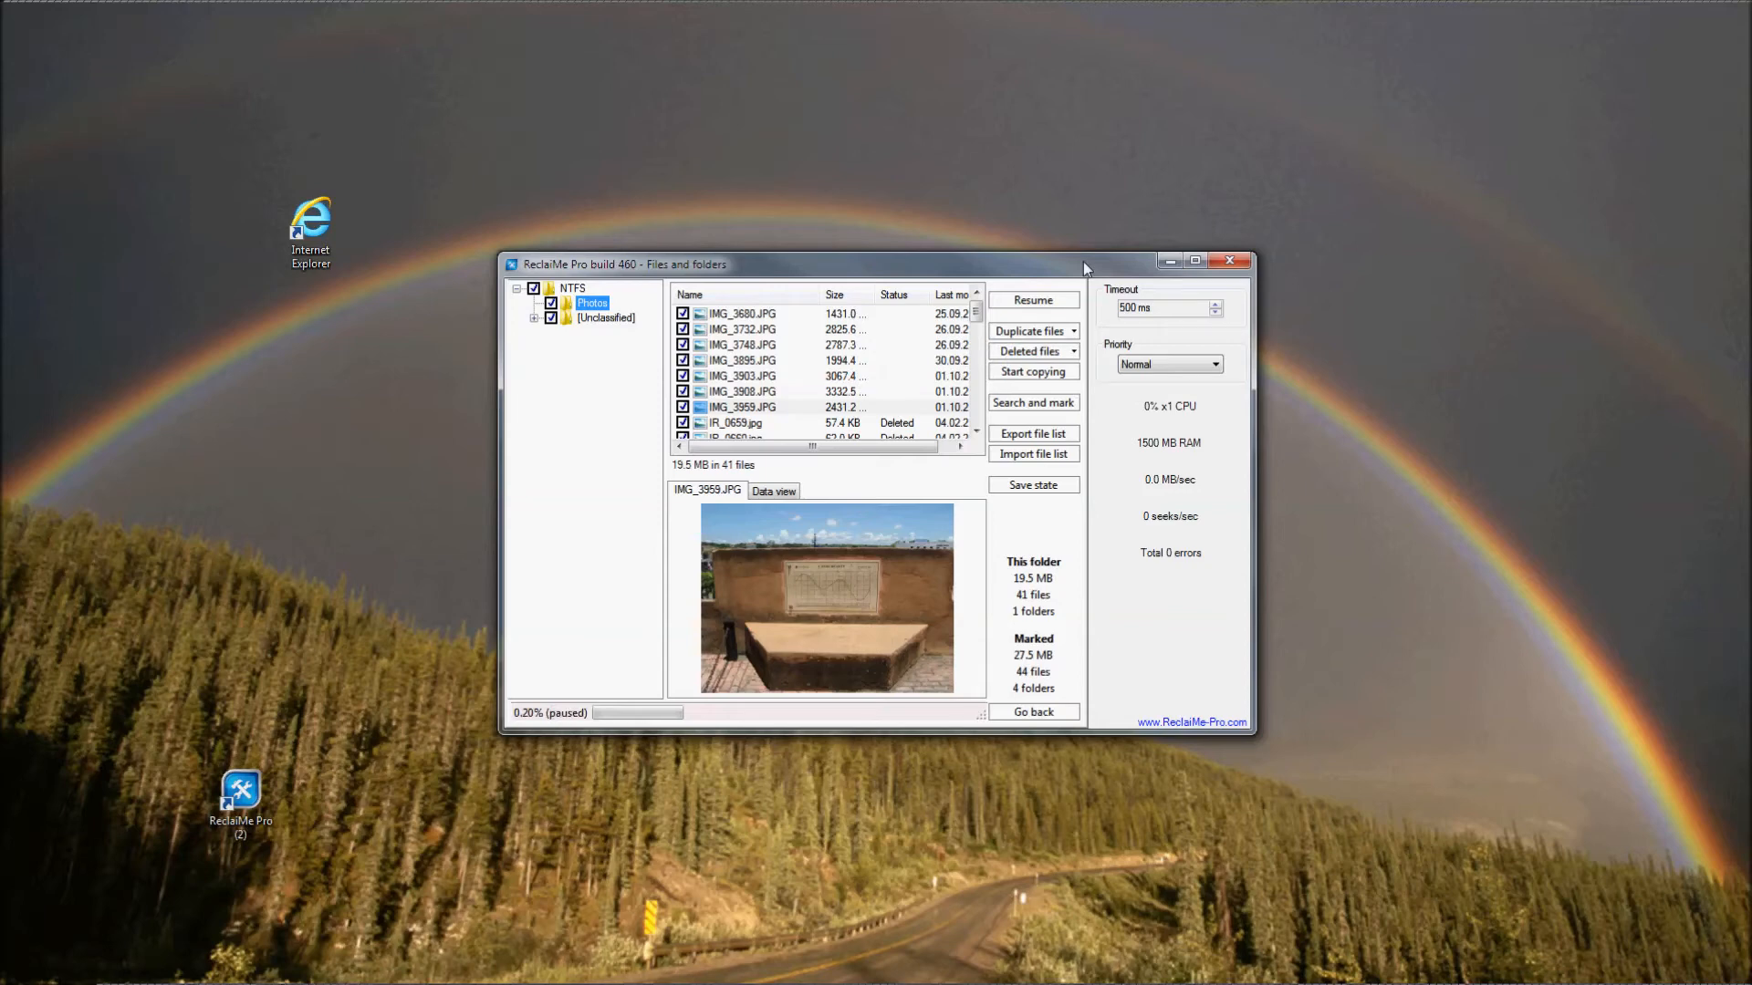
mouse_move(1033, 454)
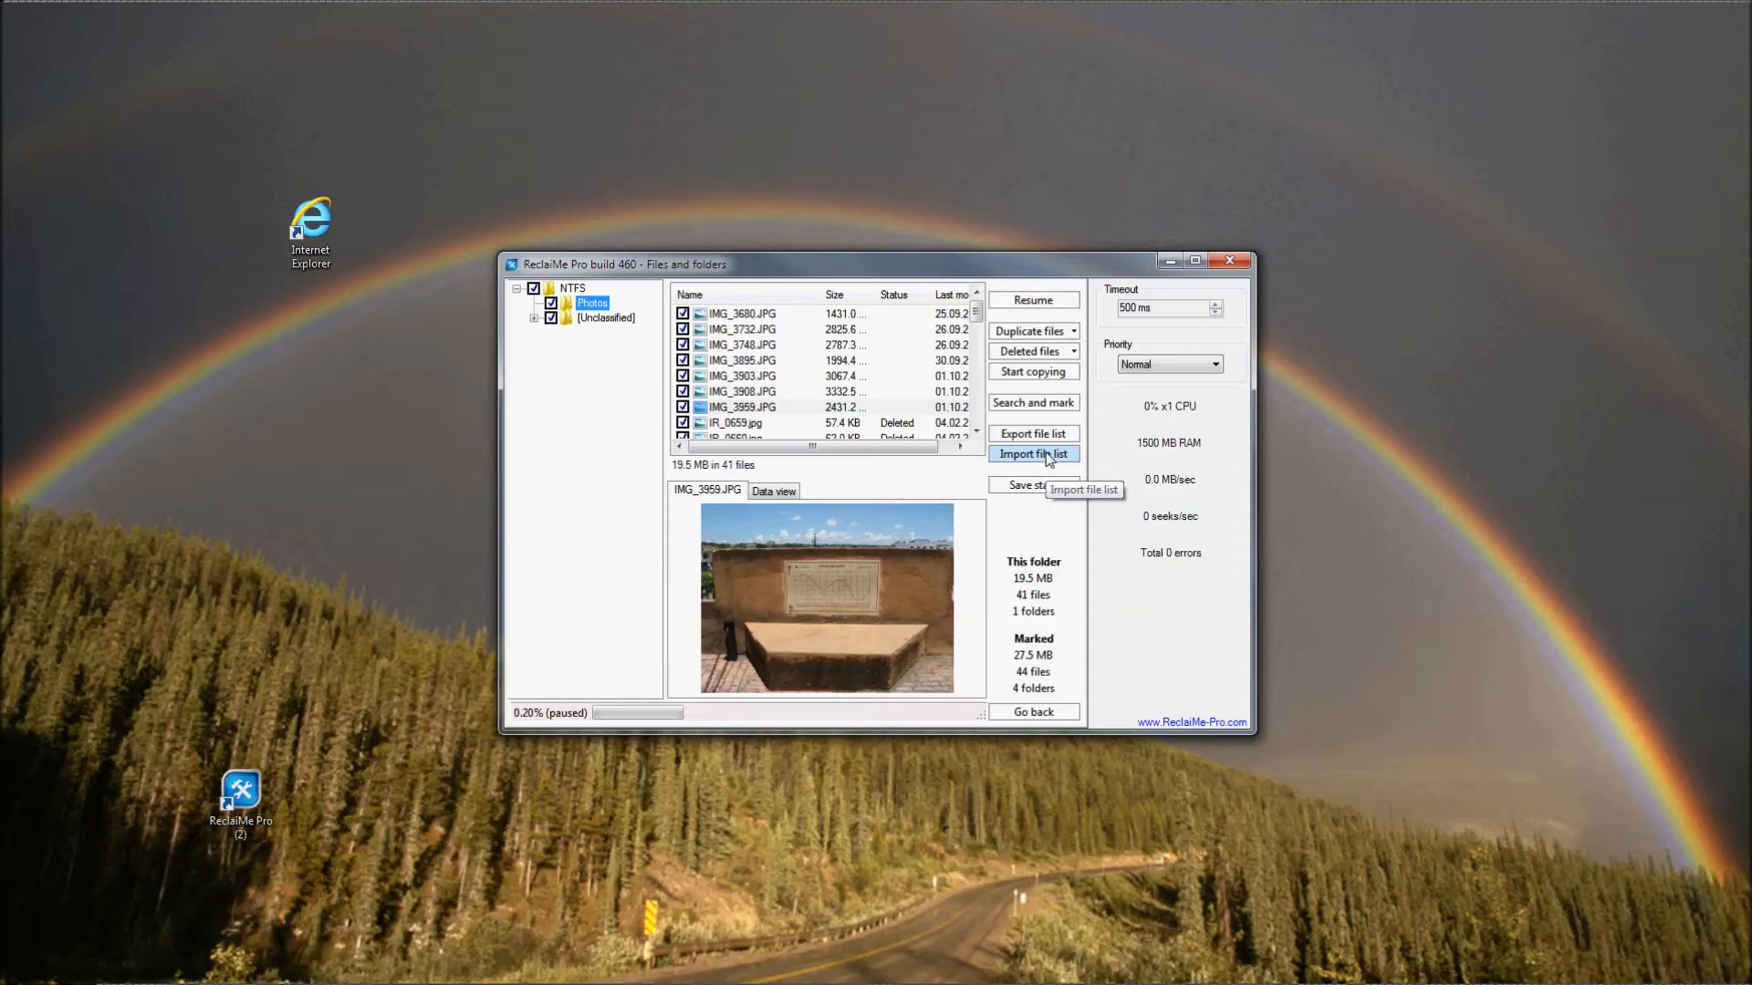
mouse_move(1292, 498)
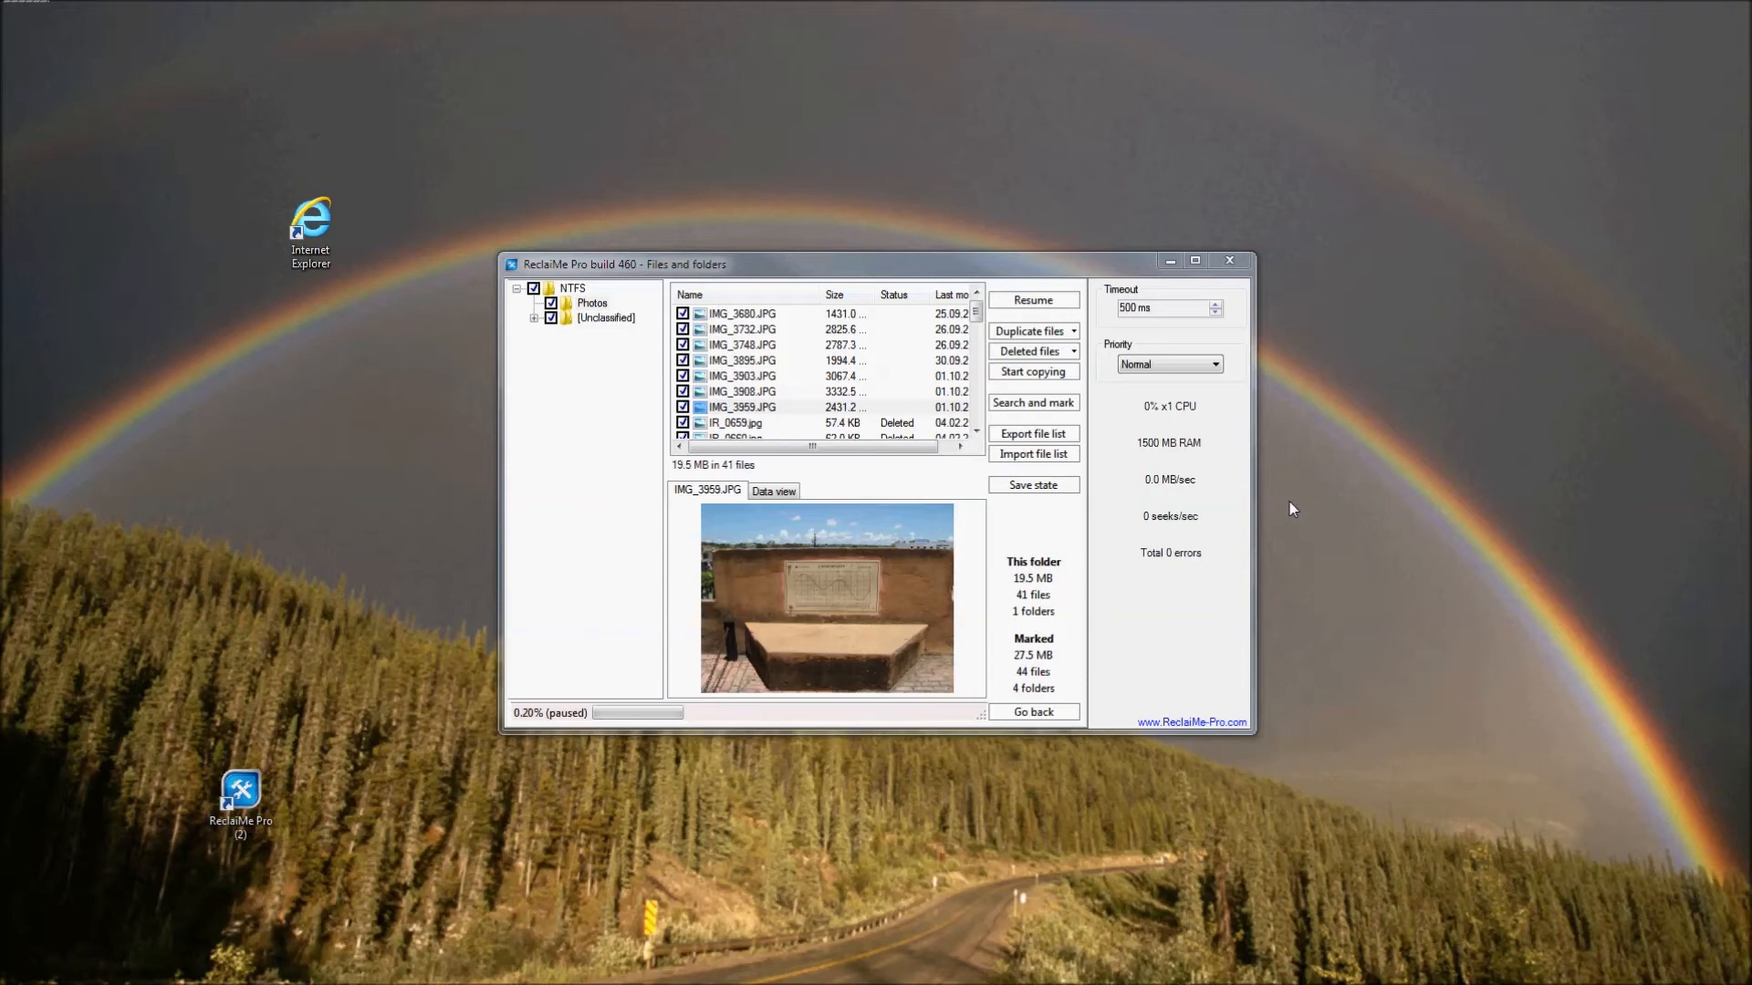
mouse_move(1281, 494)
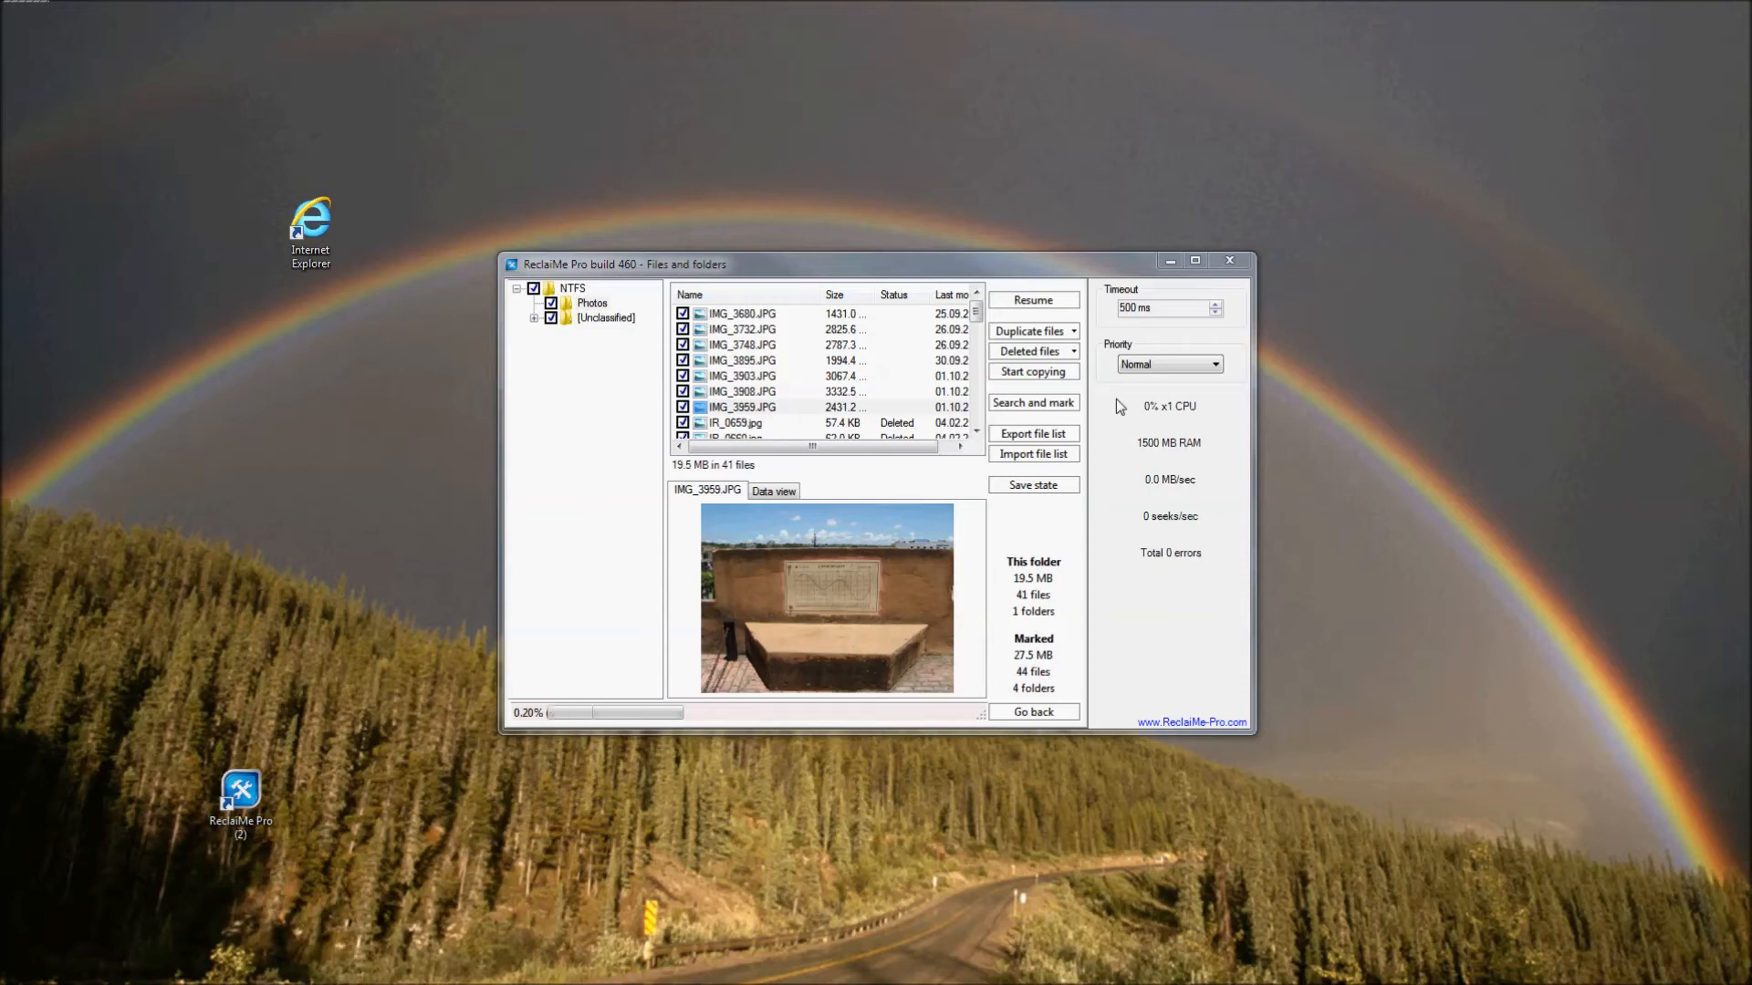
Resume the paused scan of the image until the status reports Done.
left_click(1031, 299)
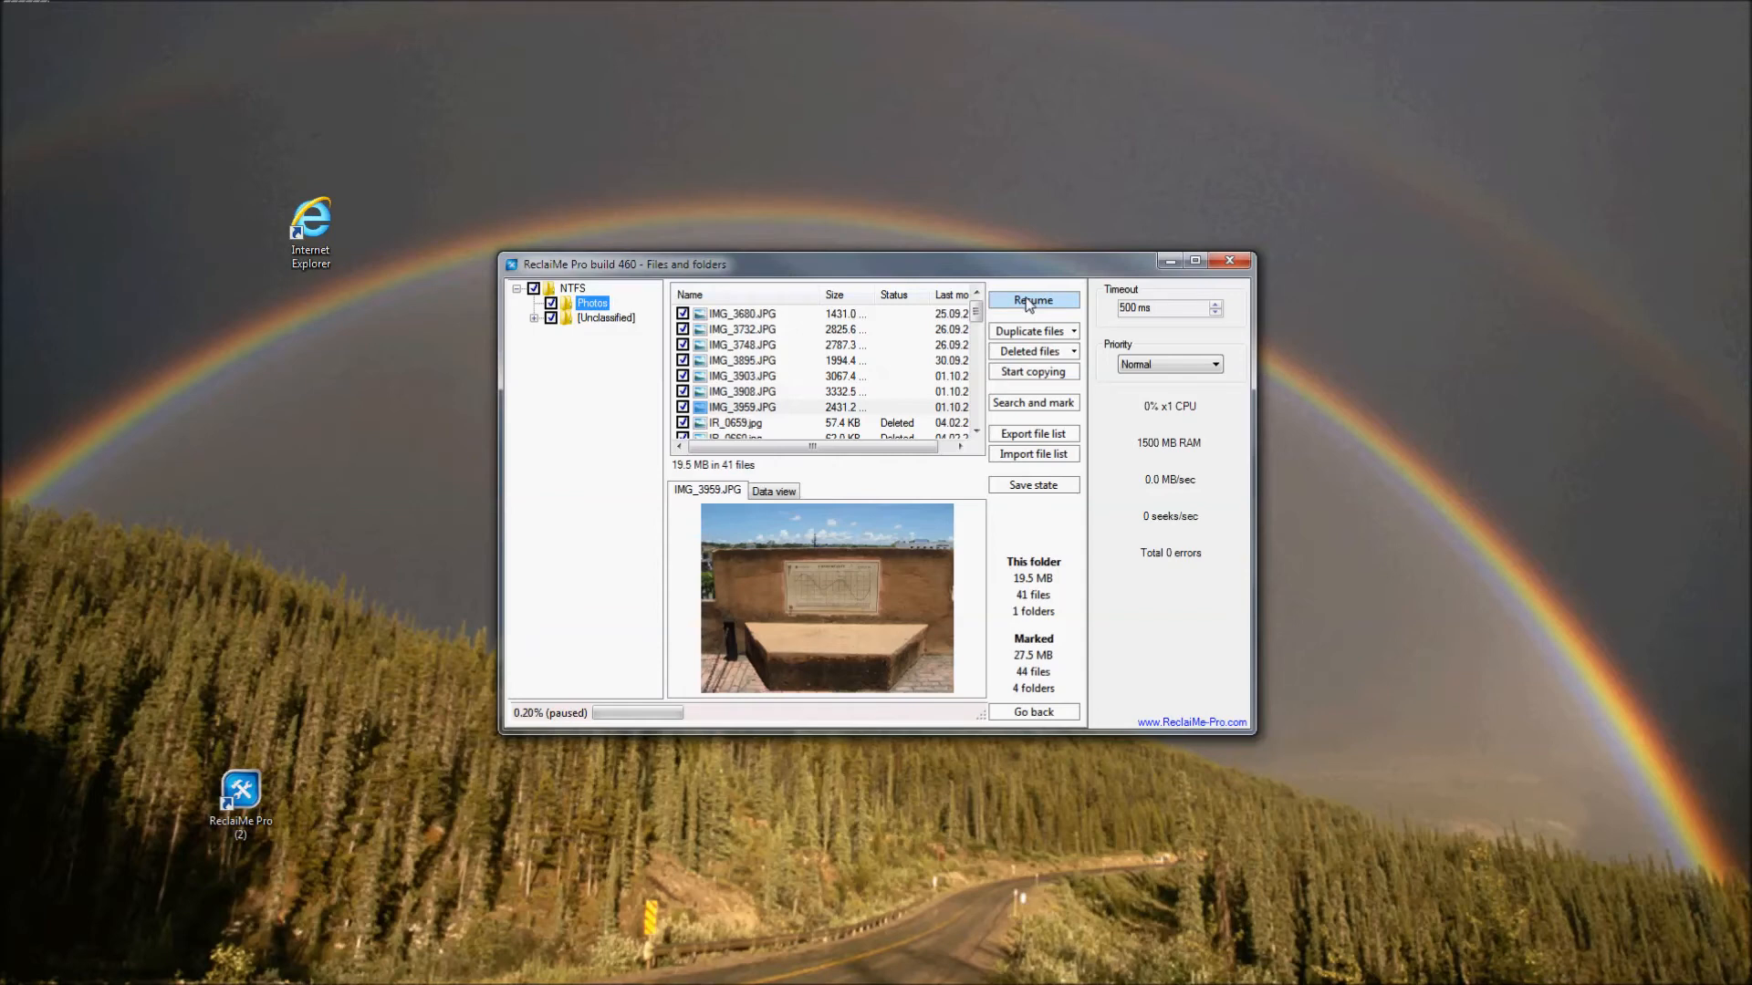
left_click(1031, 300)
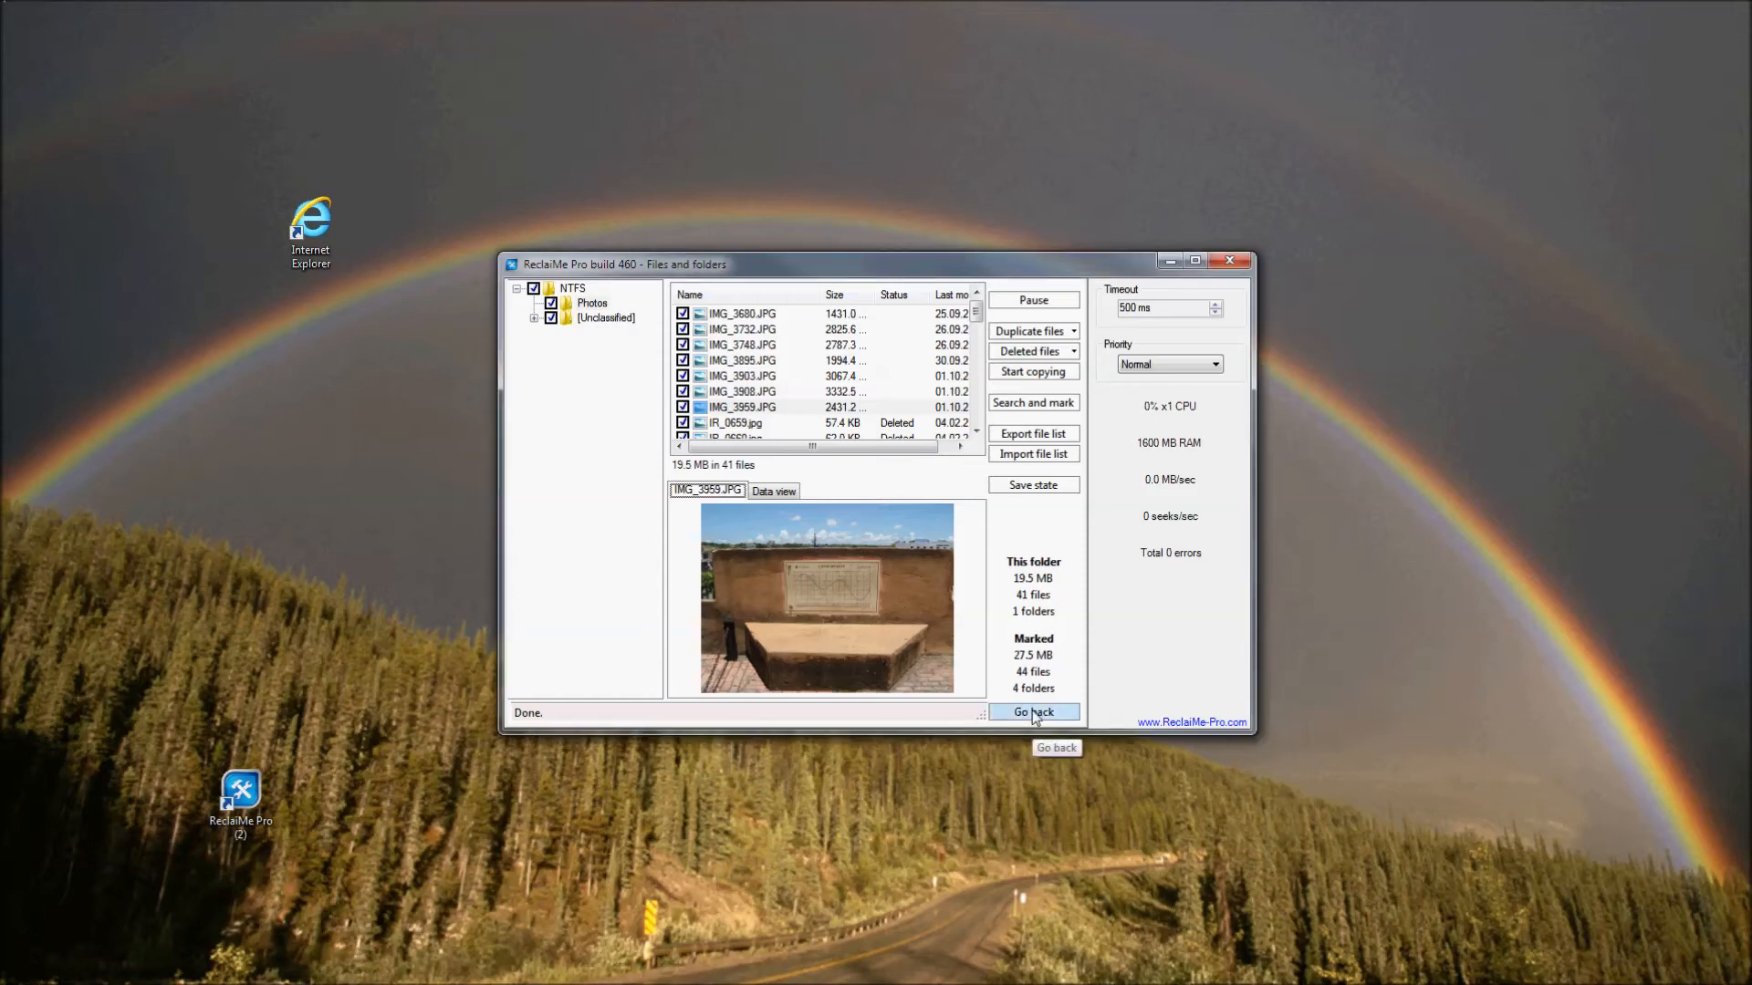
Back out to the scan options and proceed to a freshly rebuilt disk and partition list.
left_click(1031, 712)
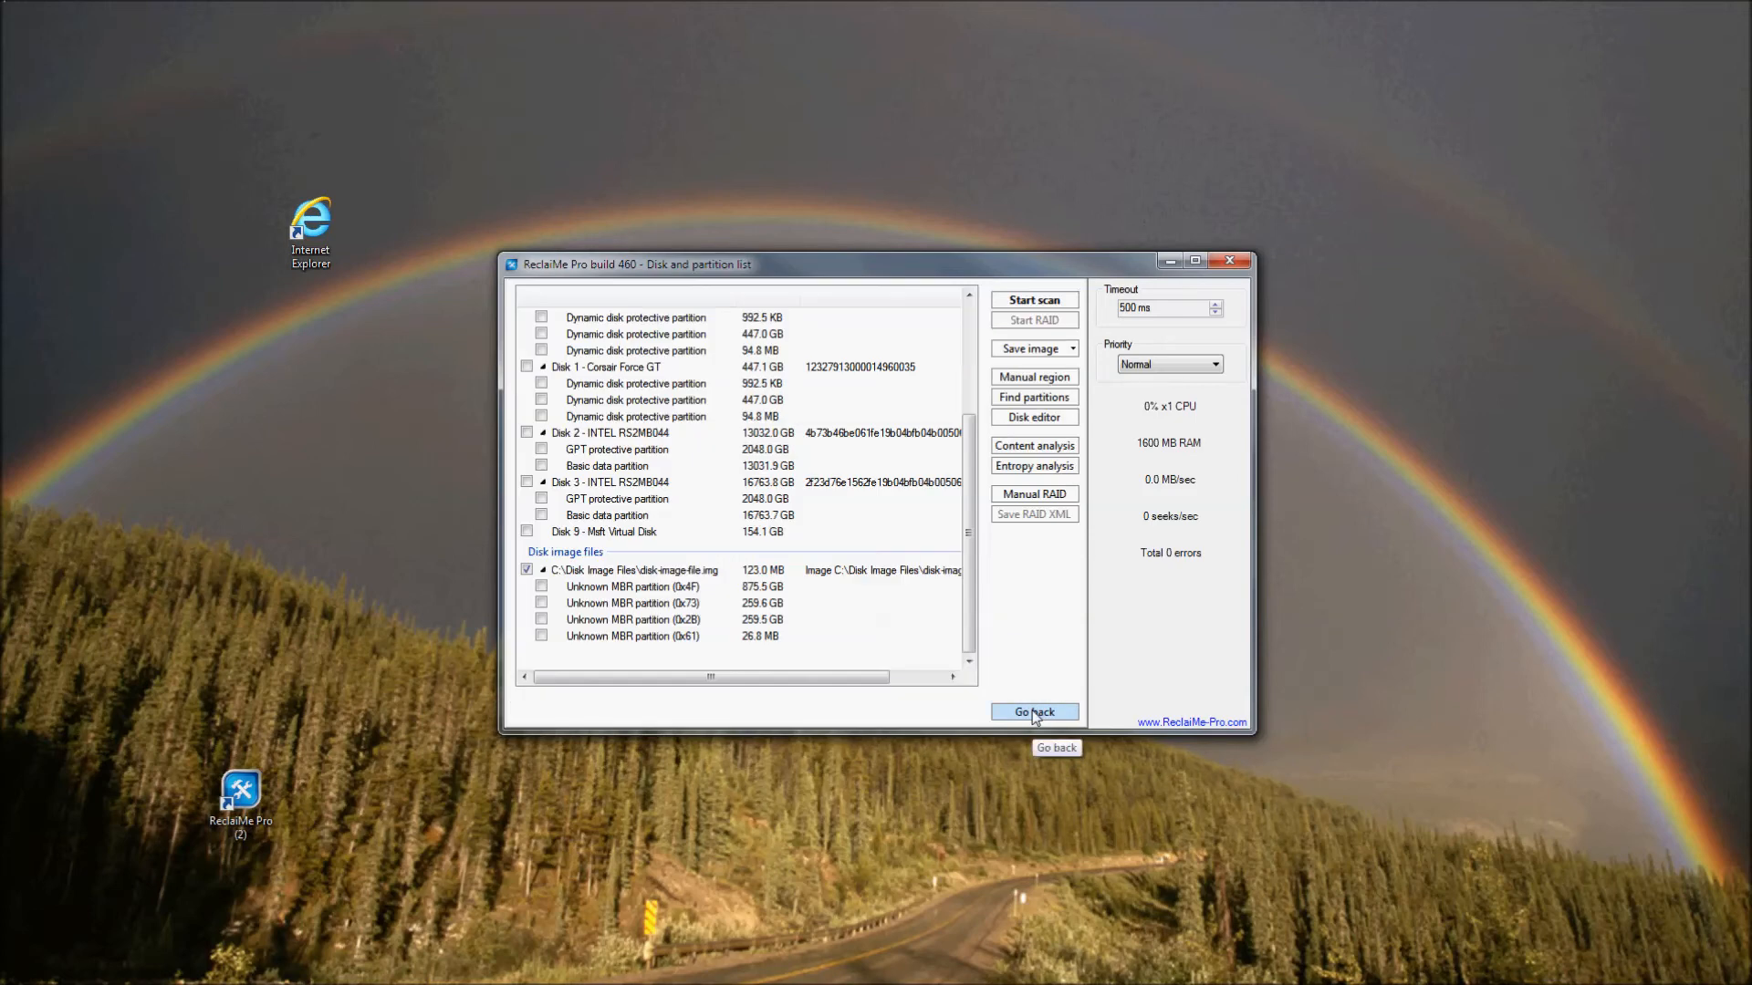
left_click(1033, 714)
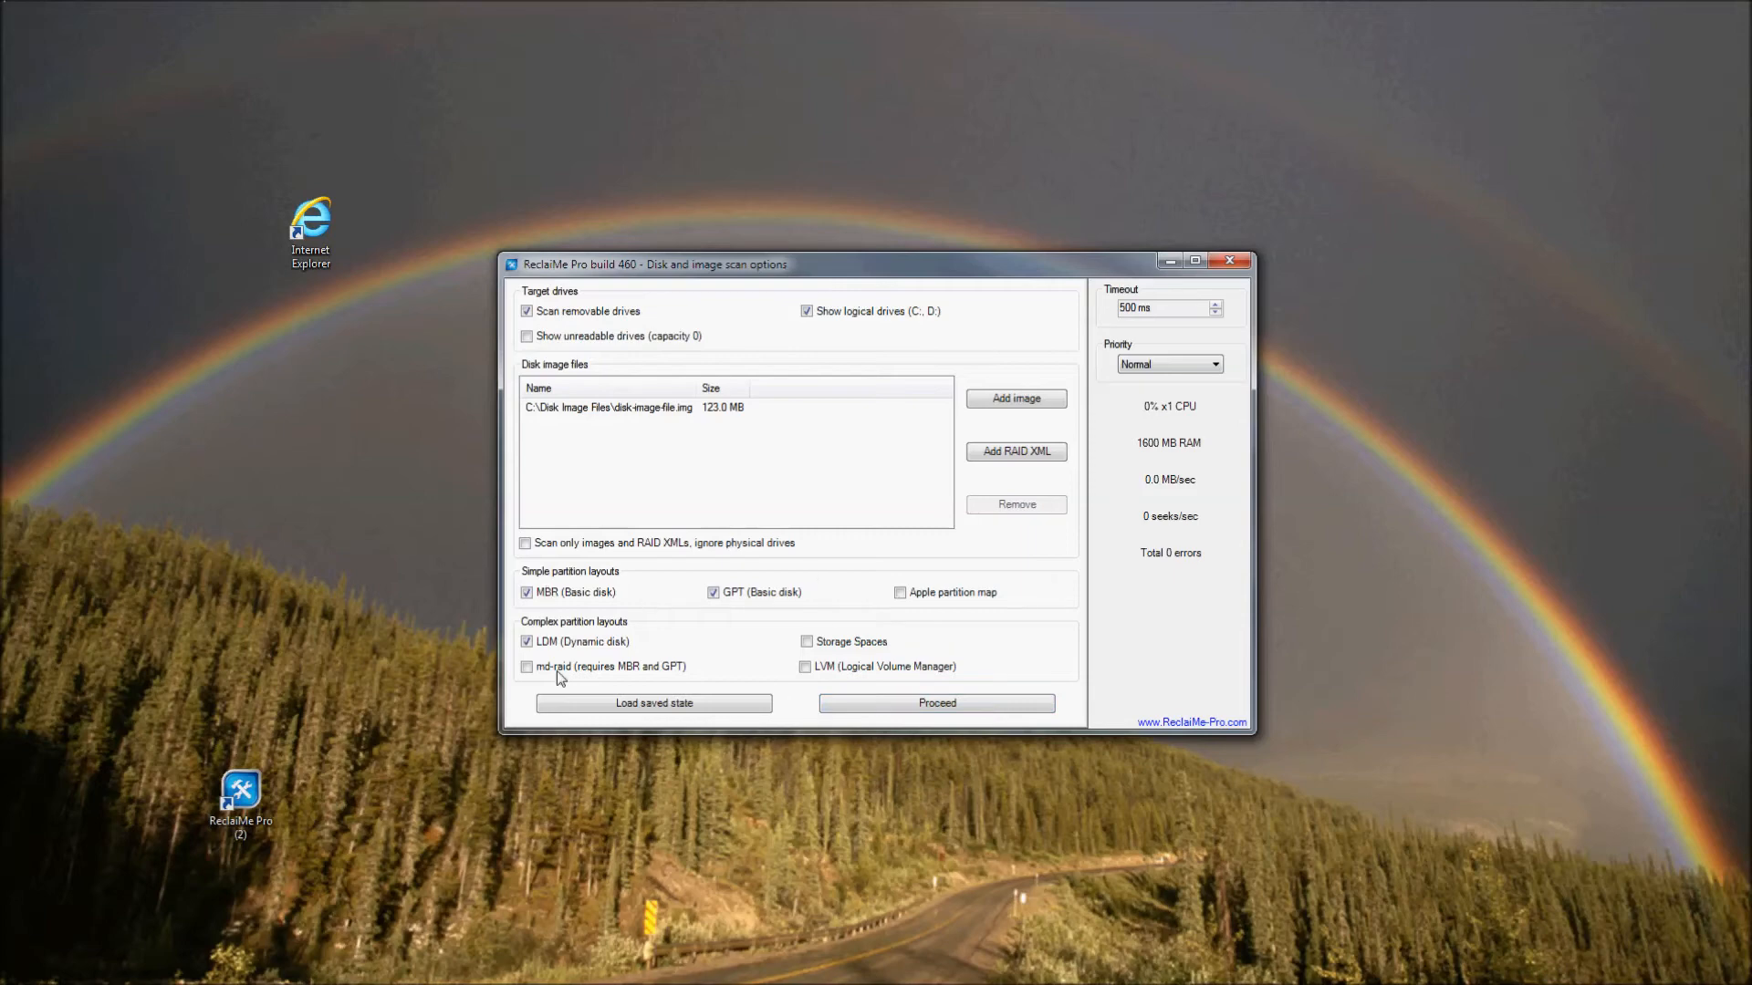
mouse_move(996, 679)
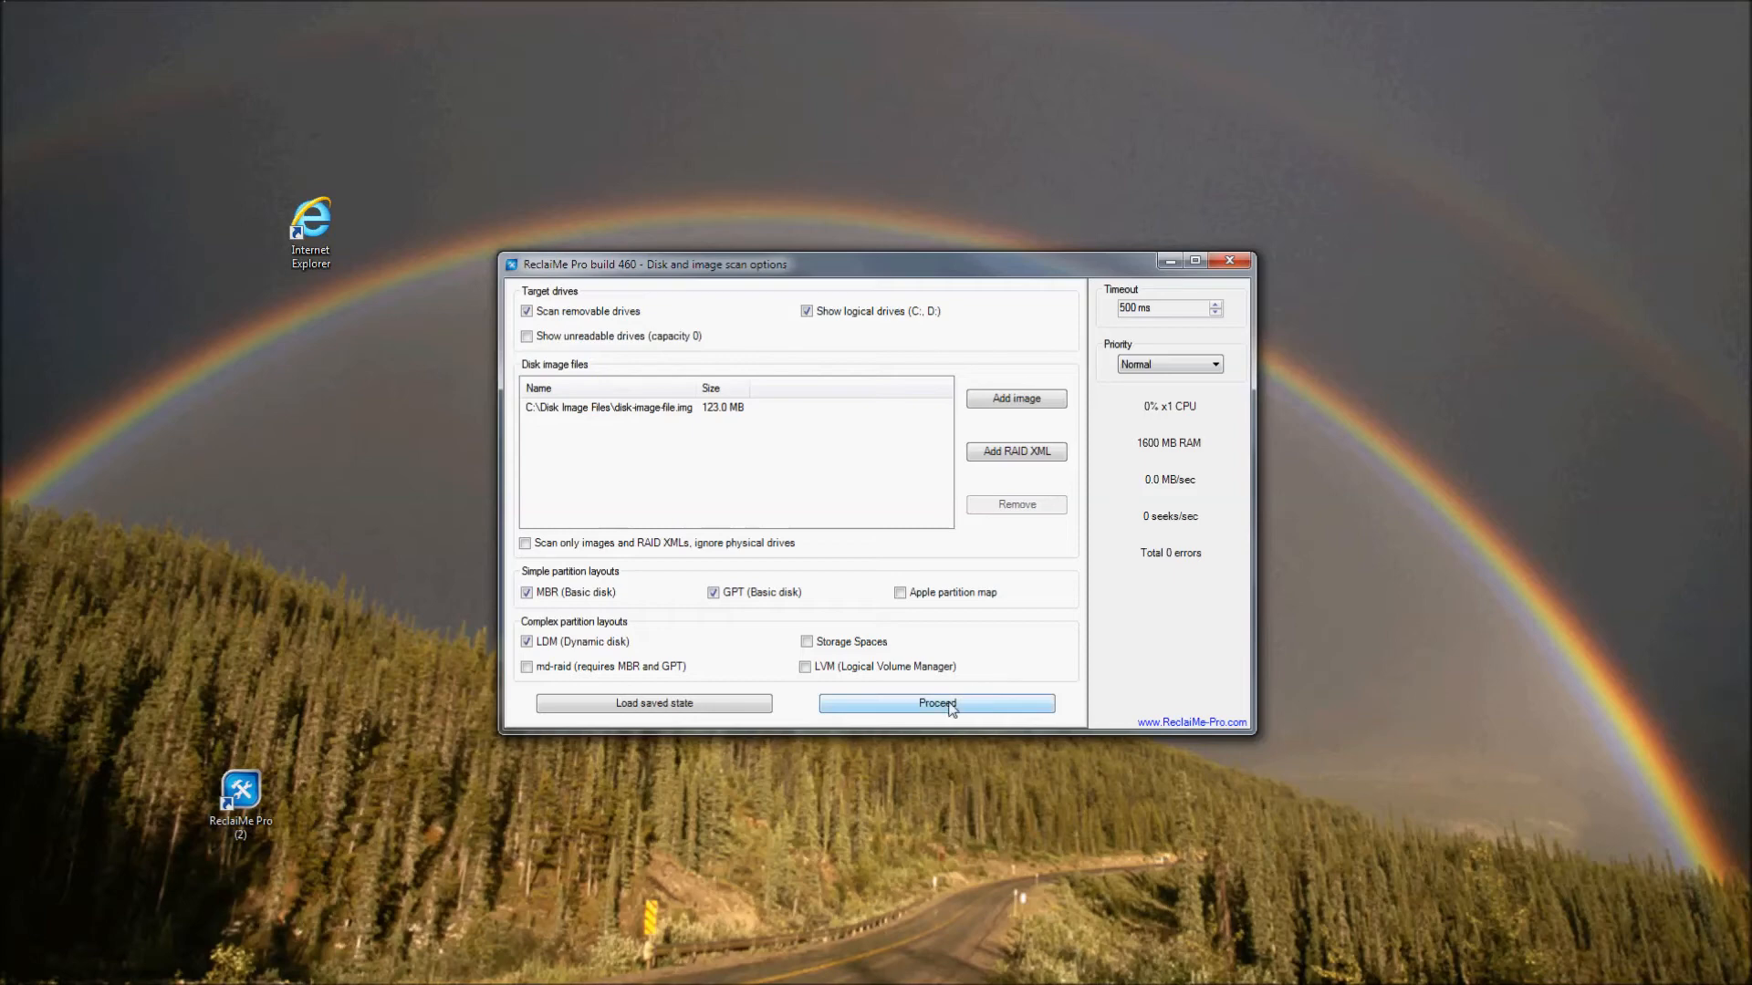
left_click(936, 702)
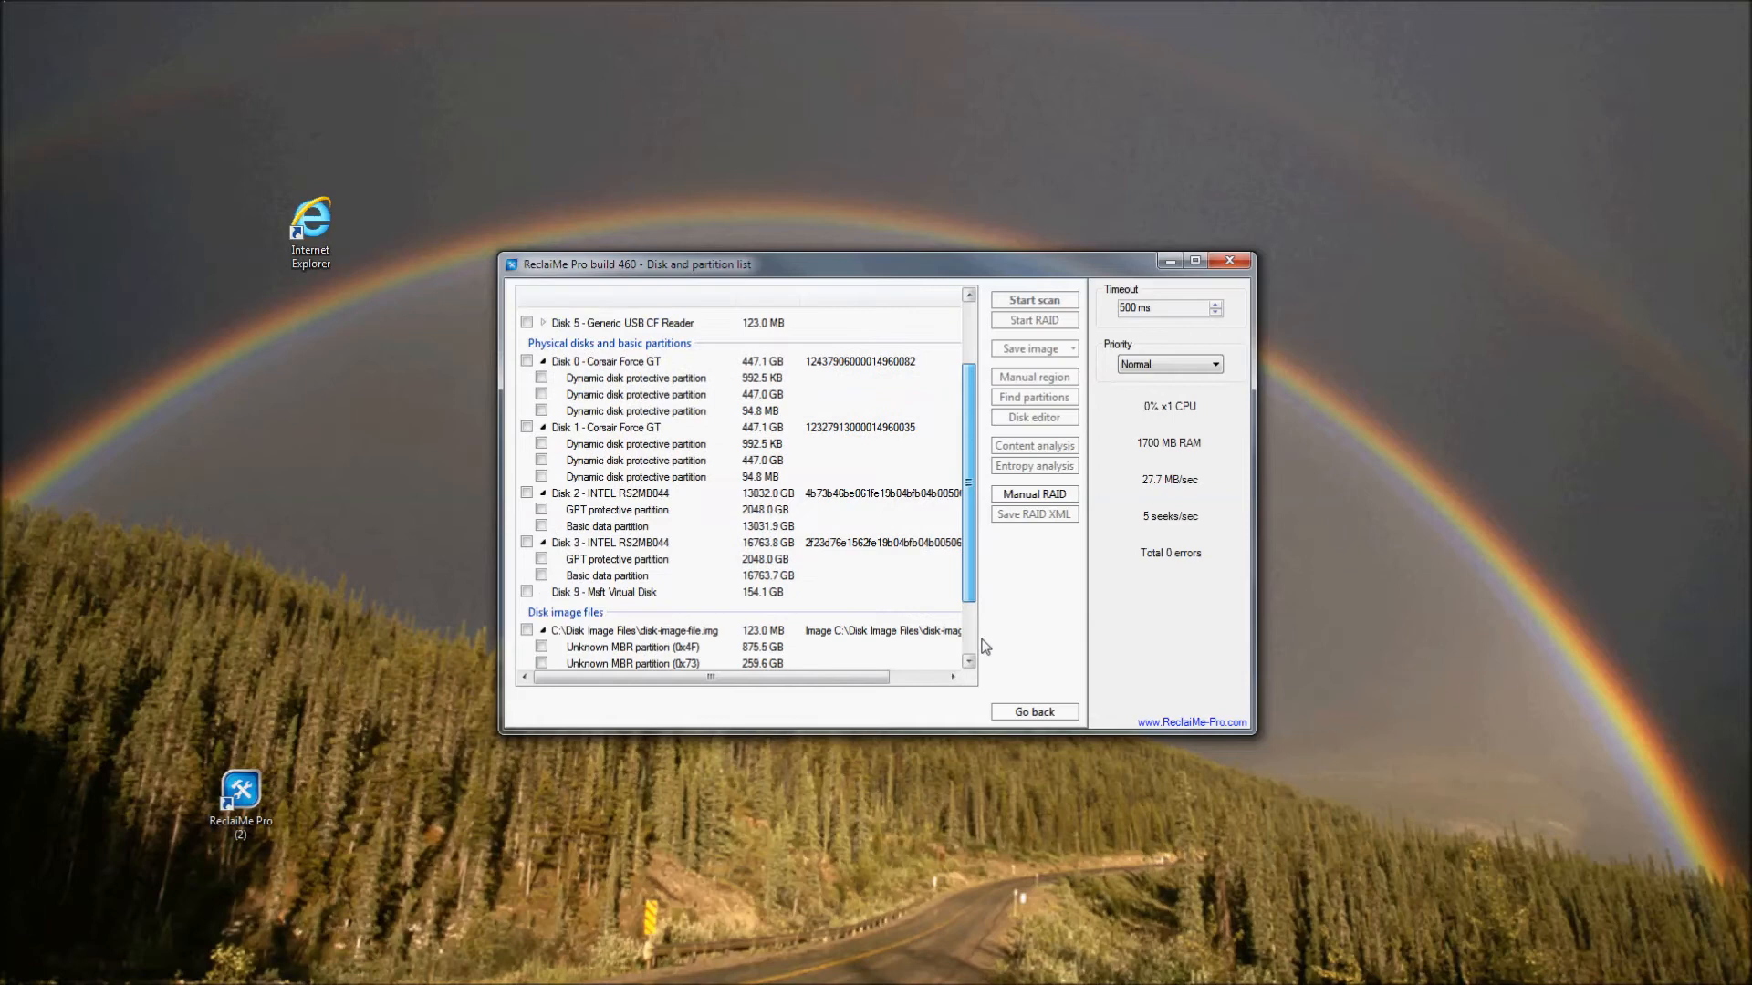
scroll("down", 3)
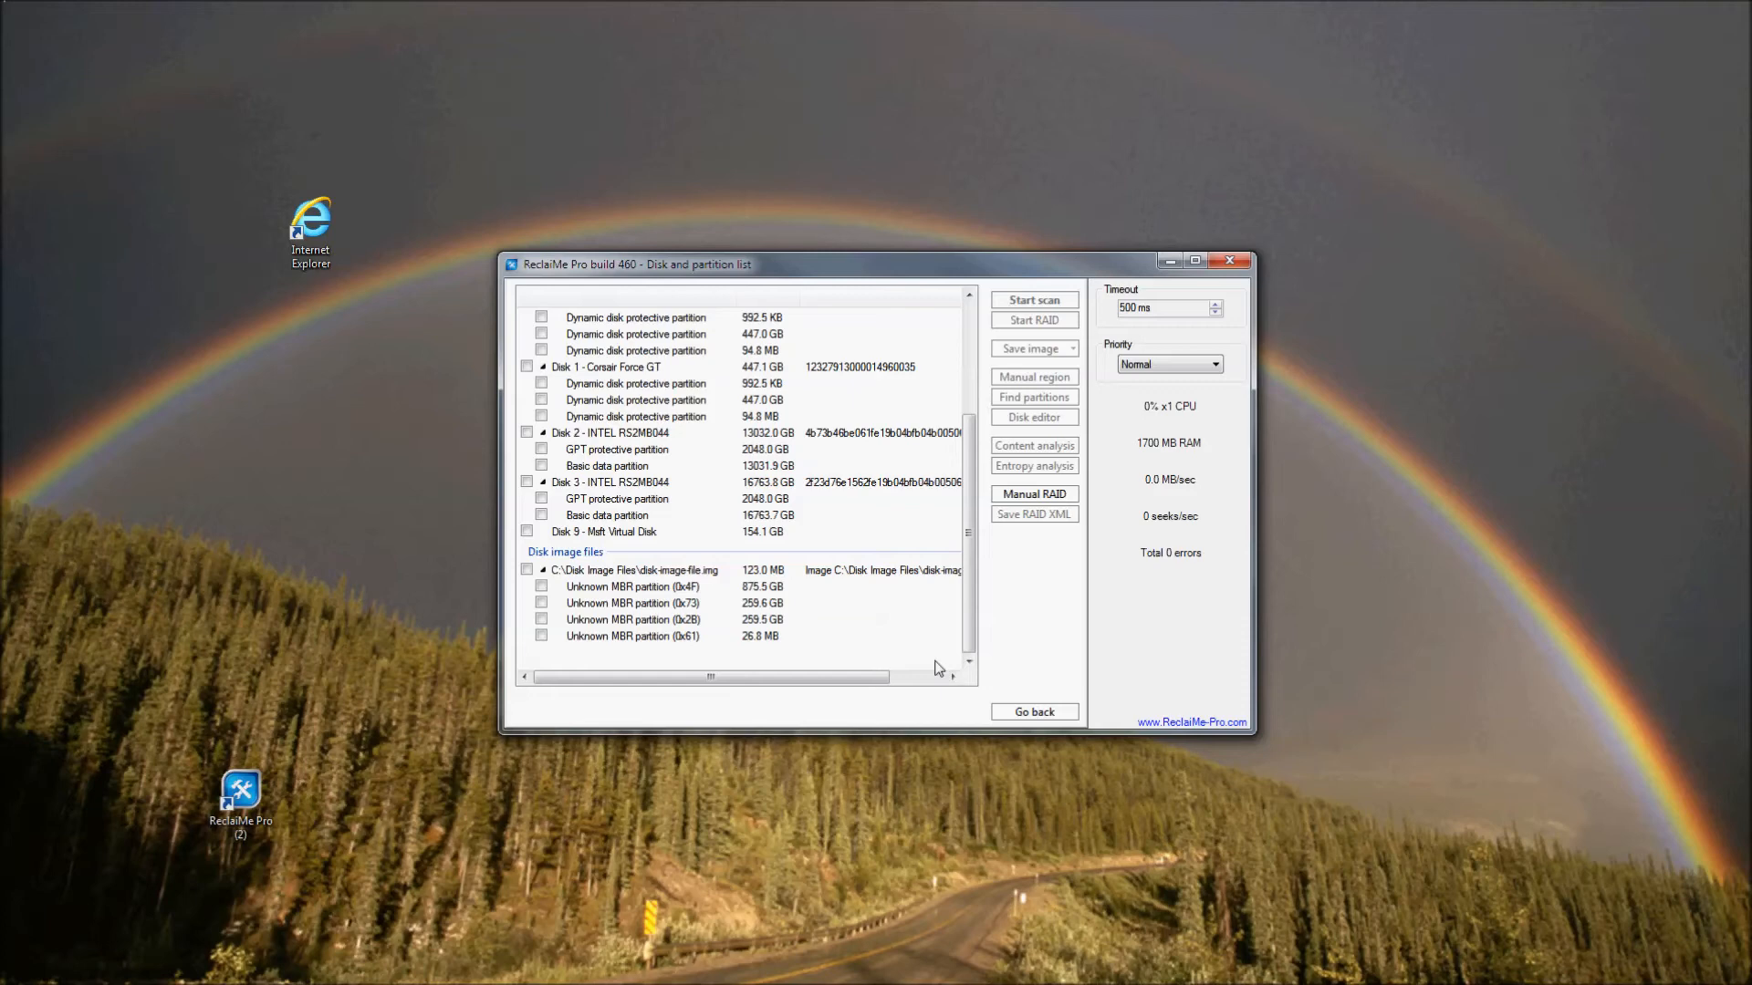
Run Find partitions on the disk image and mark the 100% NTFS result at LBA 0.
left_click(527, 569)
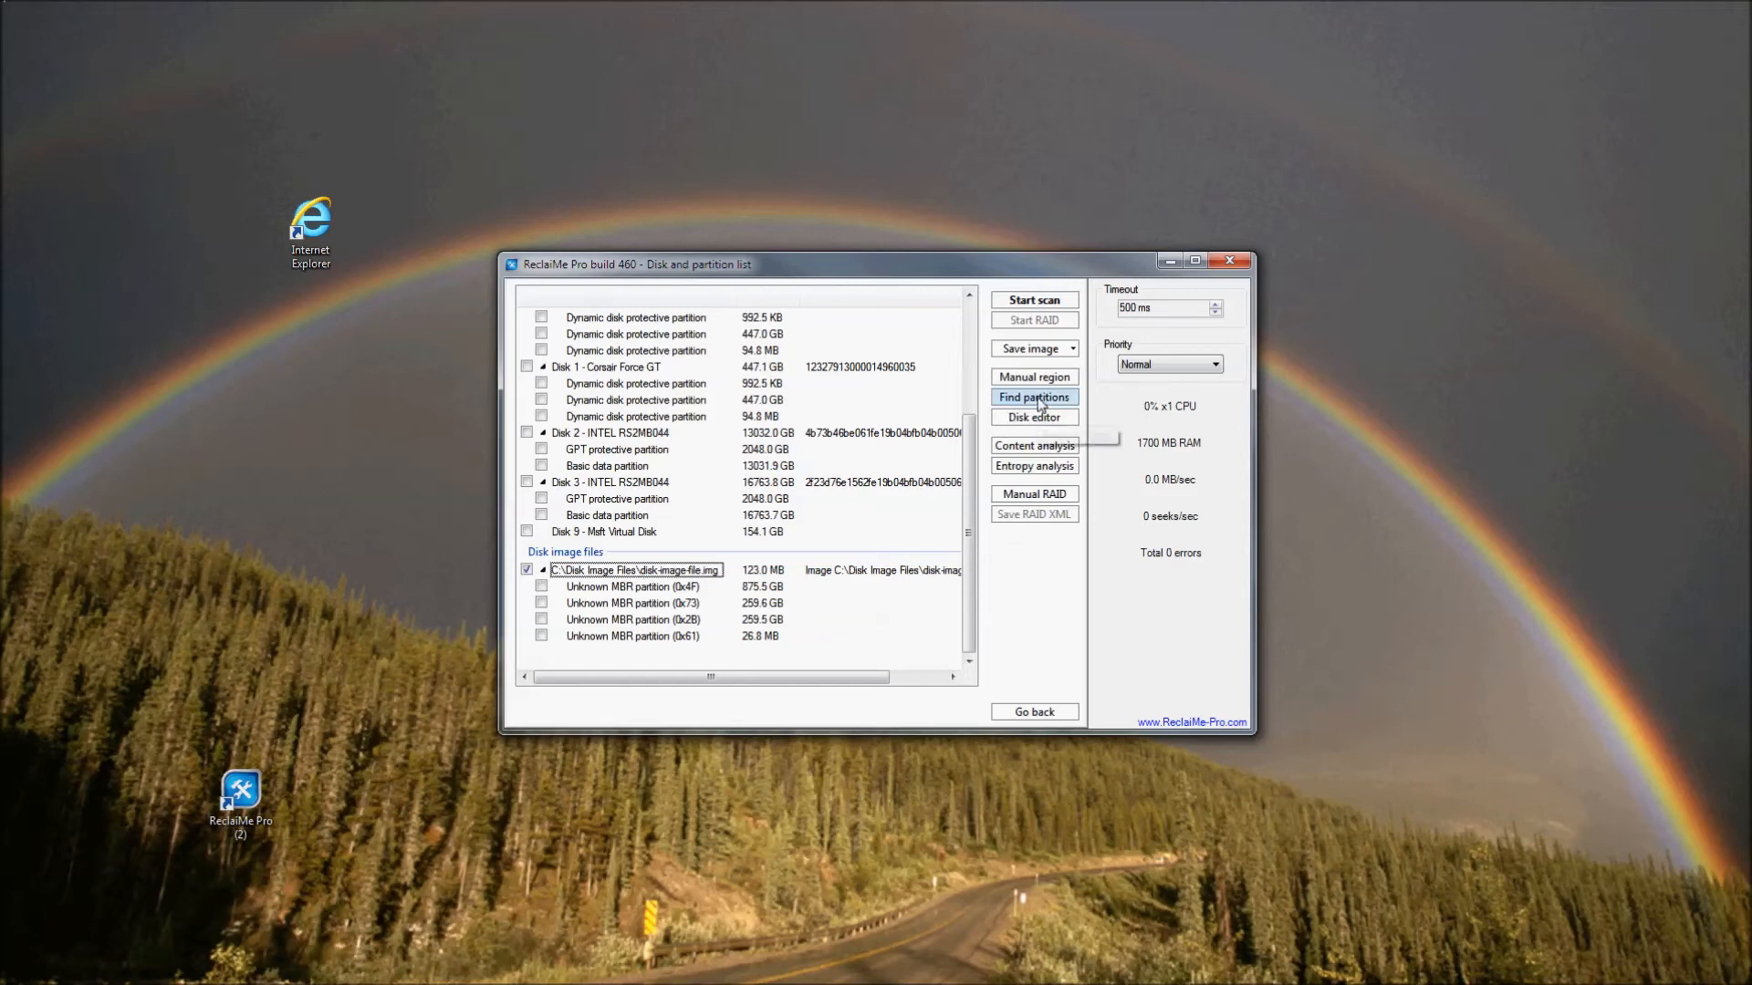
mouse_move(1033, 398)
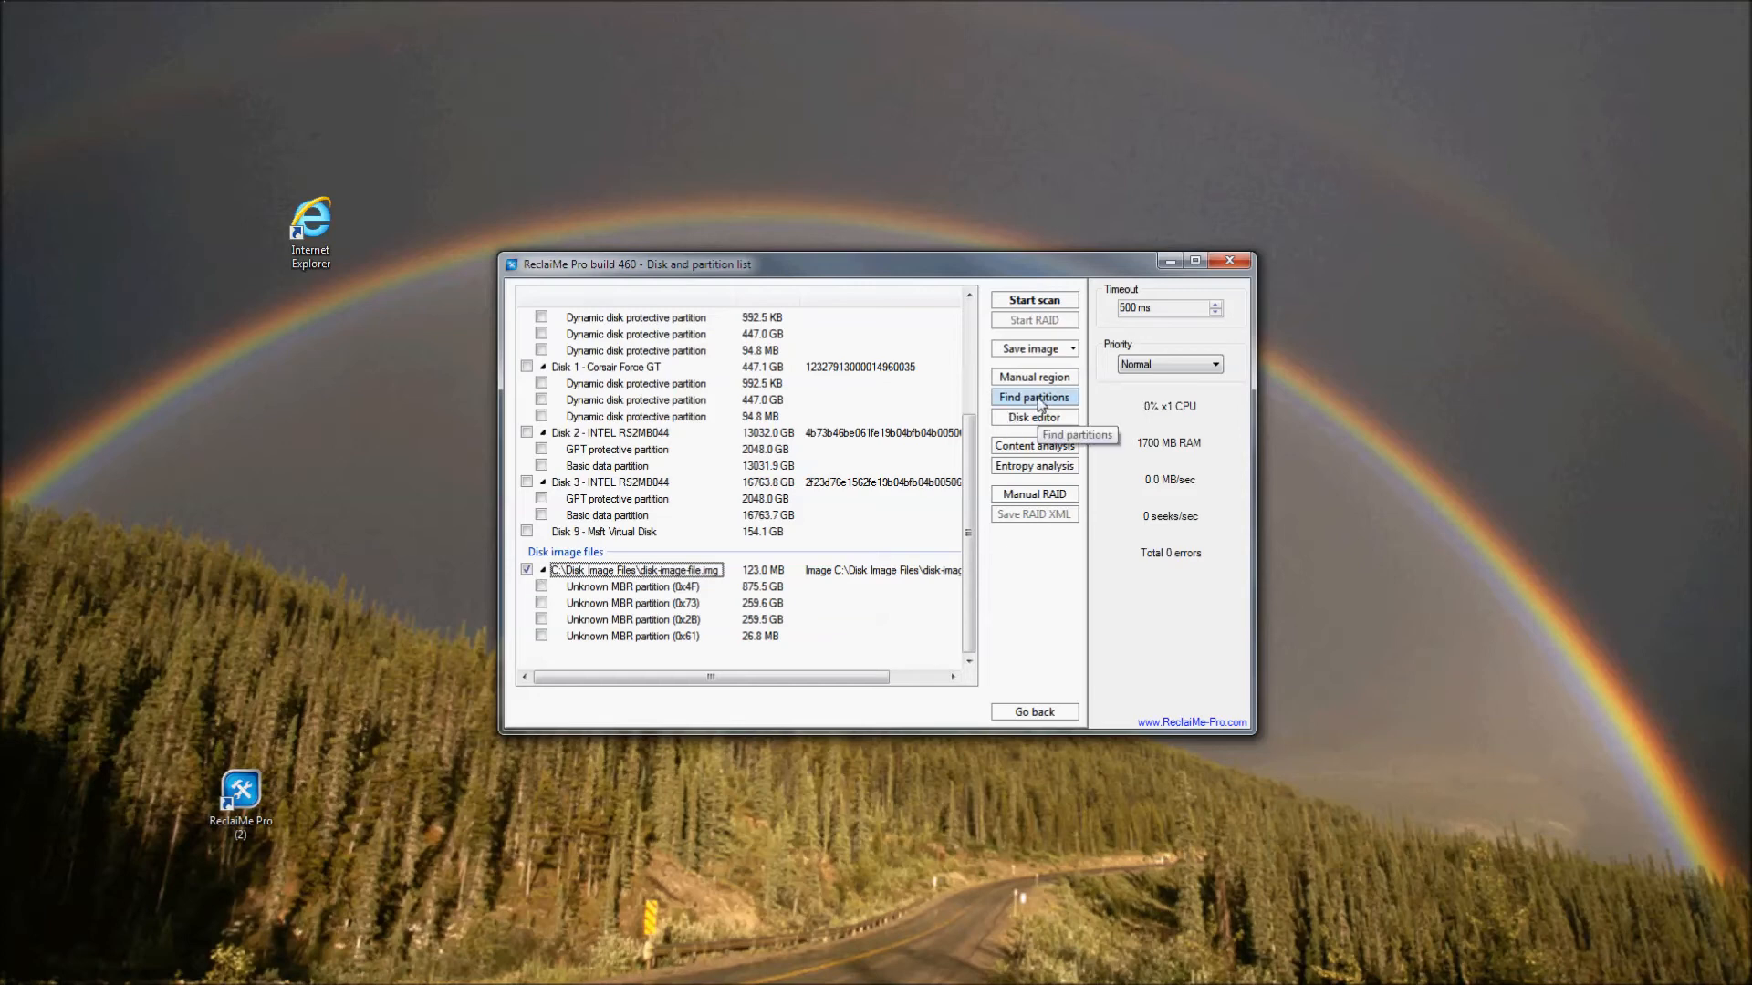
left_click(1033, 396)
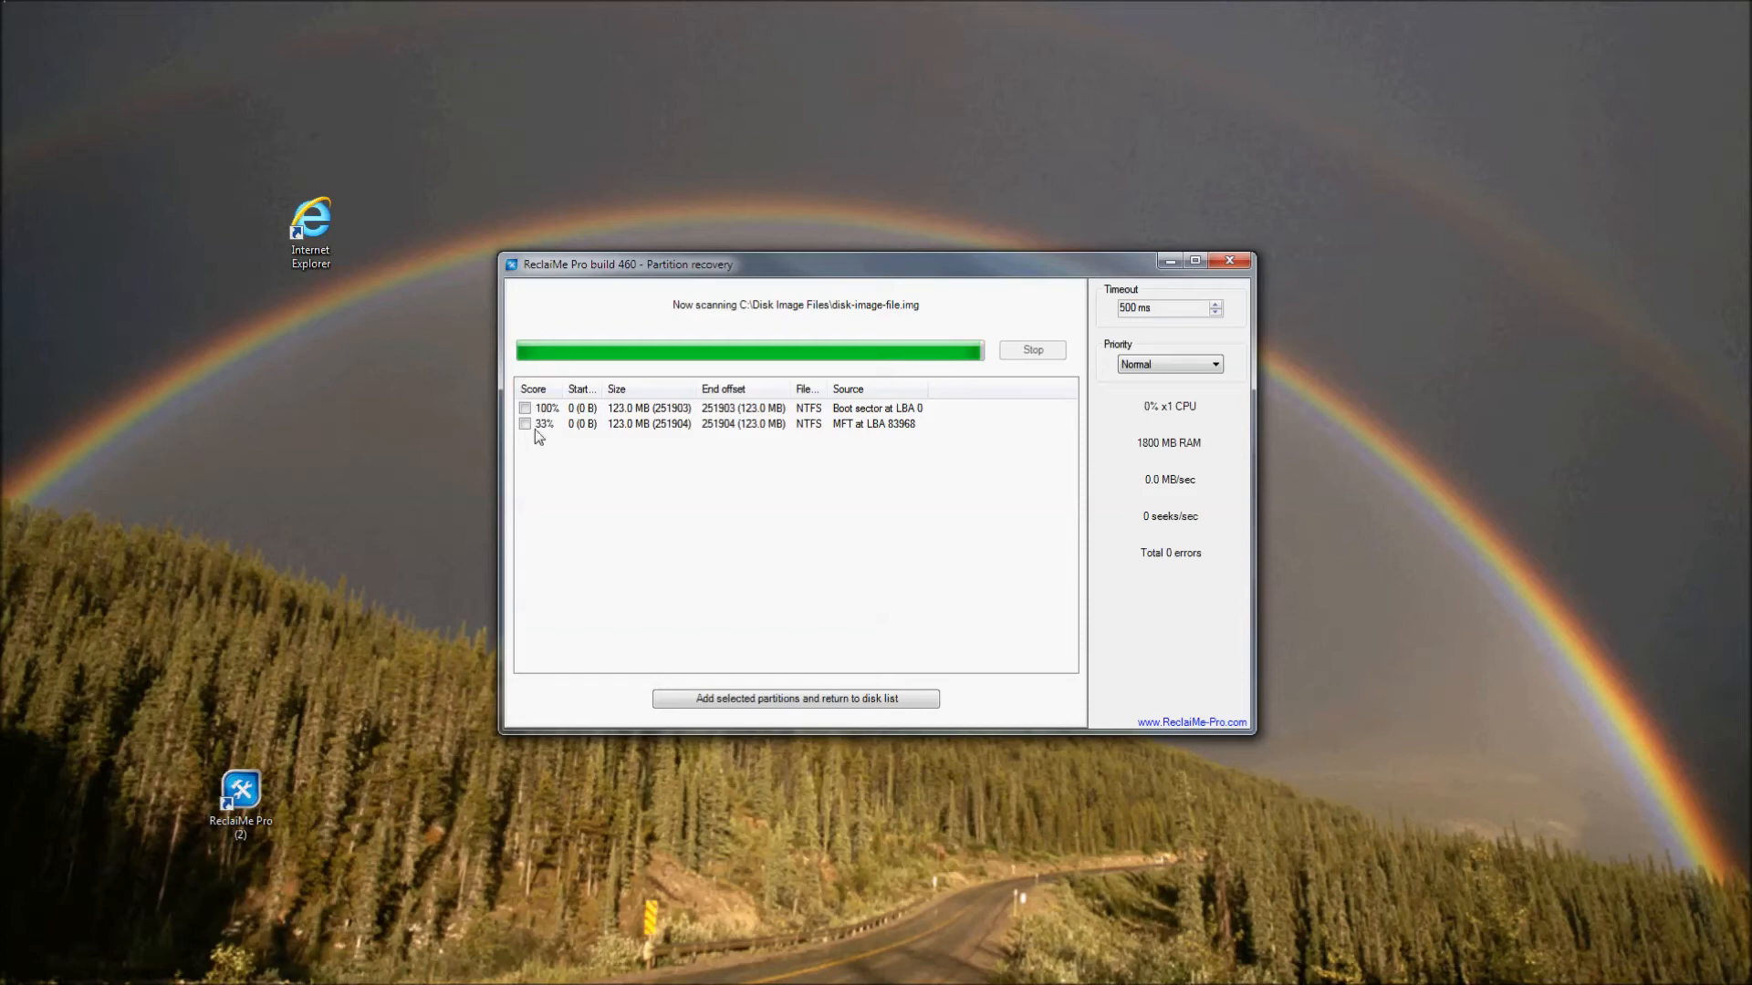
mouse_move(665, 392)
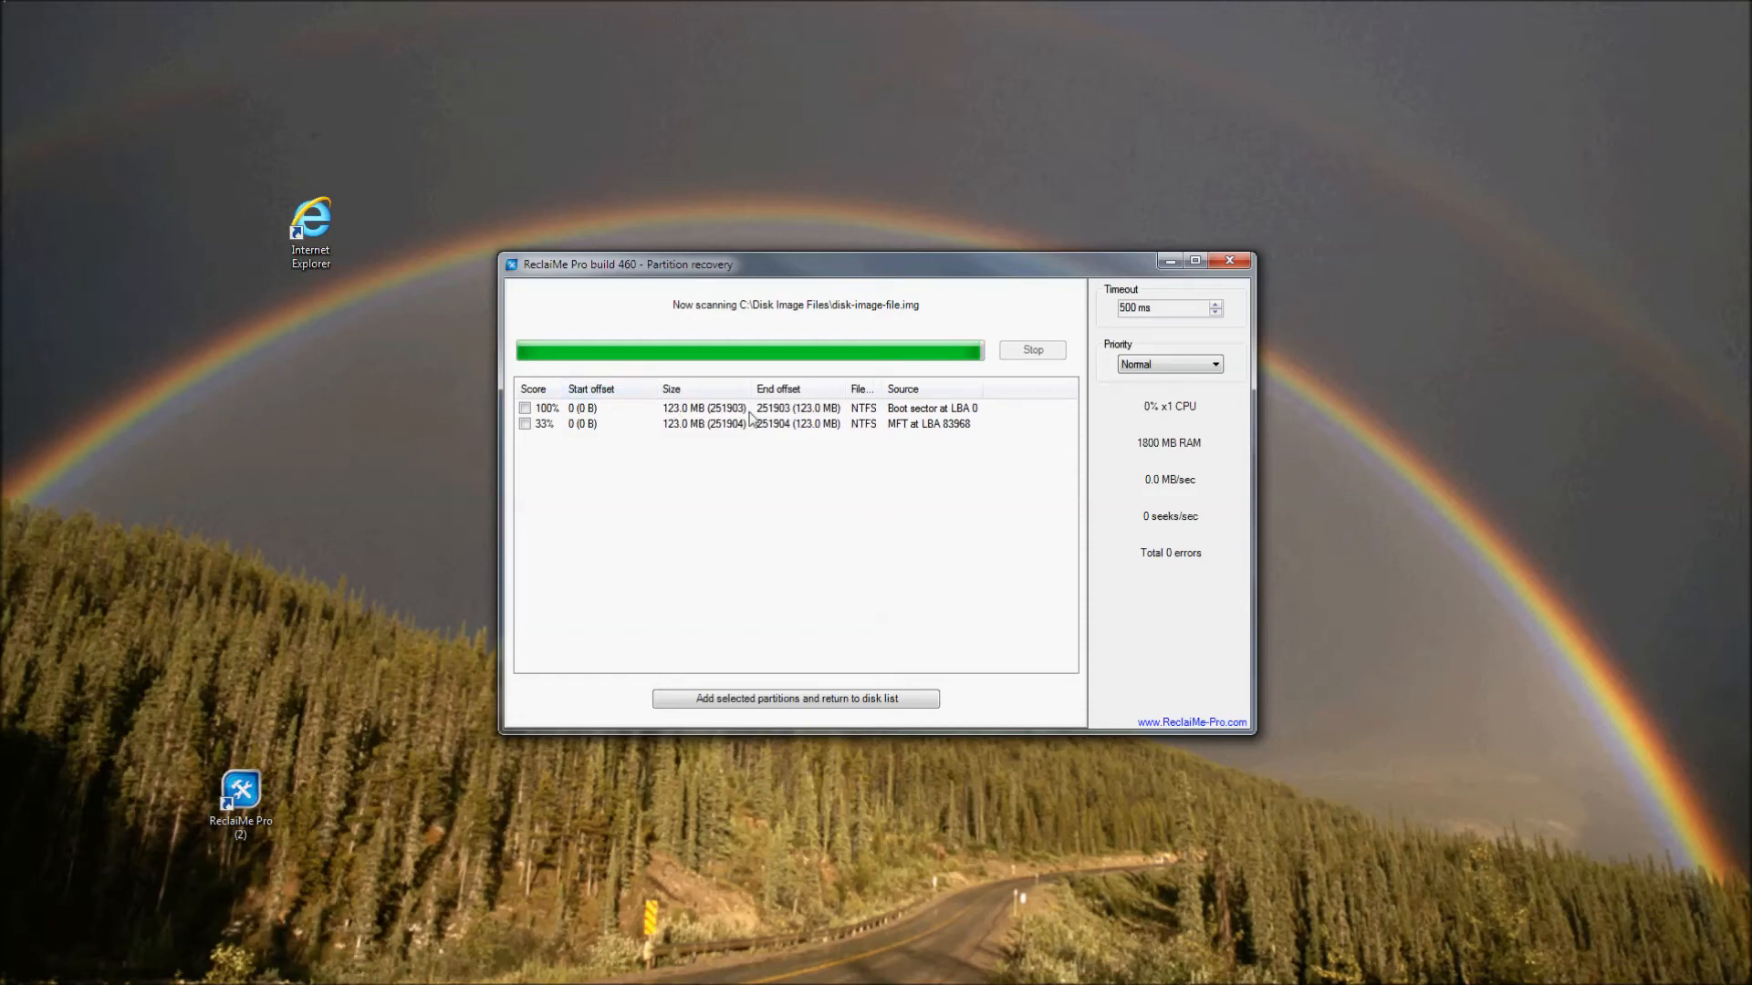
left_click_drag(883, 389, 932, 389)
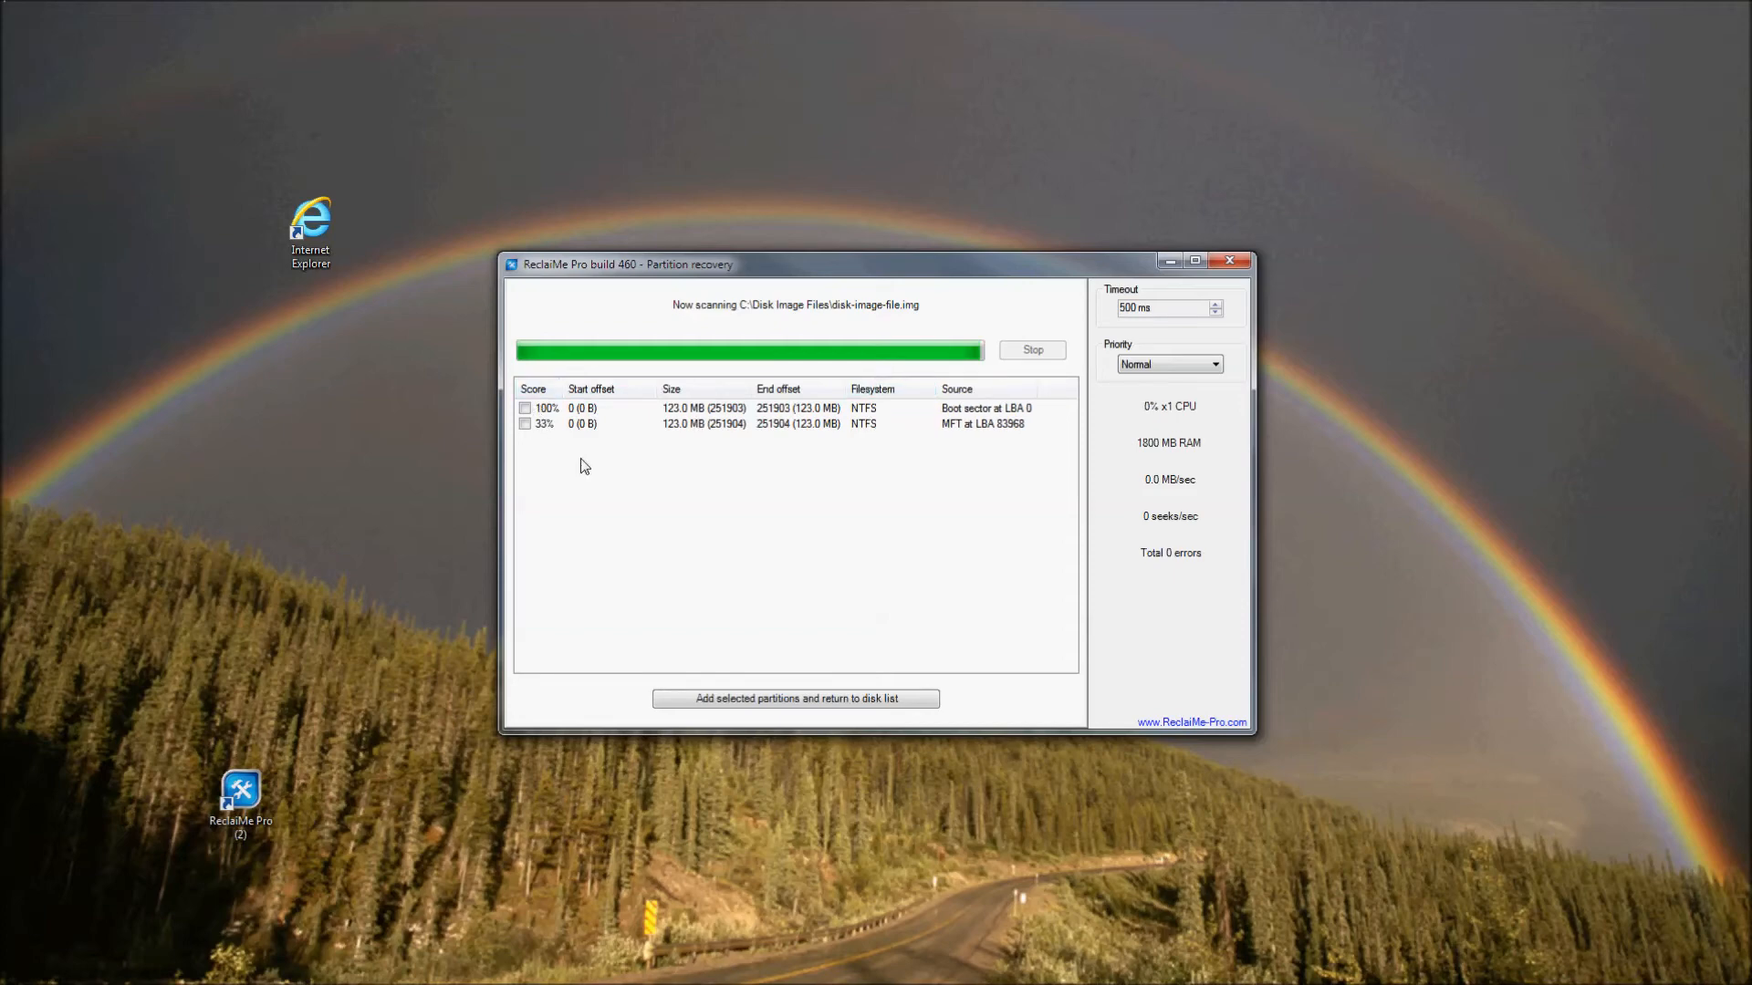
mouse_move(564, 474)
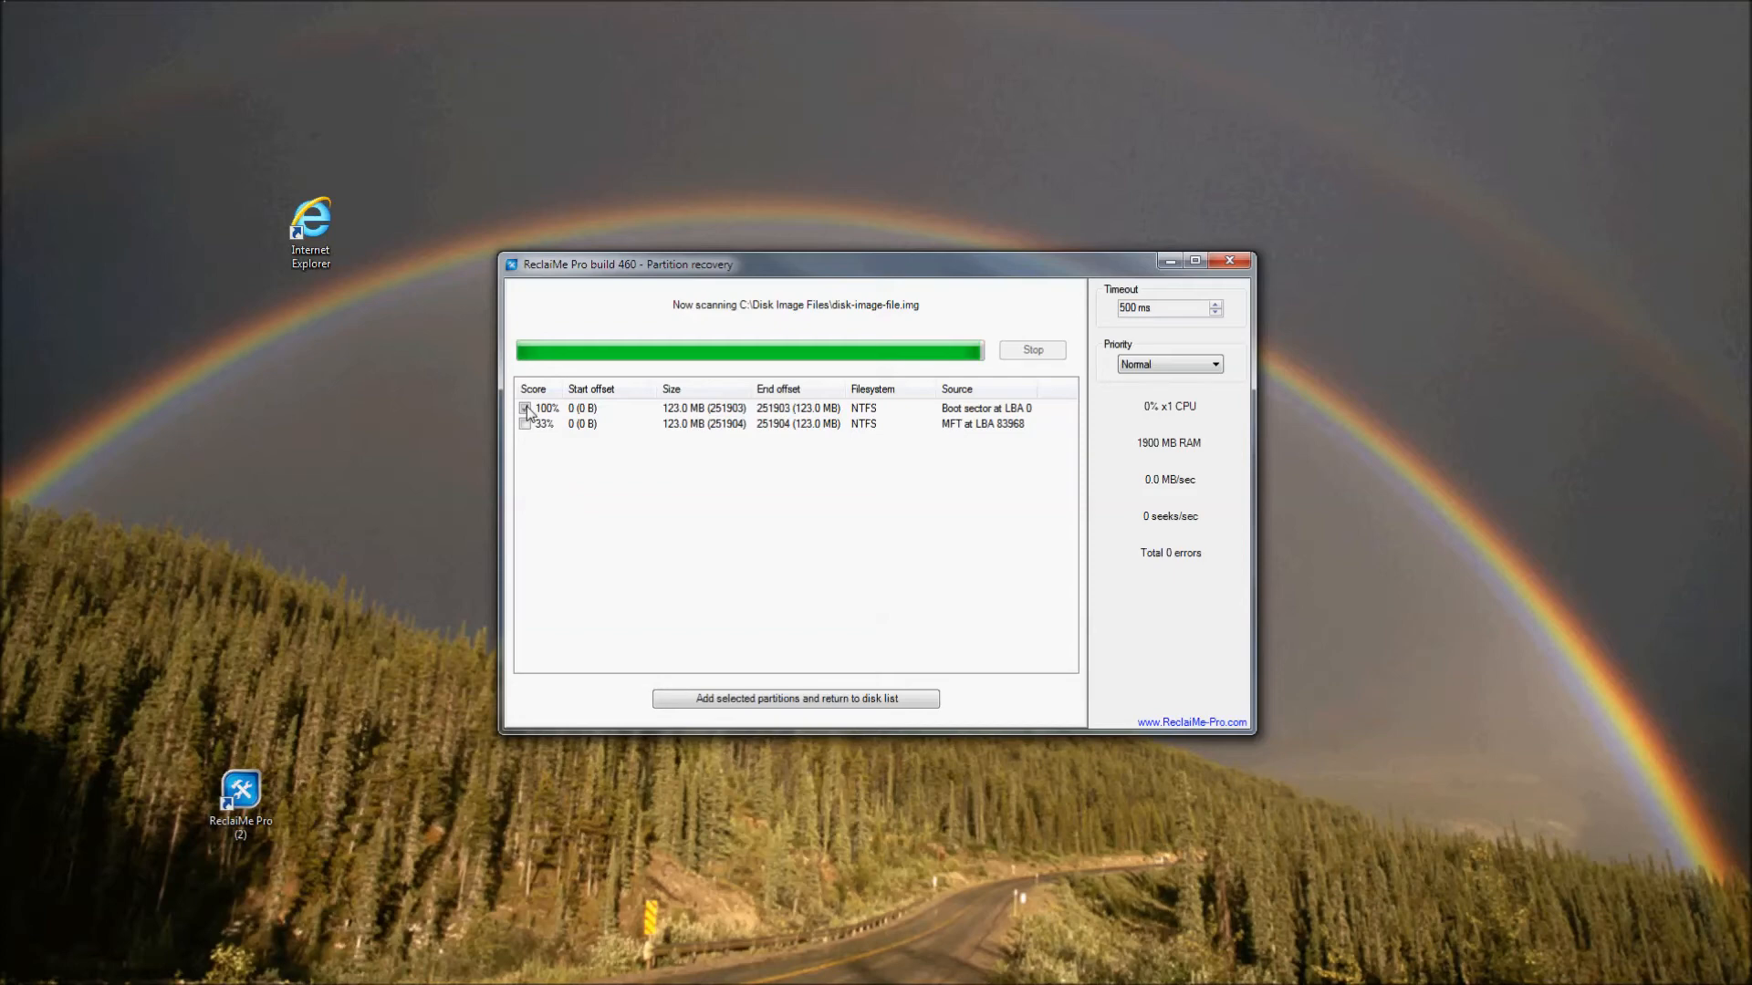
left_click(523, 407)
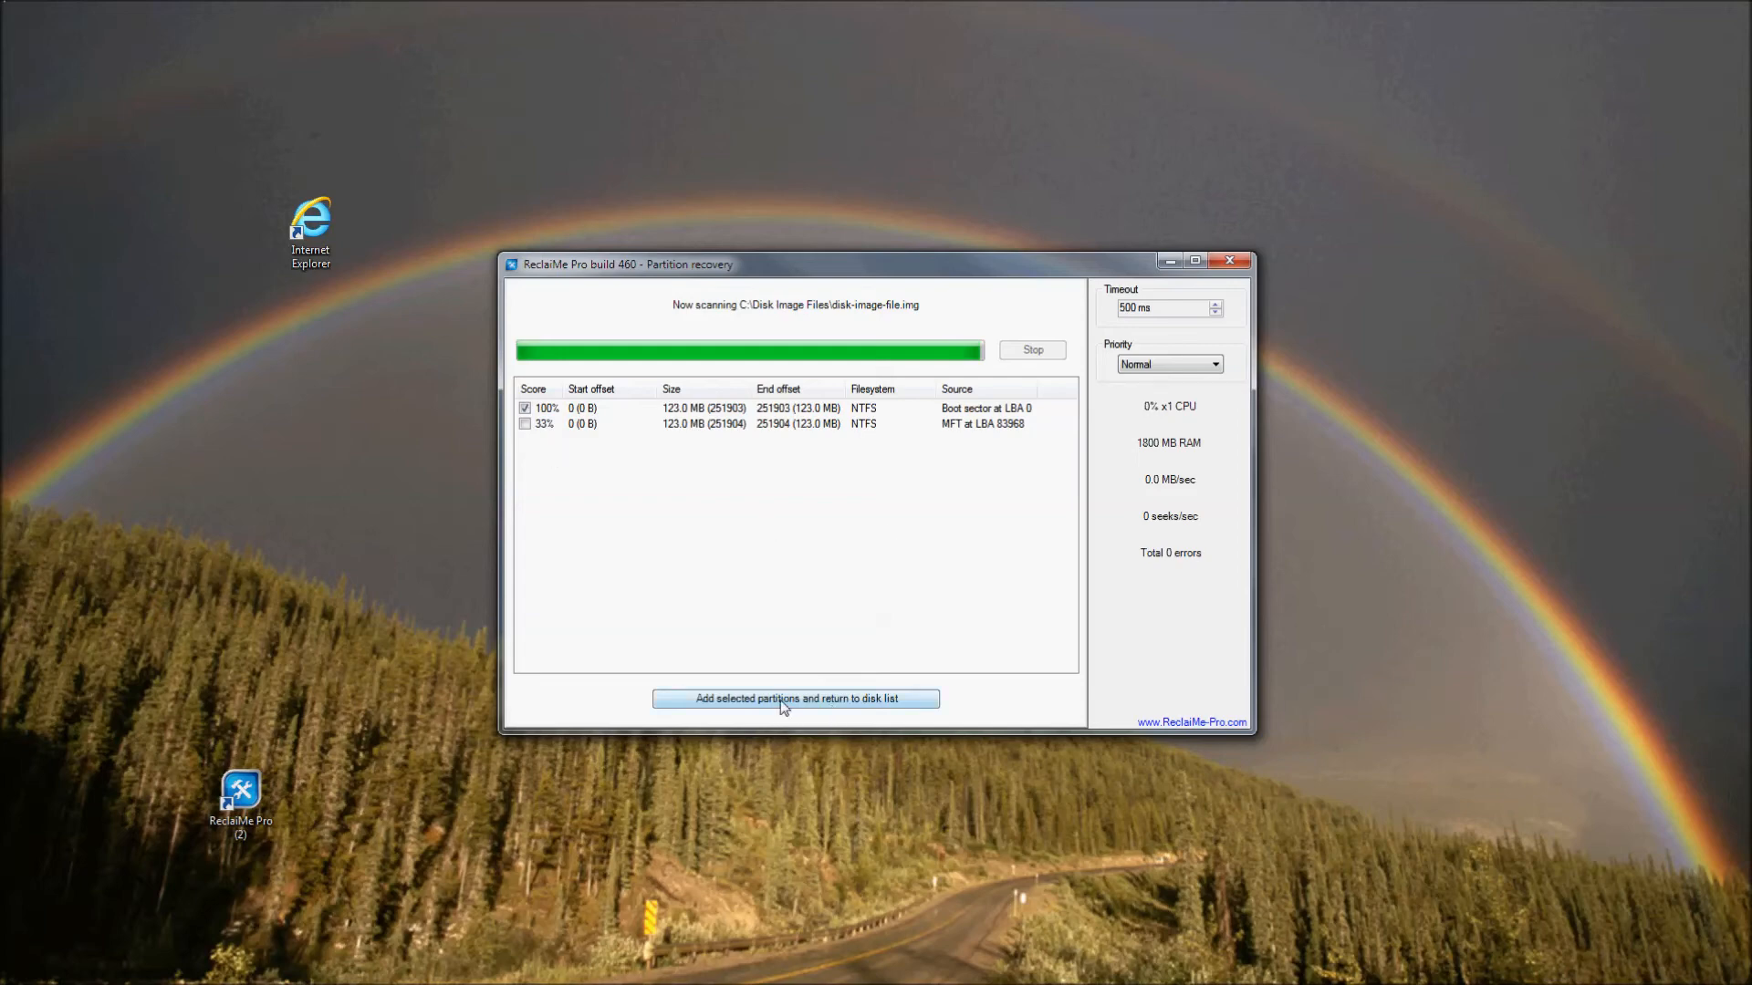
Add the found partition to the list and check [Found] NTFS partition for scanning.
left_click(794, 698)
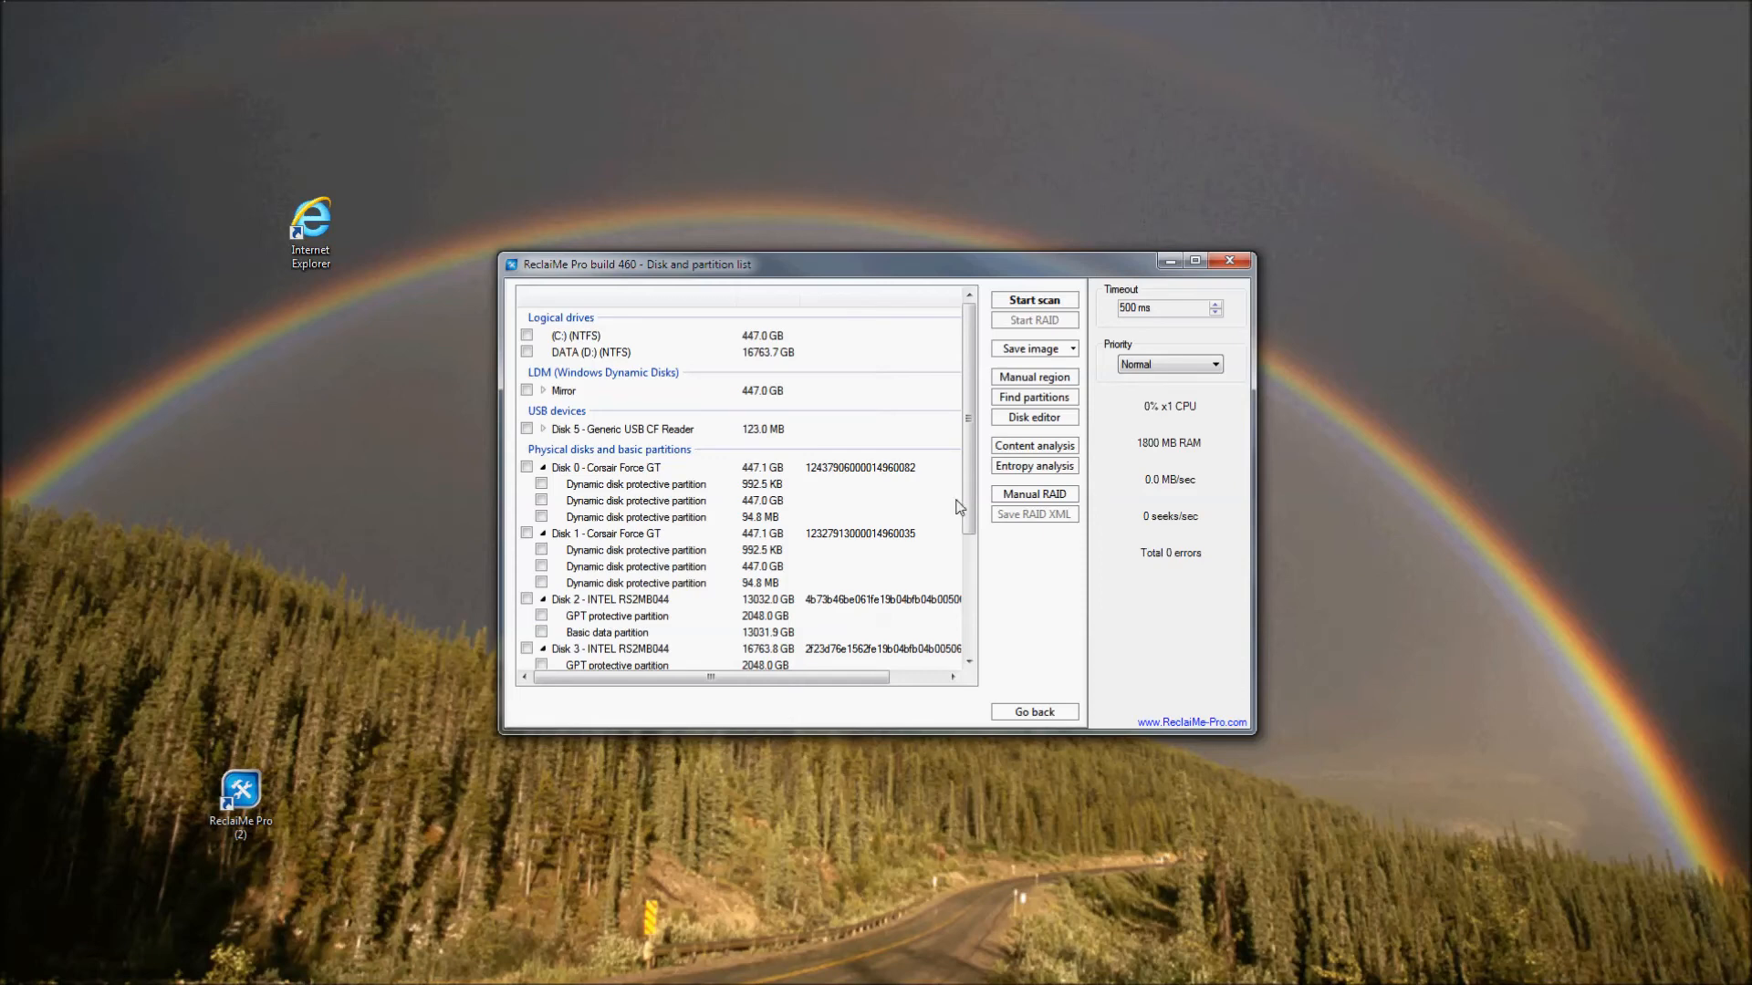
scroll("down", 3)
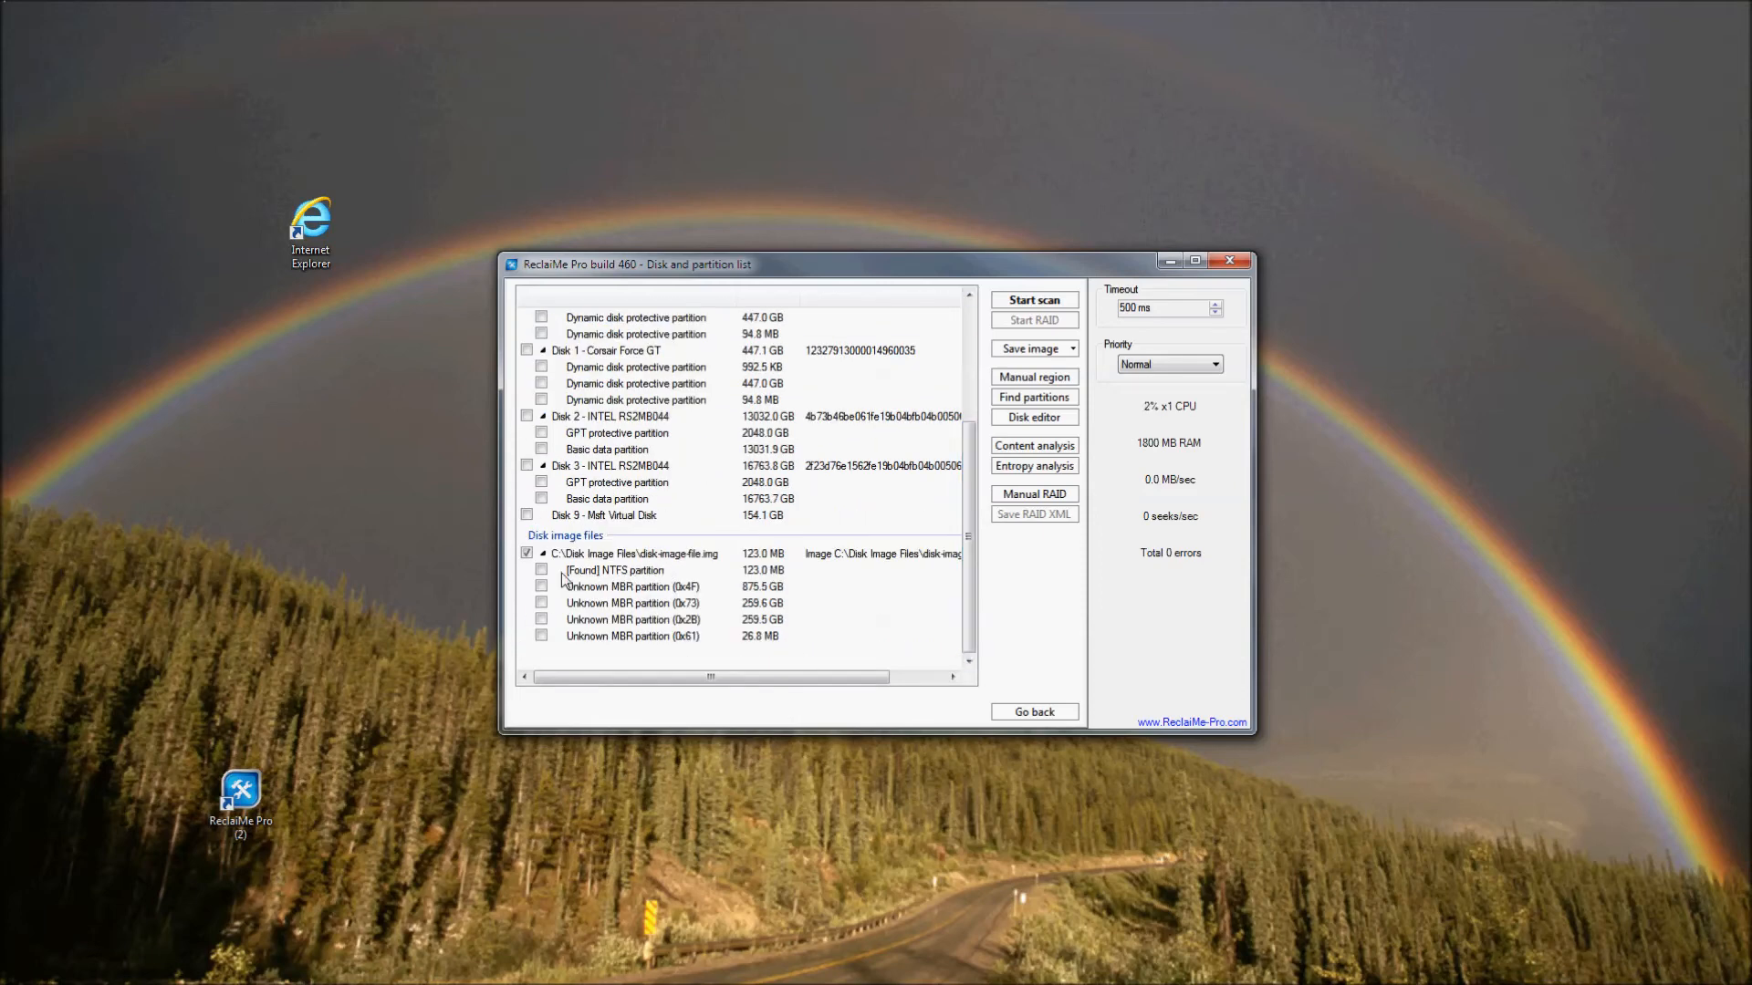
left_click(542, 569)
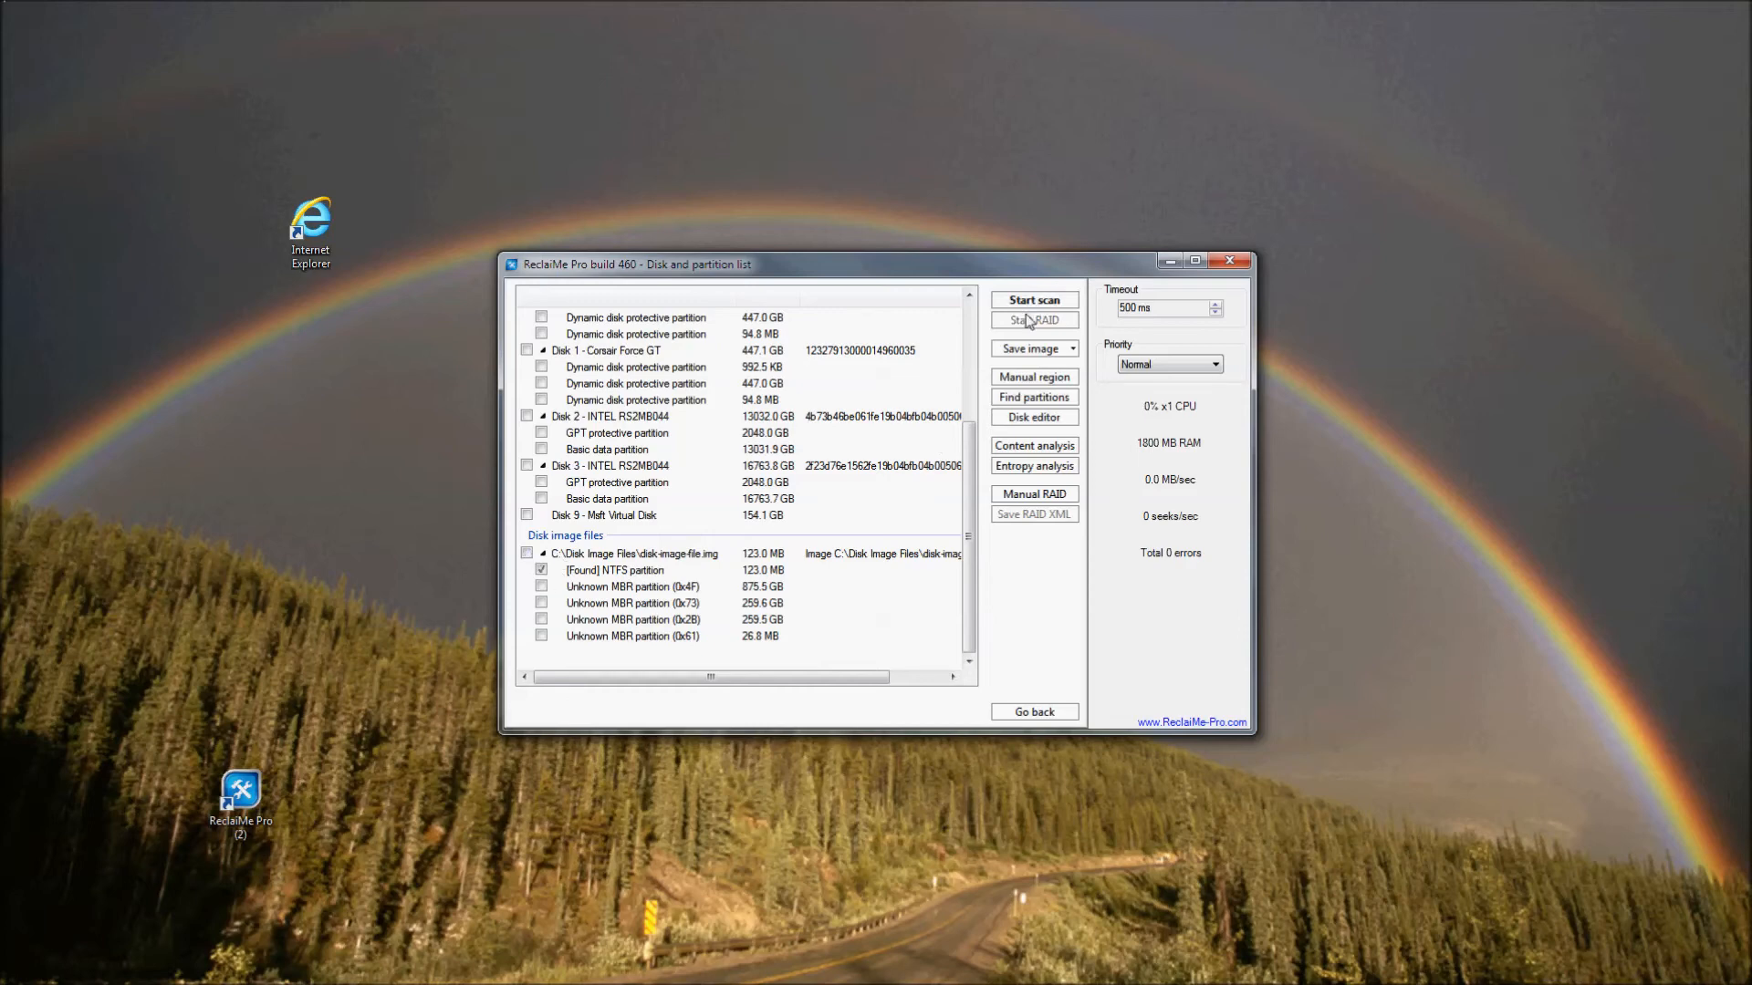
mouse_move(1033, 300)
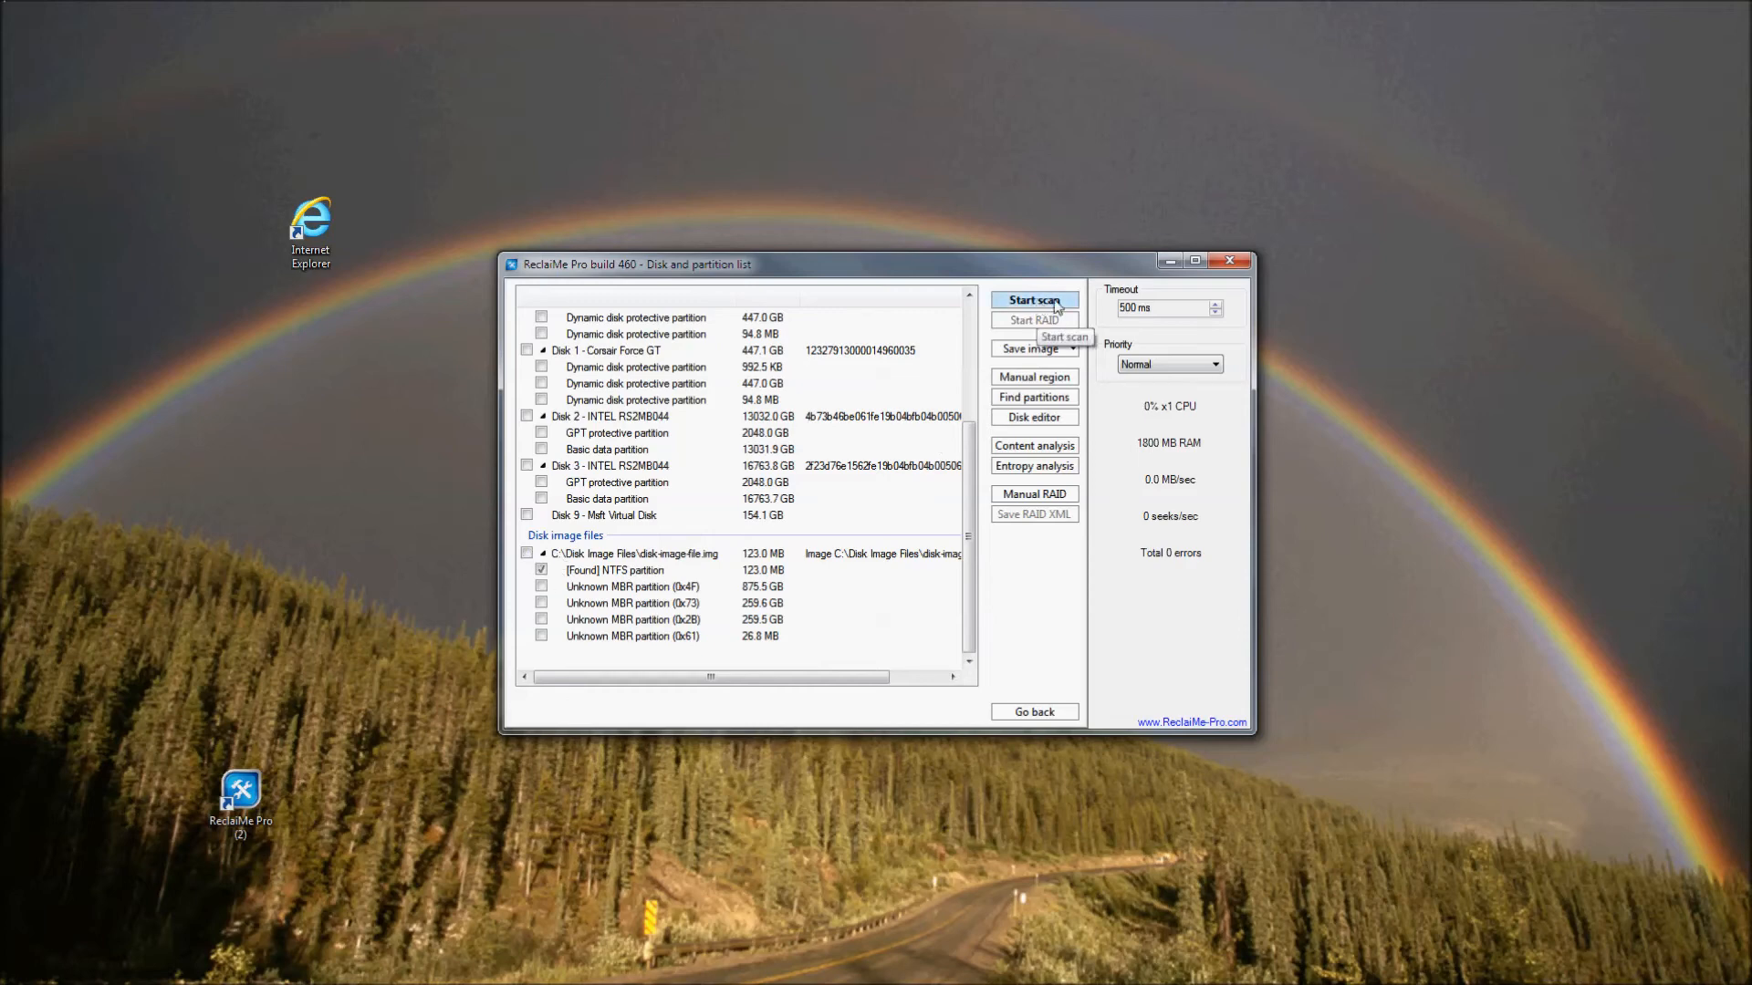
mouse_move(1064, 309)
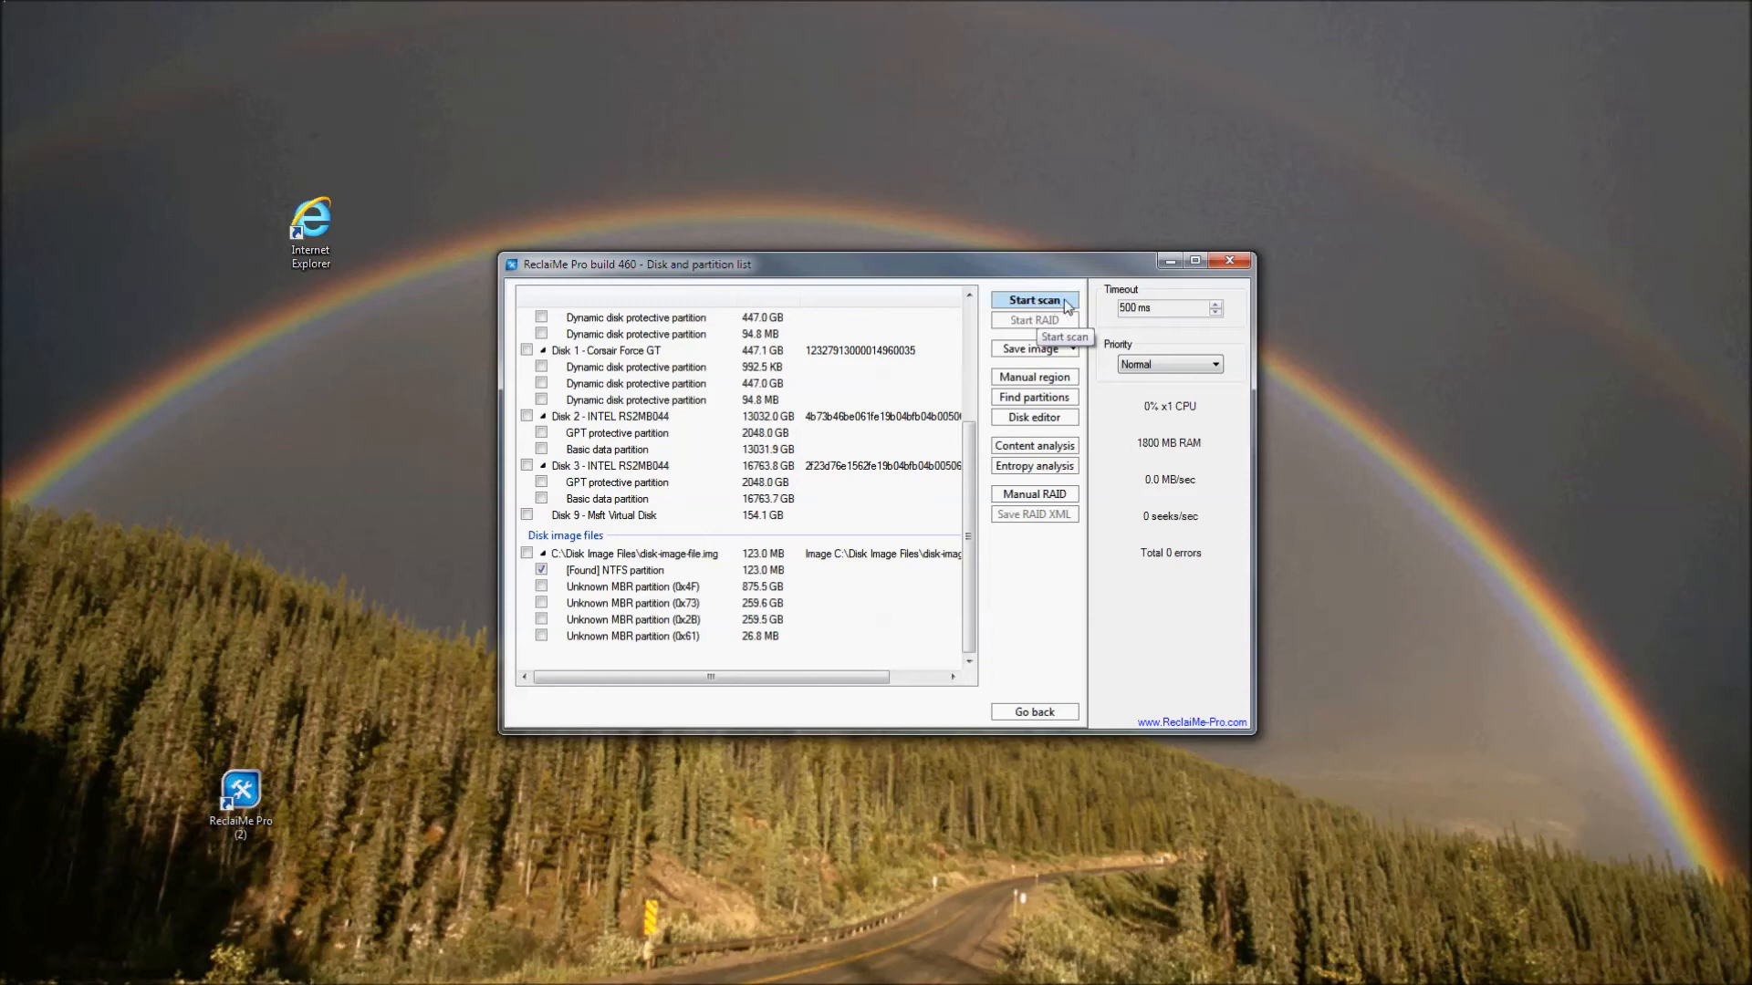
mouse_move(813, 402)
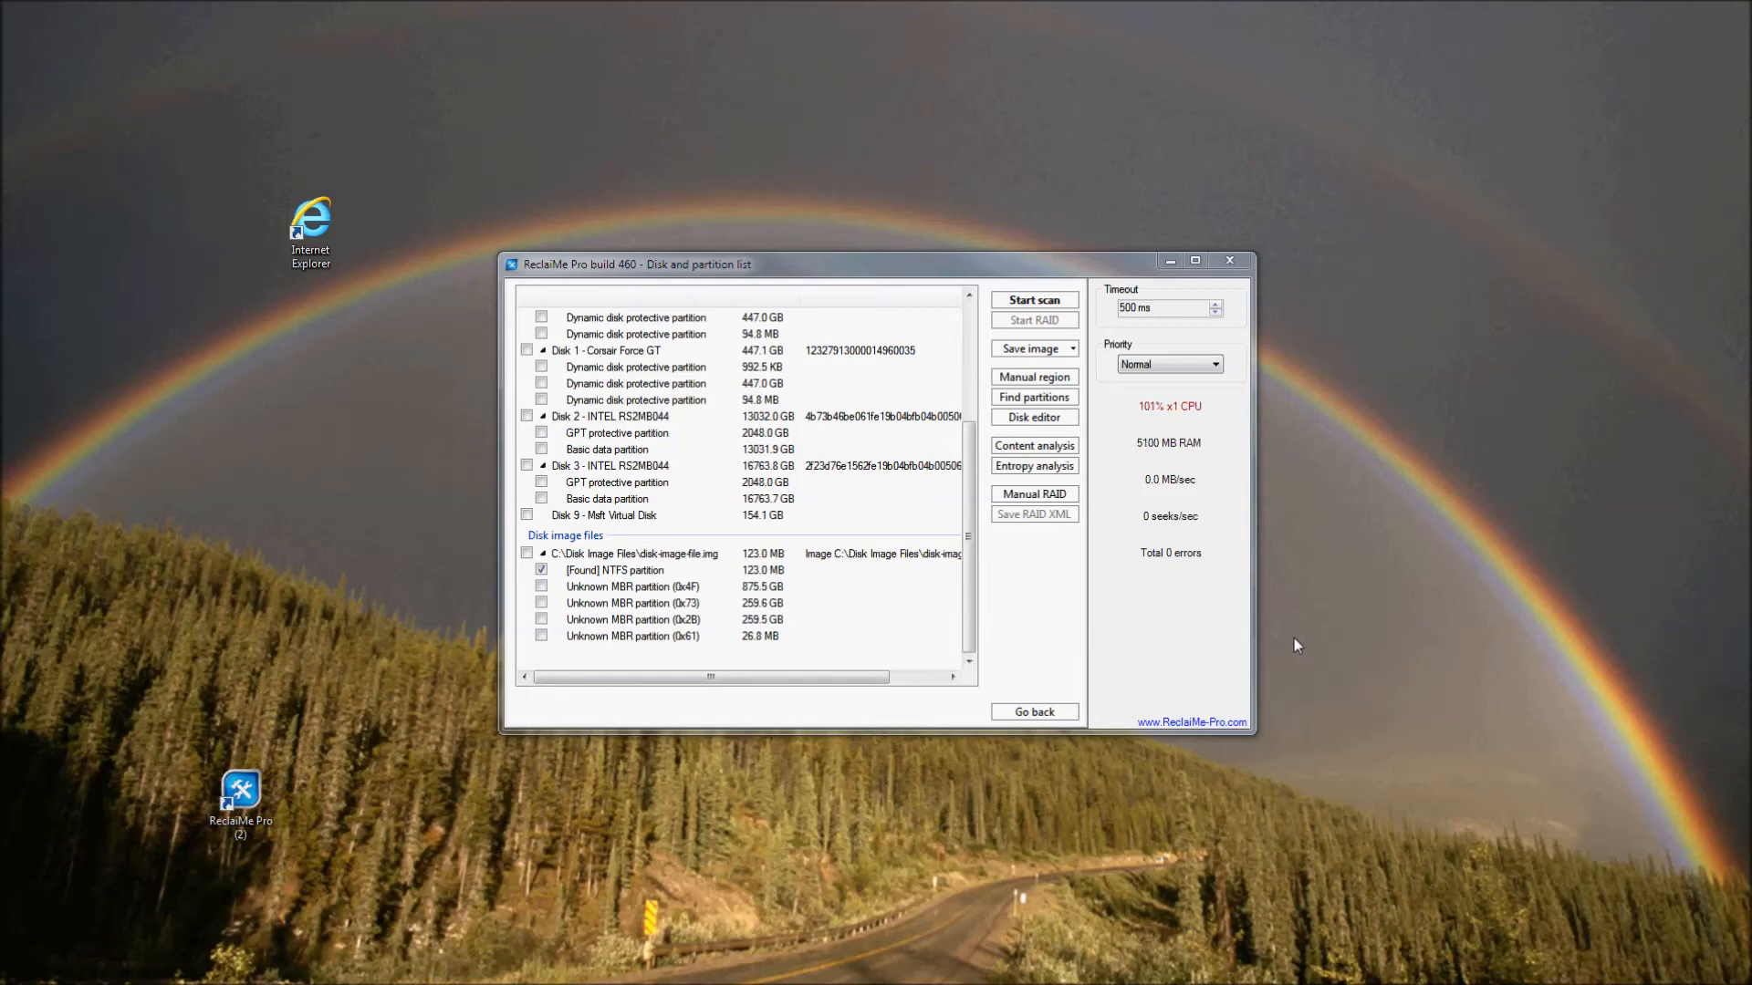
mouse_move(1292, 646)
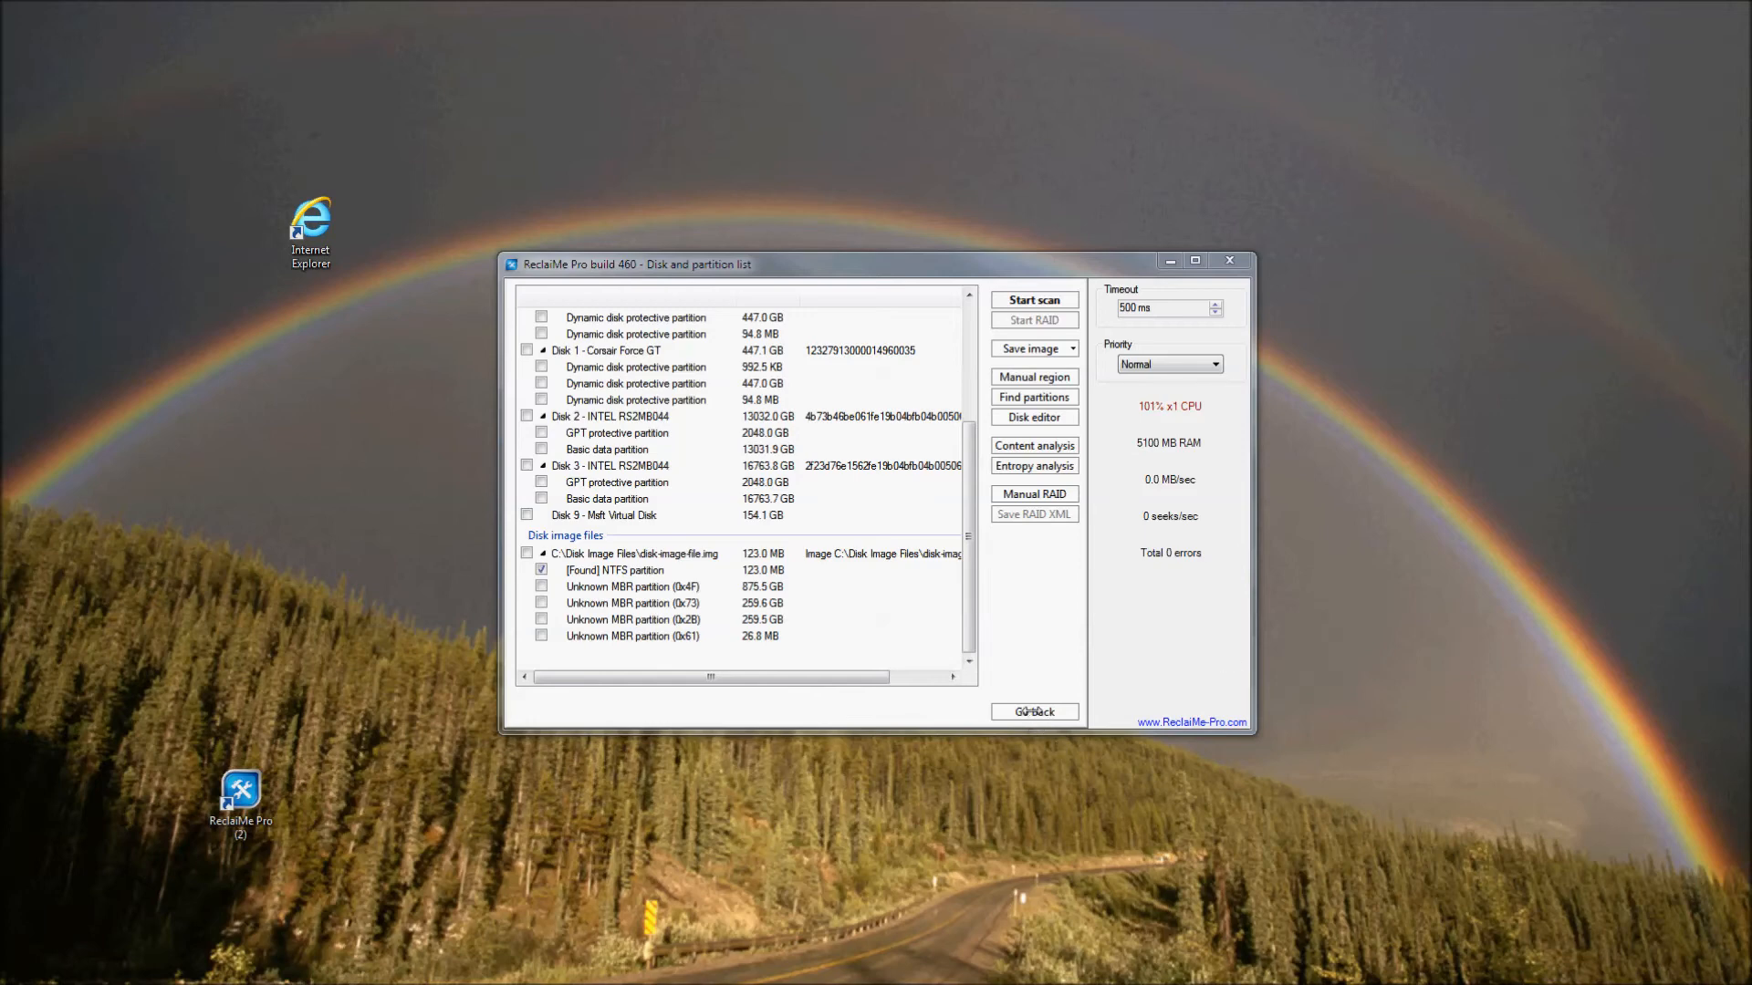
Load the three RAID member image files and enable LVM and md-raid layout detection.
left_click(1032, 712)
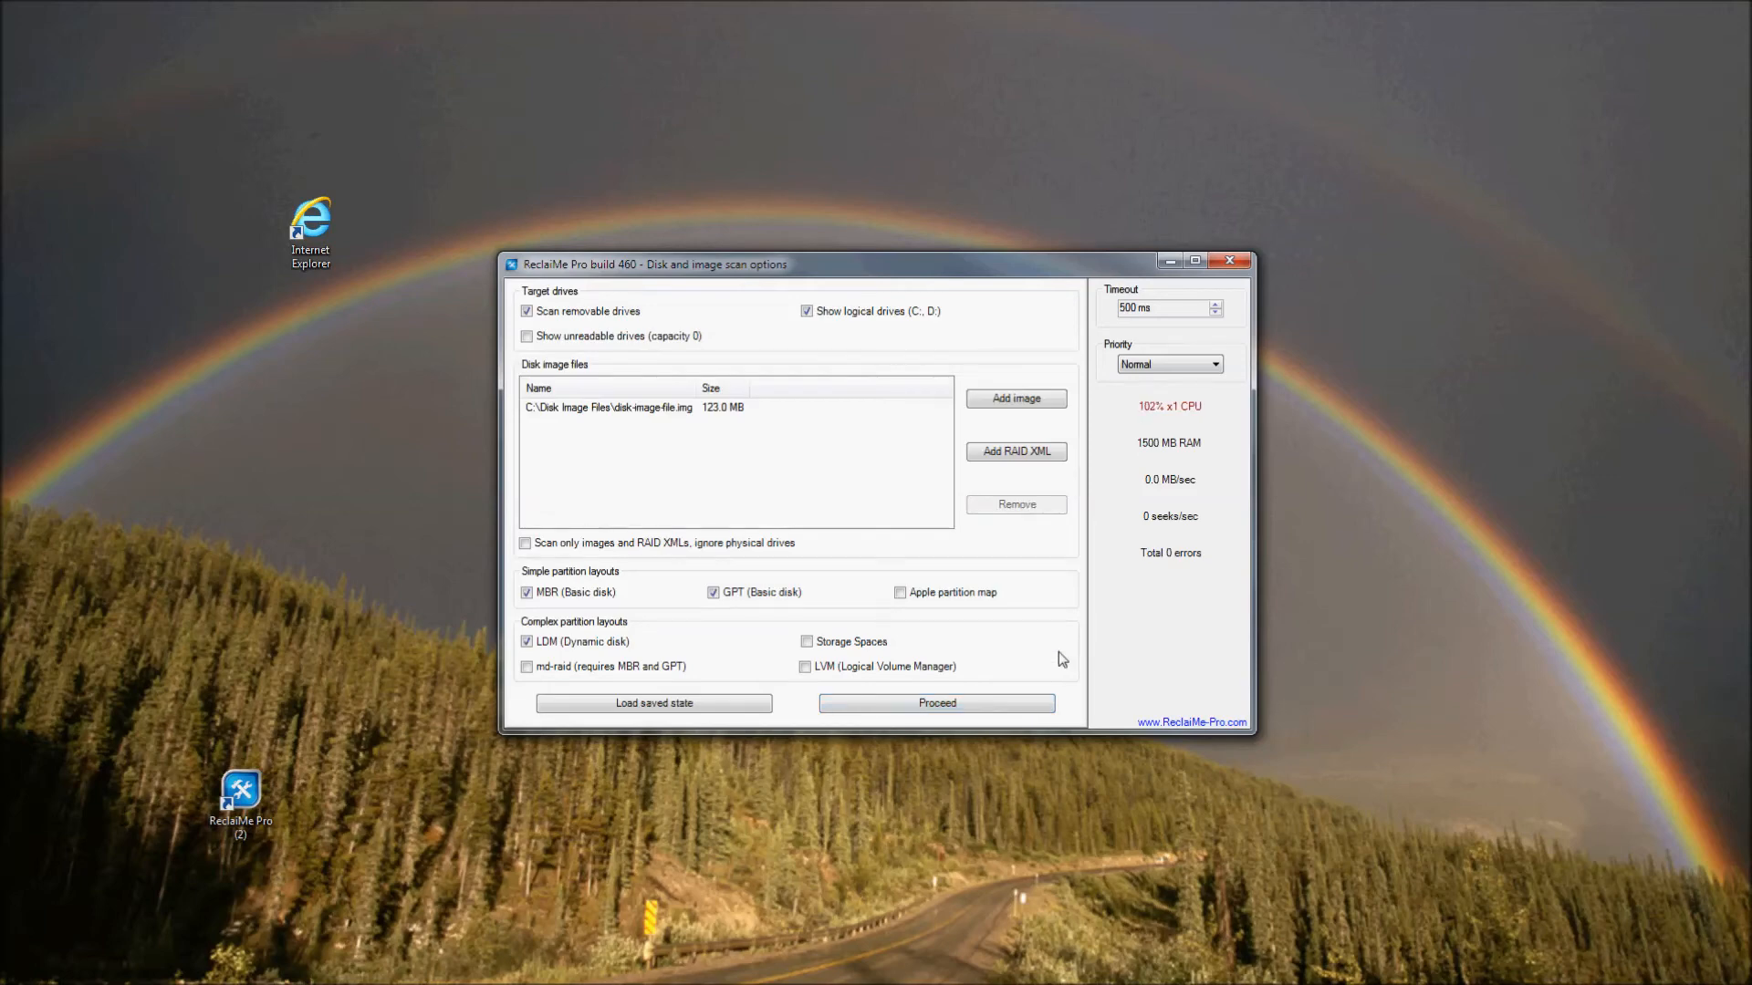
left_click(1015, 399)
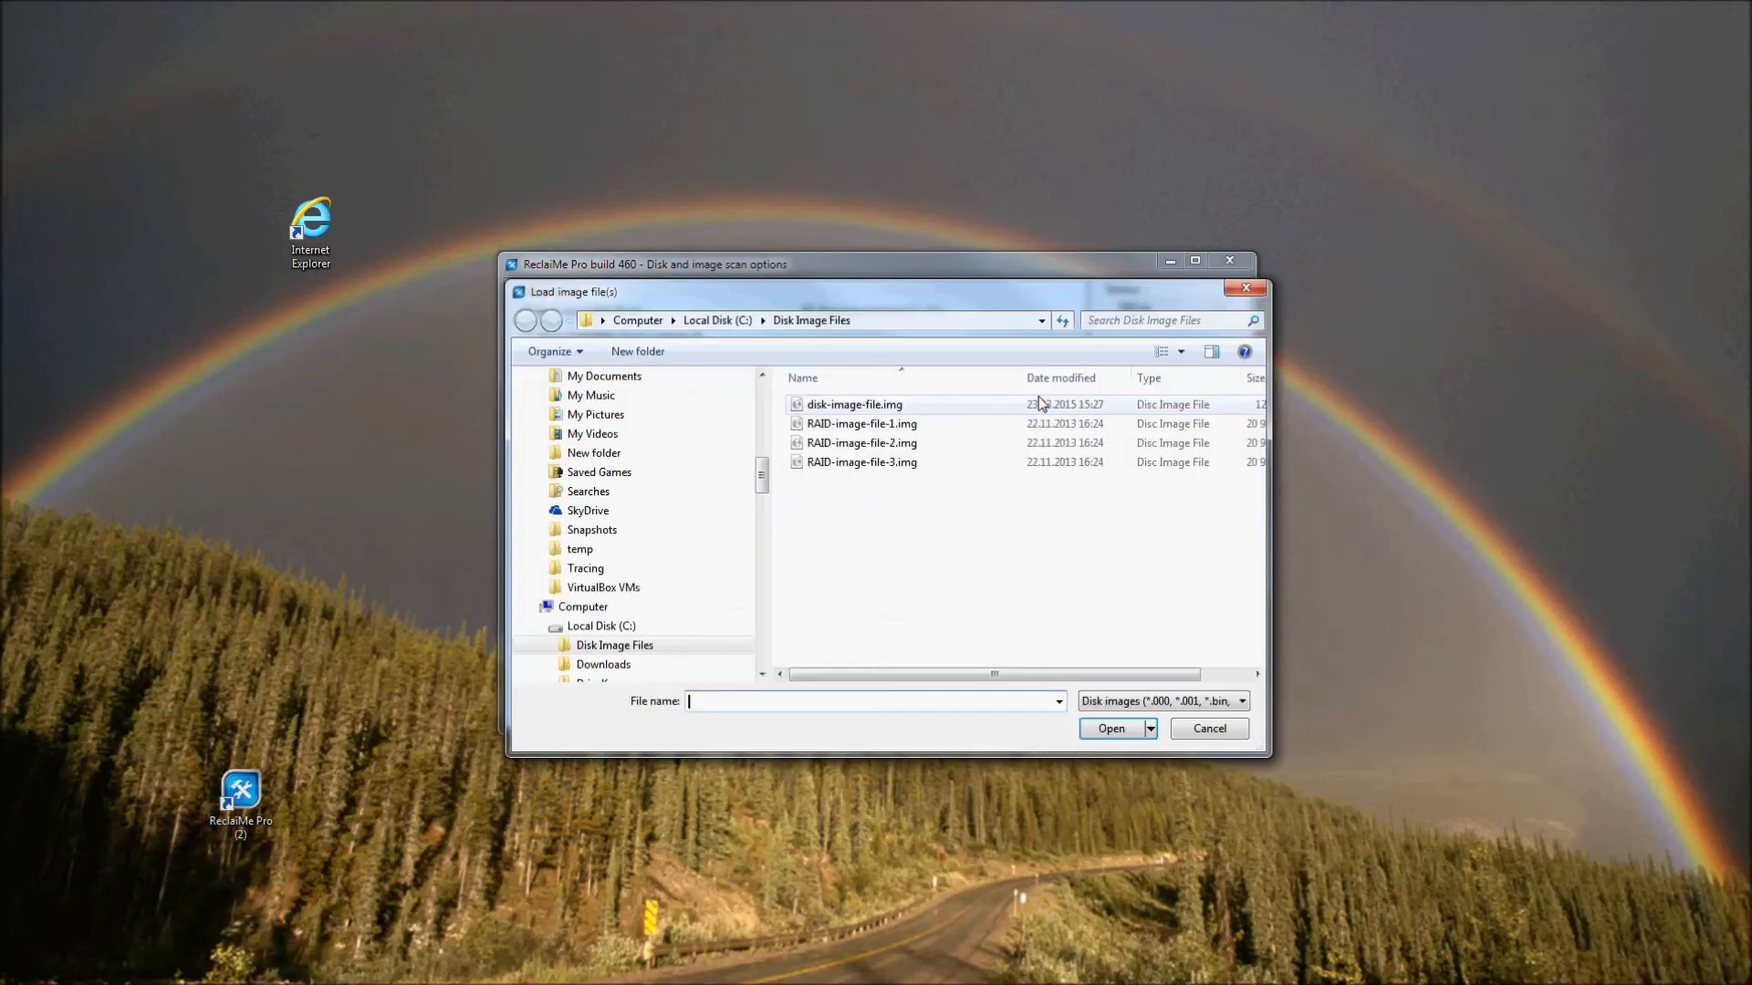
left_click(862, 424)
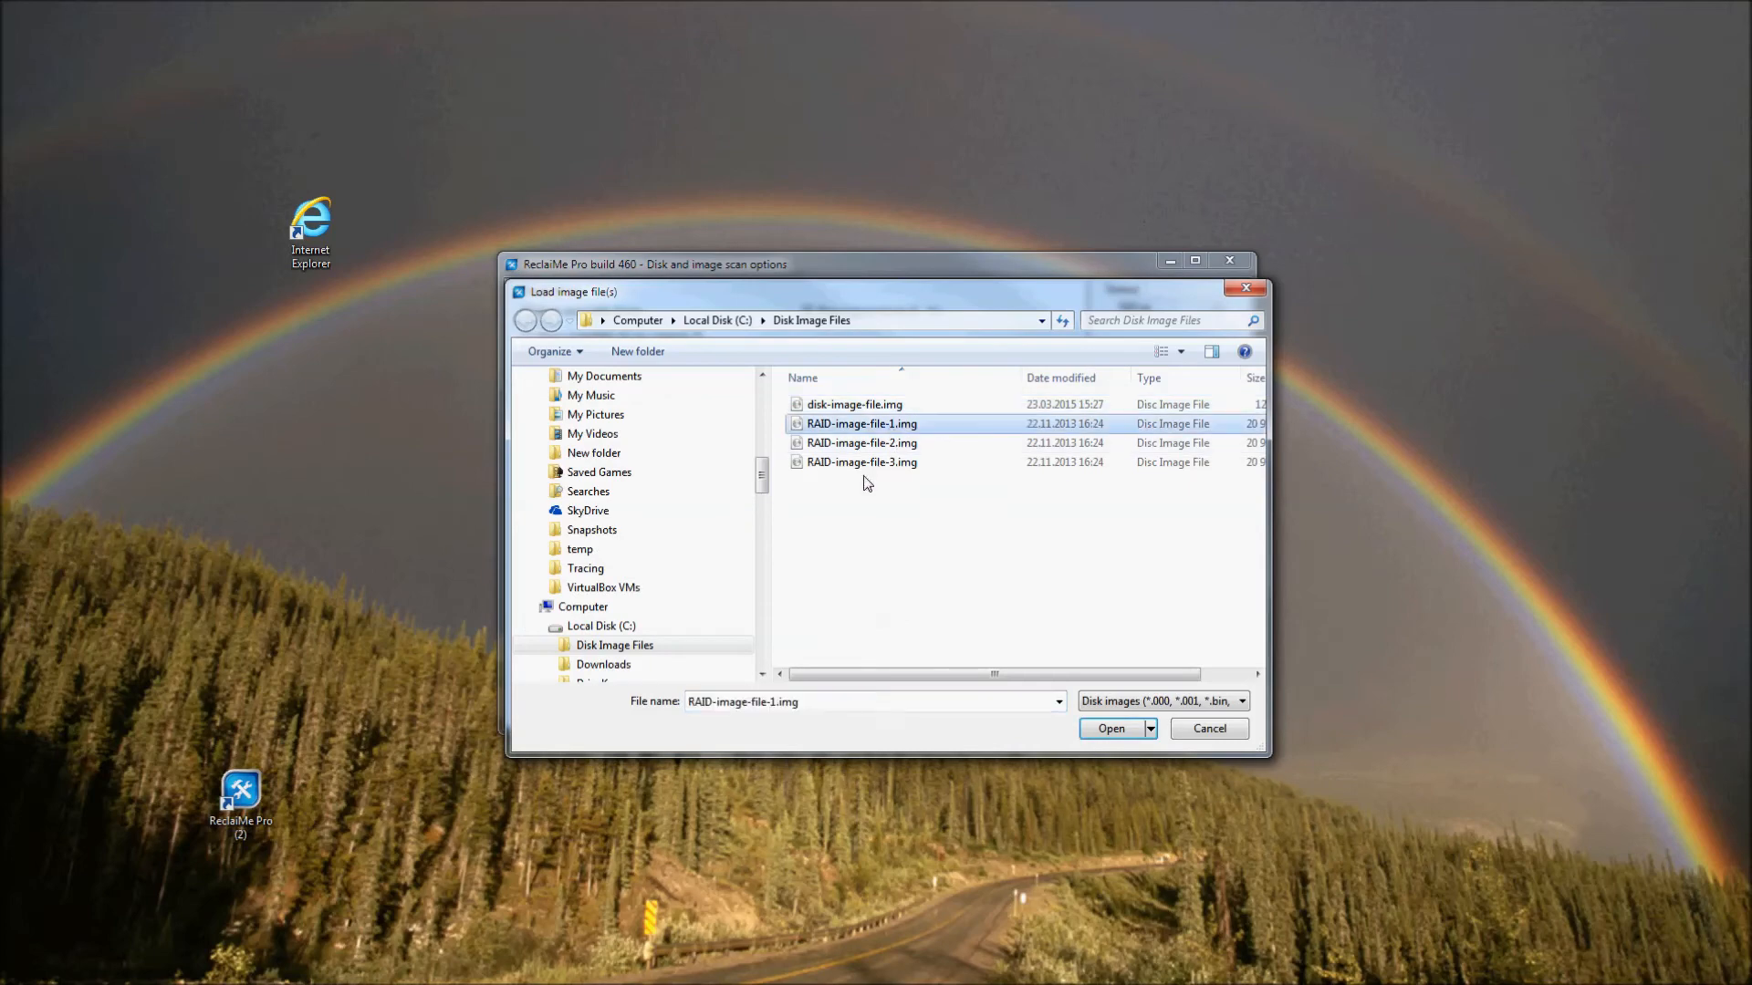
left_click(1110, 728)
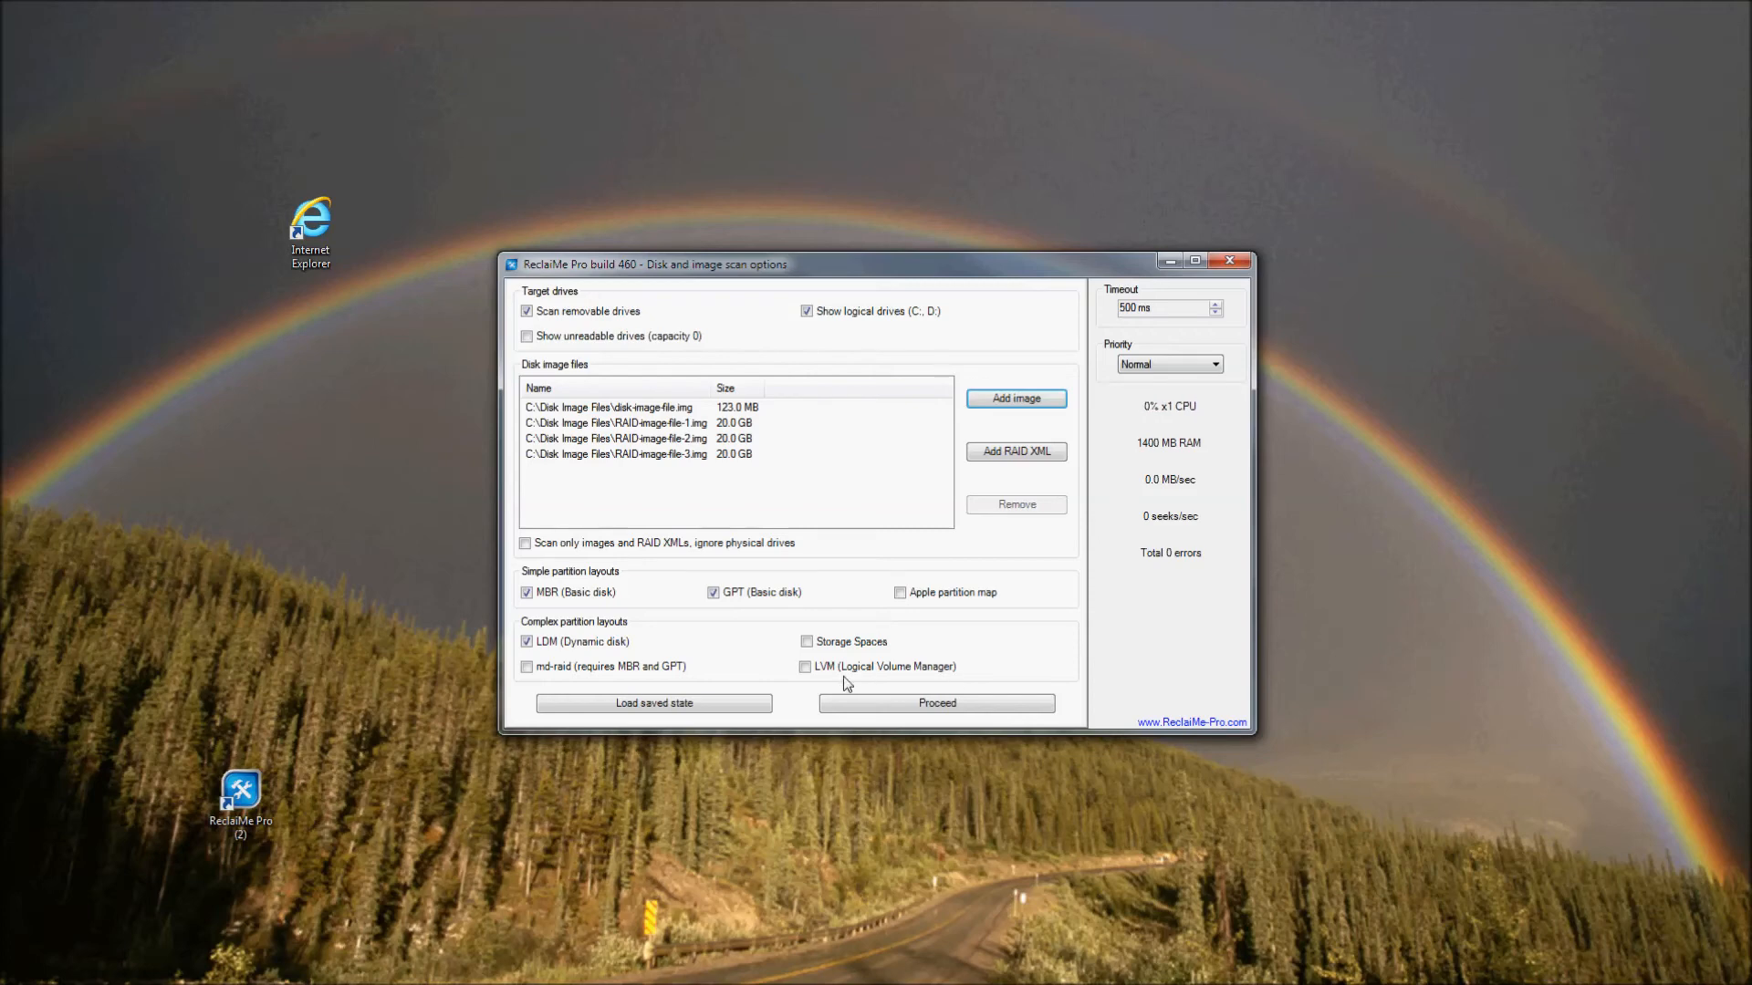
left_click(805, 668)
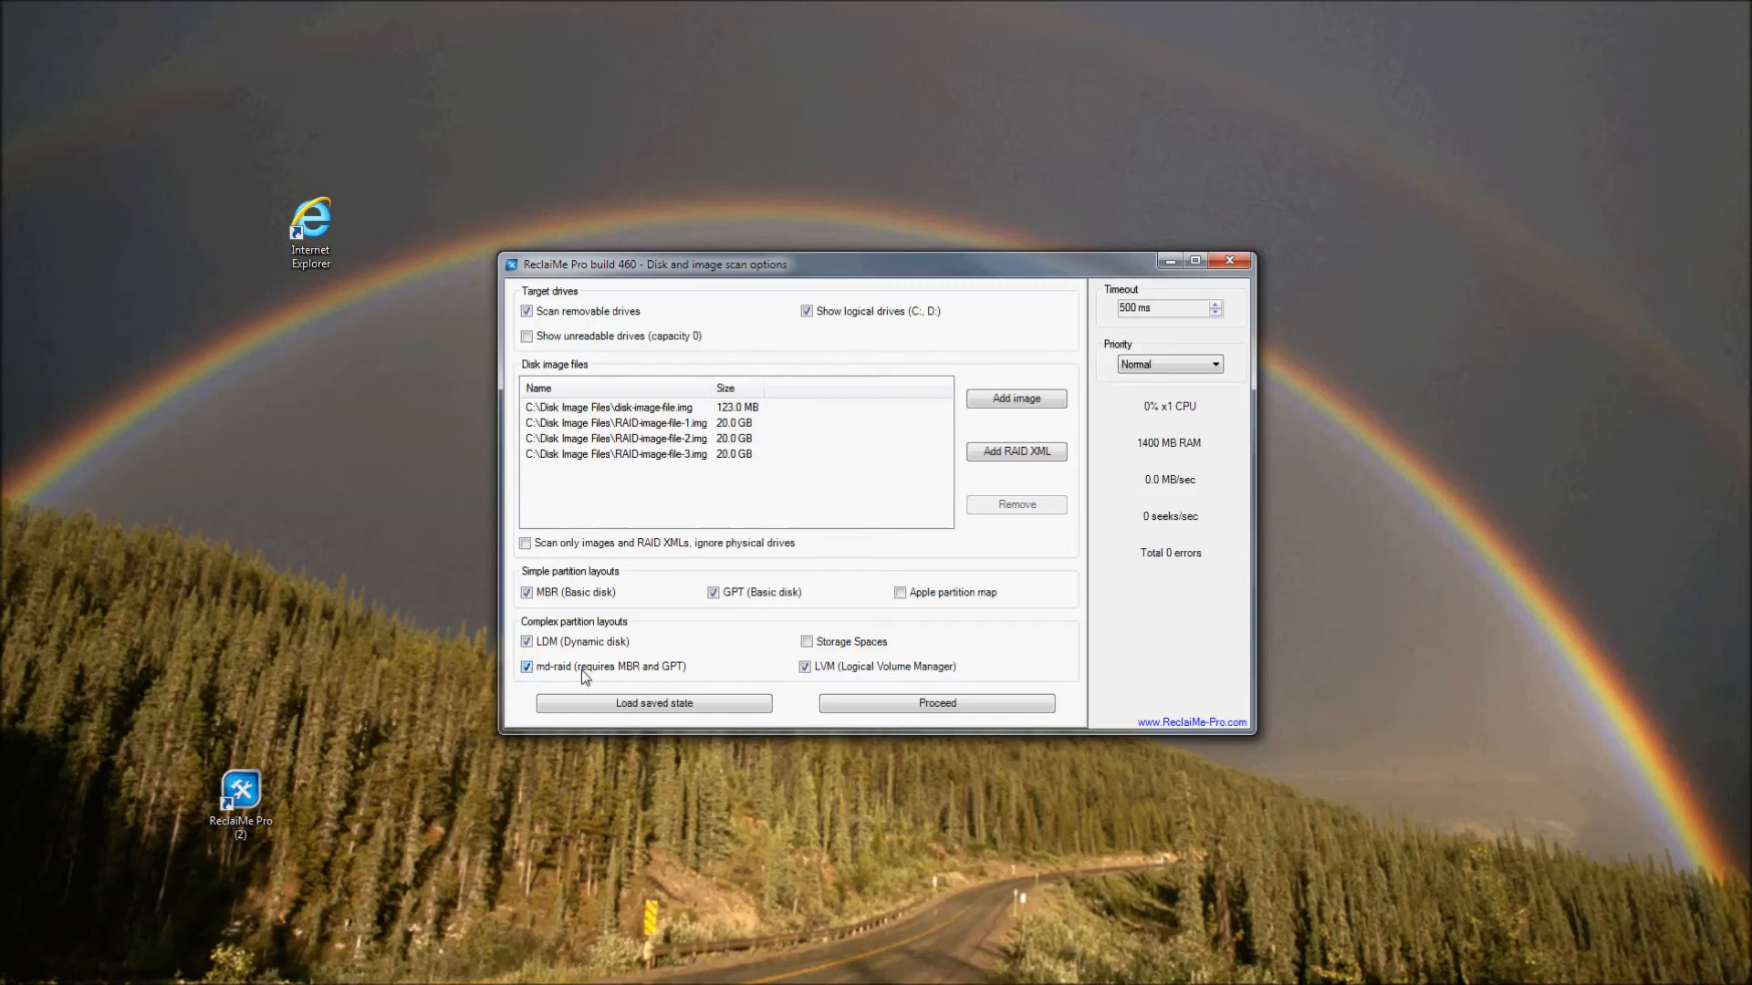
left_click(934, 703)
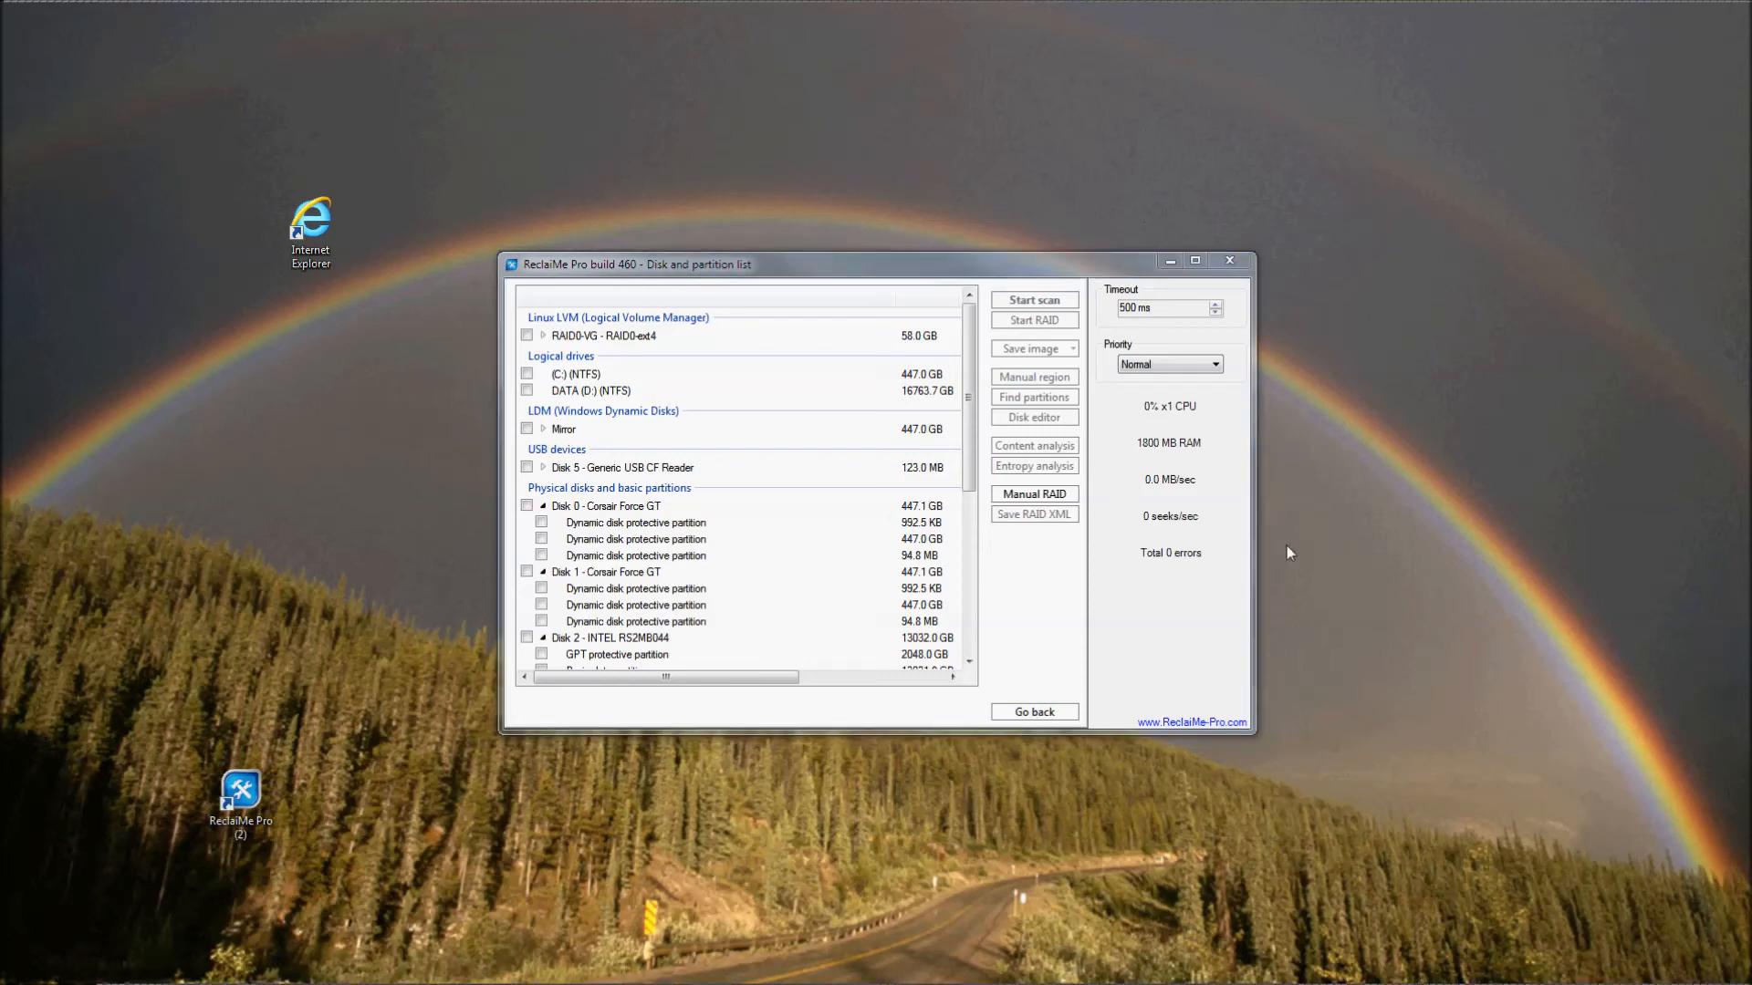
mouse_move(514, 317)
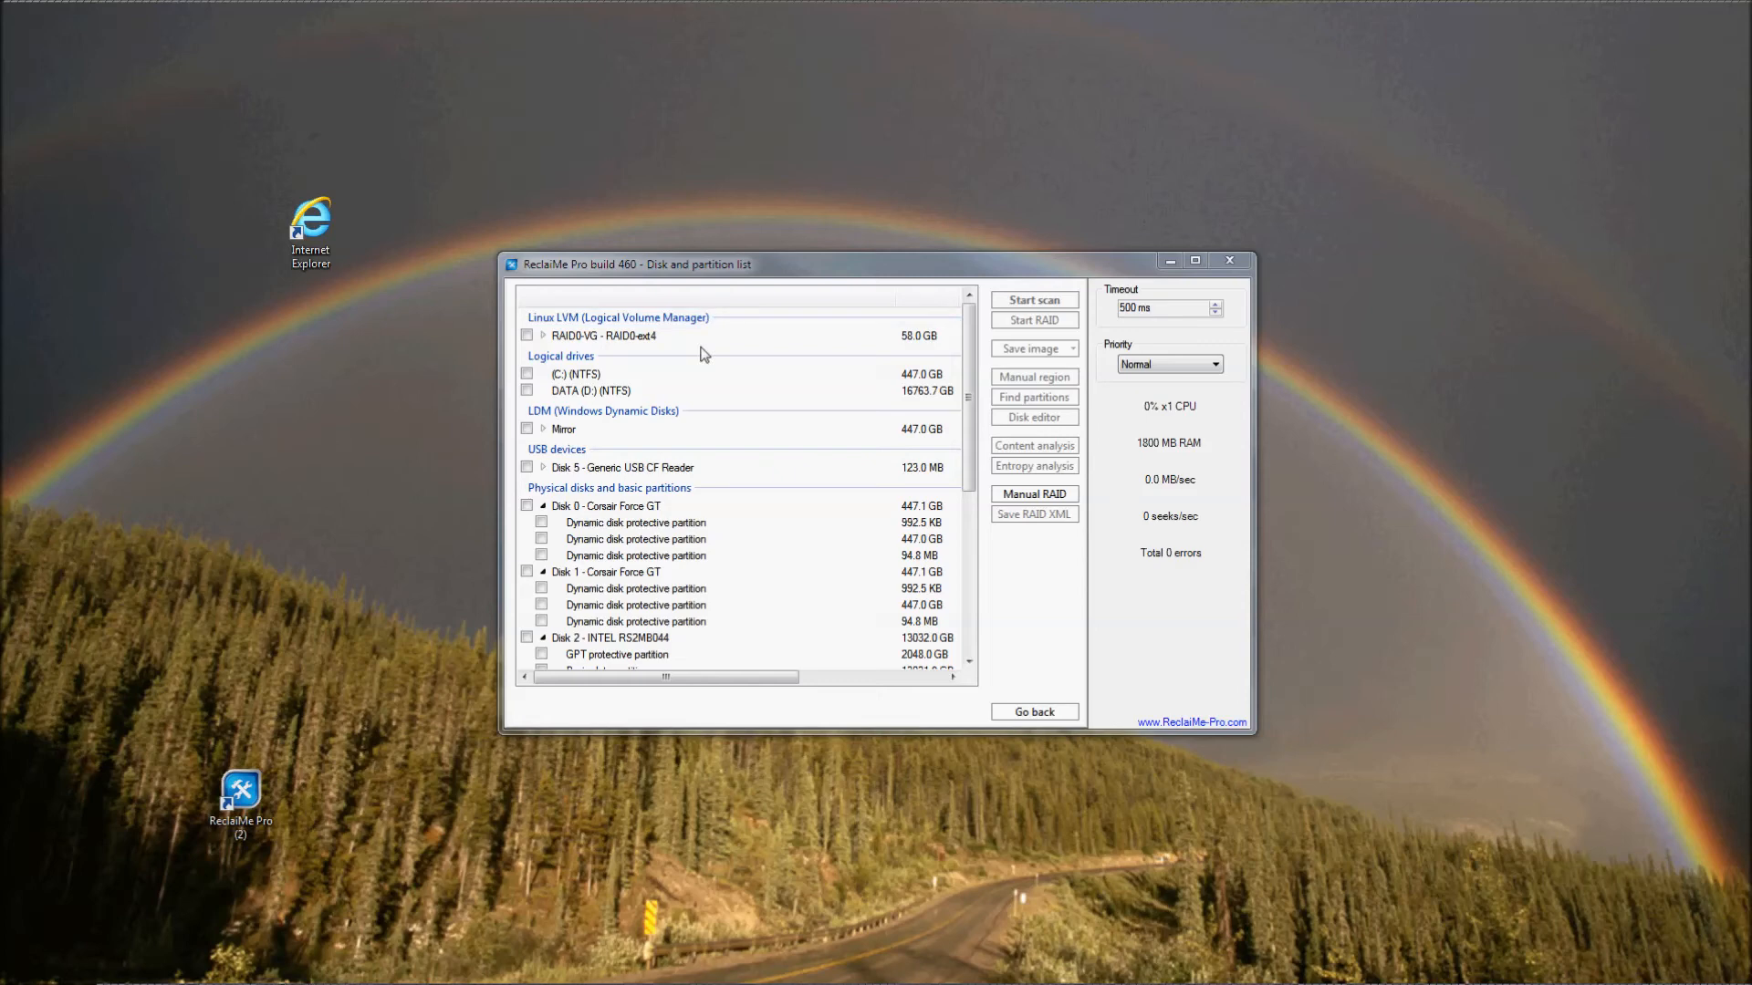
left_click(525, 336)
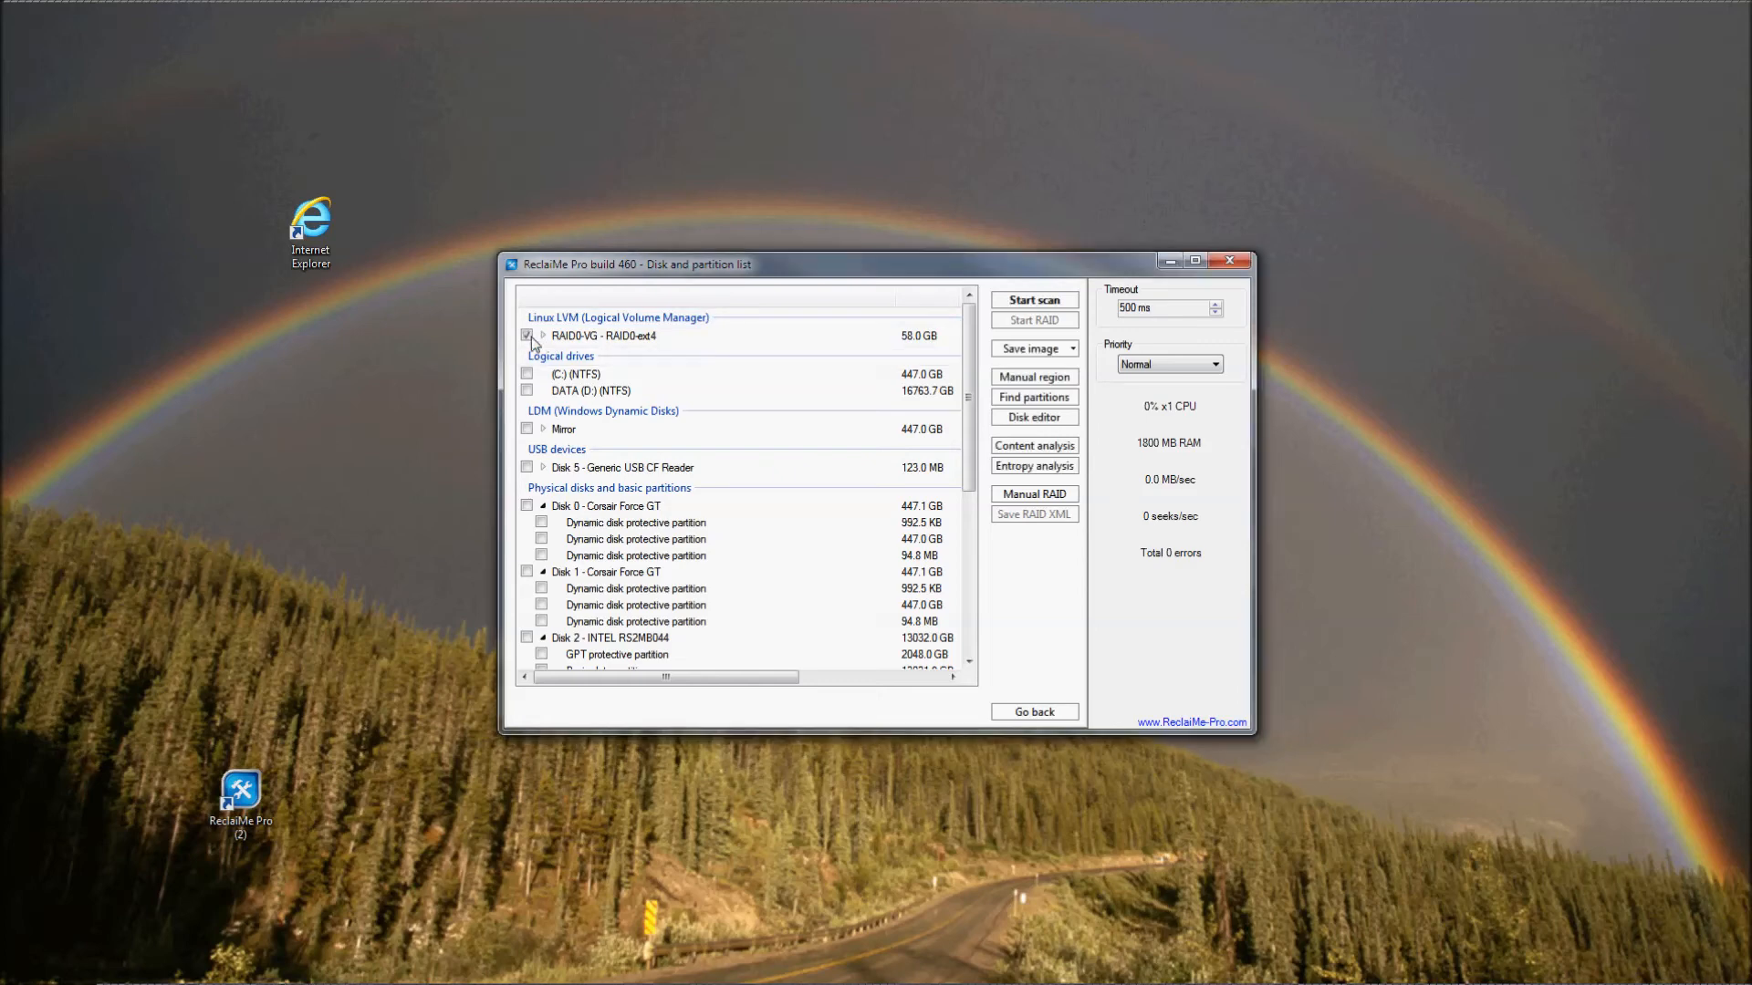
left_click(1033, 300)
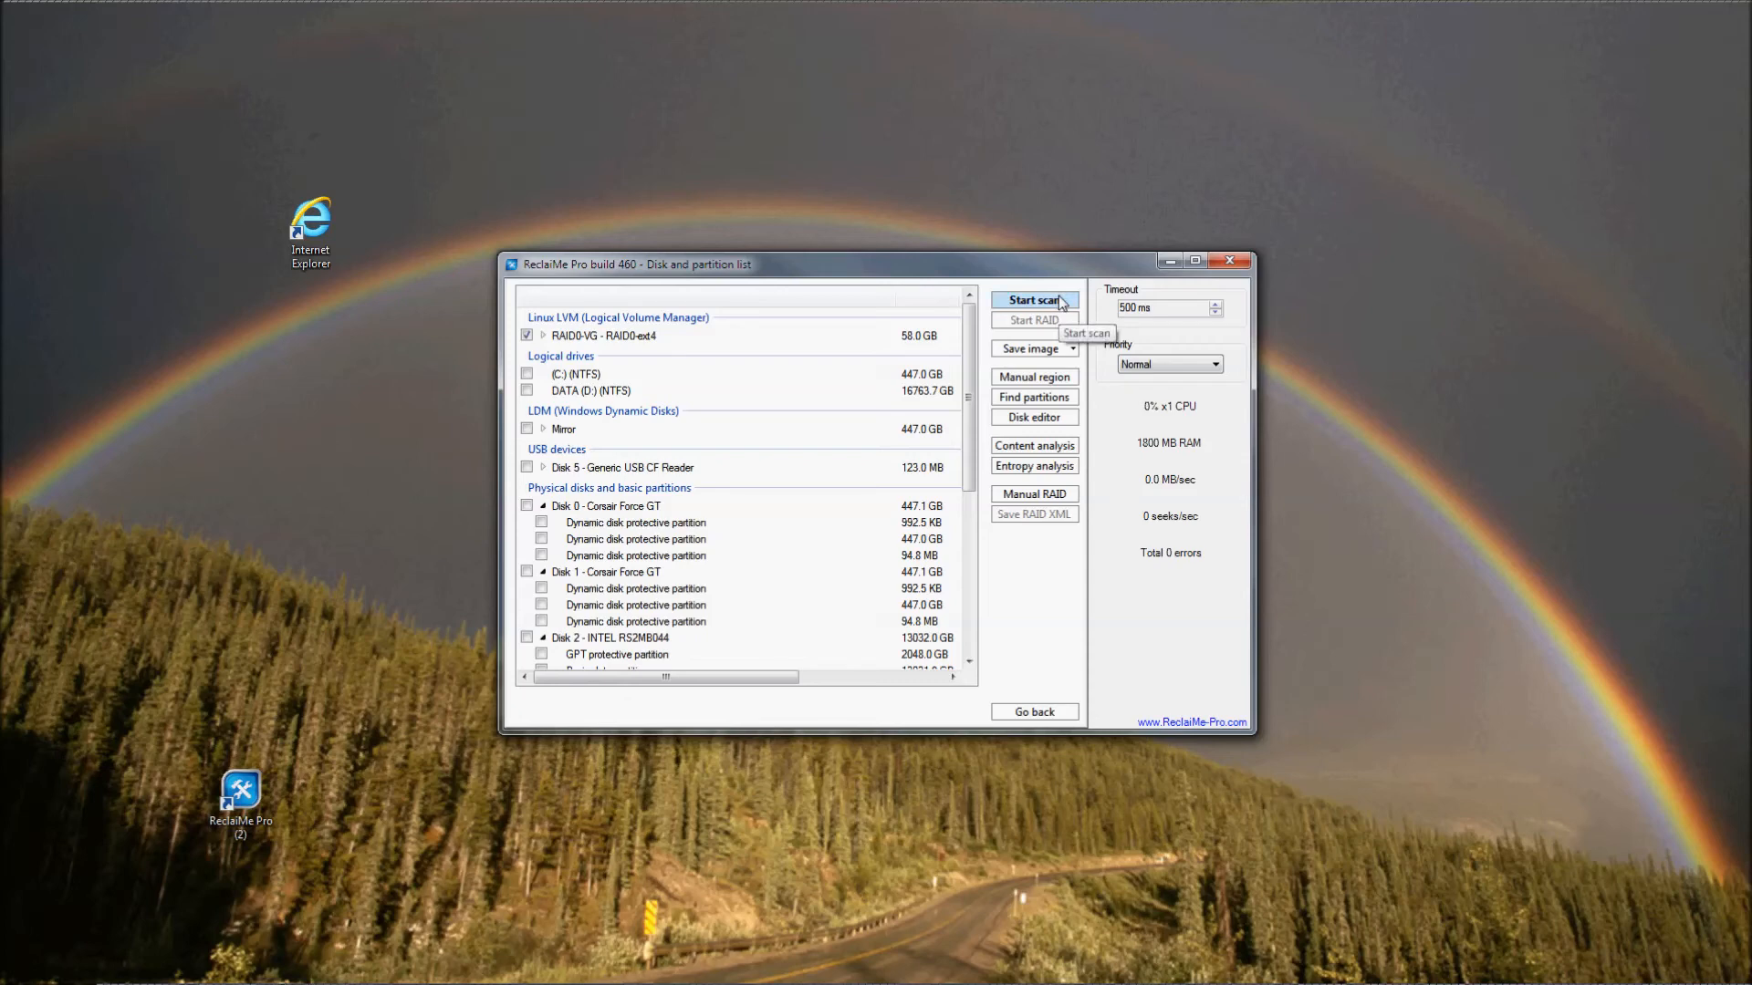
left_click(1033, 299)
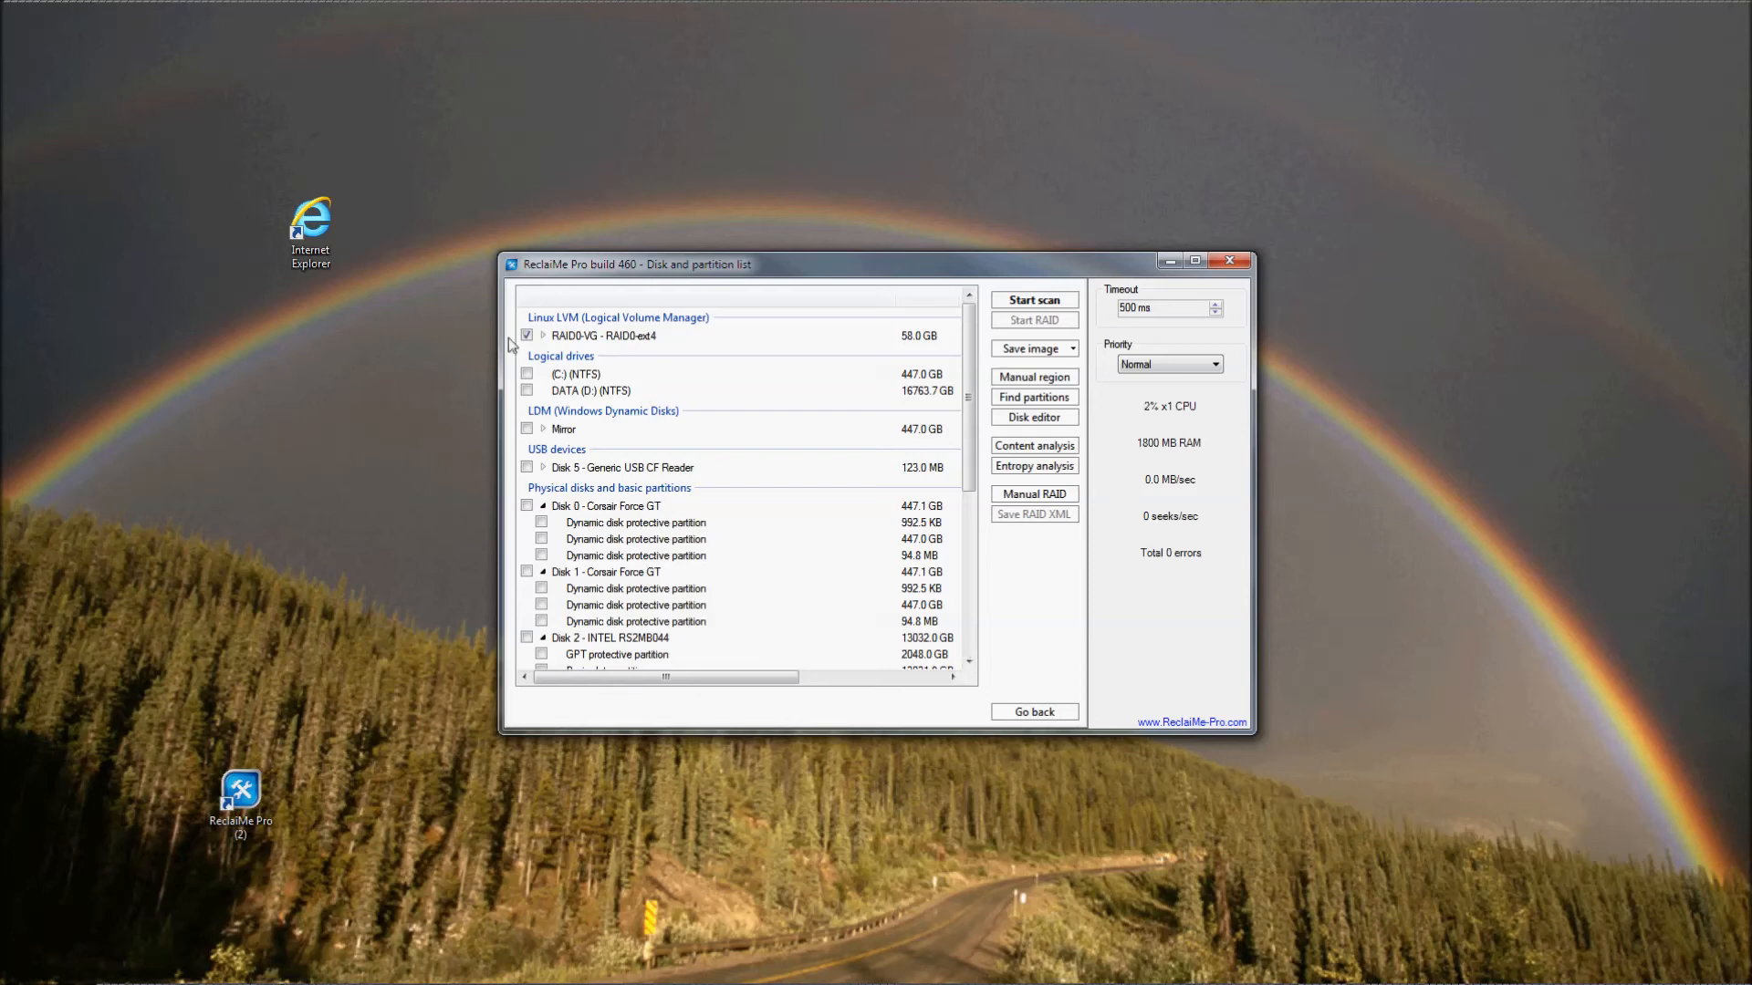
left_click(526, 335)
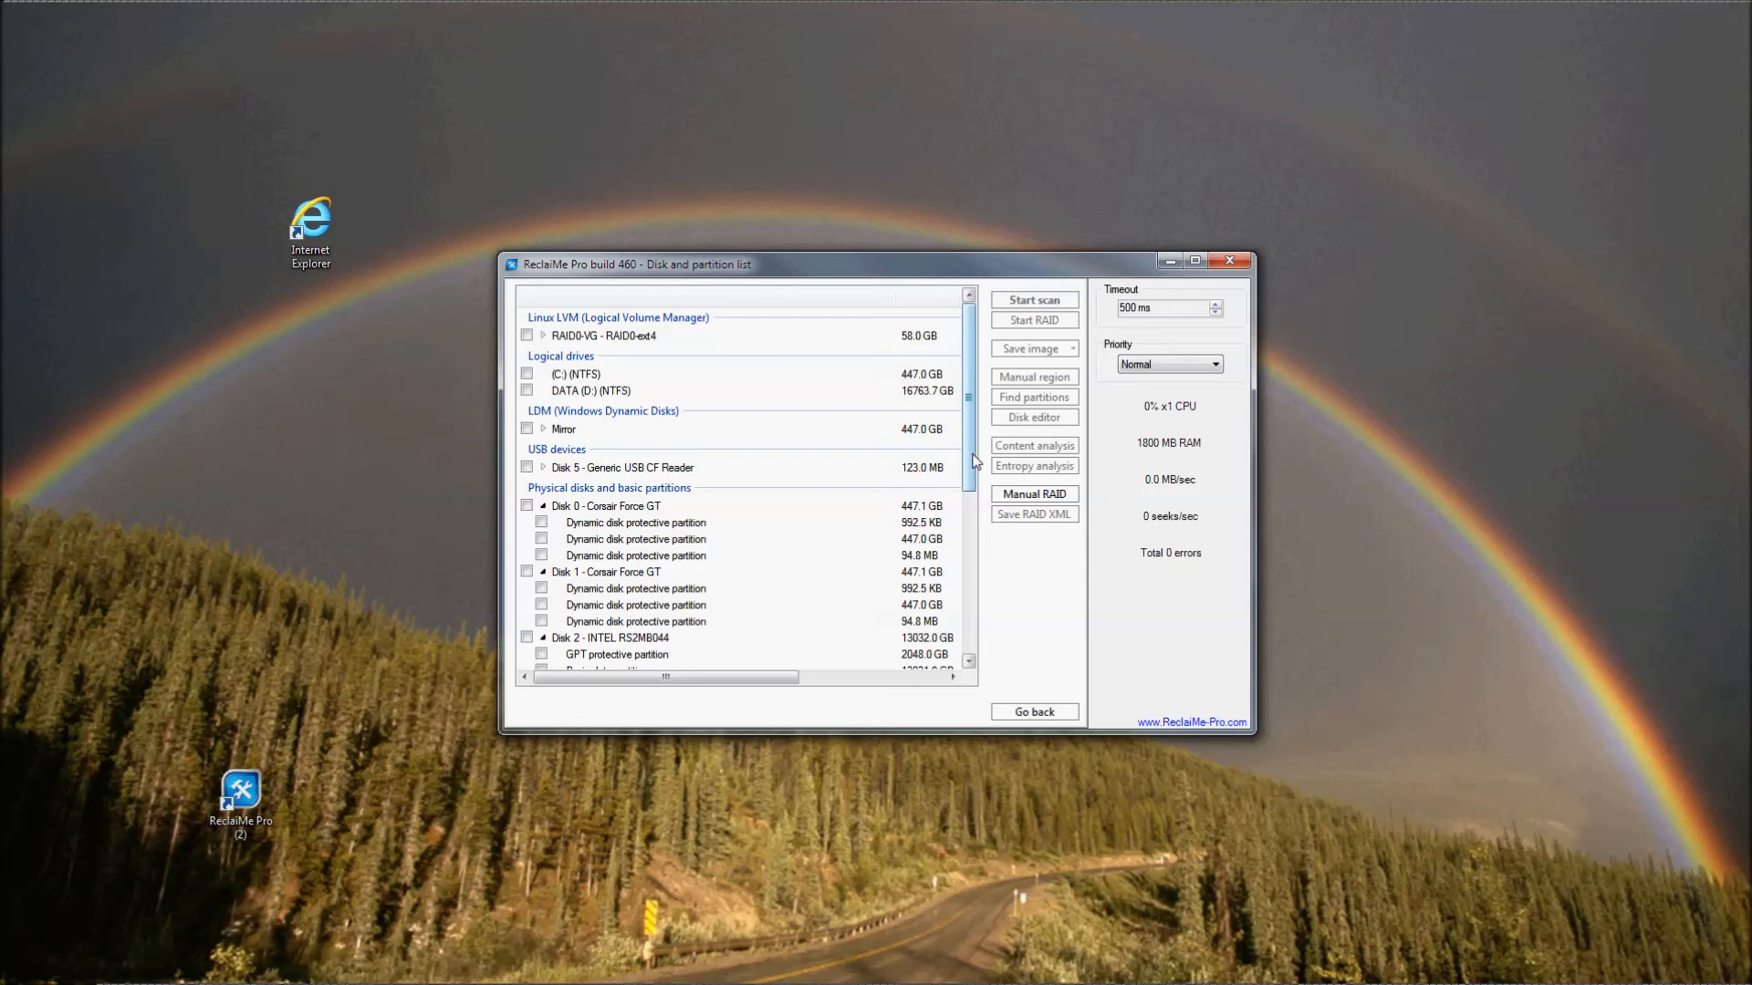
scroll("down", 3)
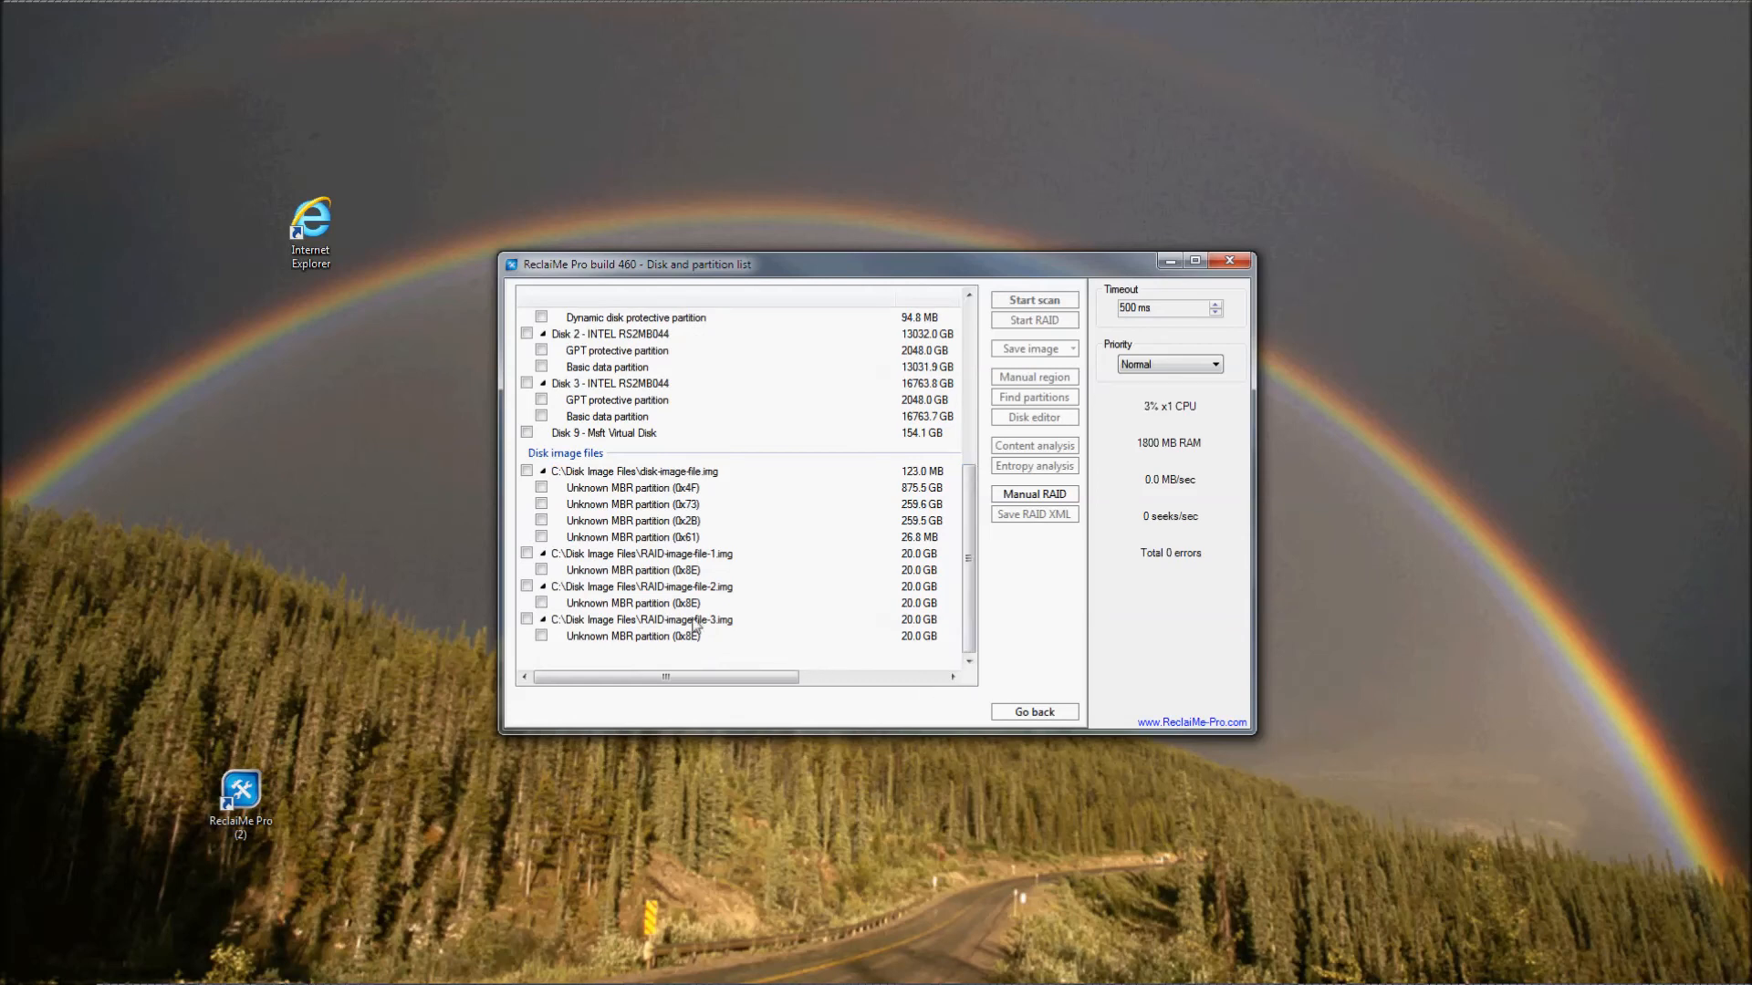
Check RAID-image-file-1/2/3.img and start RAID recovery with scan direction Automatic.
left_click(542, 553)
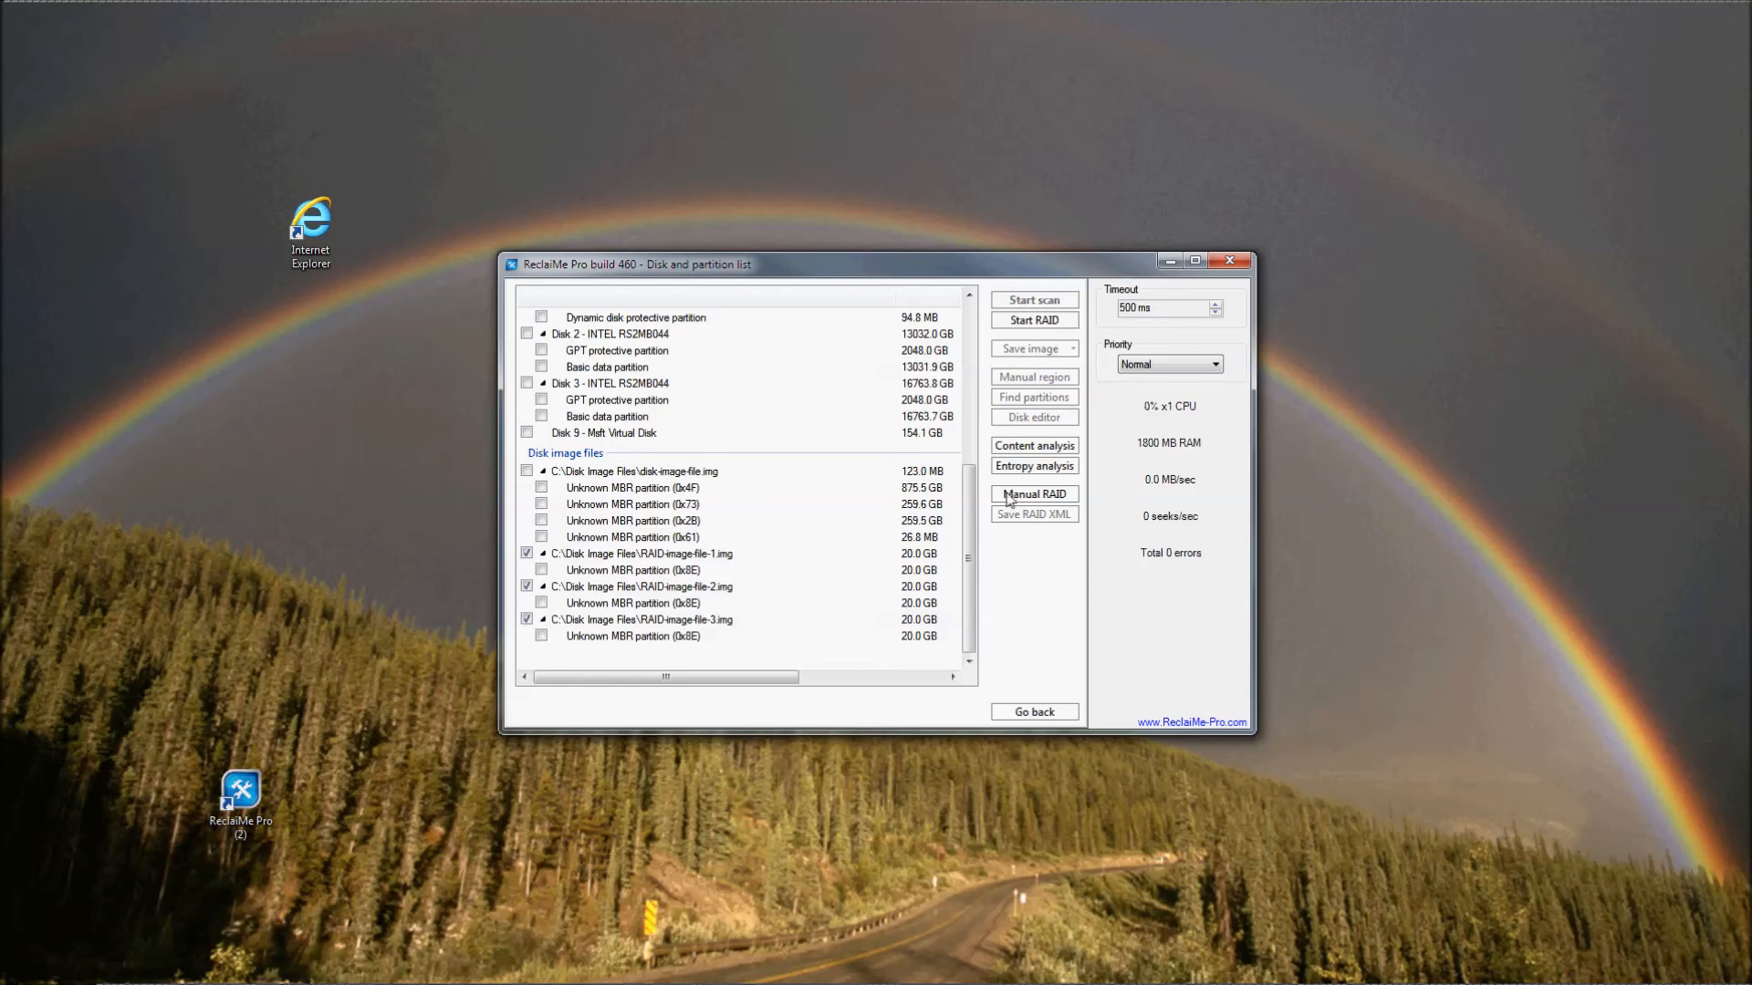
left_click(1033, 319)
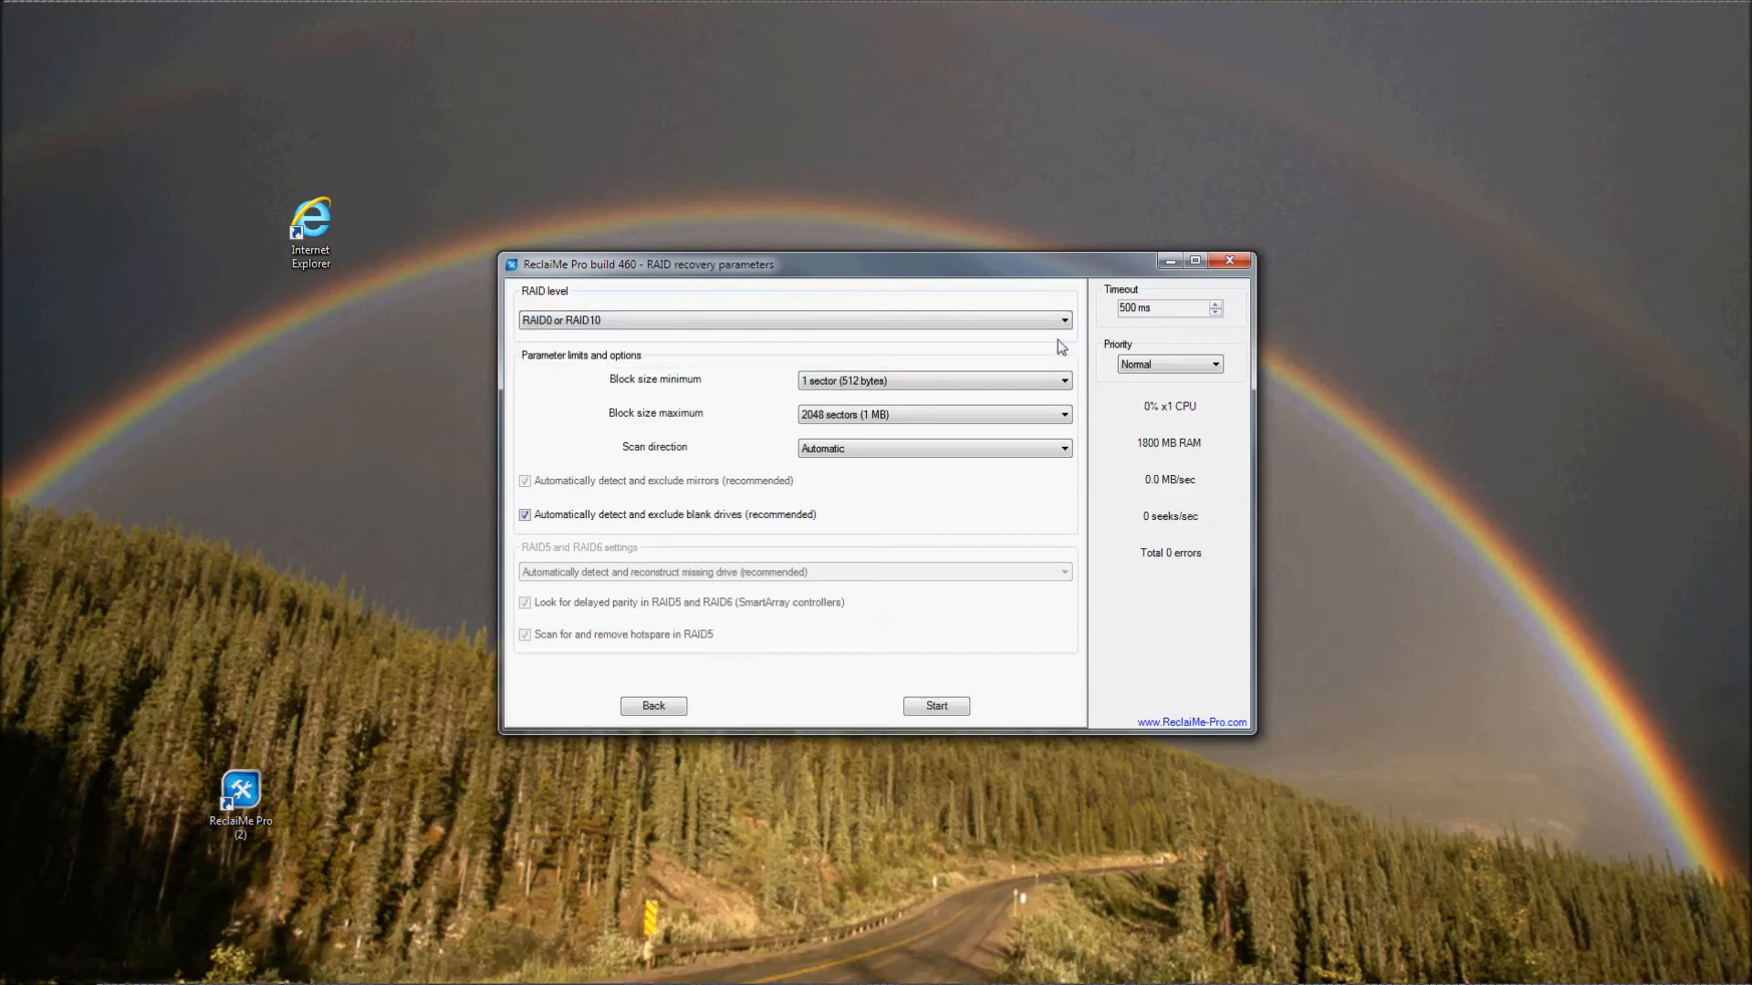
mouse_move(1079, 380)
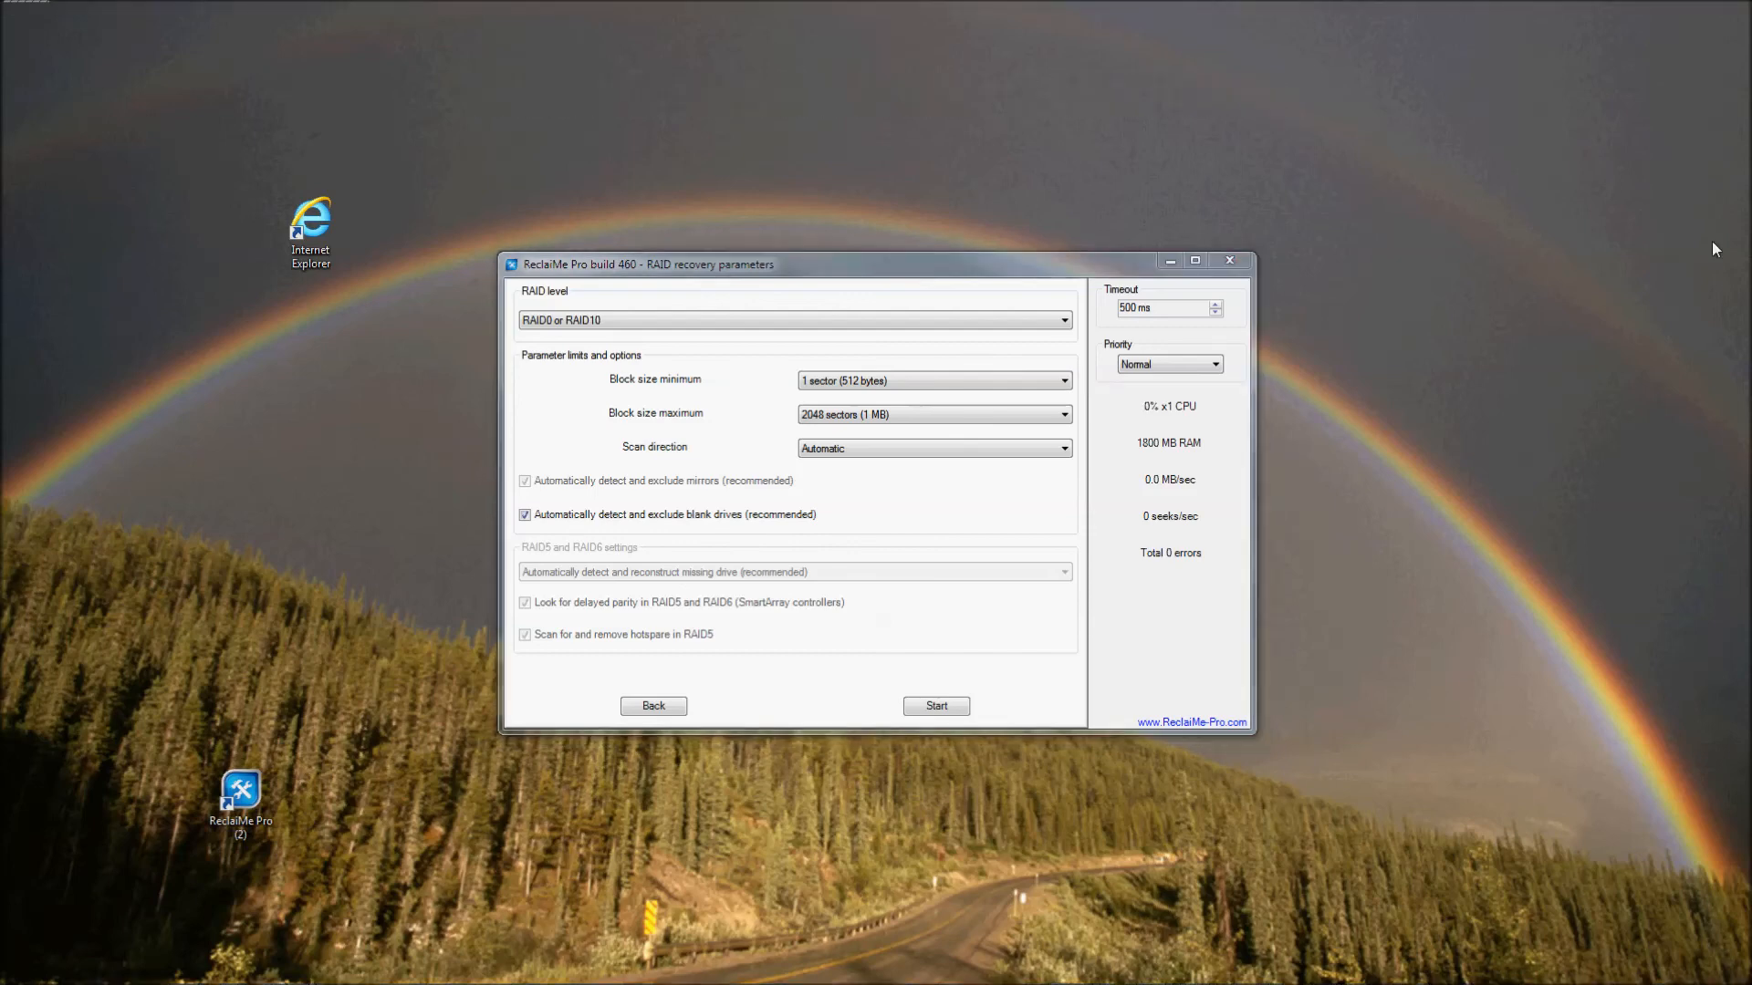
mouse_move(1347, 610)
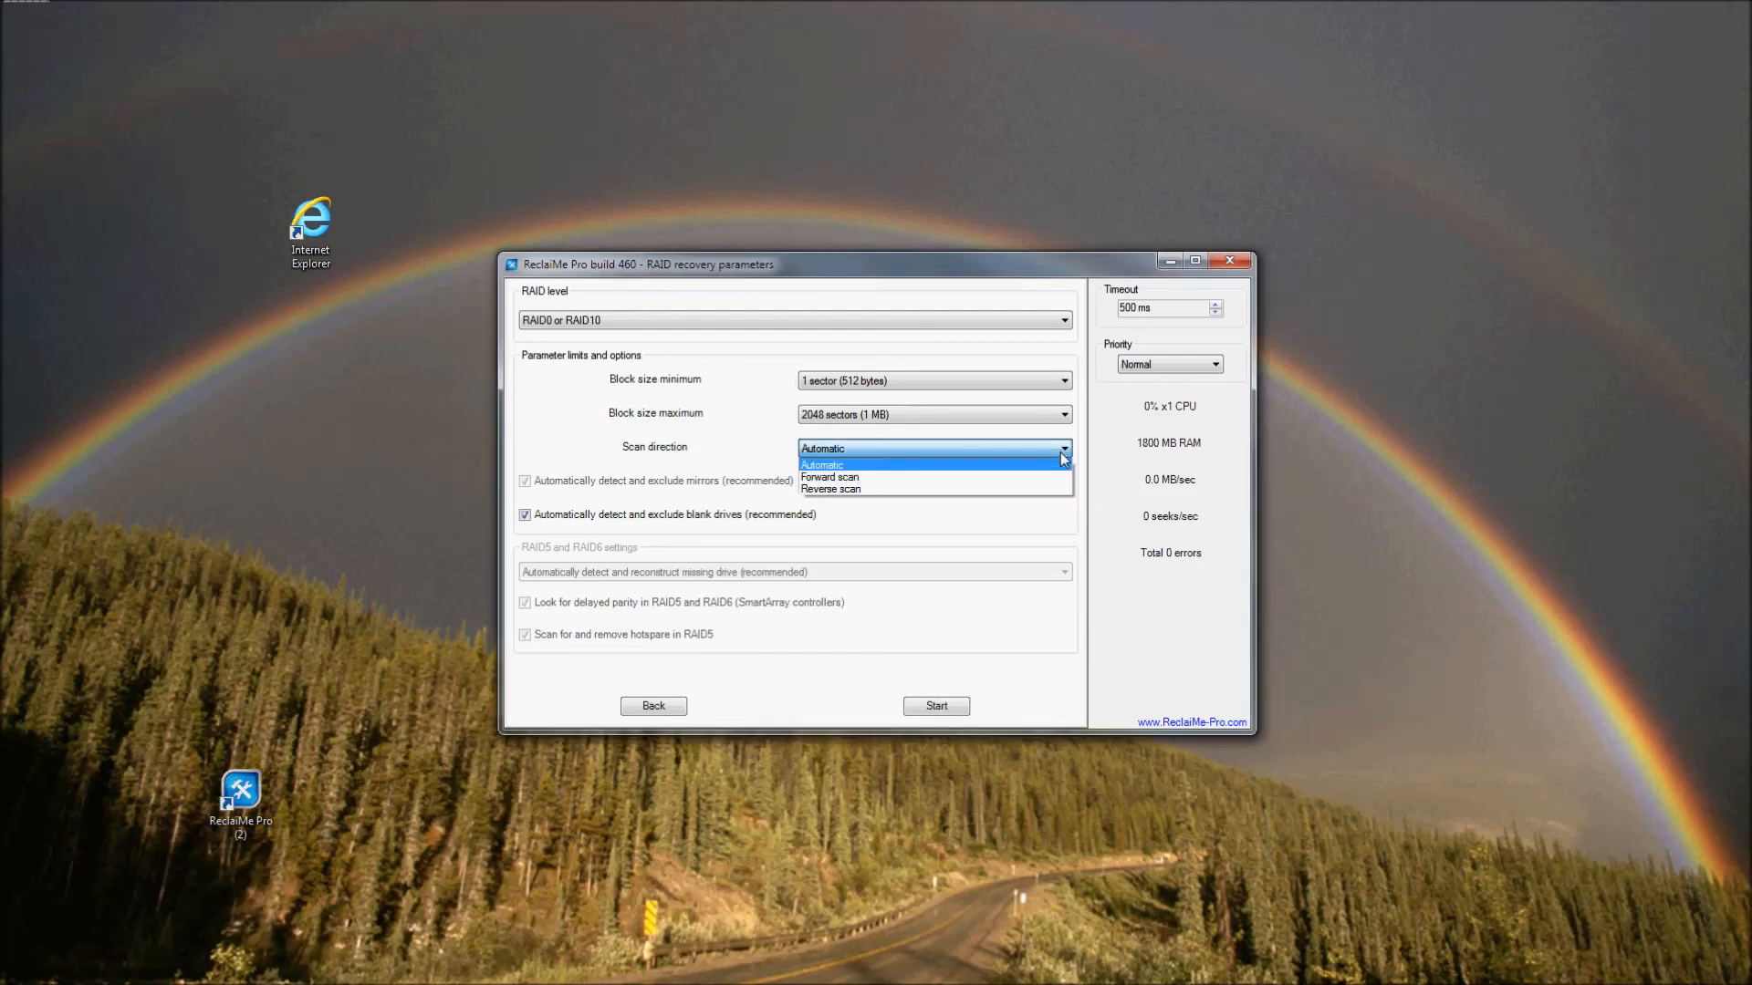
left_click(821, 464)
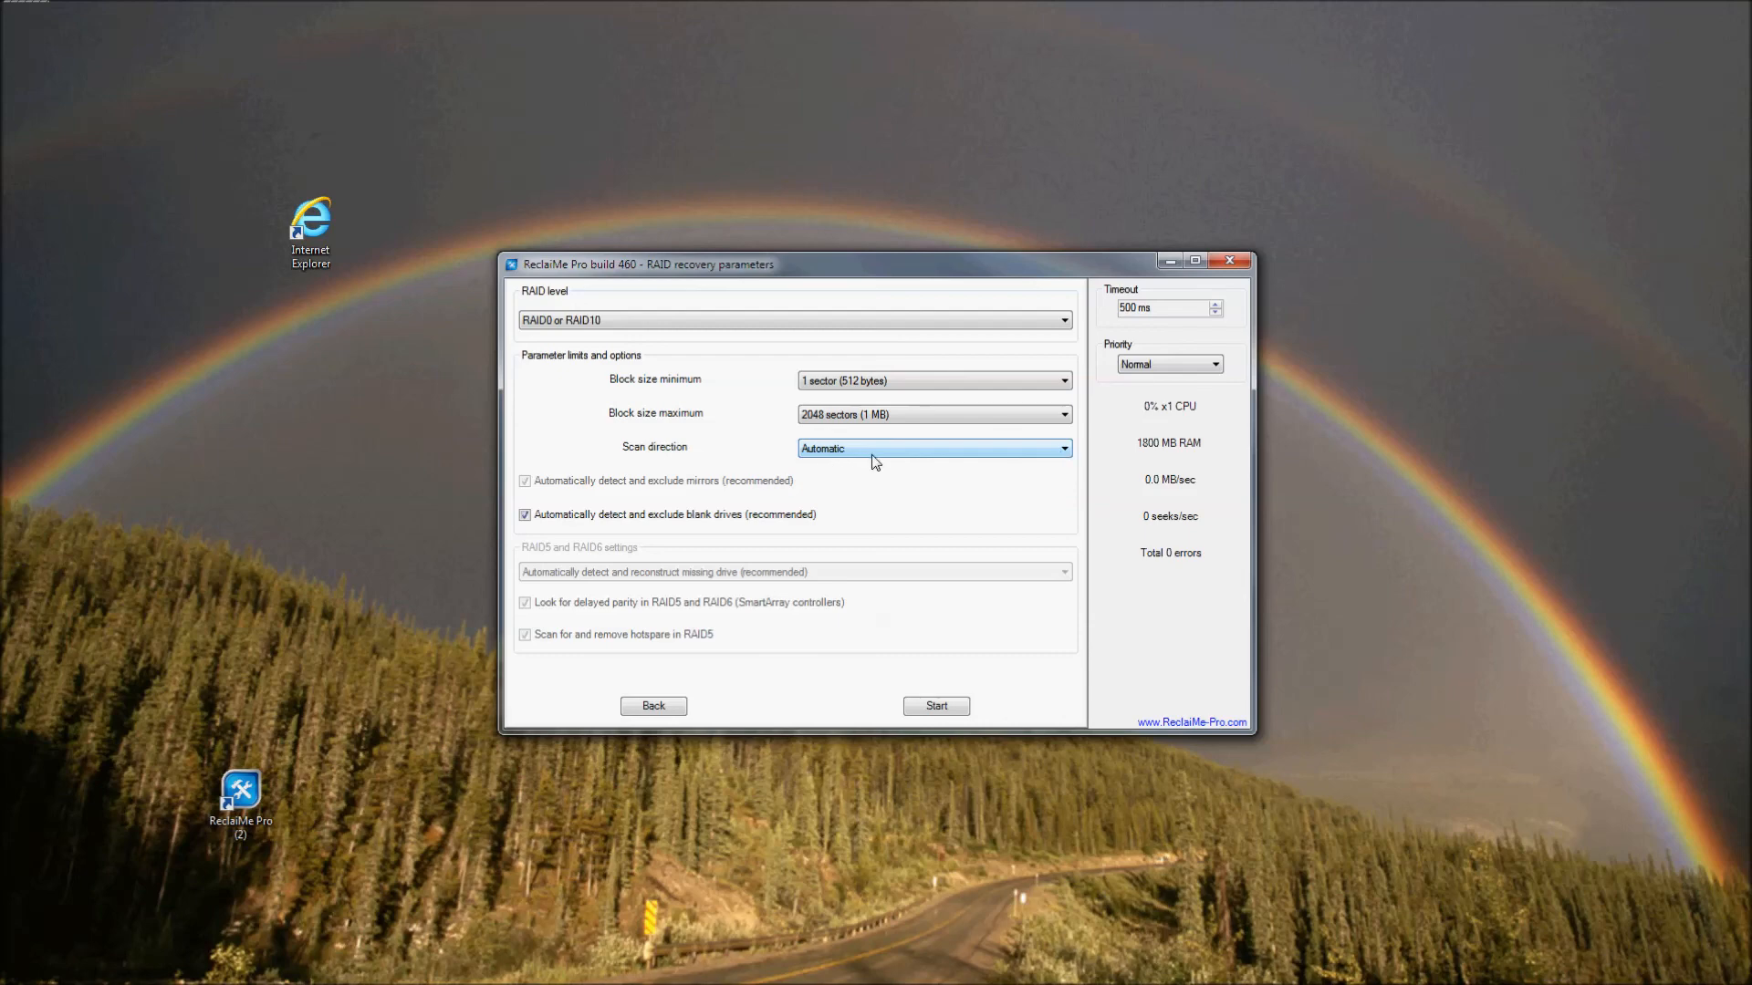
mouse_move(1089, 524)
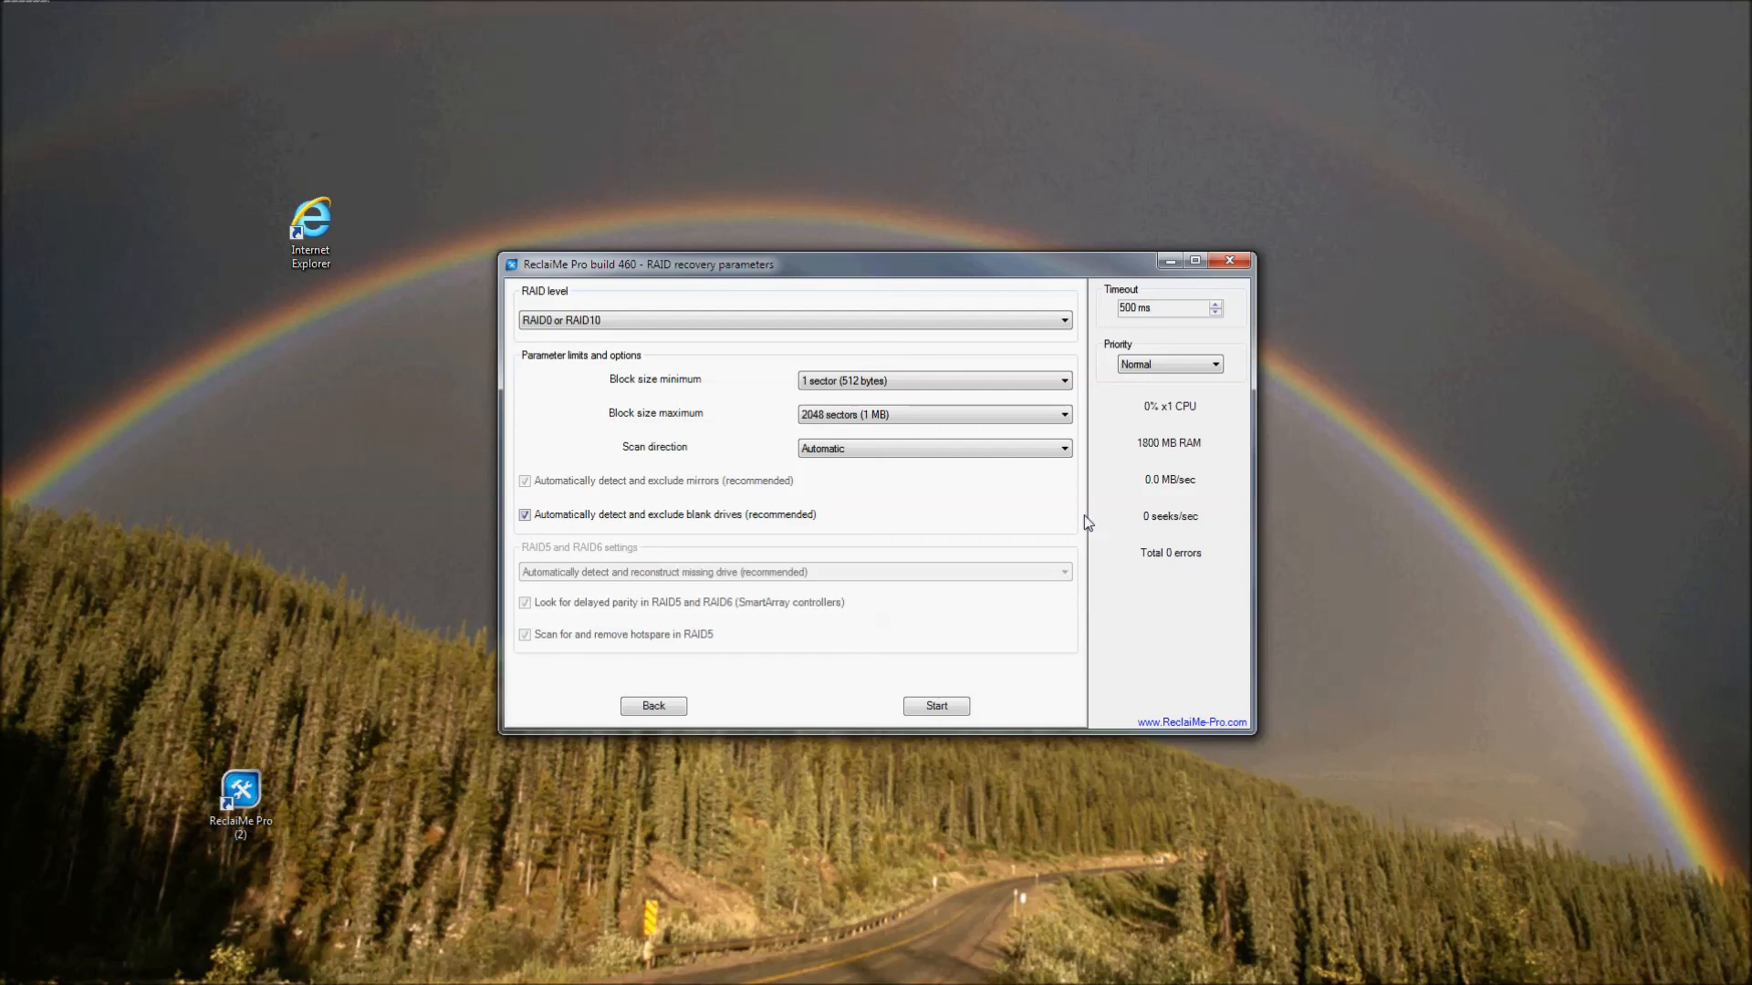
mouse_move(1076, 697)
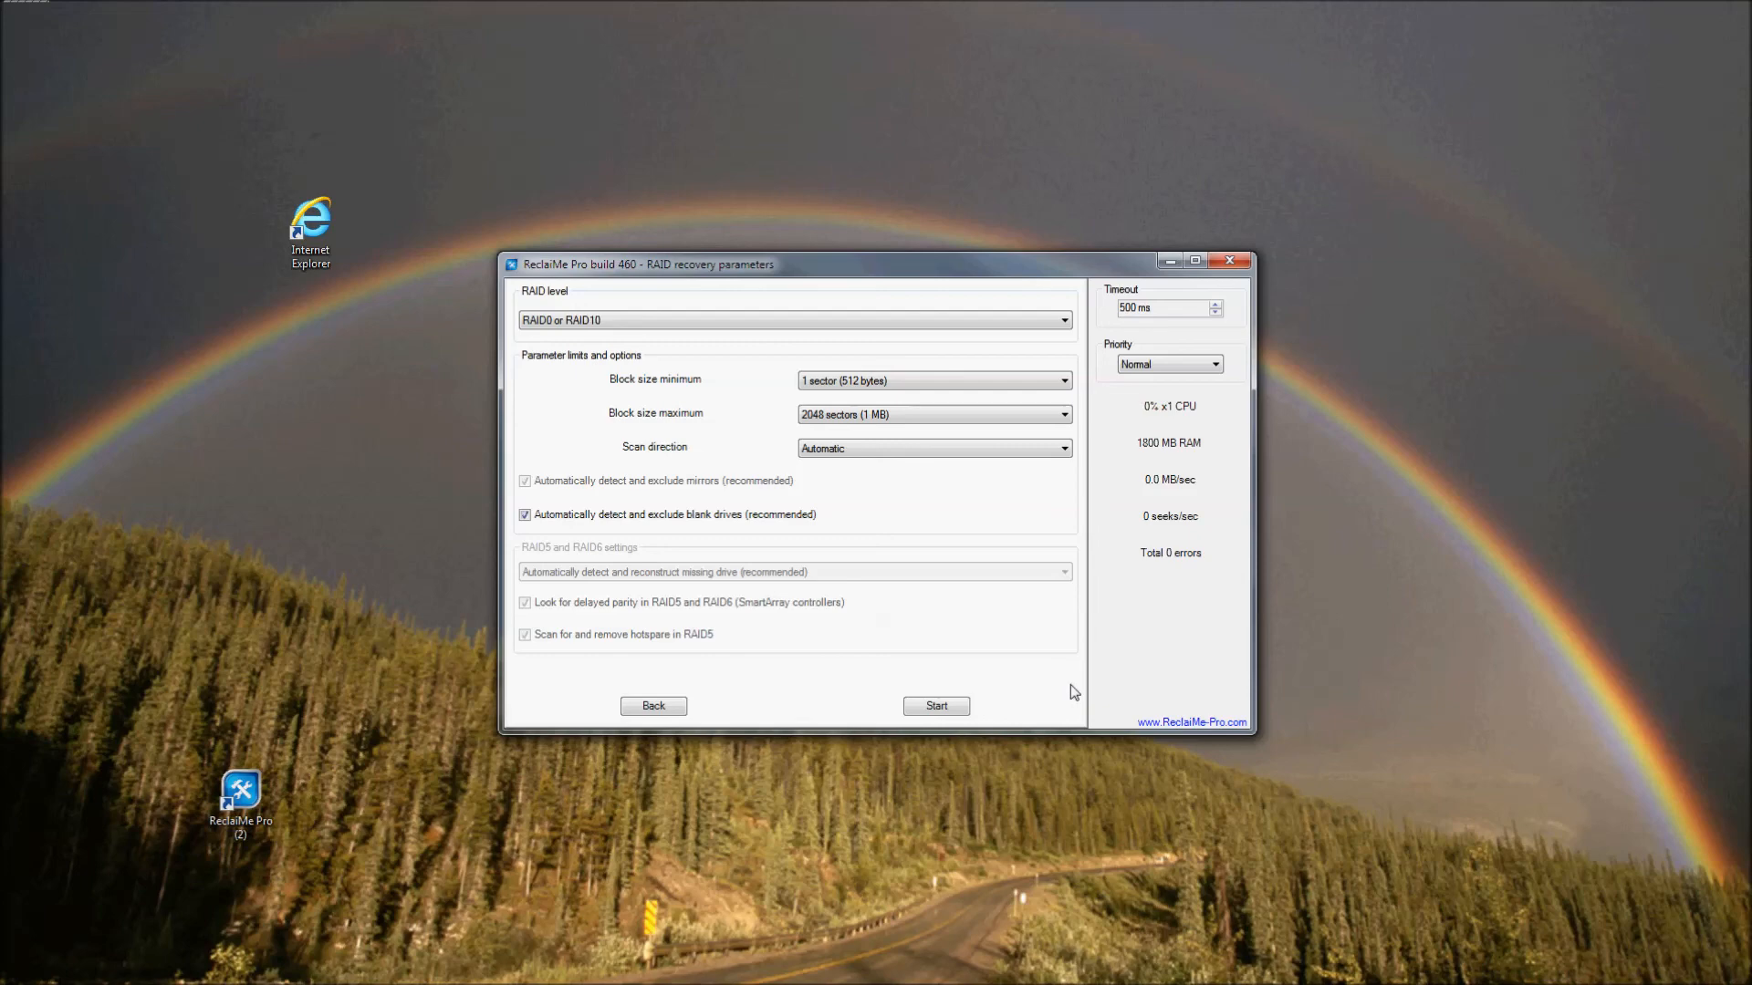
Start RAID parameter detection, then stop and accept the partial solution as a reconstructed RAID.
left_click(934, 704)
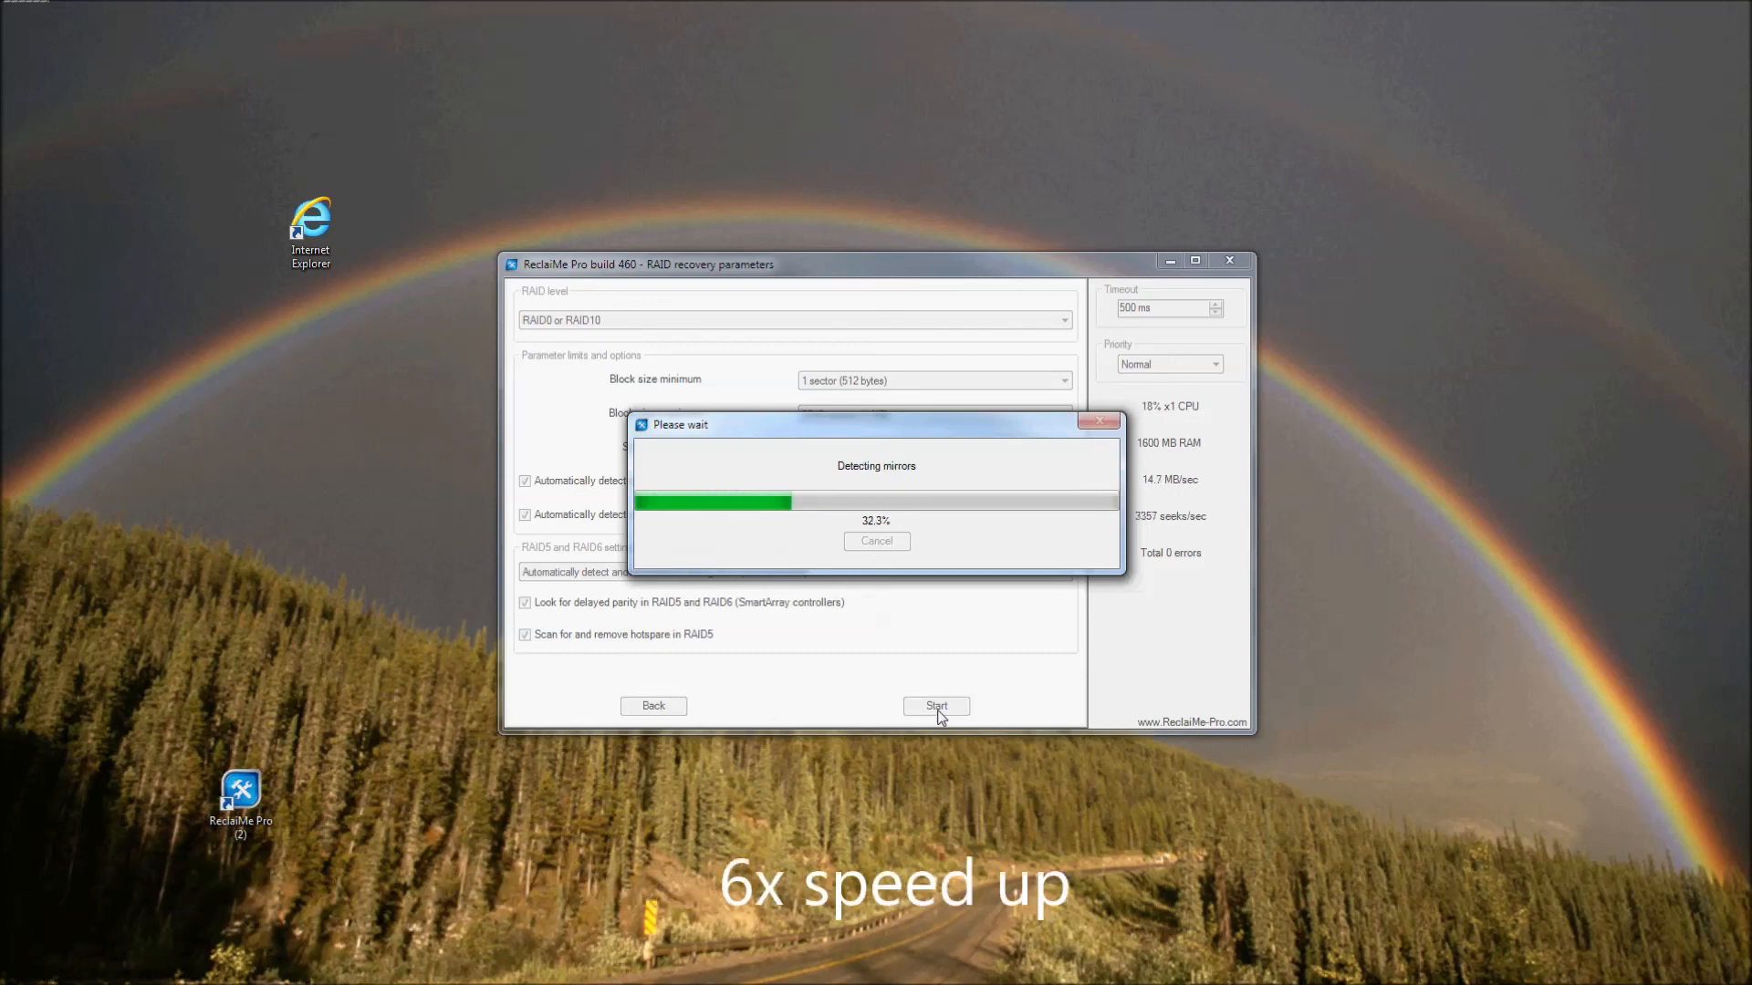
left_click(934, 704)
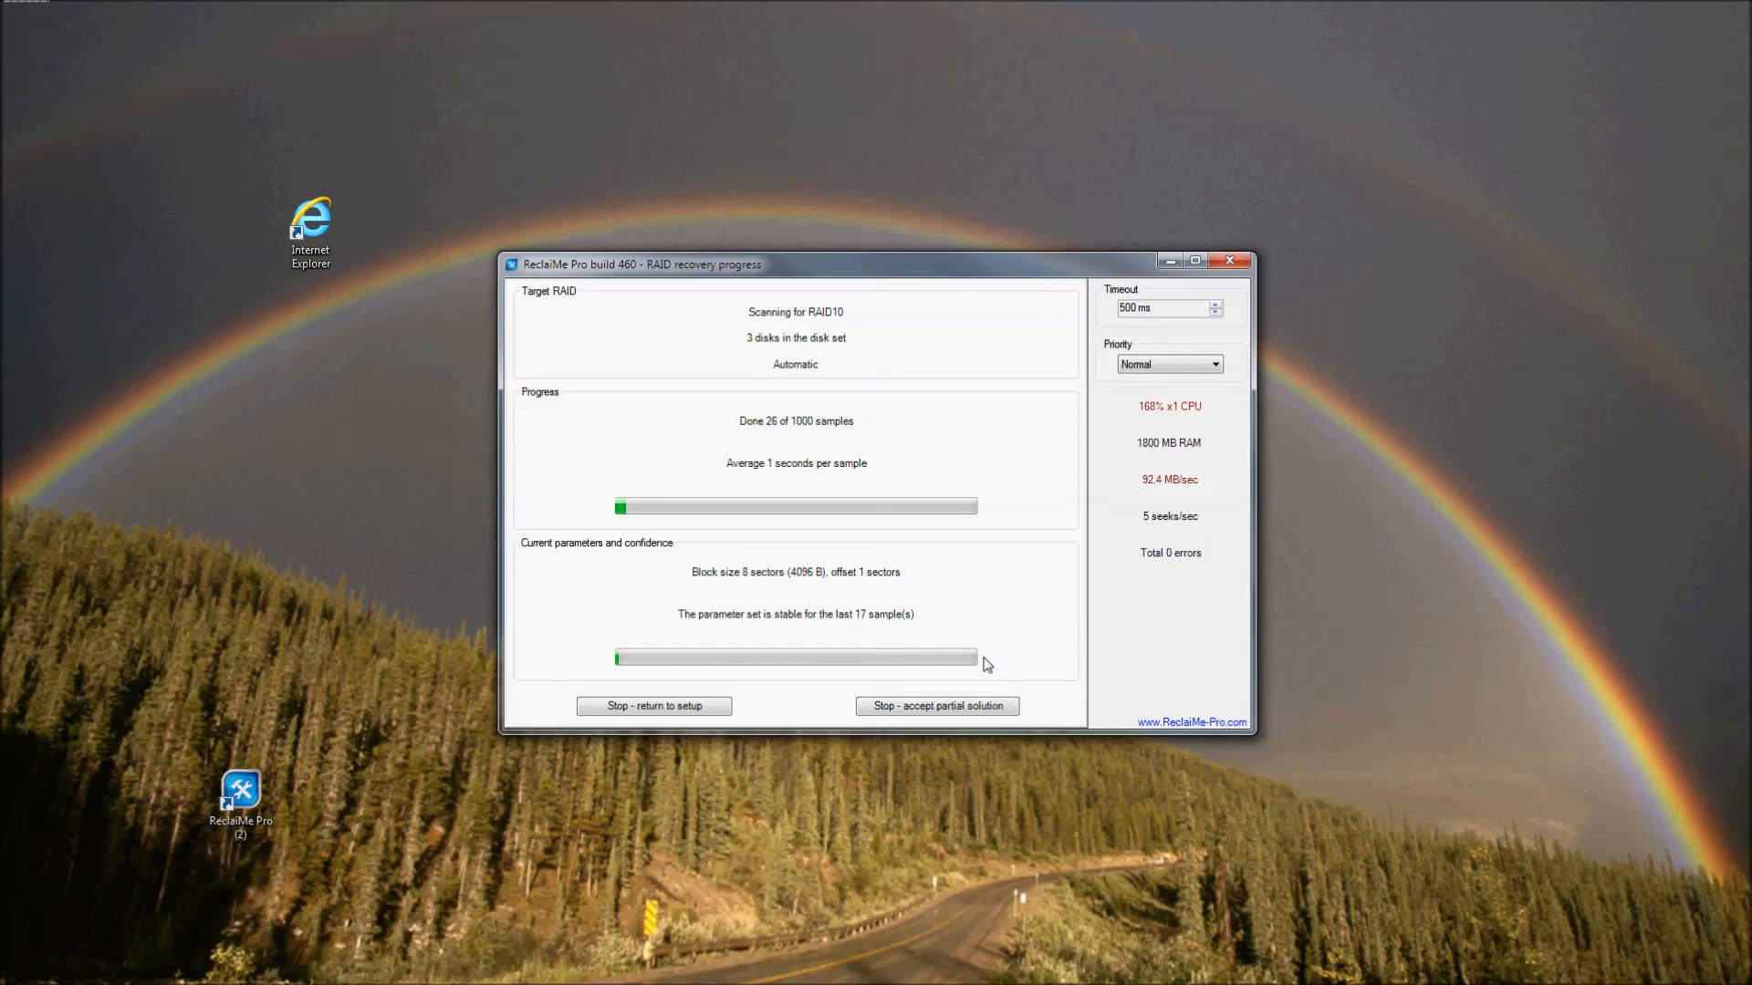
mouse_move(894, 633)
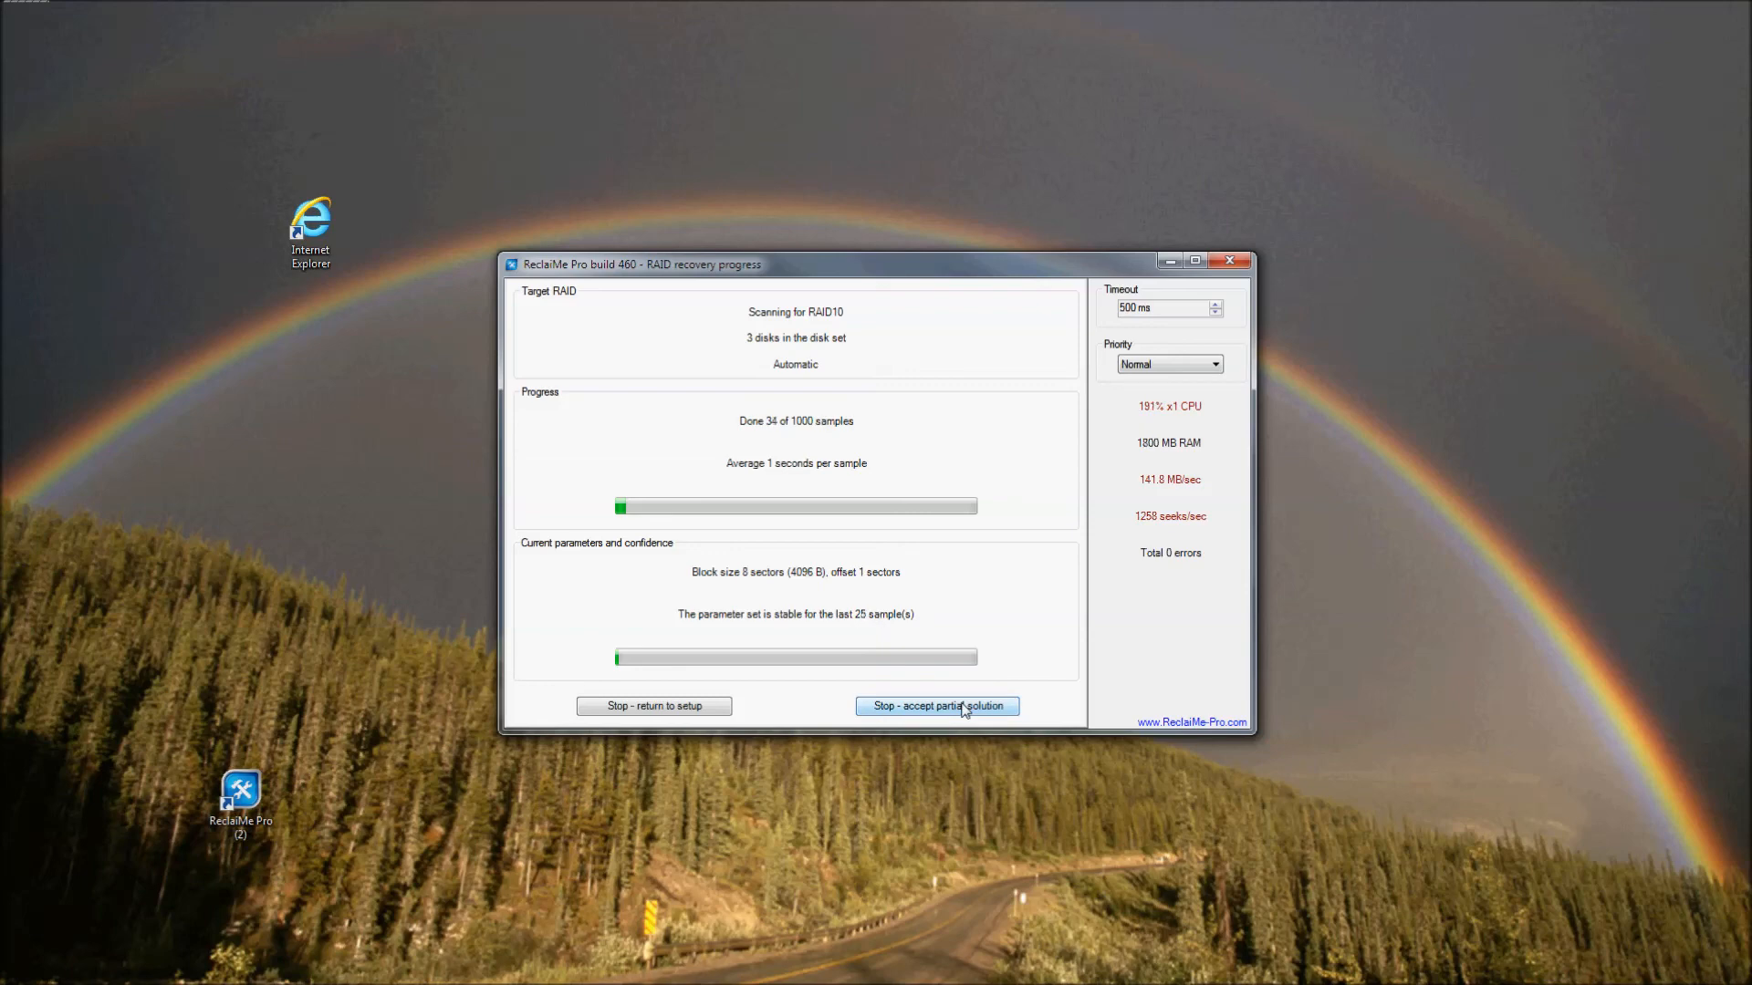
left_click(936, 705)
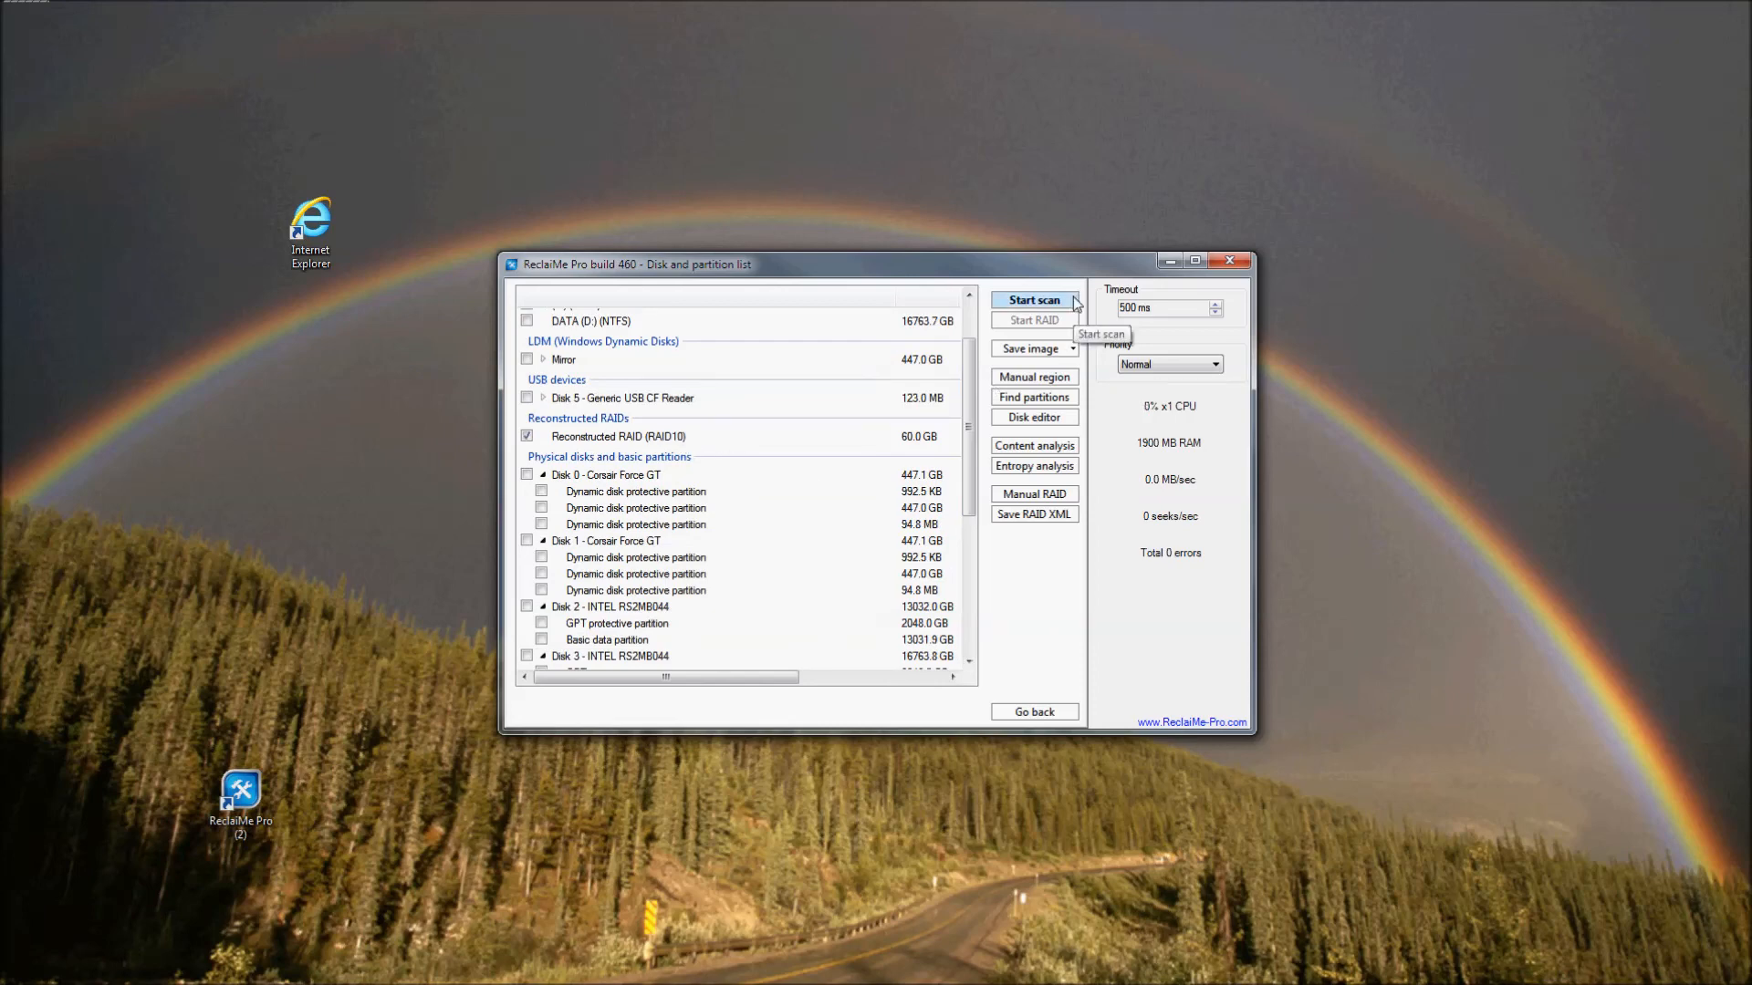
Uncheck the reconstructed RAID10 and check RAID-image-file-1, -2 and -3.img as members.
left_click(1033, 300)
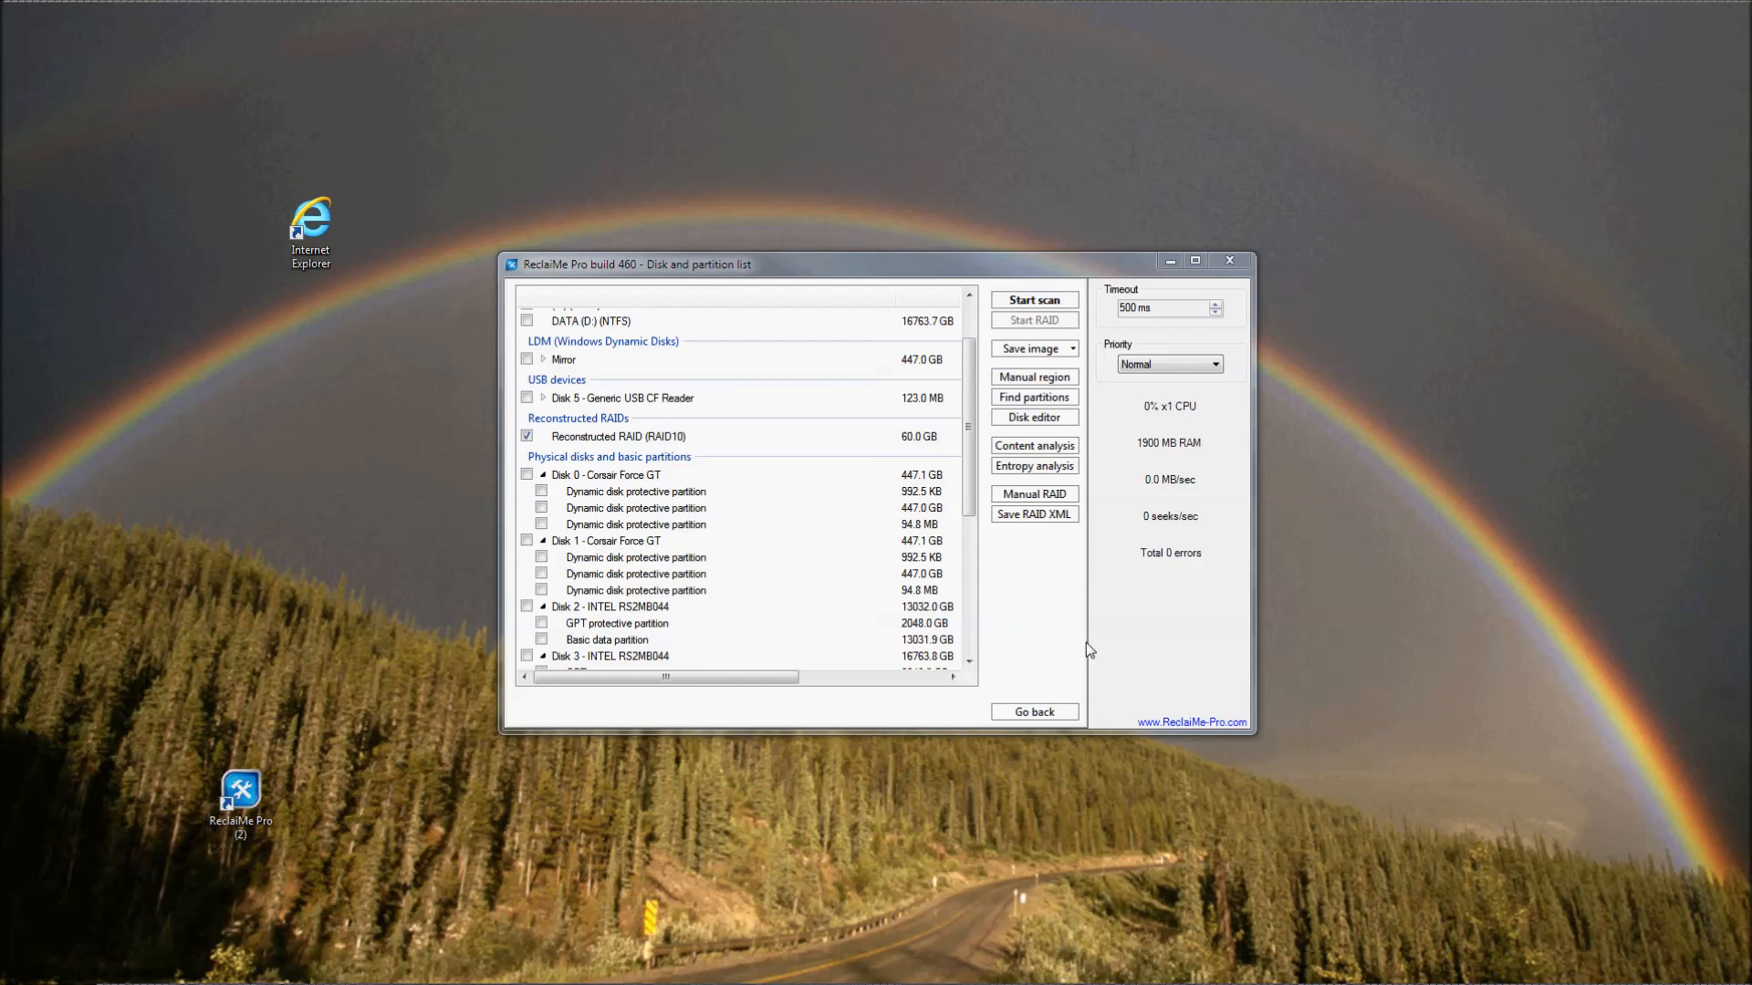
left_click(526, 436)
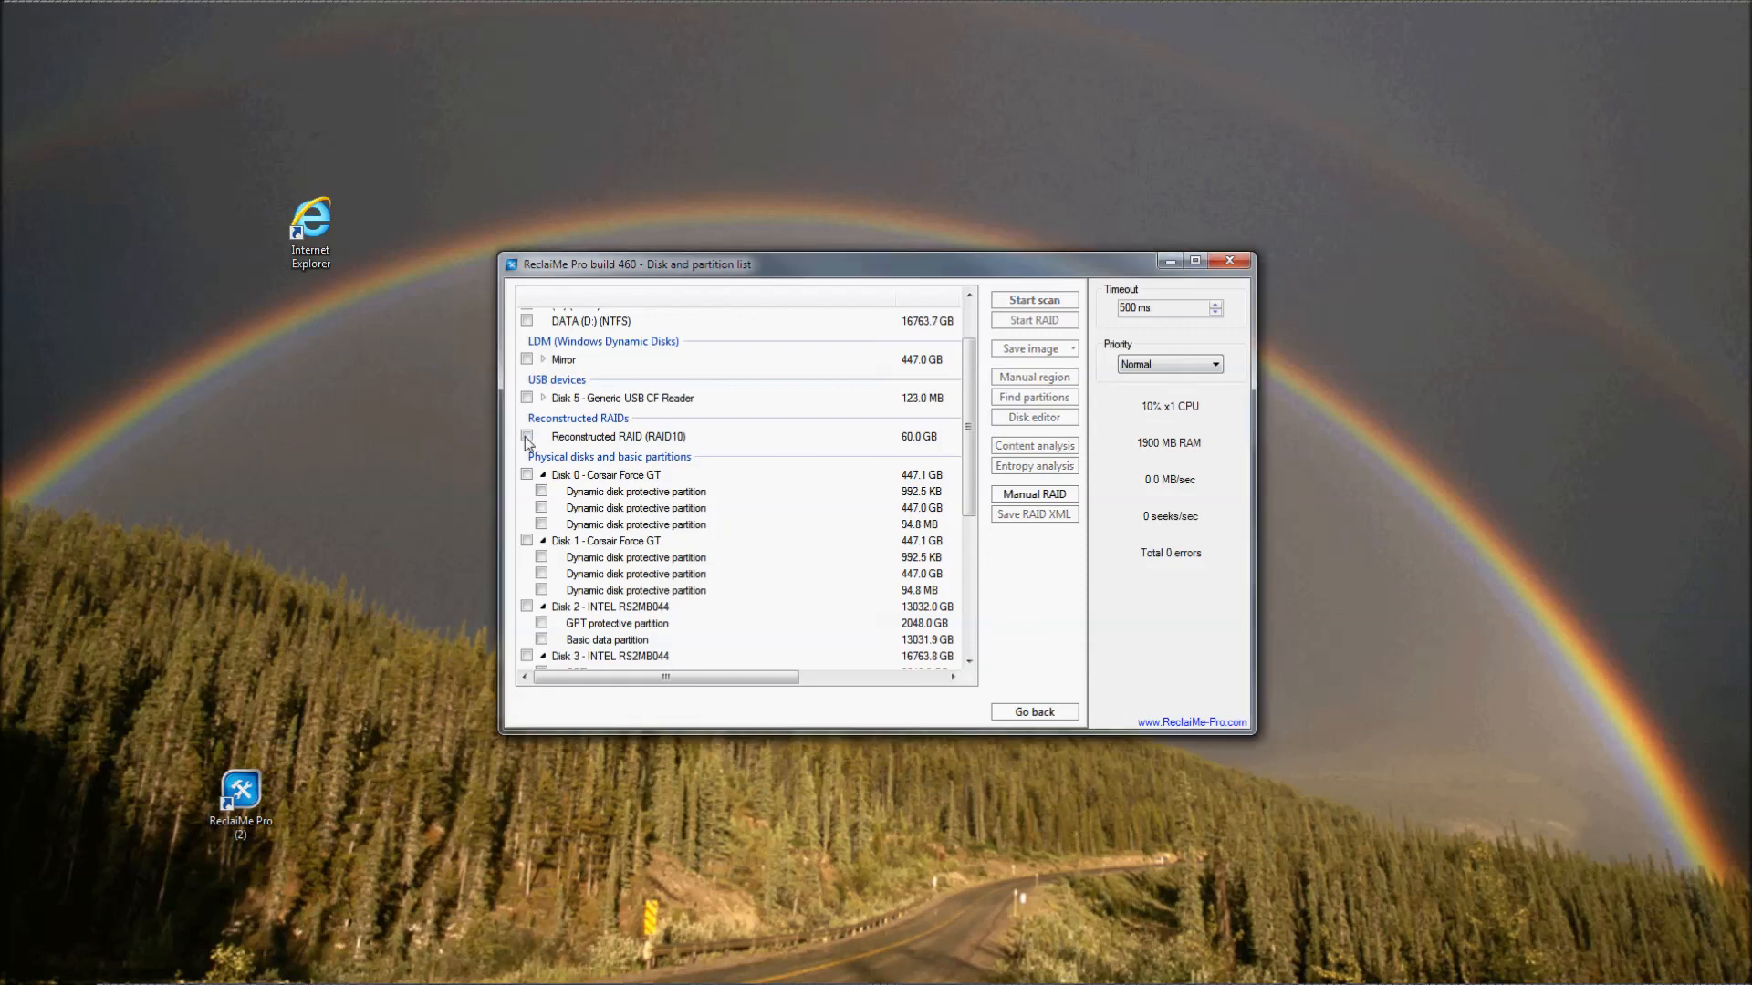
scroll("down", 3)
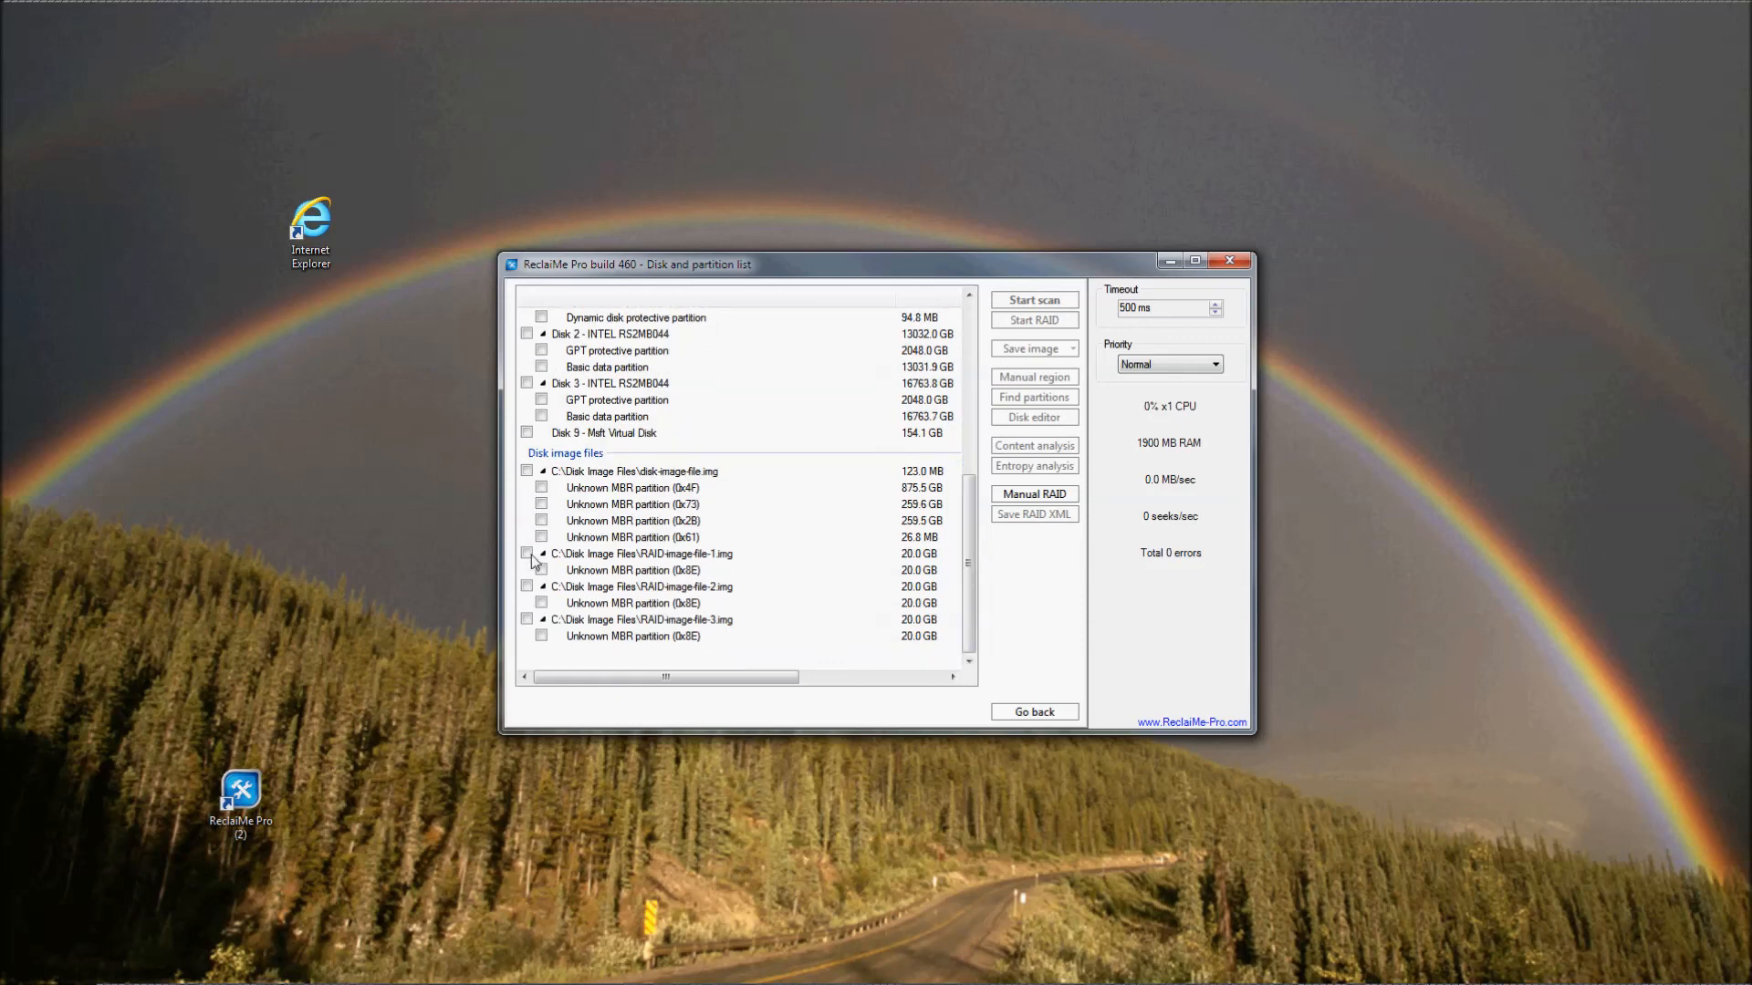
left_click(527, 552)
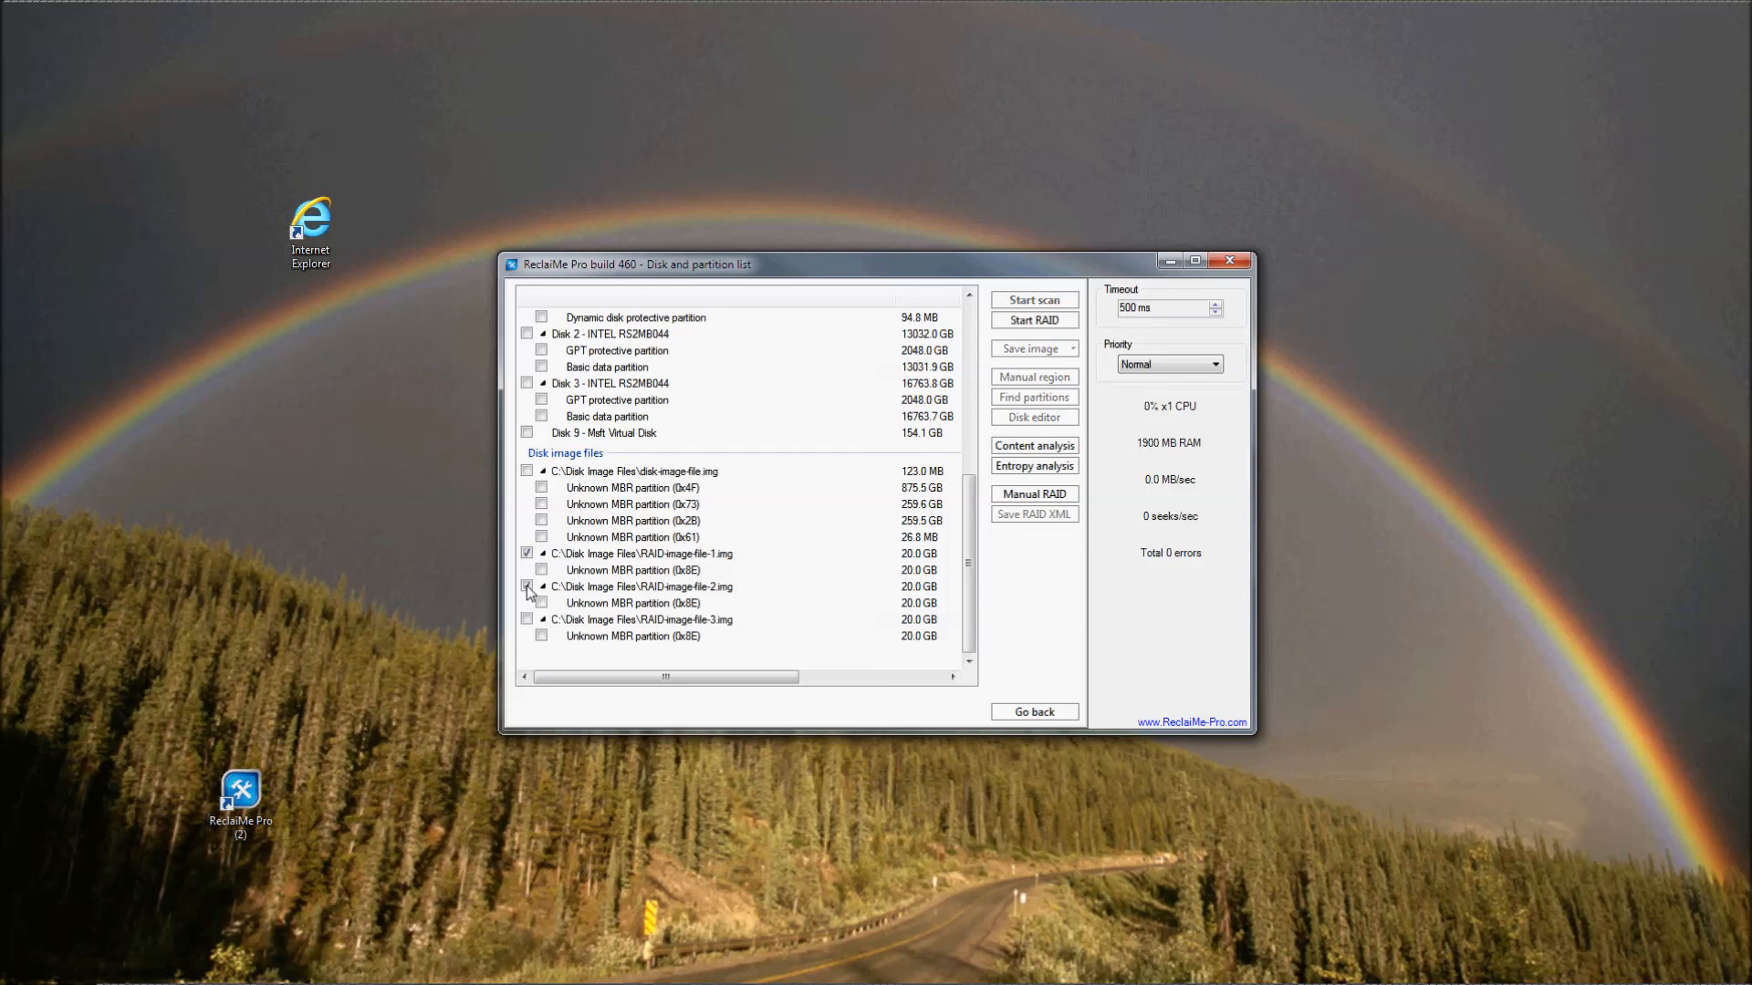
left_click(528, 586)
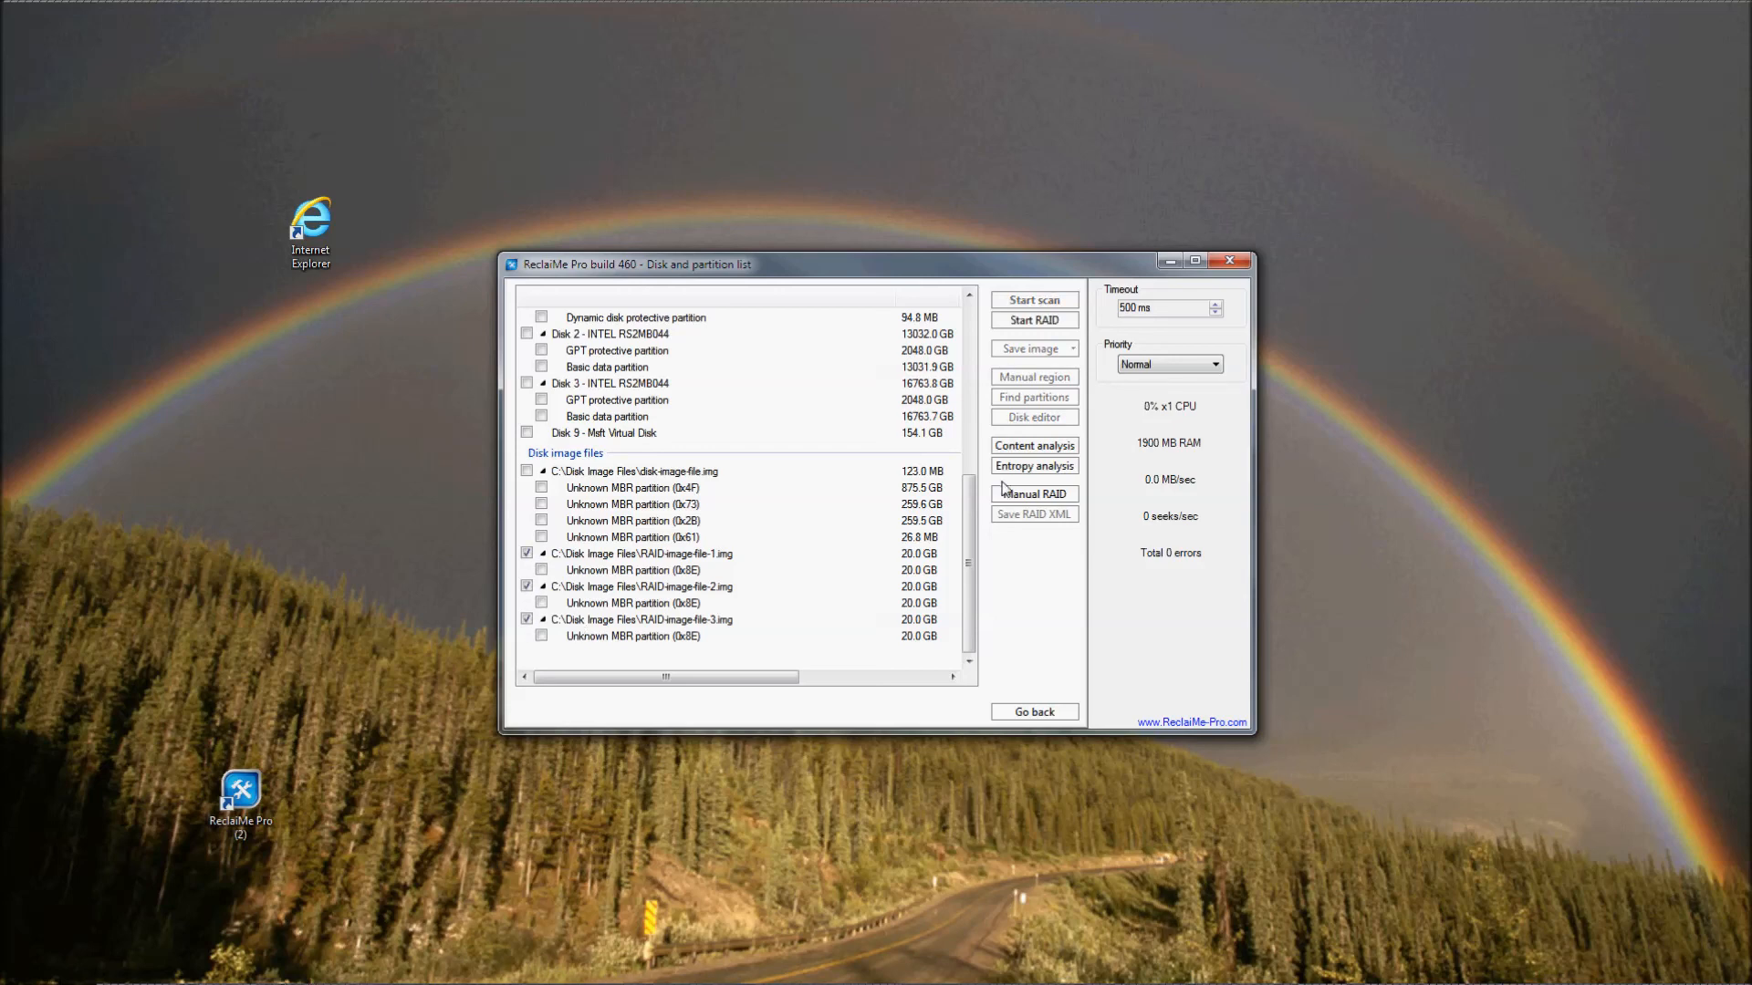
Manually define a RAID0 with 16-sector block size from the three image files.
left_click(1033, 494)
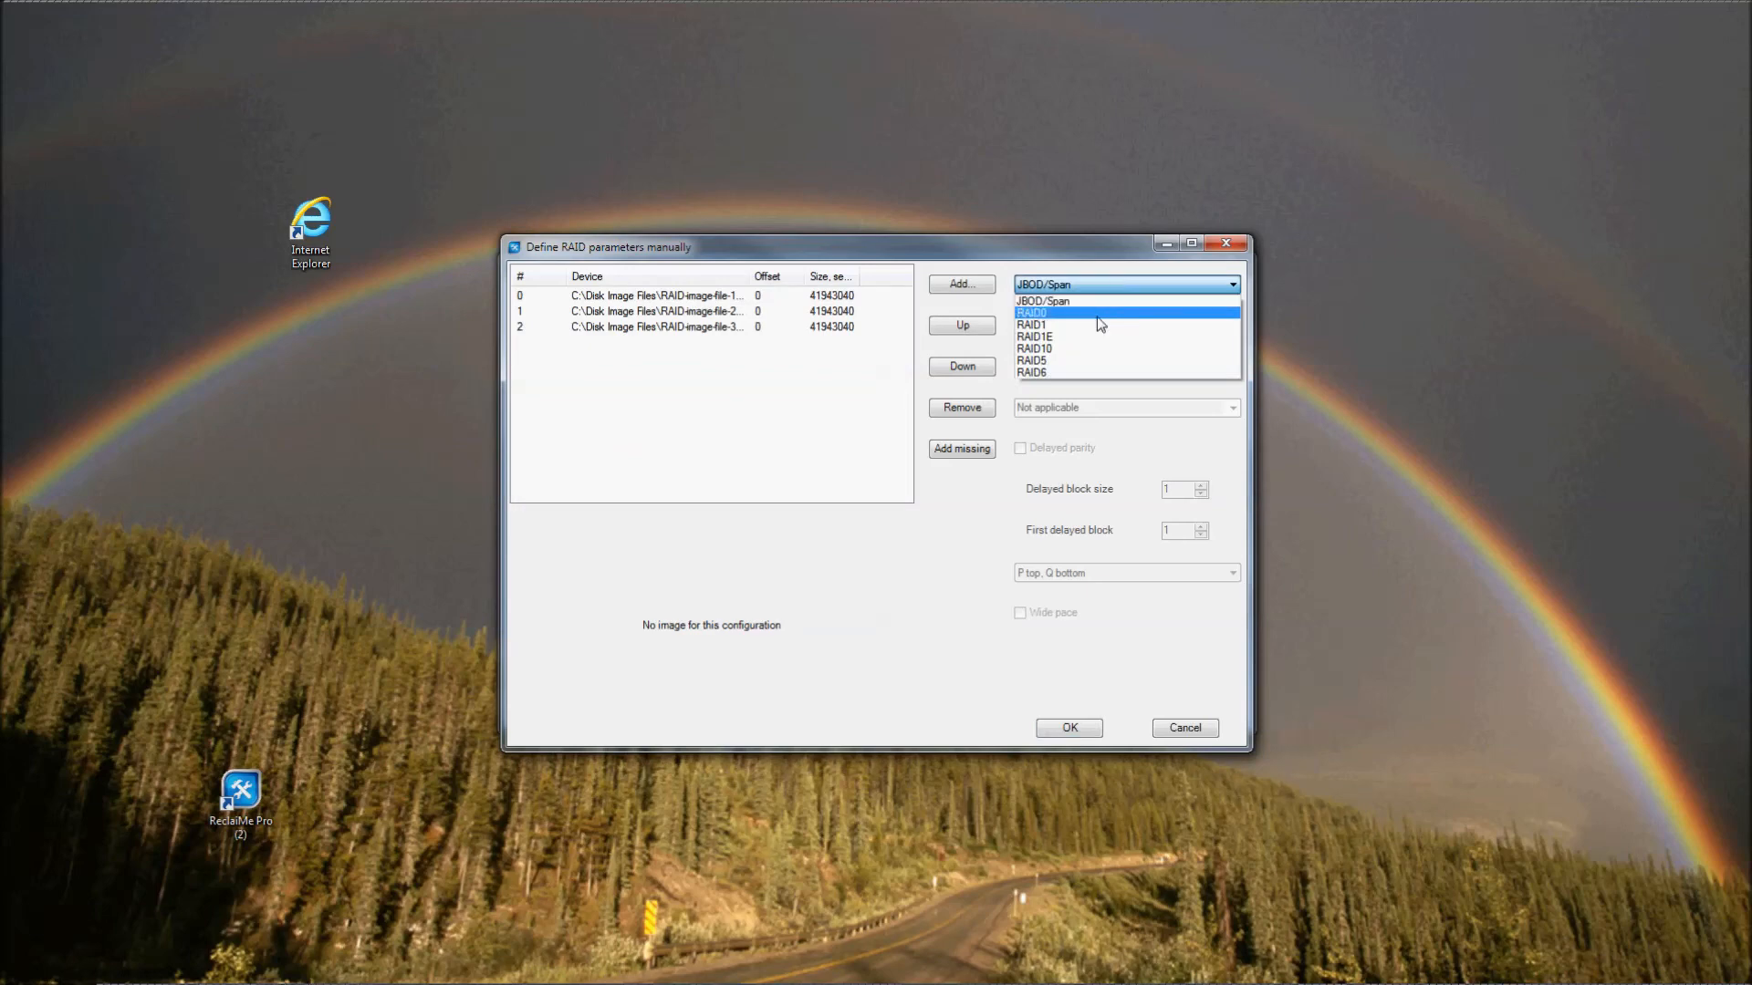
left_click(1030, 312)
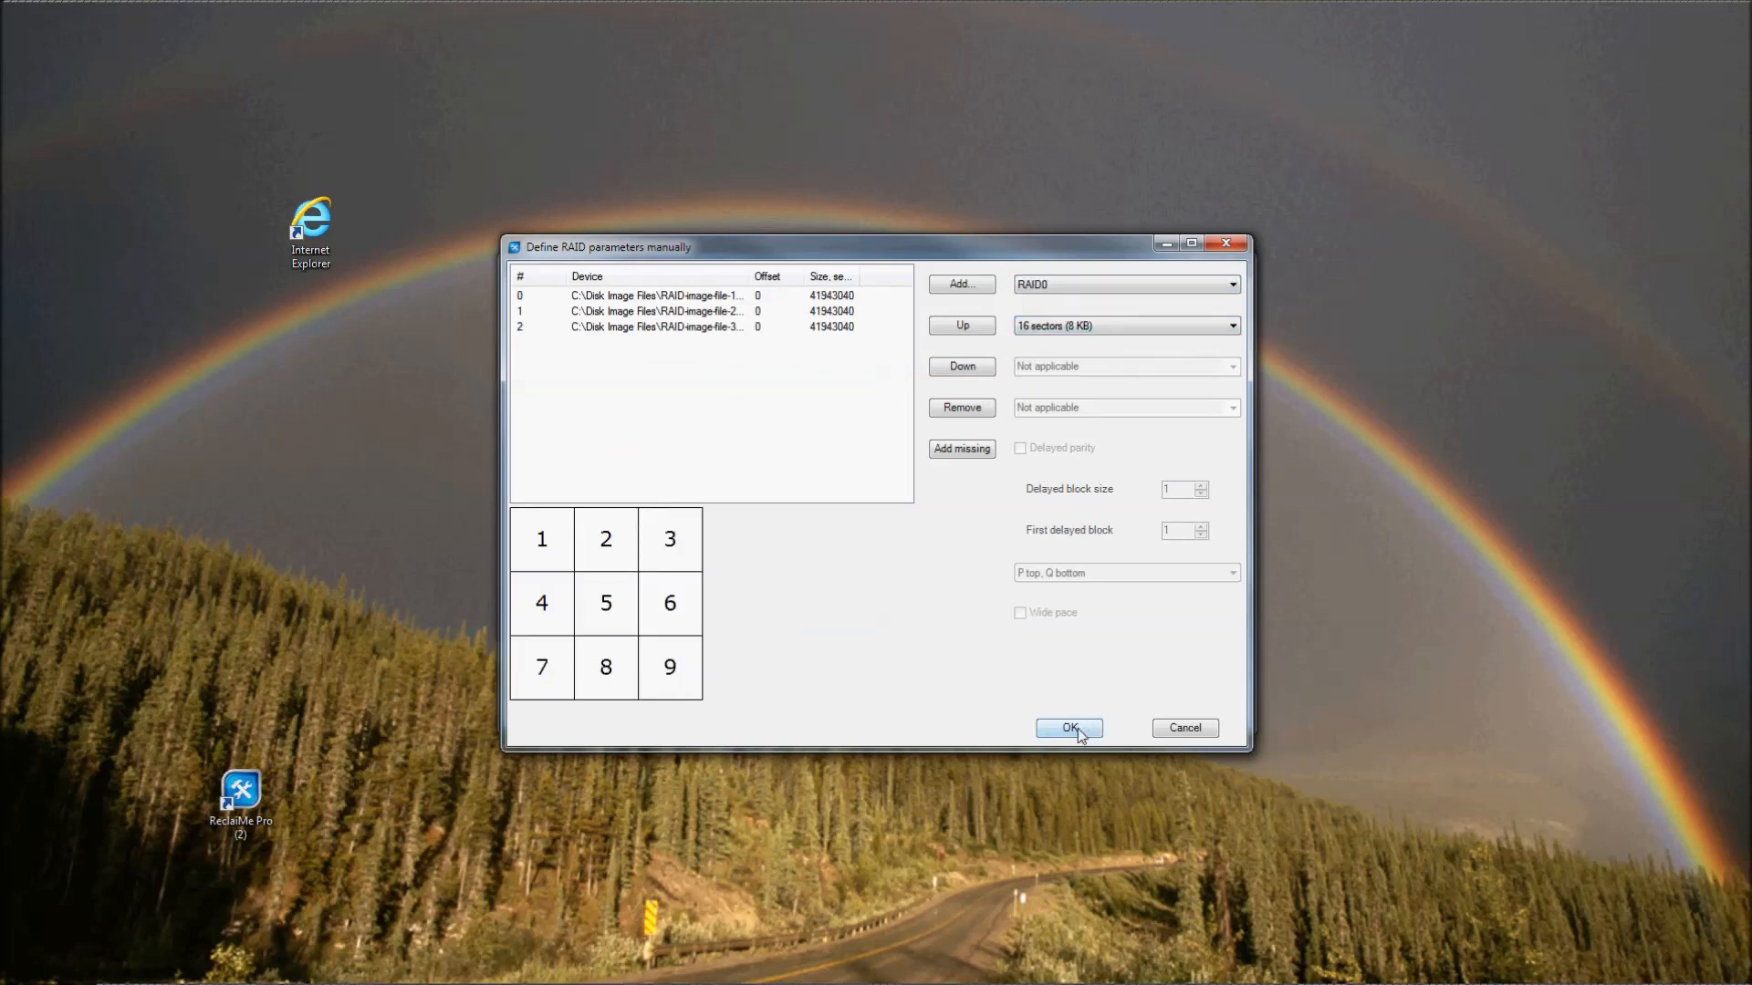
left_click(1068, 729)
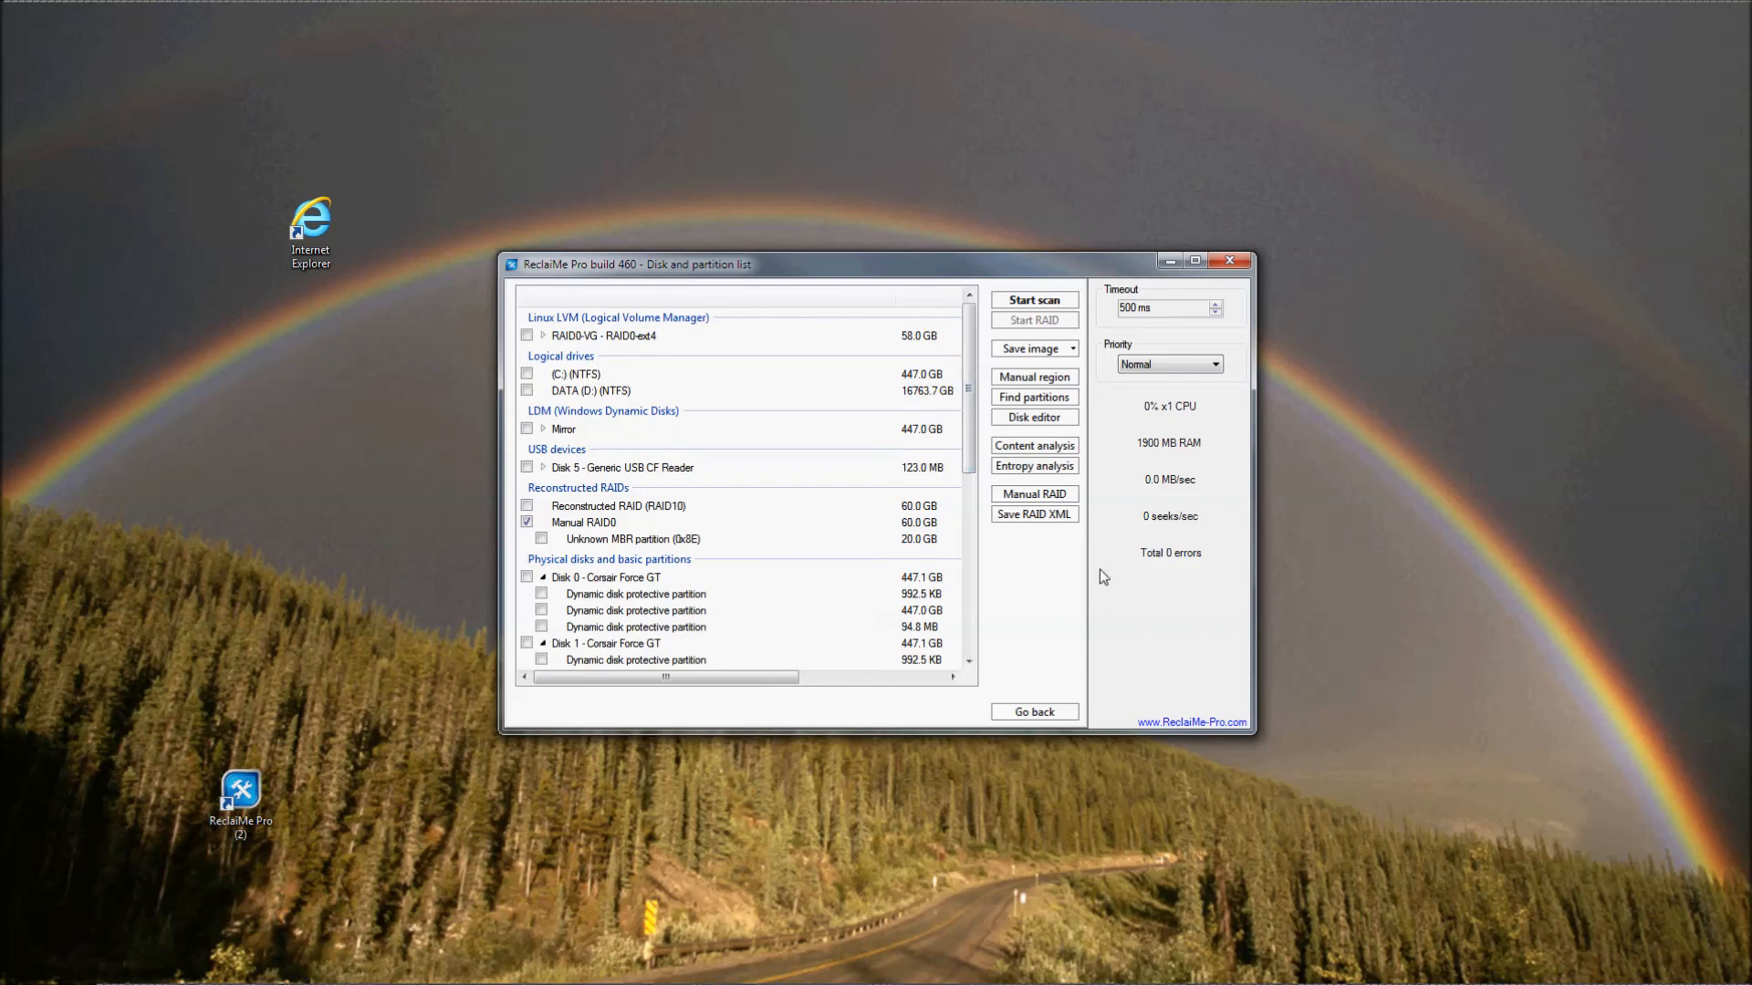
mouse_move(1204, 669)
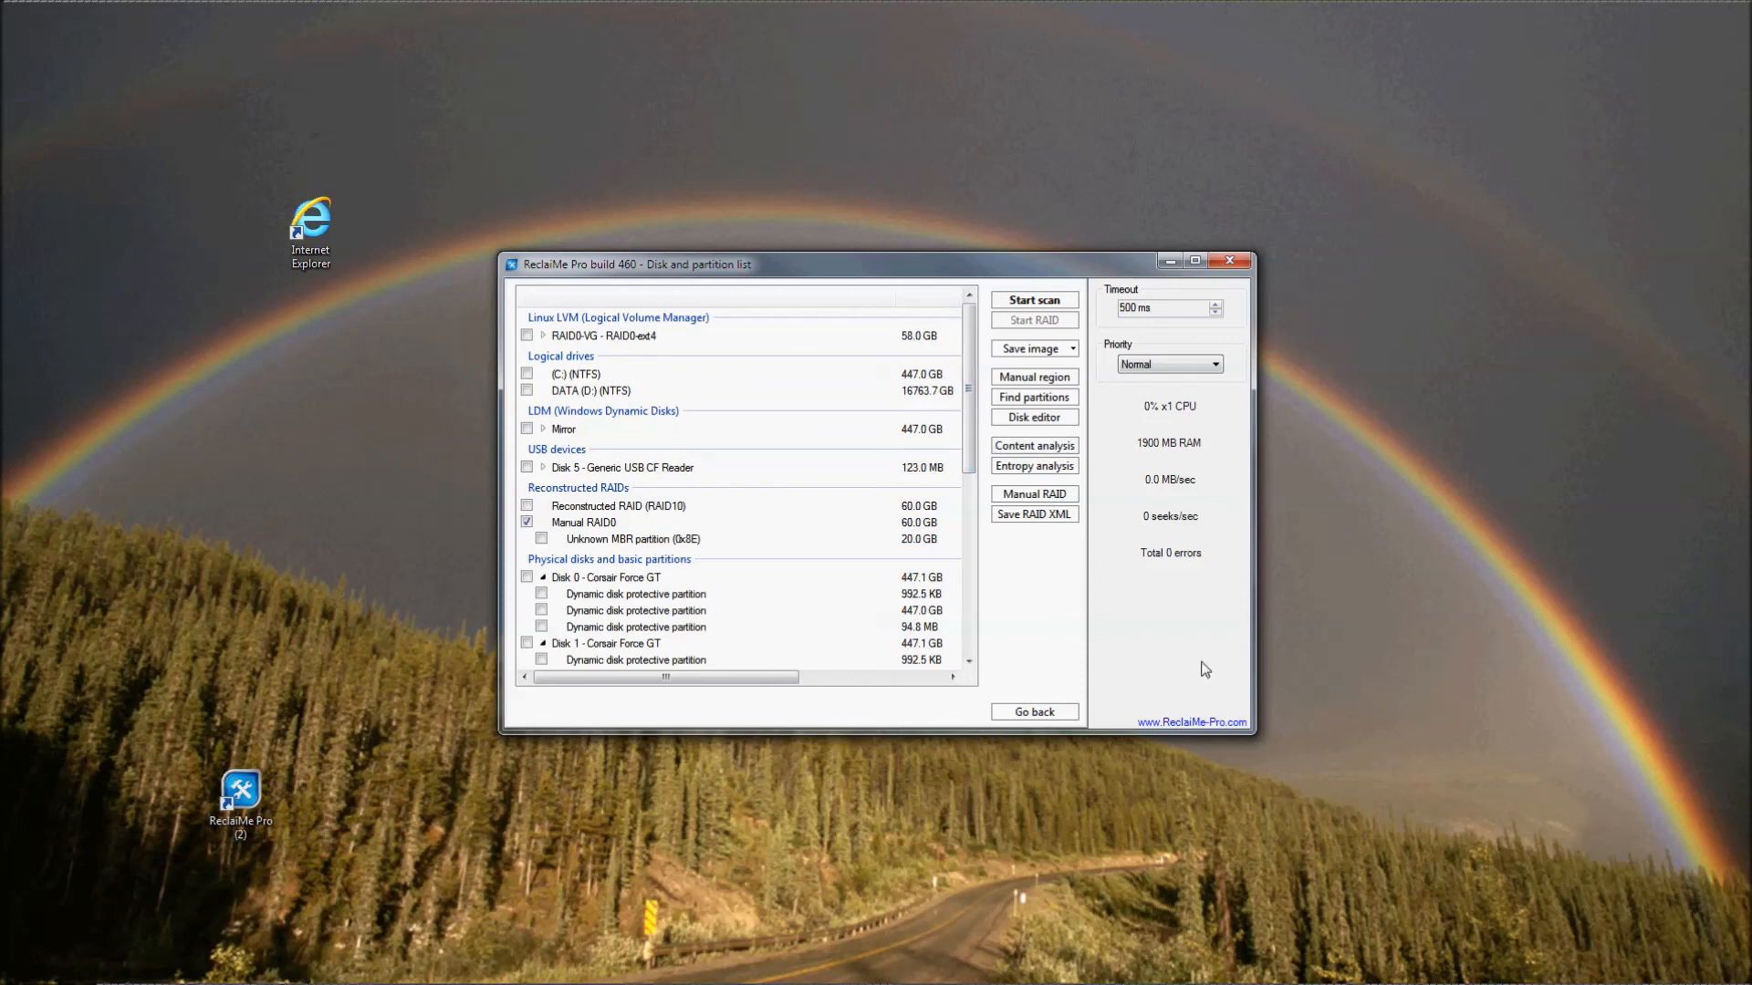